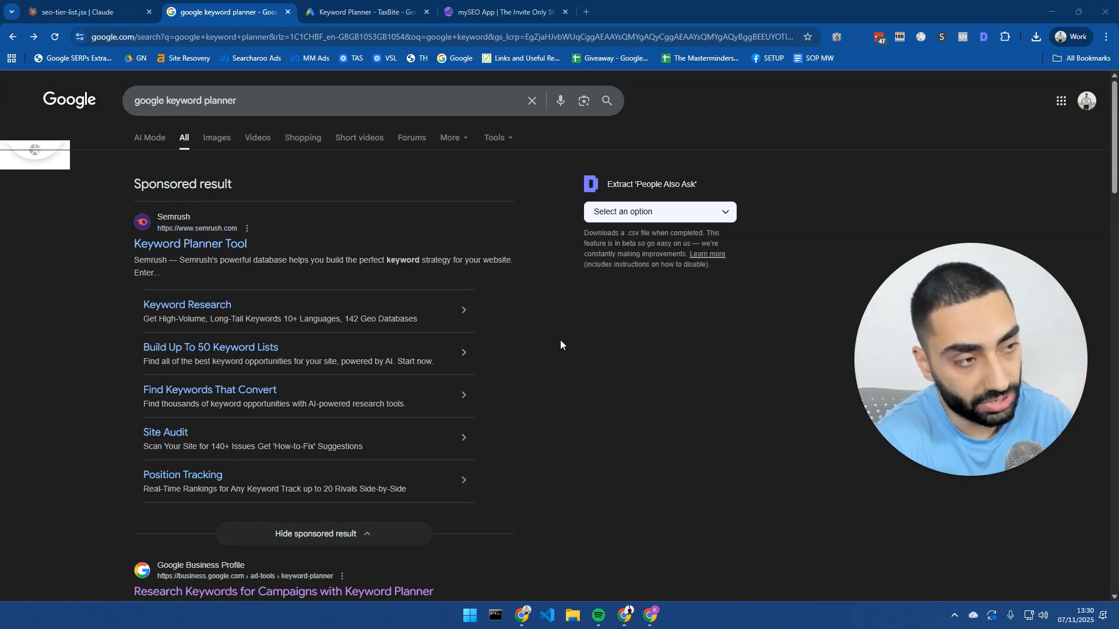
mouse_move(543, 340)
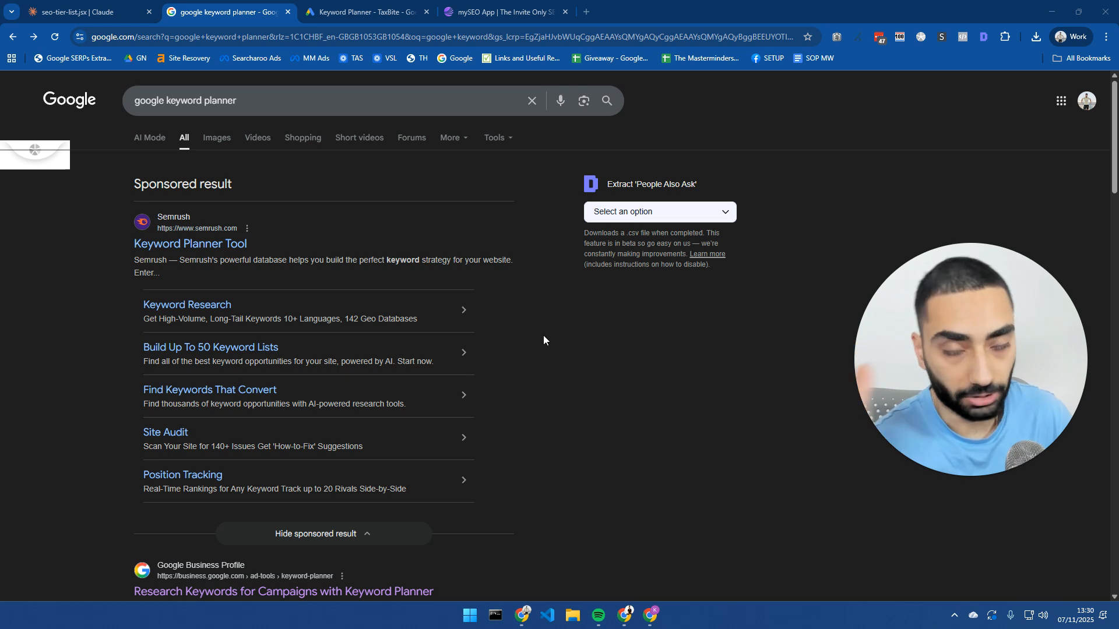
mouse_move(540, 338)
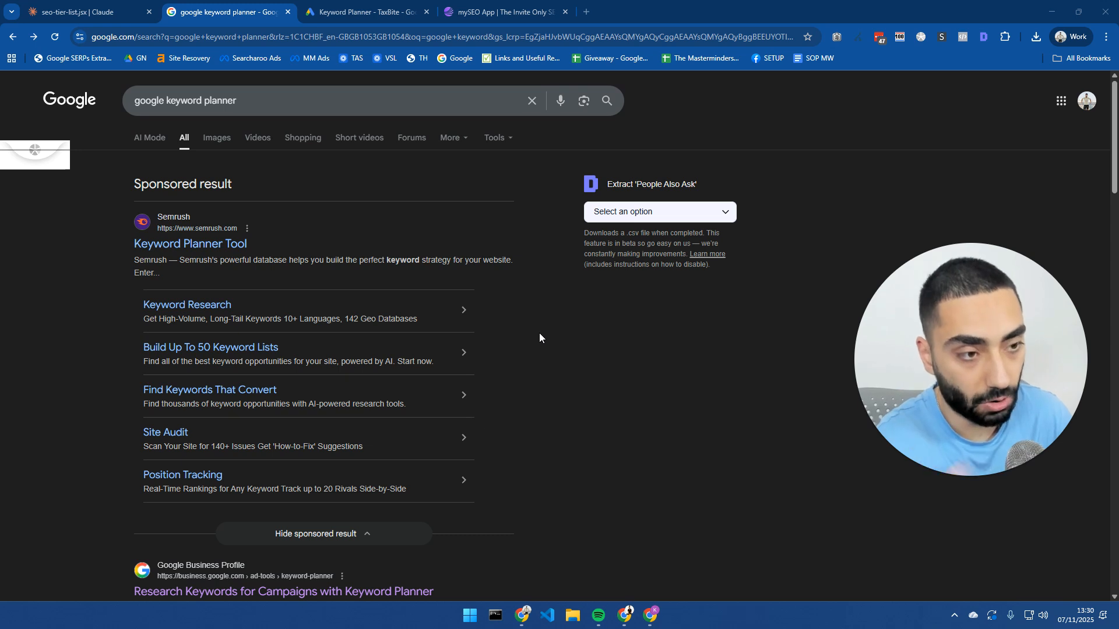
mouse_move(85, 248)
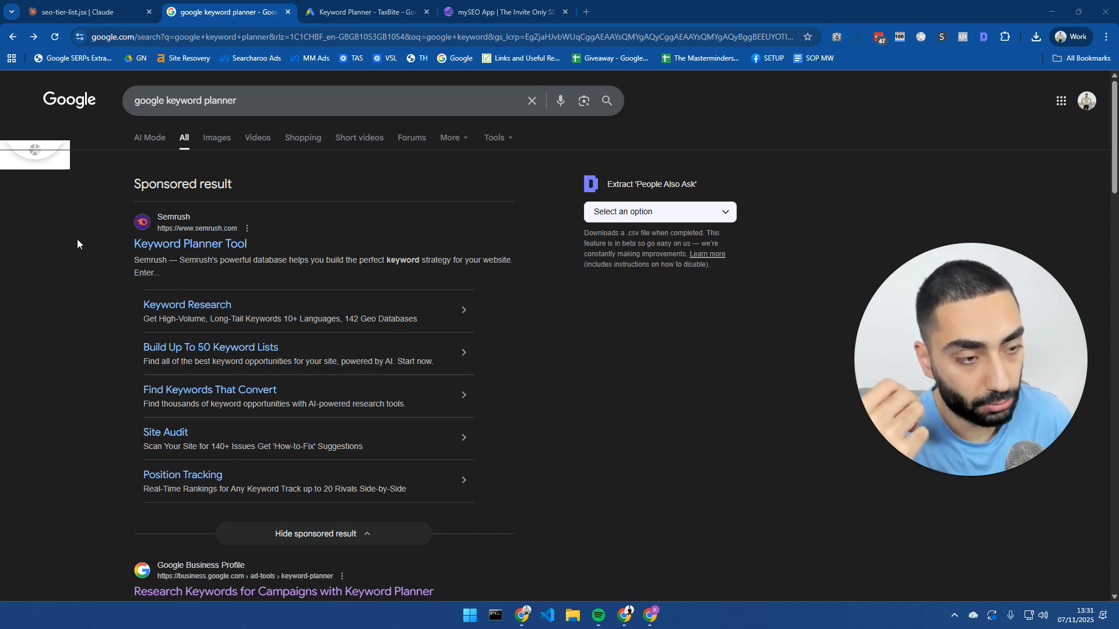
mouse_move(50, 235)
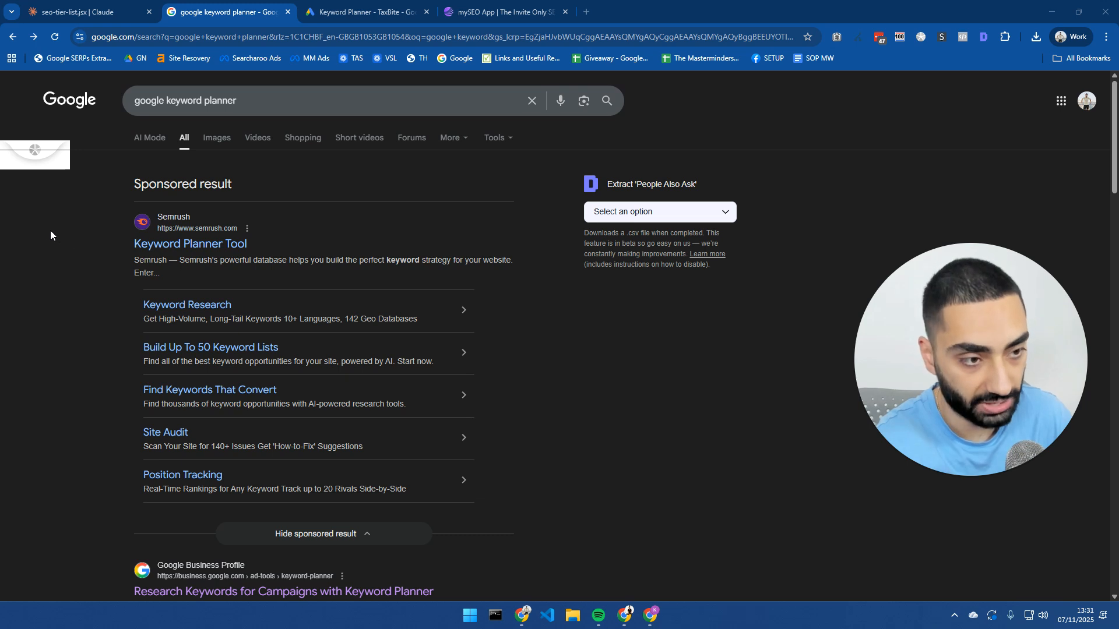
mouse_move(110, 227)
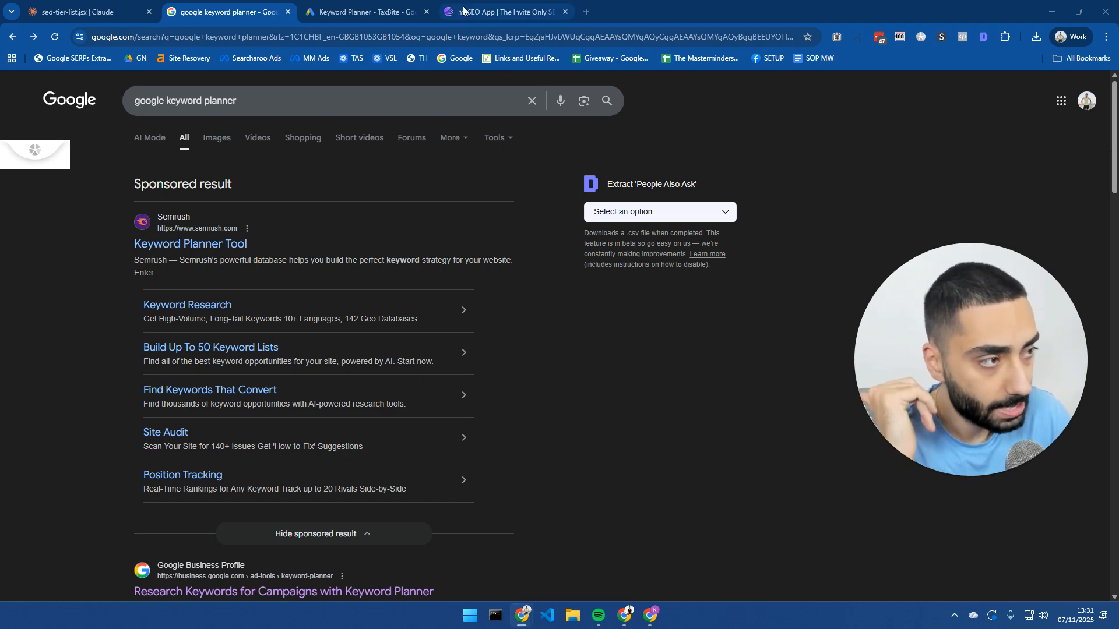
Step: Browse the mySEO FAQs, stats and invite-only hero section, then return to the keyword planner results
left_click(503, 12)
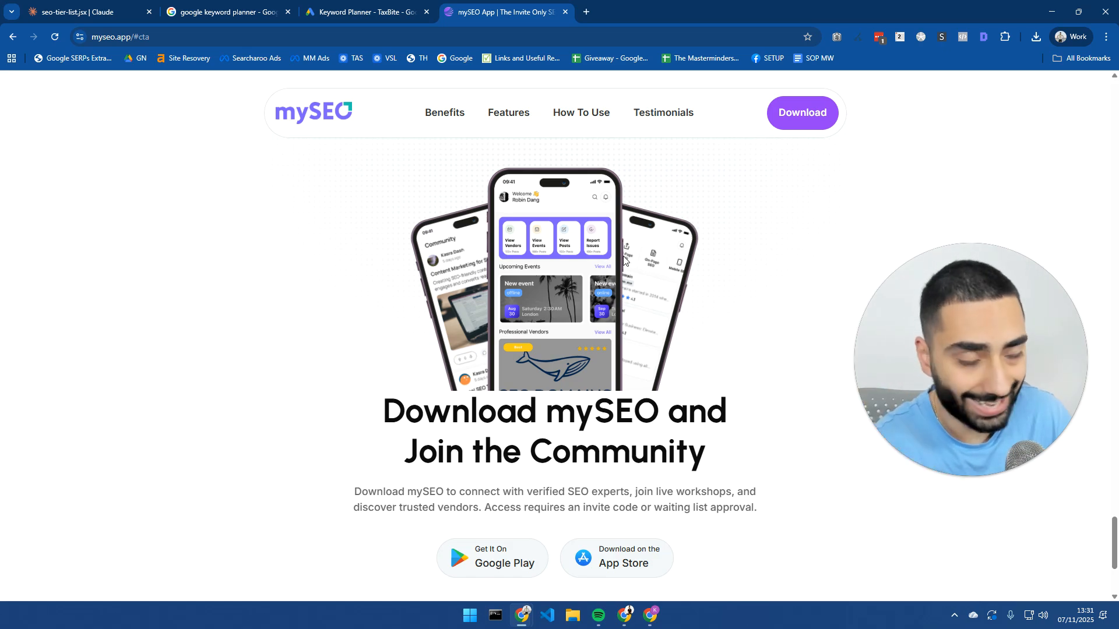
scroll("down", 3)
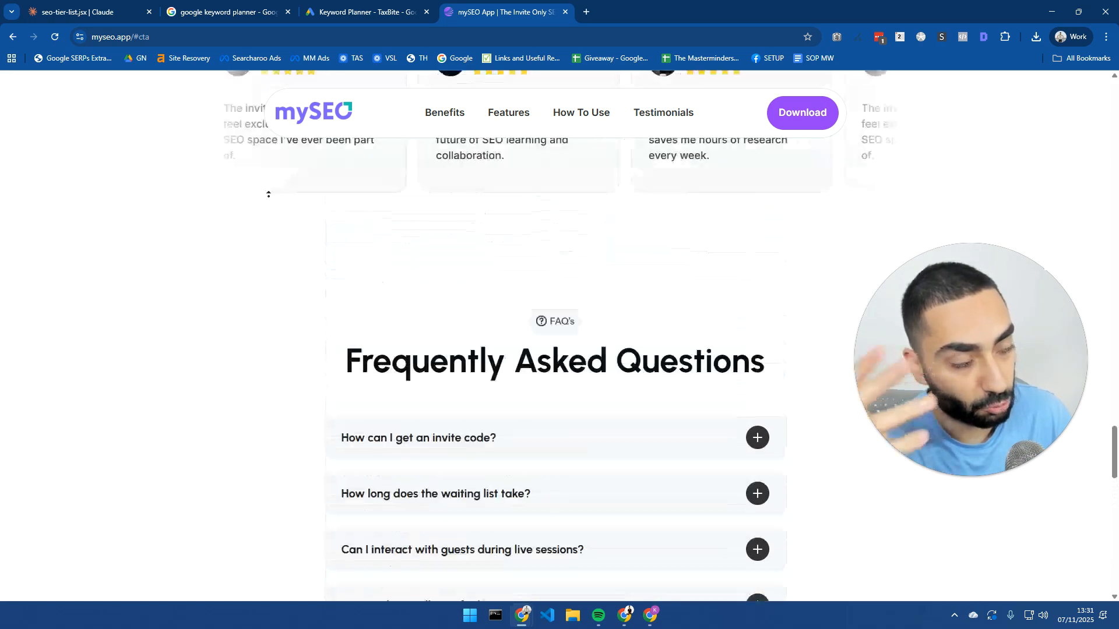
scroll("up", 3)
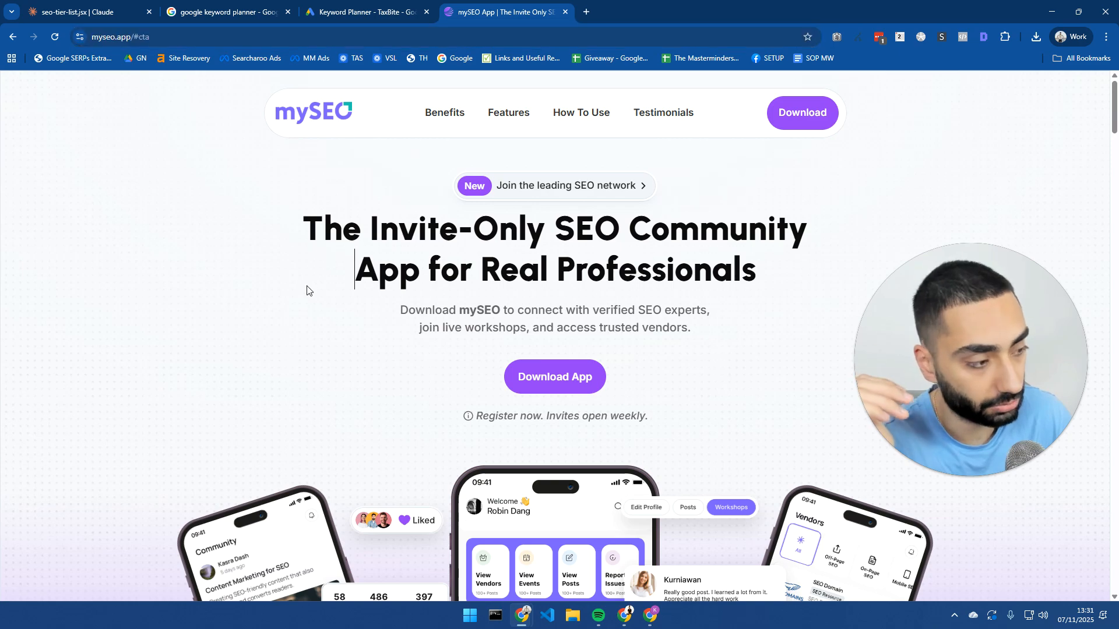
scroll("down", 3)
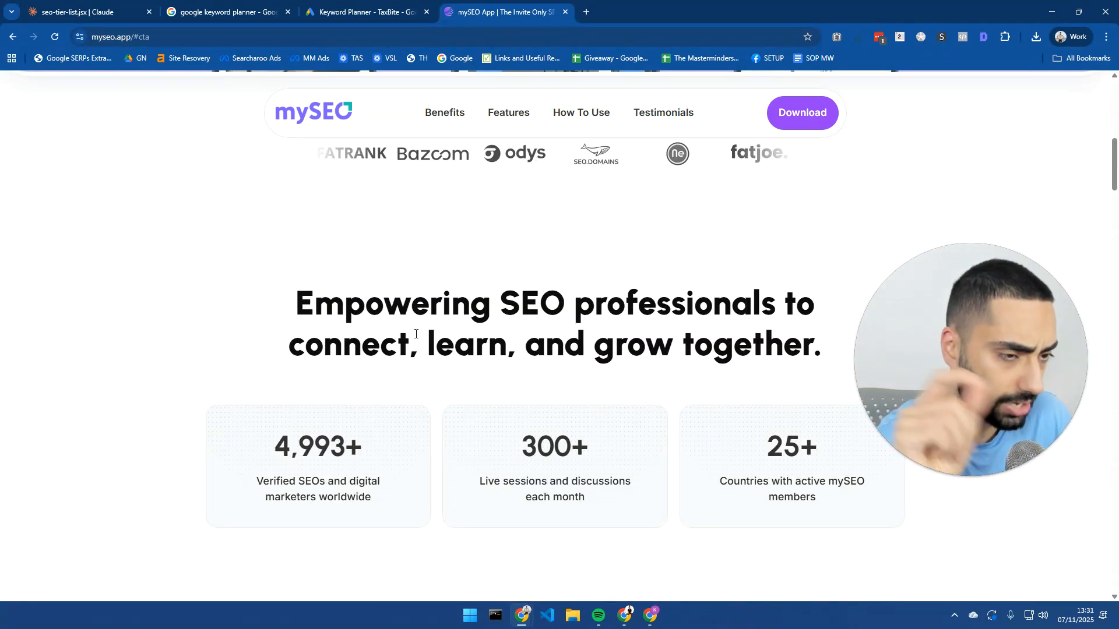
scroll("up", 3)
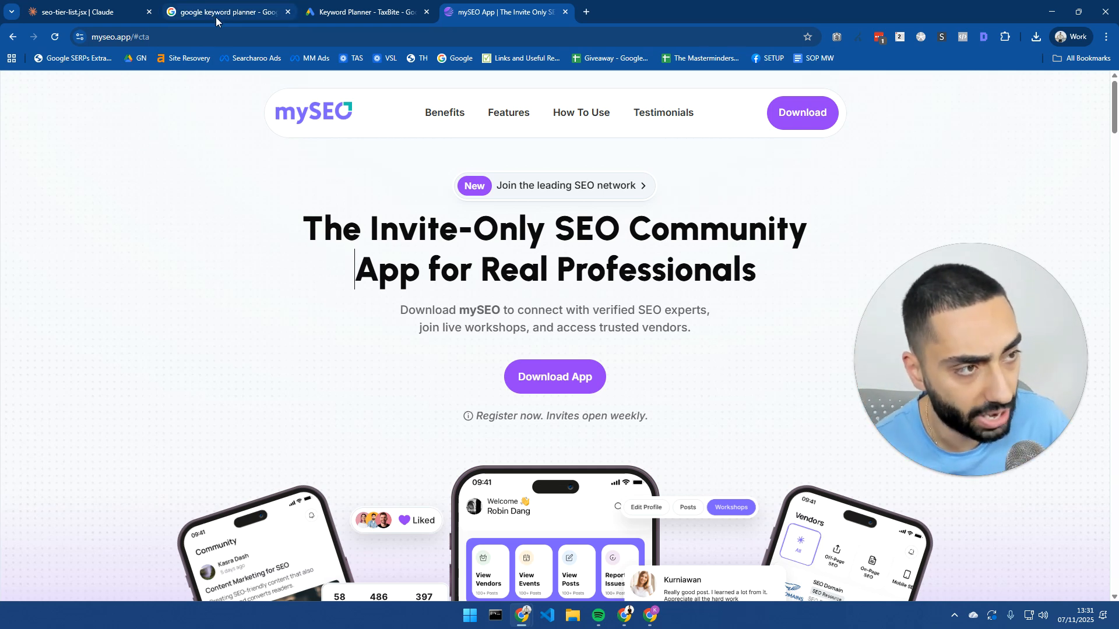
left_click(223, 12)
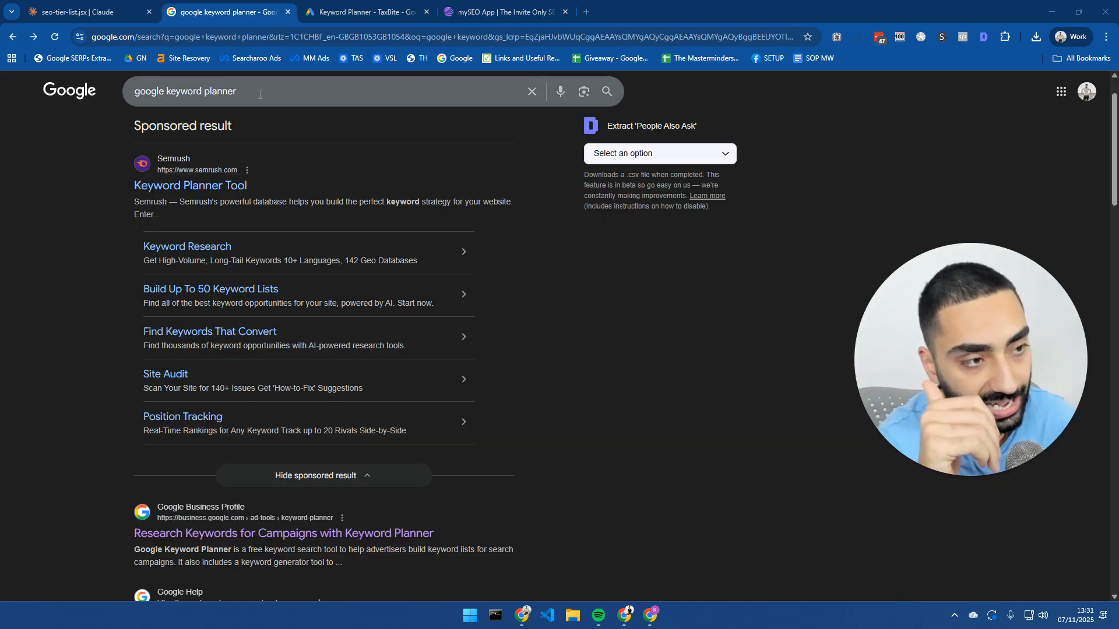
mouse_move(231, 534)
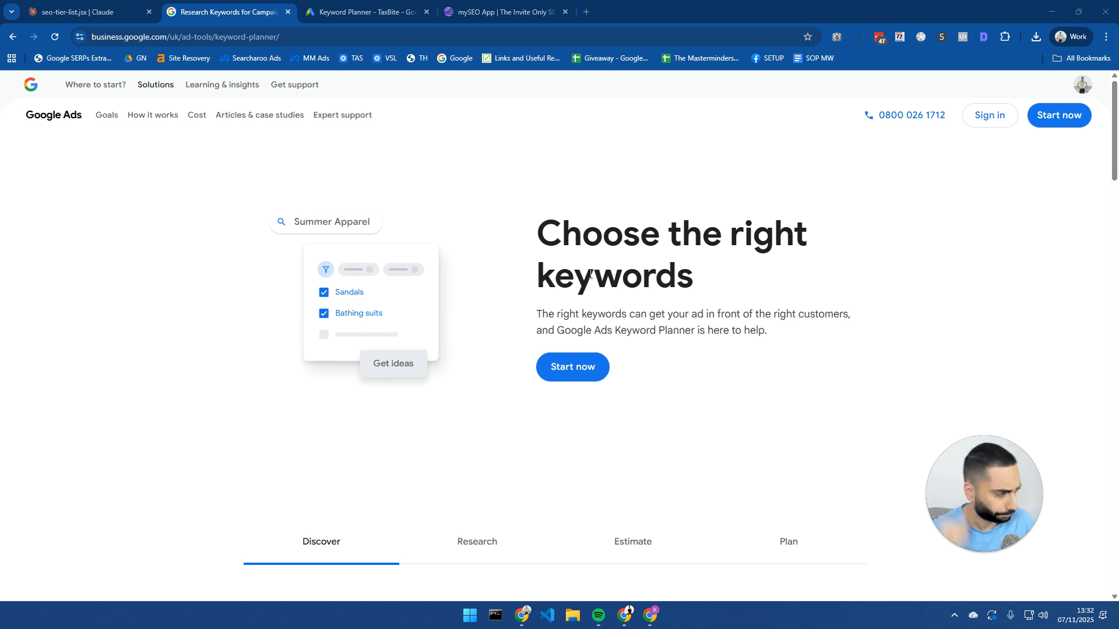
mouse_move(12, 36)
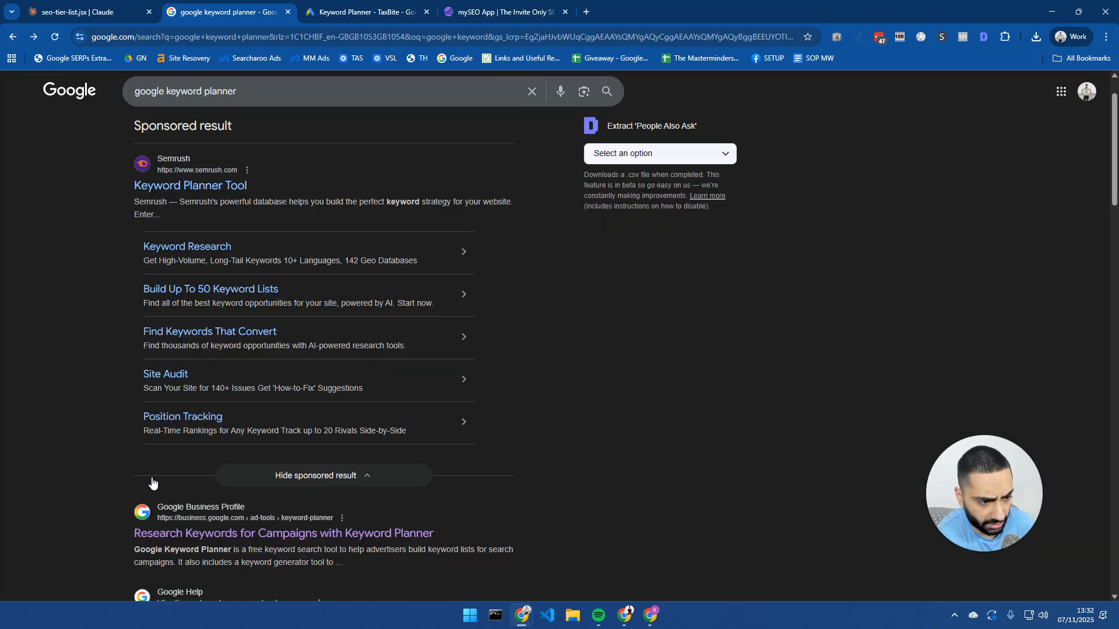
Step: Open the 'Research Keywords for Campaigns with Keyword Planner' result
scroll("down", 3)
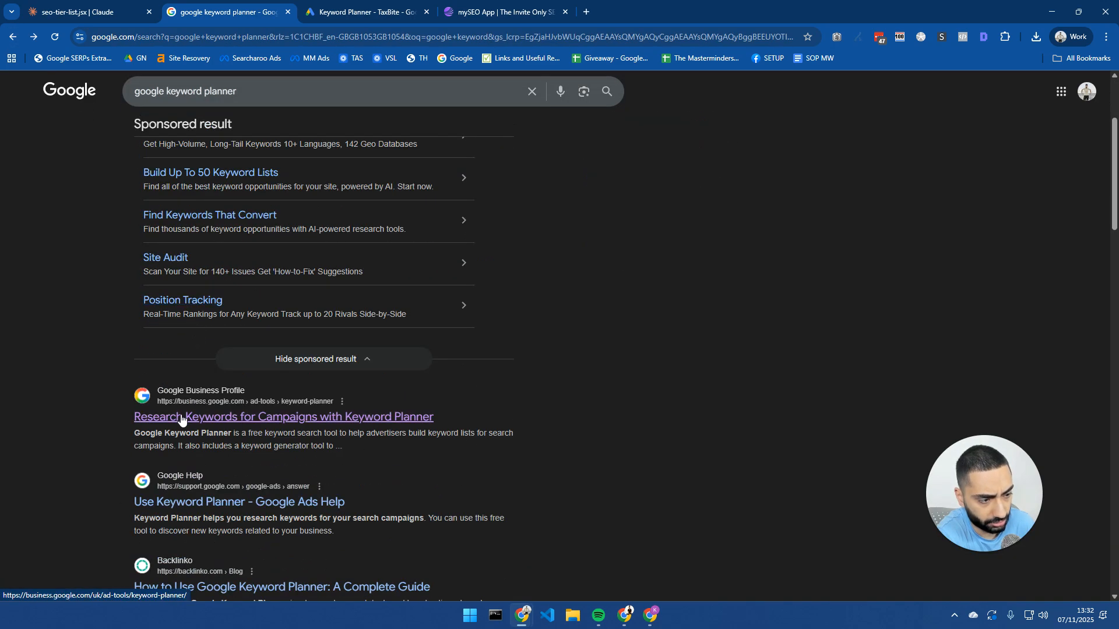
left_click(283, 416)
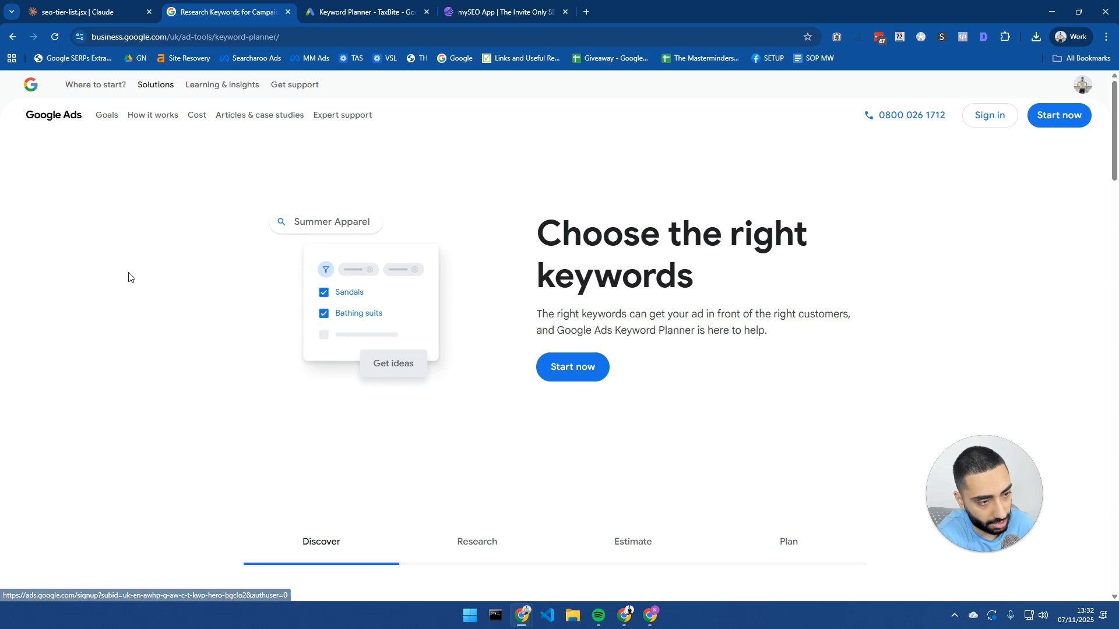
mouse_move(874, 410)
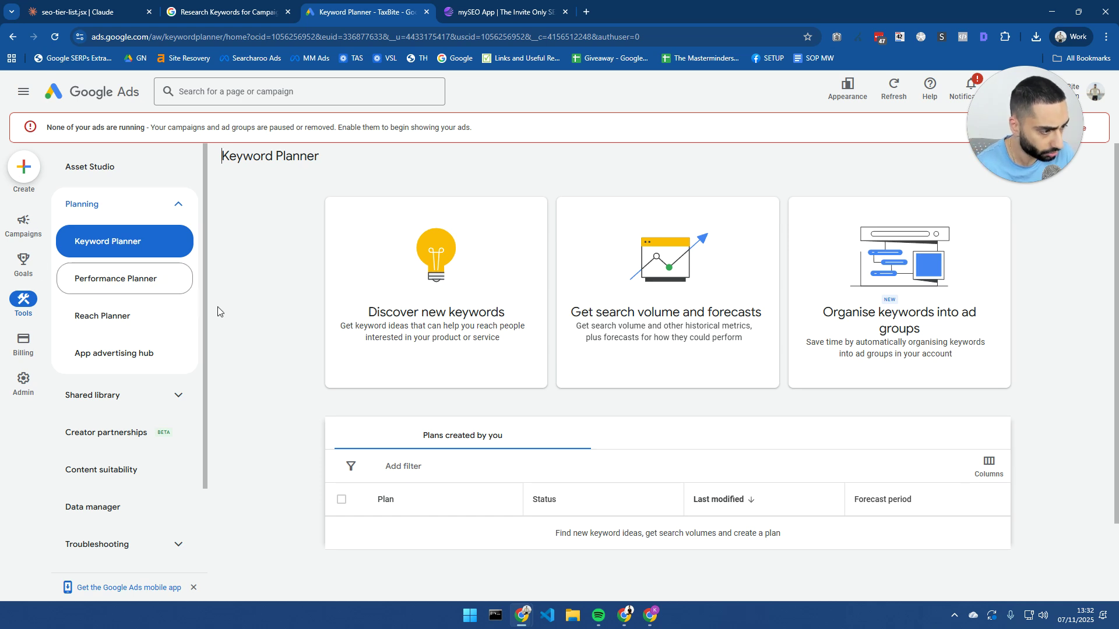
mouse_move(496, 320)
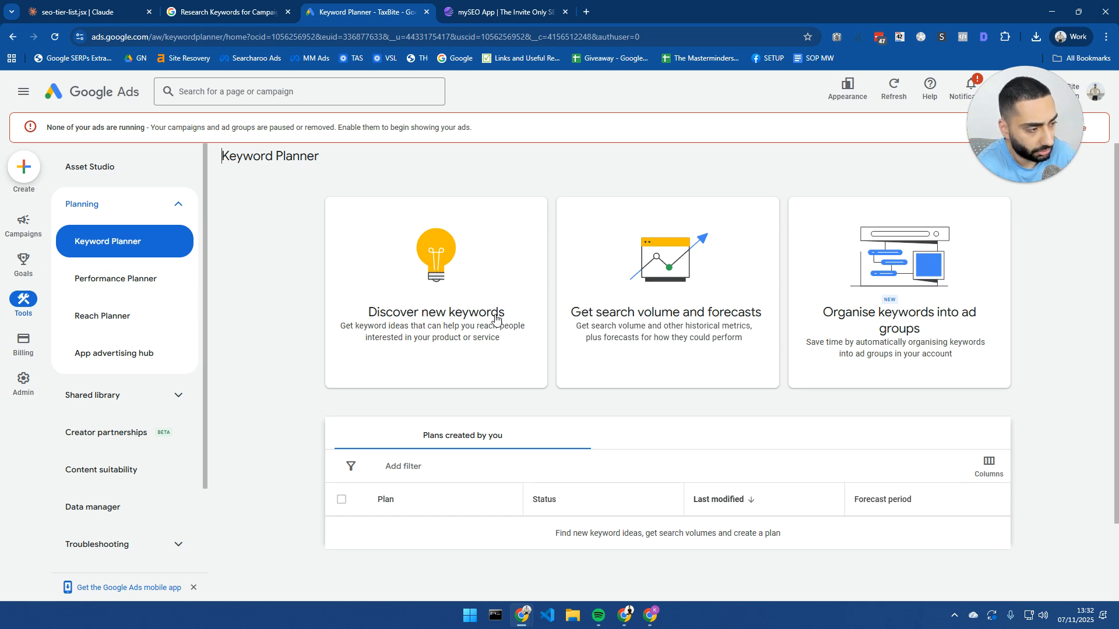
mouse_move(436, 354)
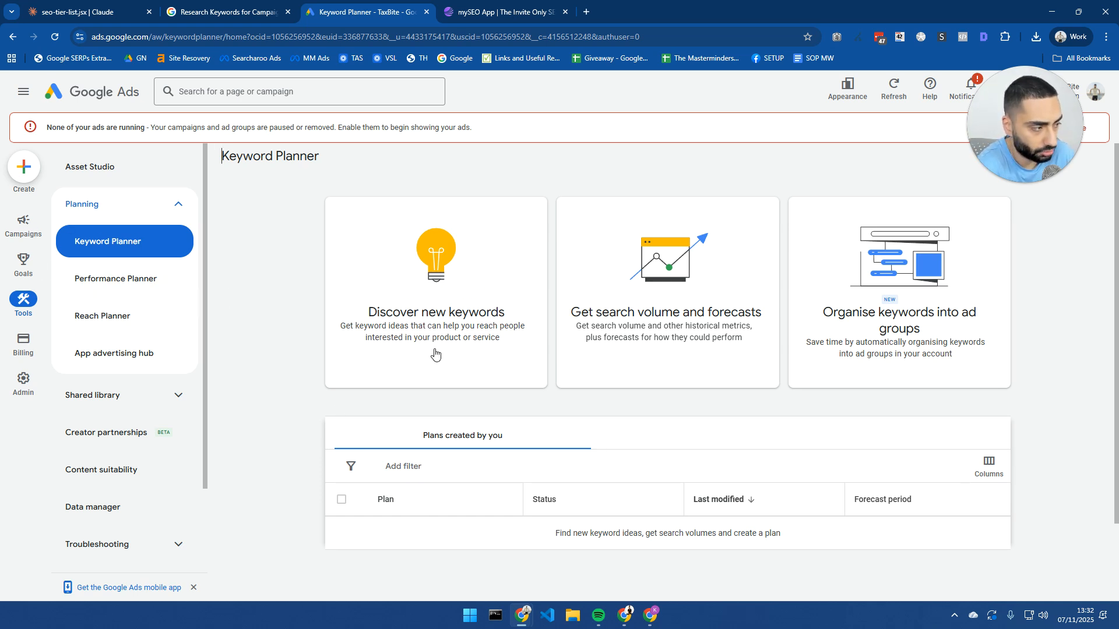
mouse_move(702, 318)
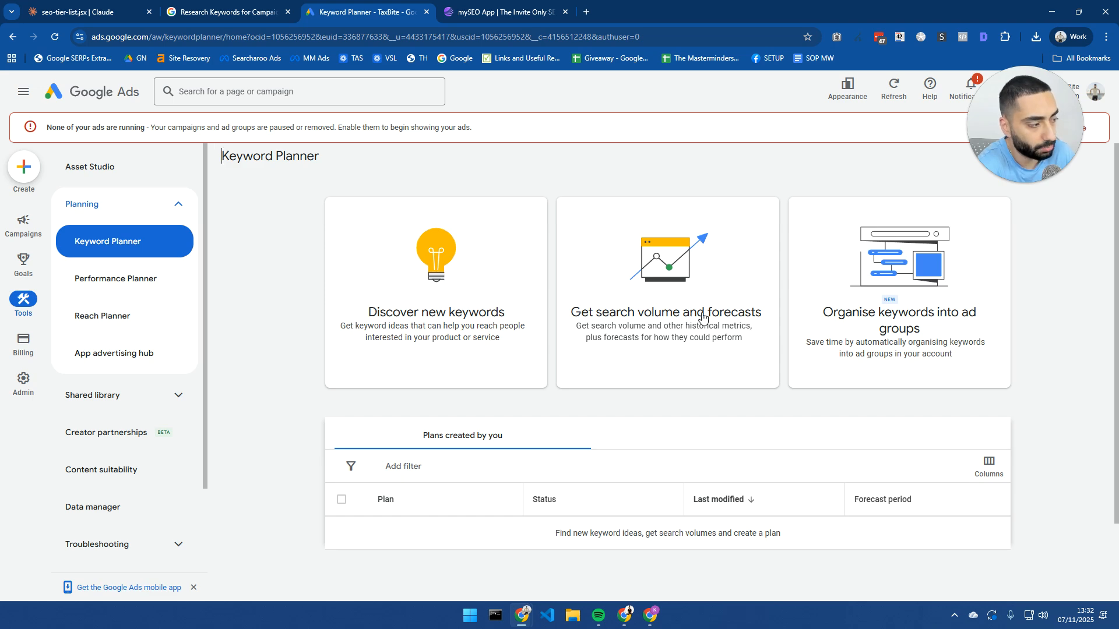
mouse_move(33, 227)
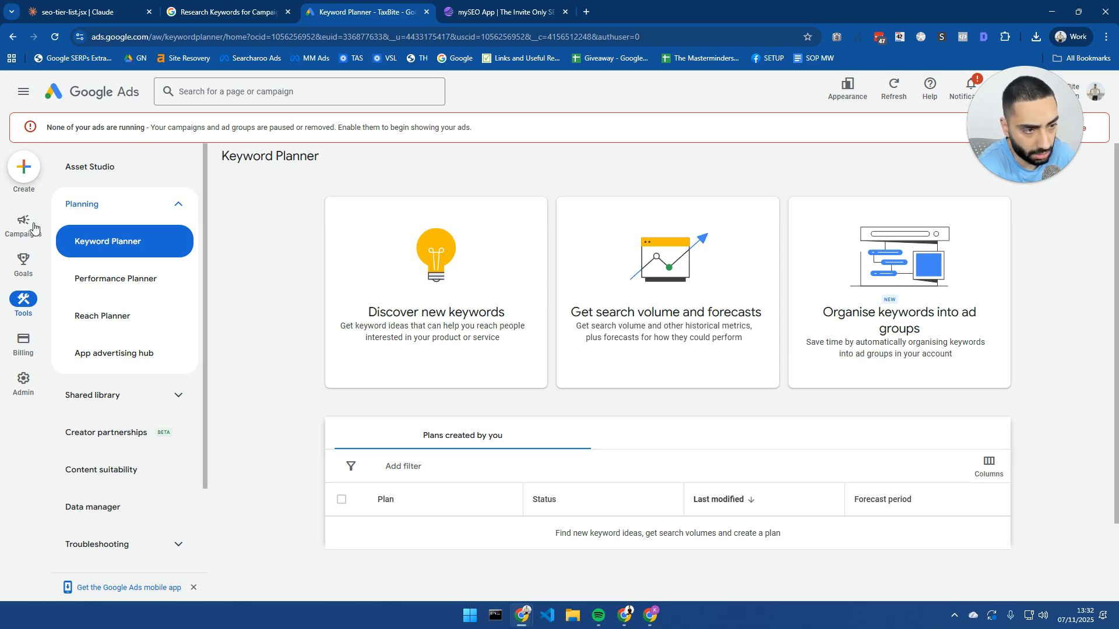
Step: View the Ahrefs homepage and select its ahrefs.com address for copying
left_click(227, 12)
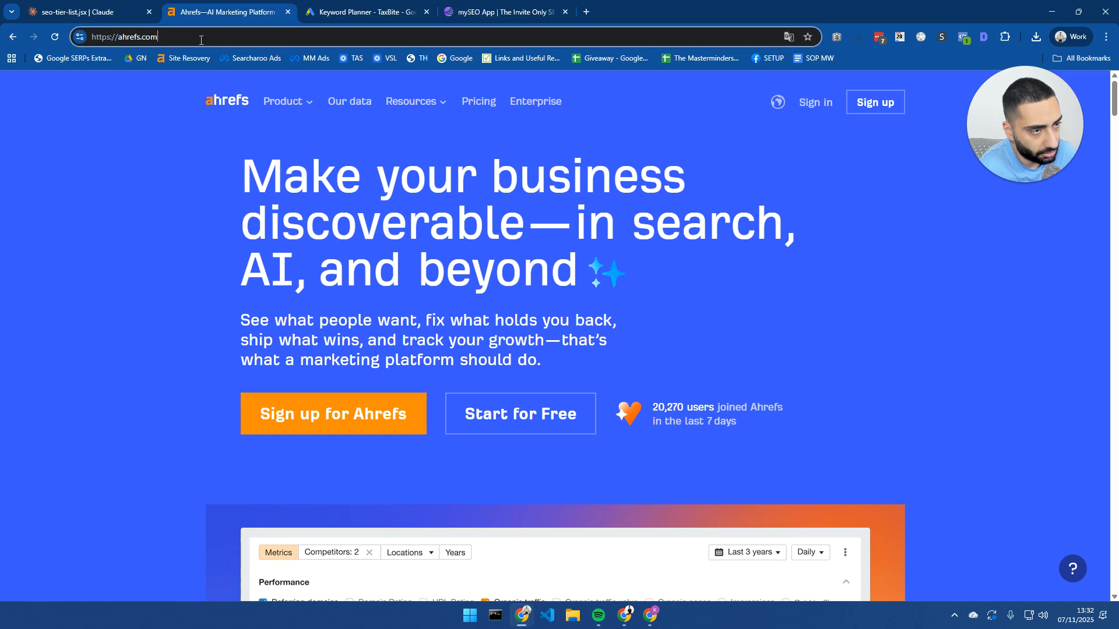
left_click(363, 12)
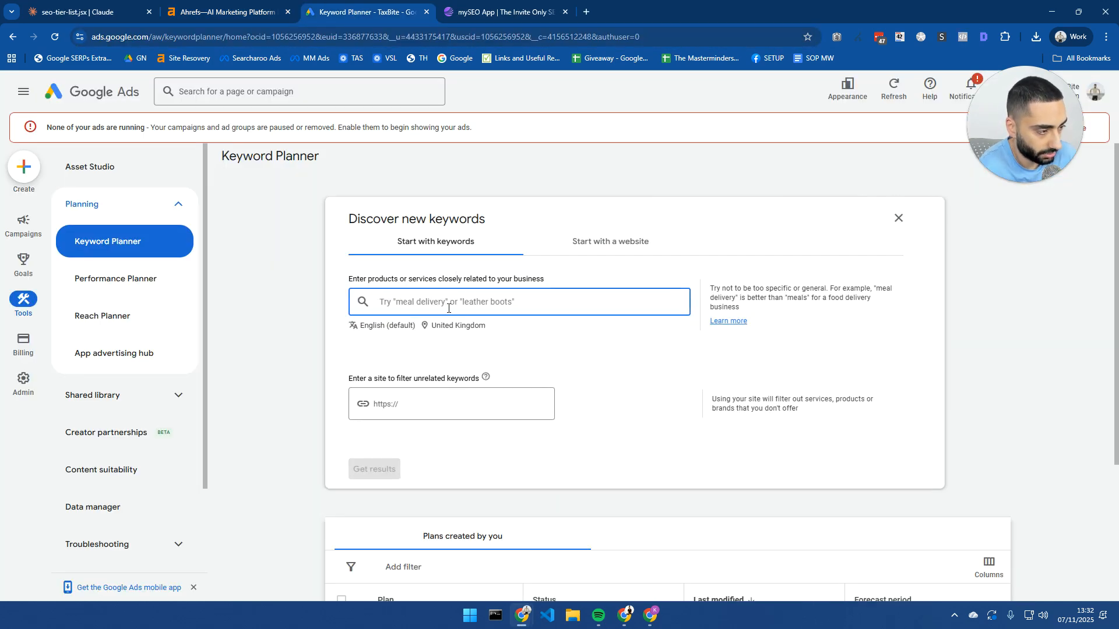
type("https://ahrefs.com/")
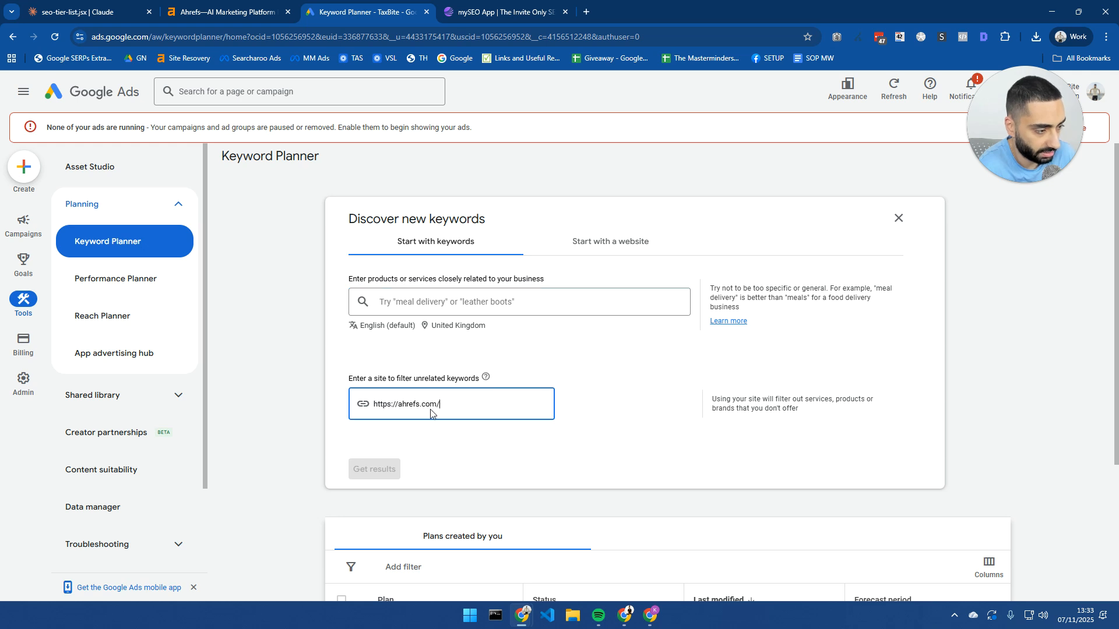
mouse_move(190, 369)
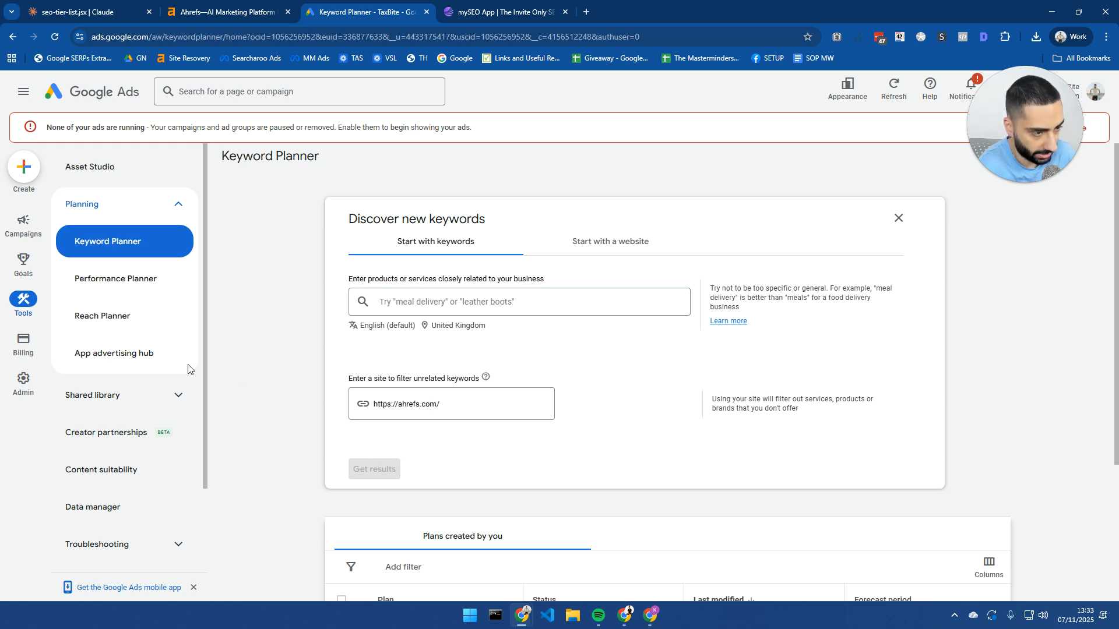
mouse_move(40, 334)
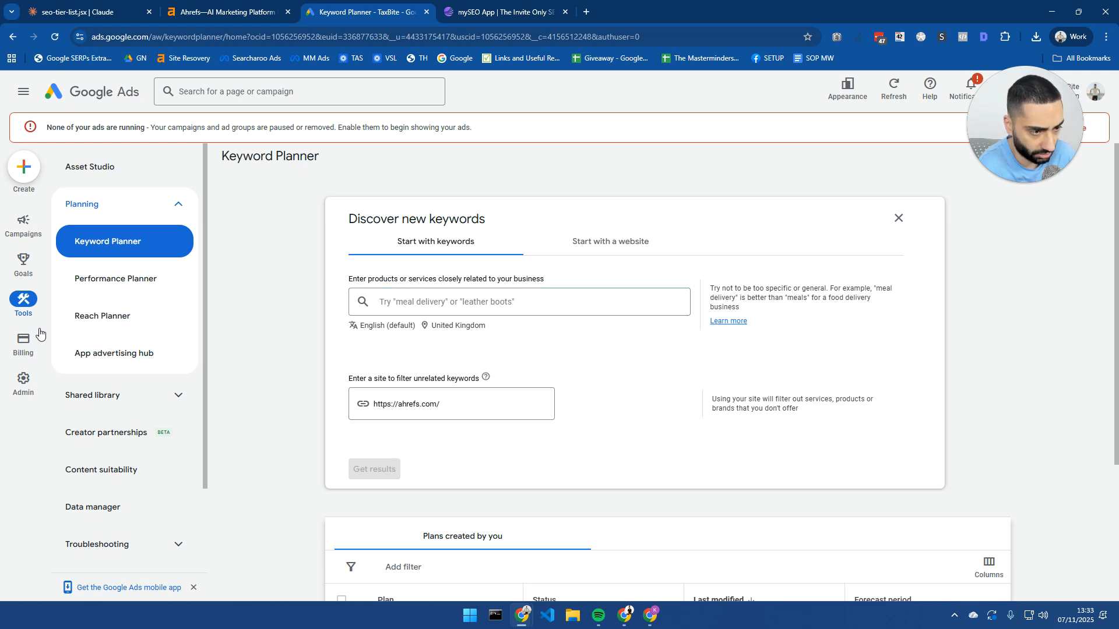
mouse_move(610, 241)
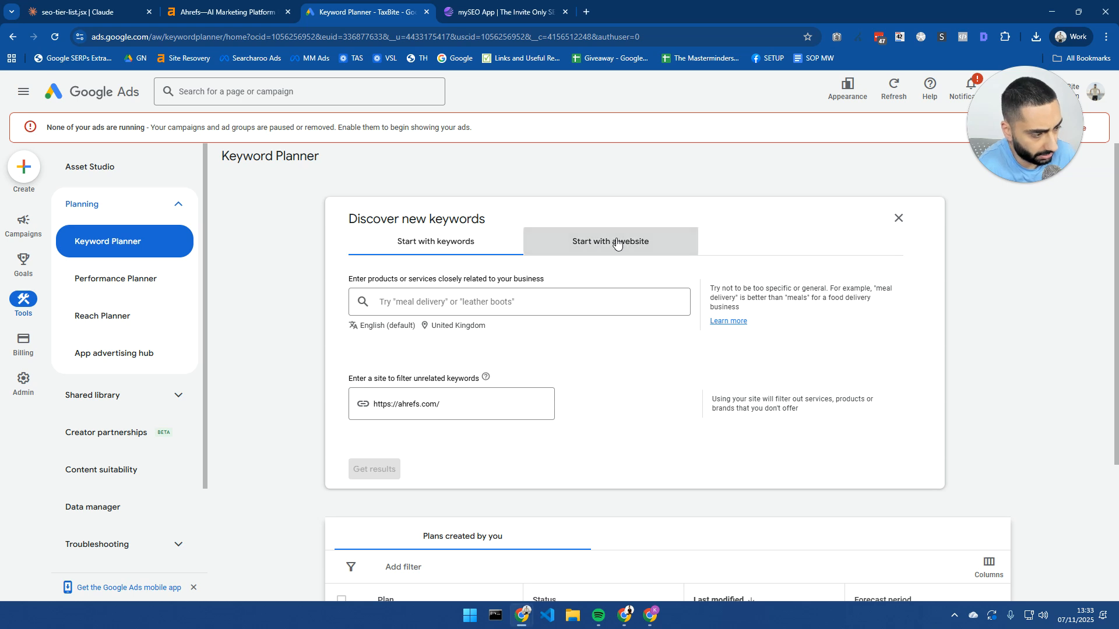
left_click(610, 241)
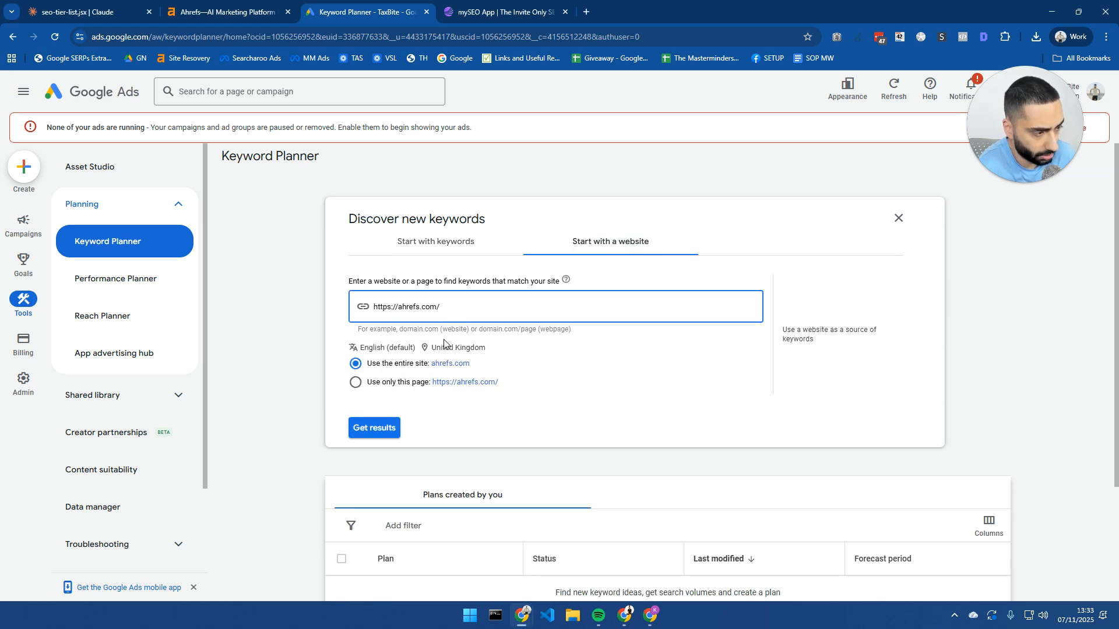
mouse_move(413, 301)
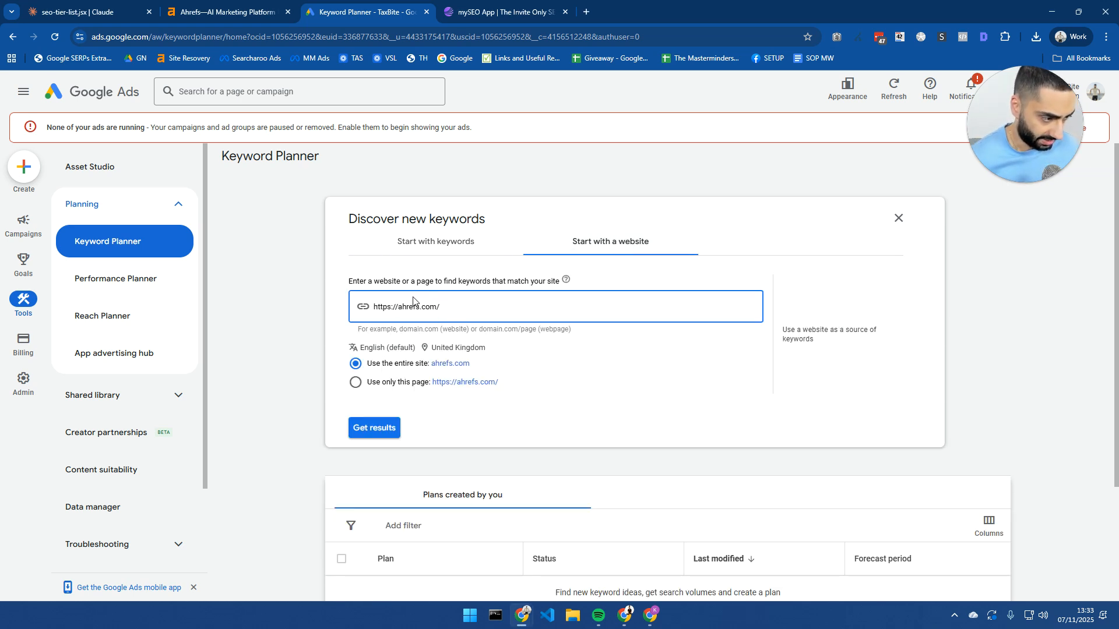
mouse_move(457, 366)
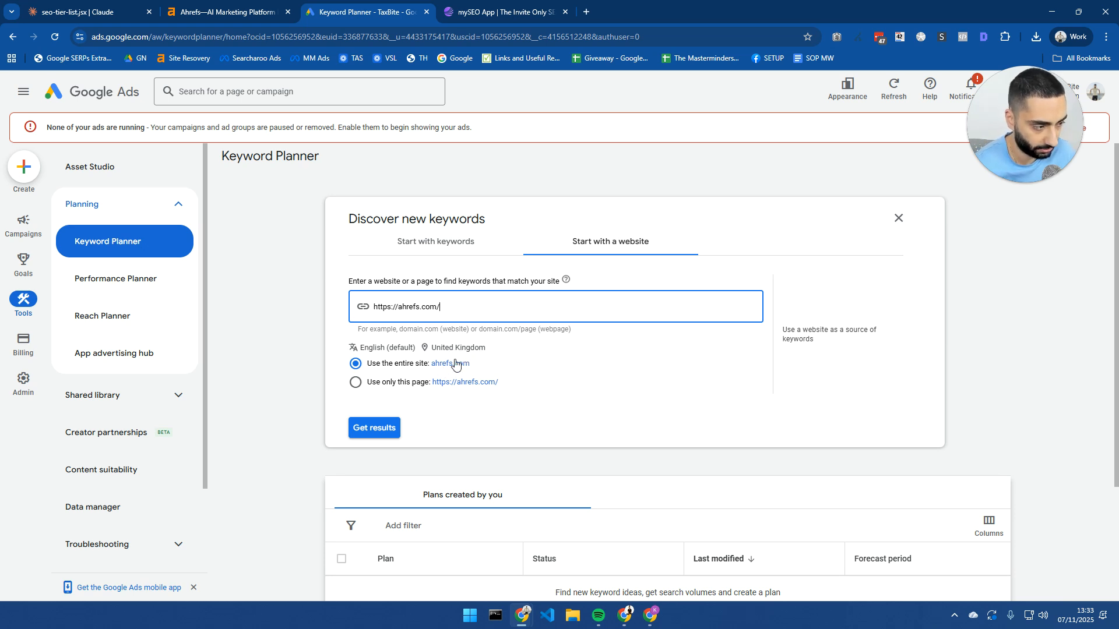
mouse_move(374, 427)
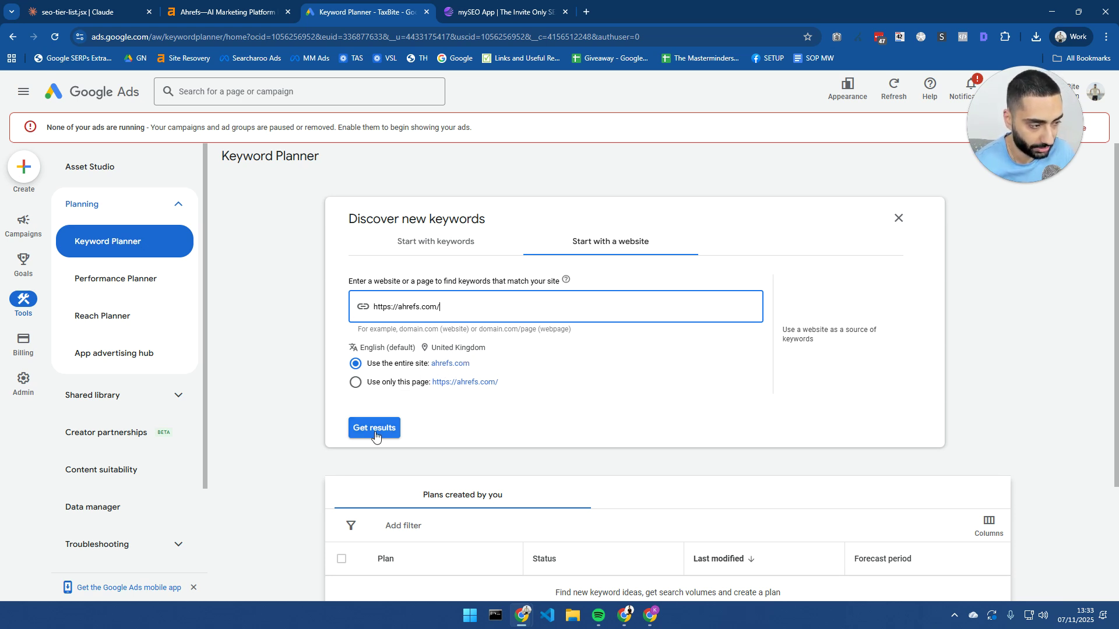
left_click(373, 429)
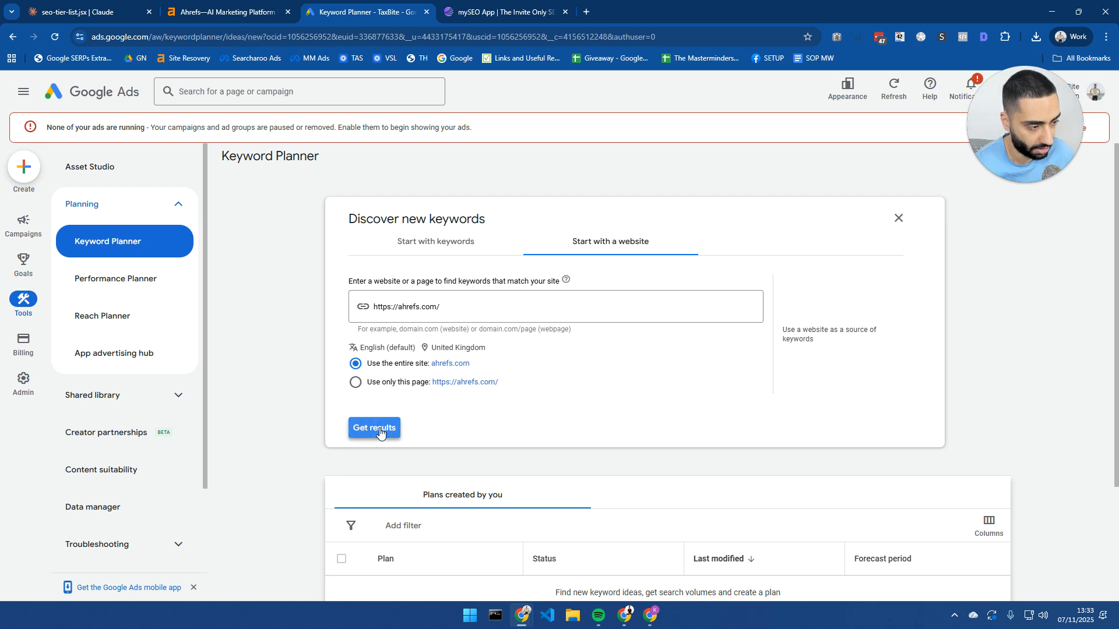
Step: Load the 2,220 ahrefs.com keyword ideas and highlight 'free keyword research tool'
left_click(374, 428)
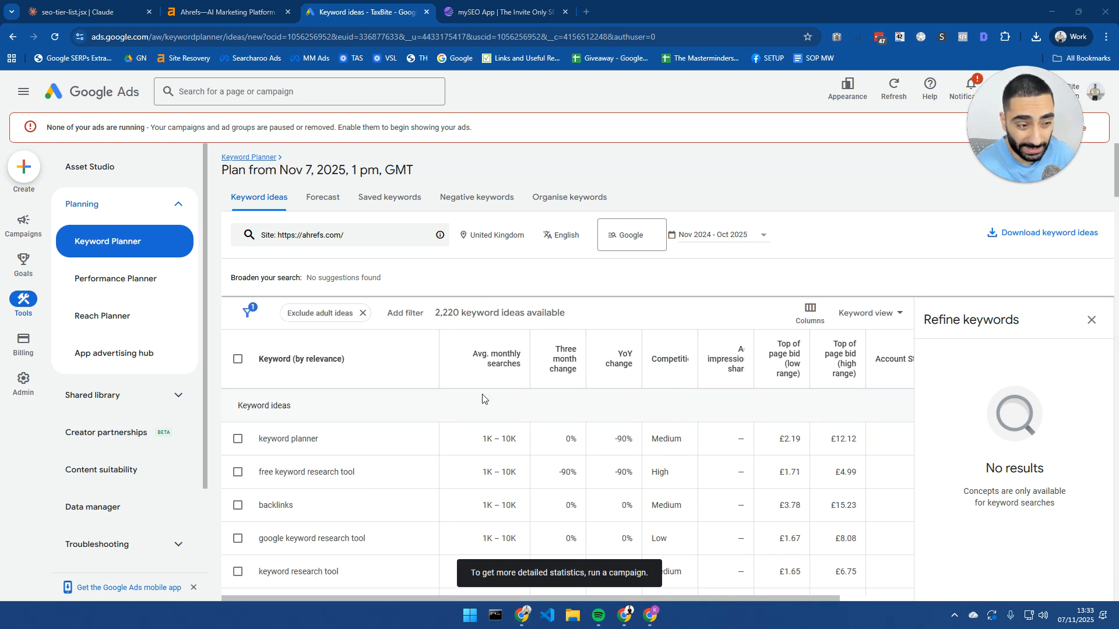
mouse_move(448, 391)
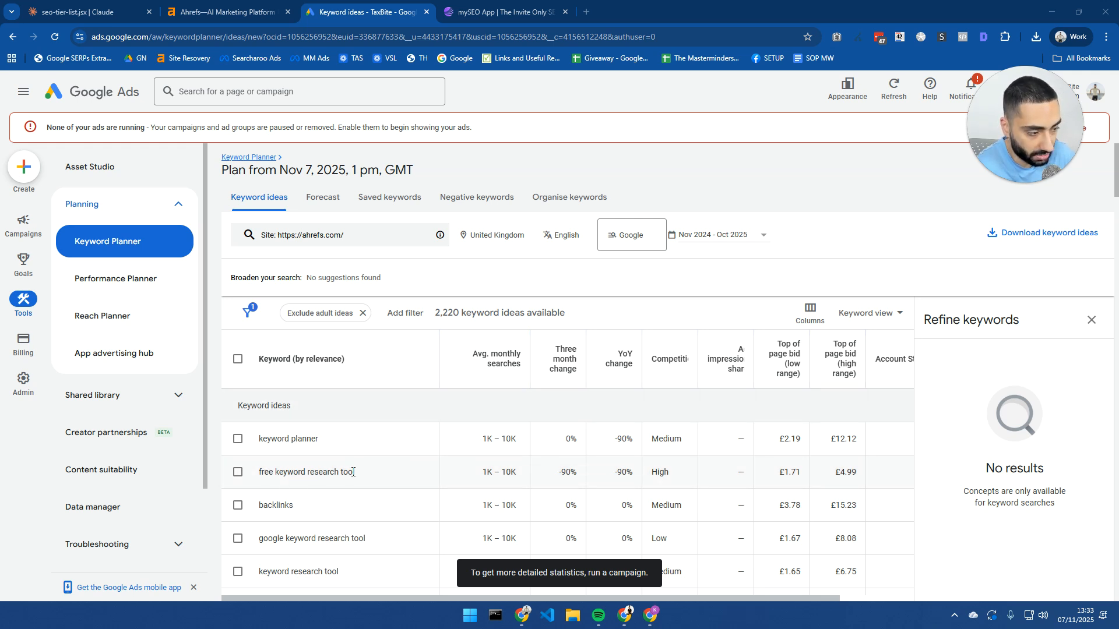
double_click(305, 471)
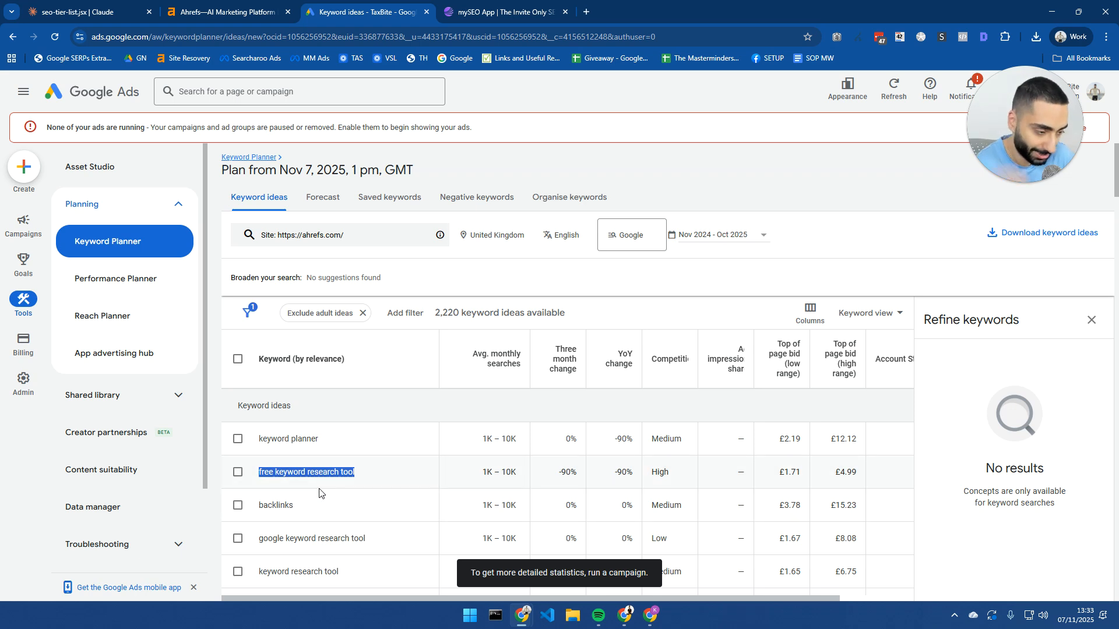
scroll("down", 3)
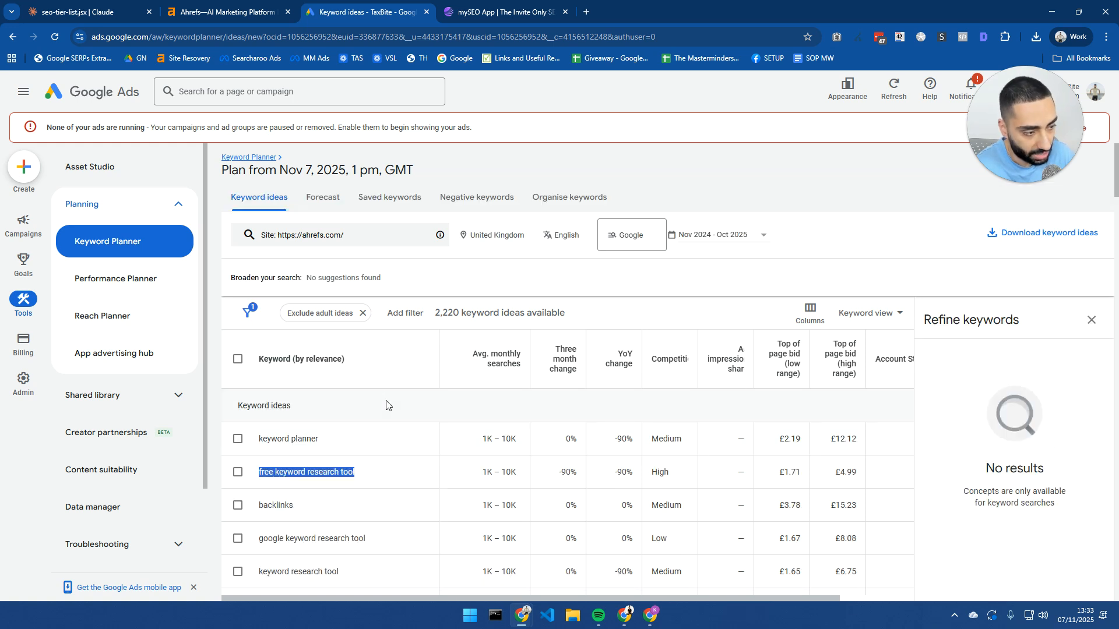
mouse_move(406, 409)
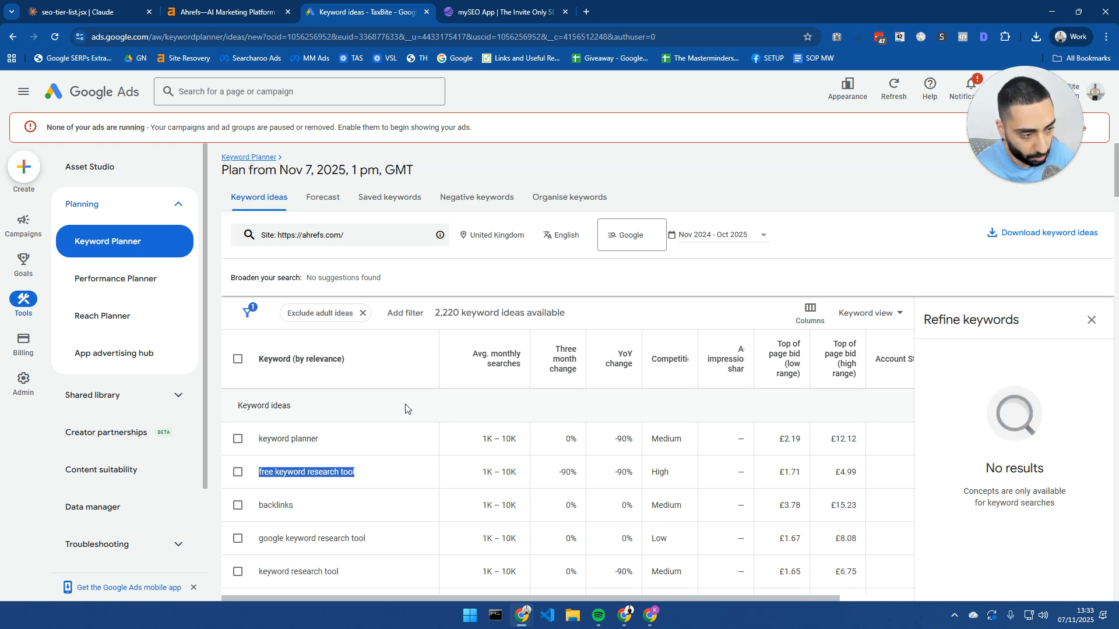
left_click(238, 358)
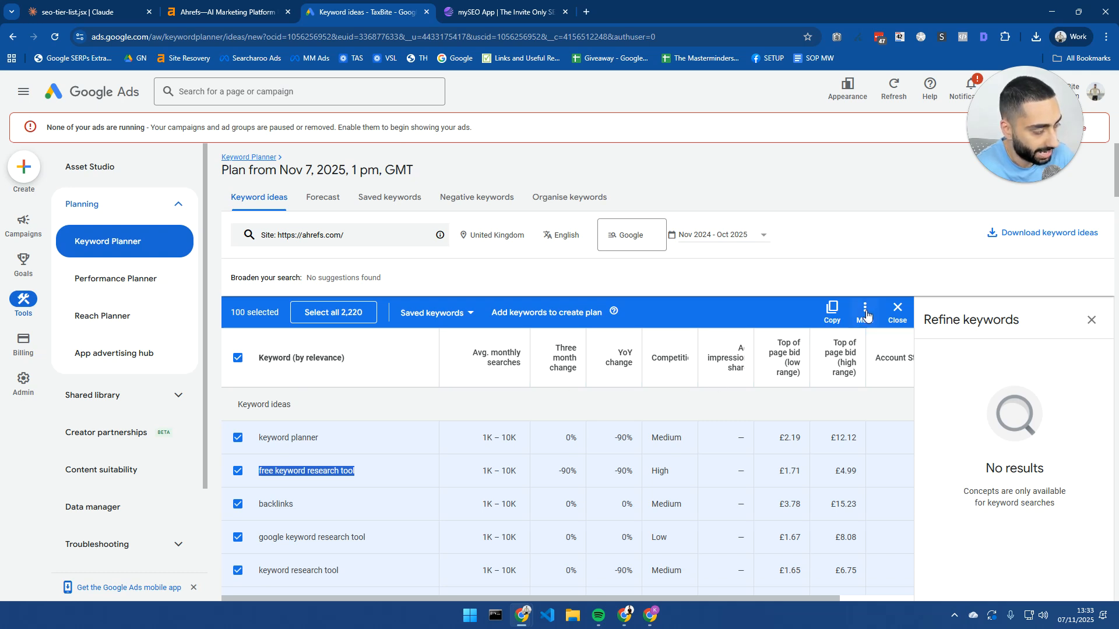
mouse_move(528, 339)
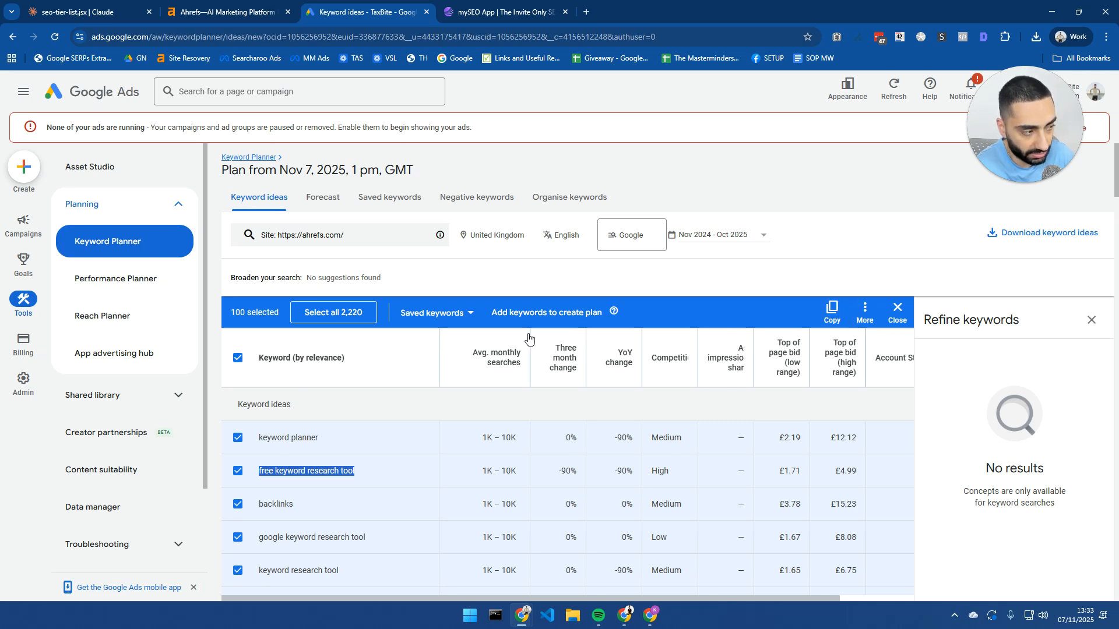
mouse_move(392, 315)
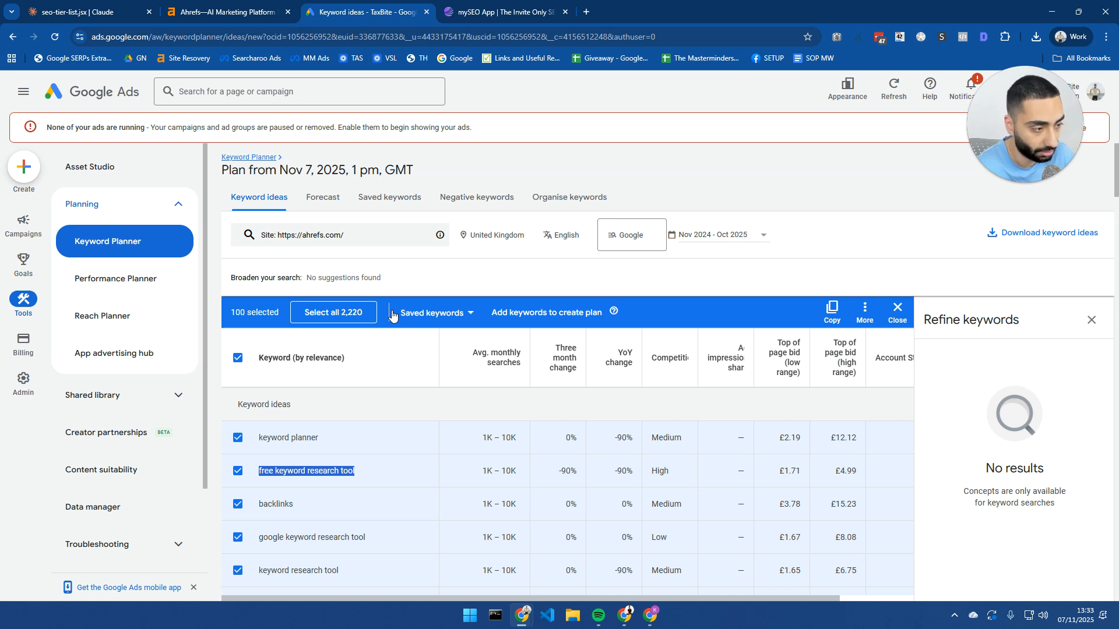
mouse_move(332, 313)
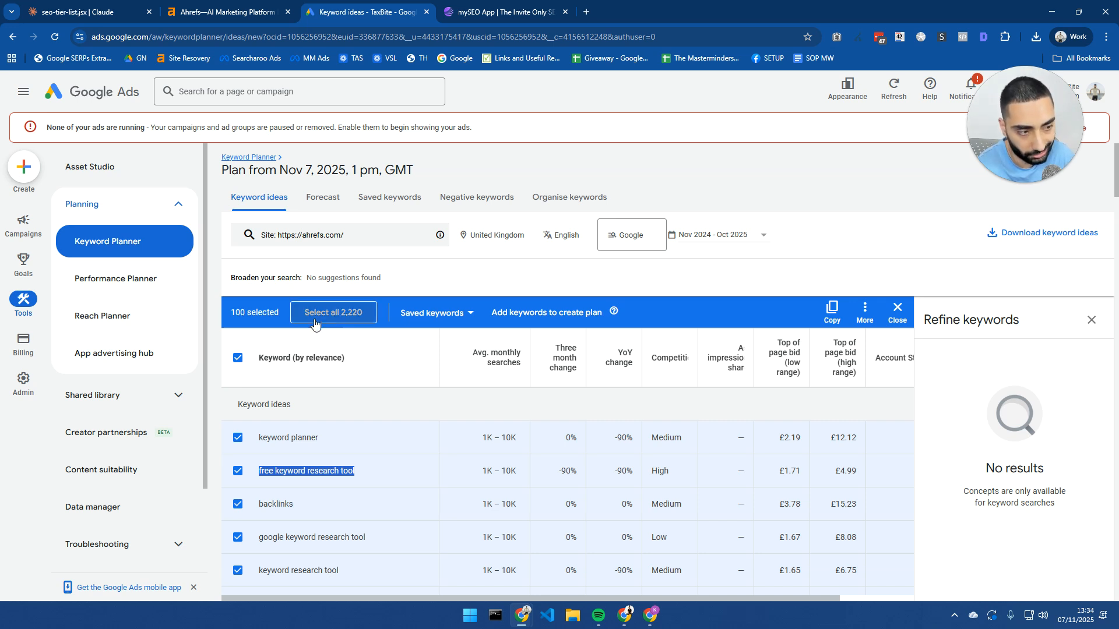
mouse_move(236, 365)
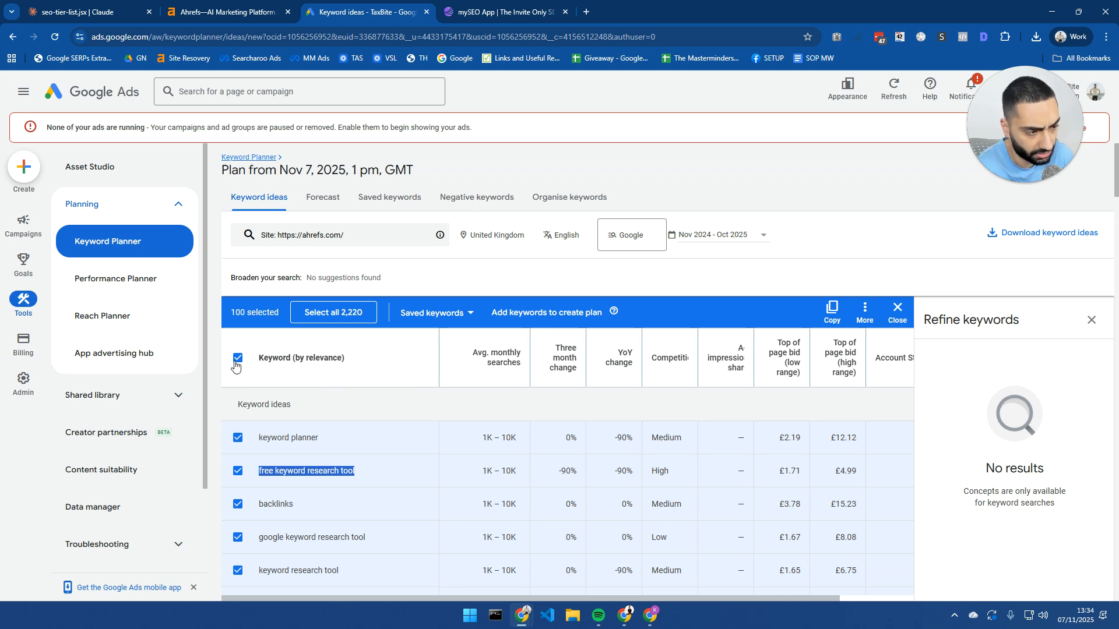
left_click(238, 357)
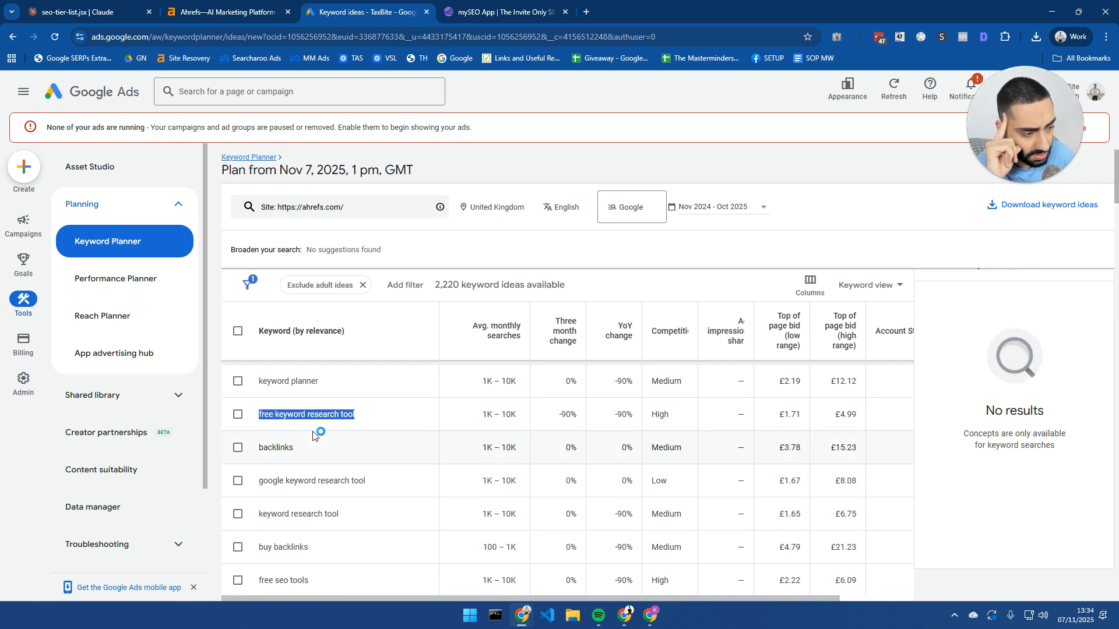
mouse_move(335, 425)
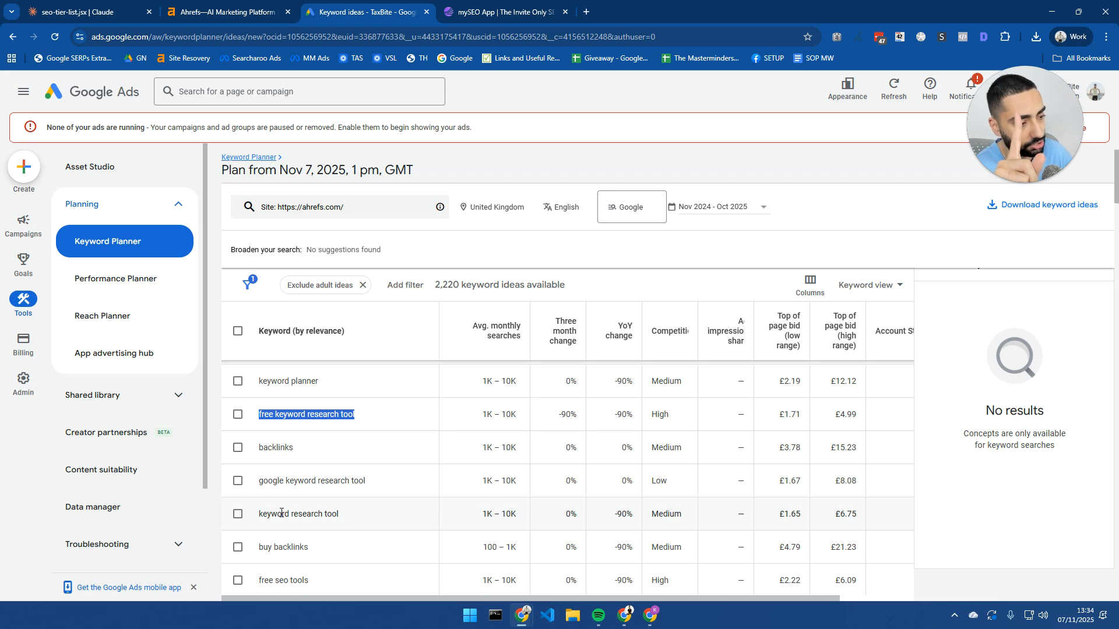
Step: Open Zapier's 'The 11 best SEO tools in 2025' from the seo tools results and select its URL
left_click(226, 12)
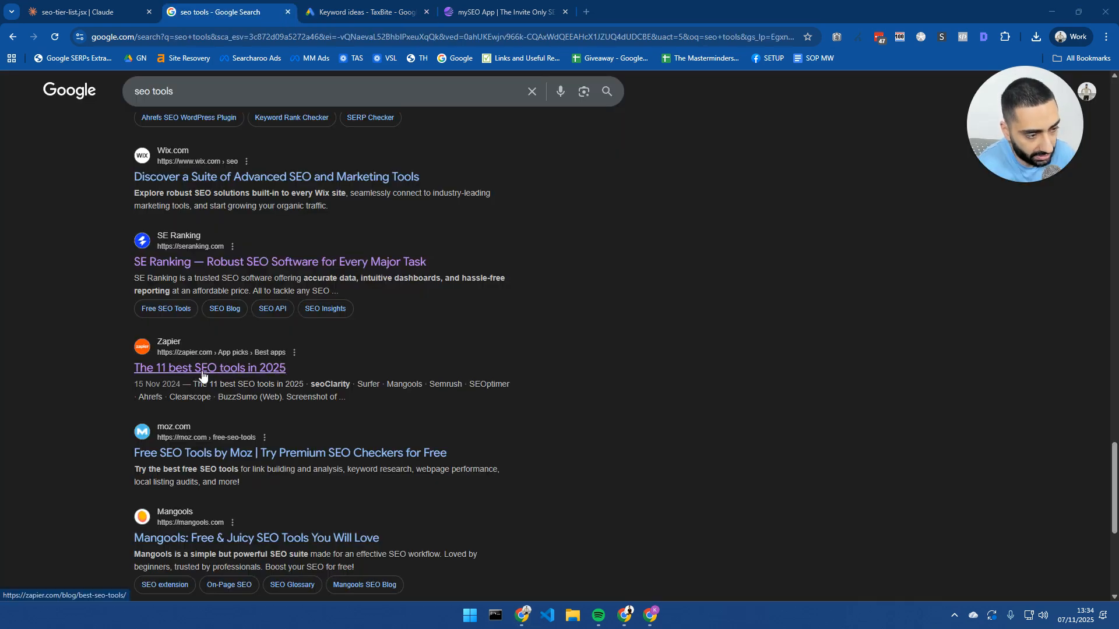
left_click(209, 368)
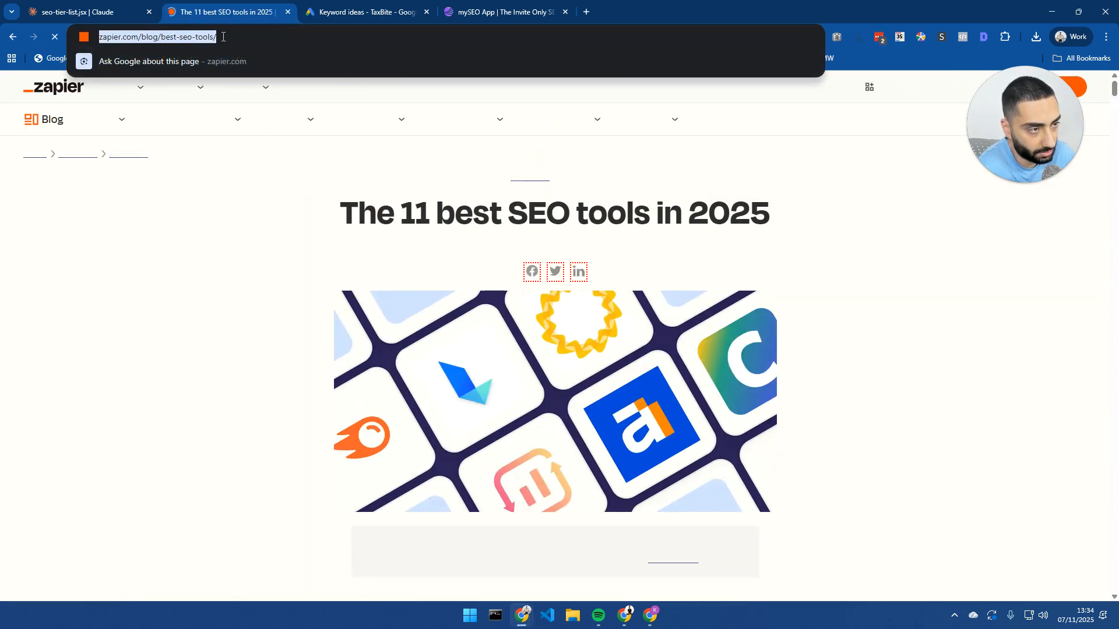
left_click(364, 11)
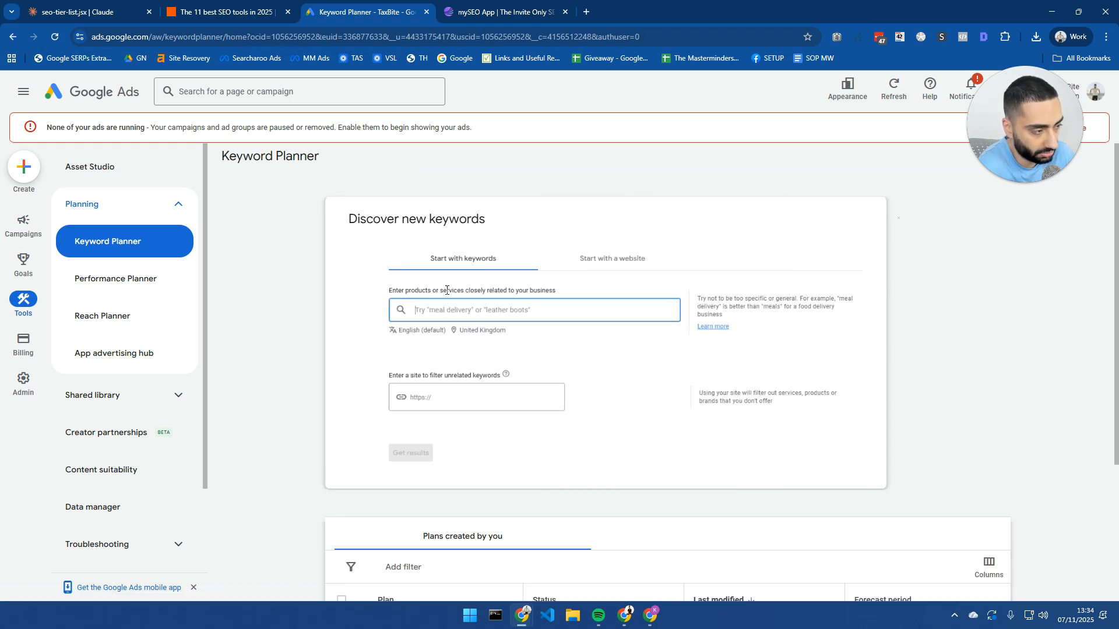
left_click(611, 241)
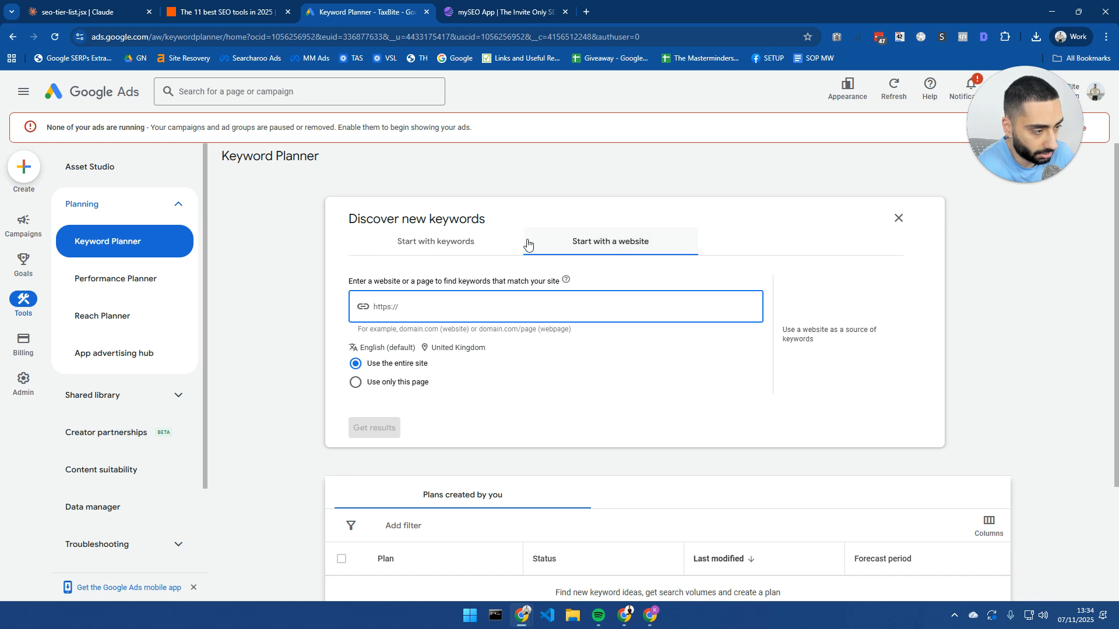
type("https://zapier.com/blog/best-seo-tools/")
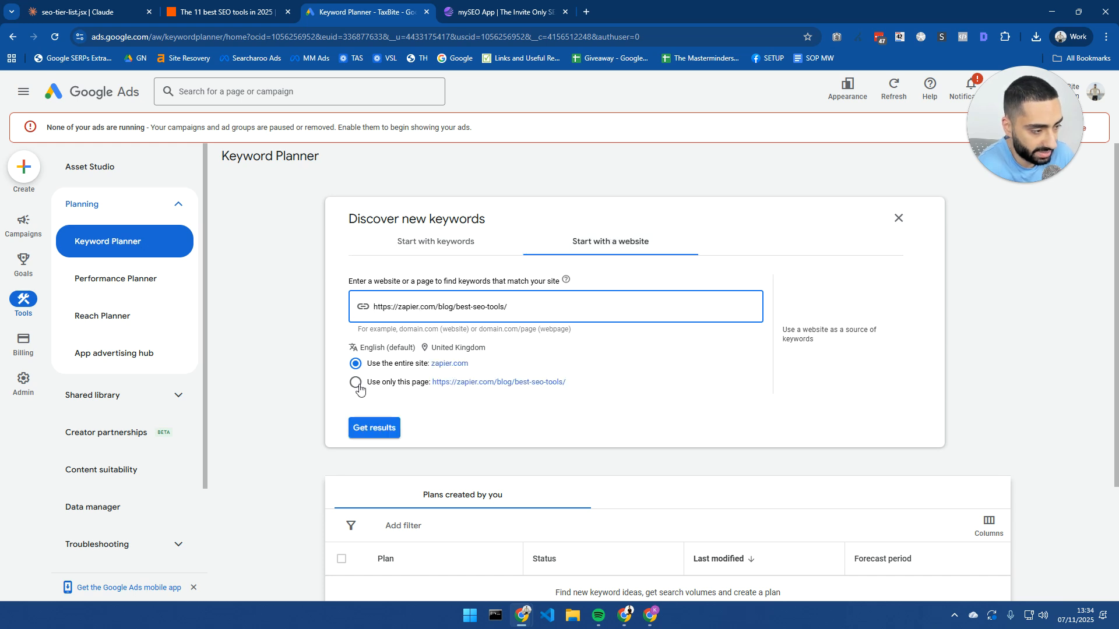
left_click(355, 383)
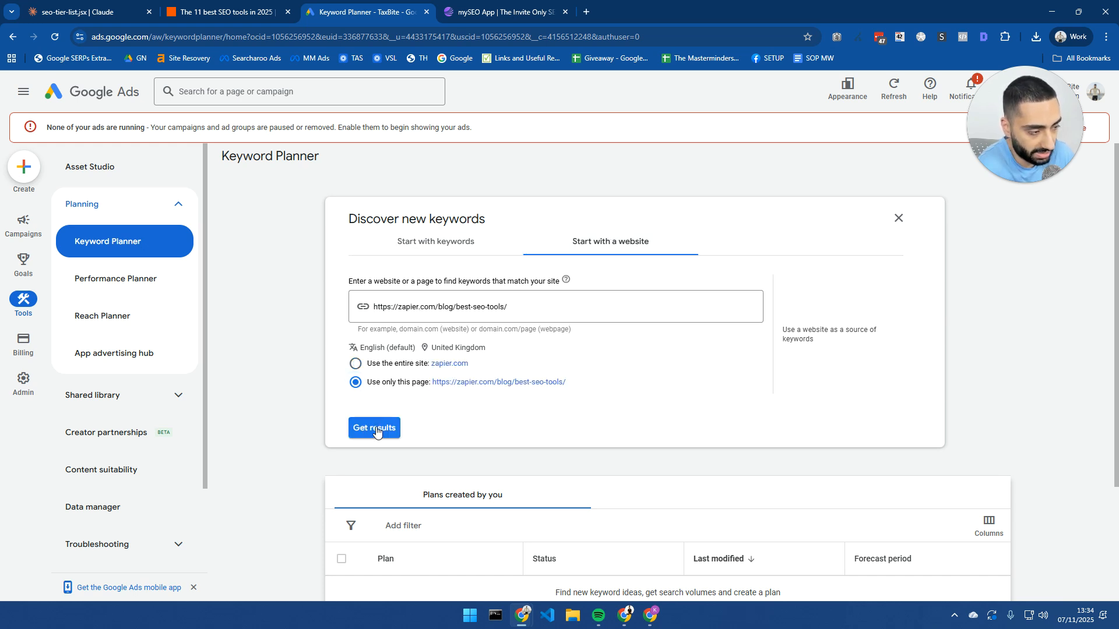
left_click(374, 429)
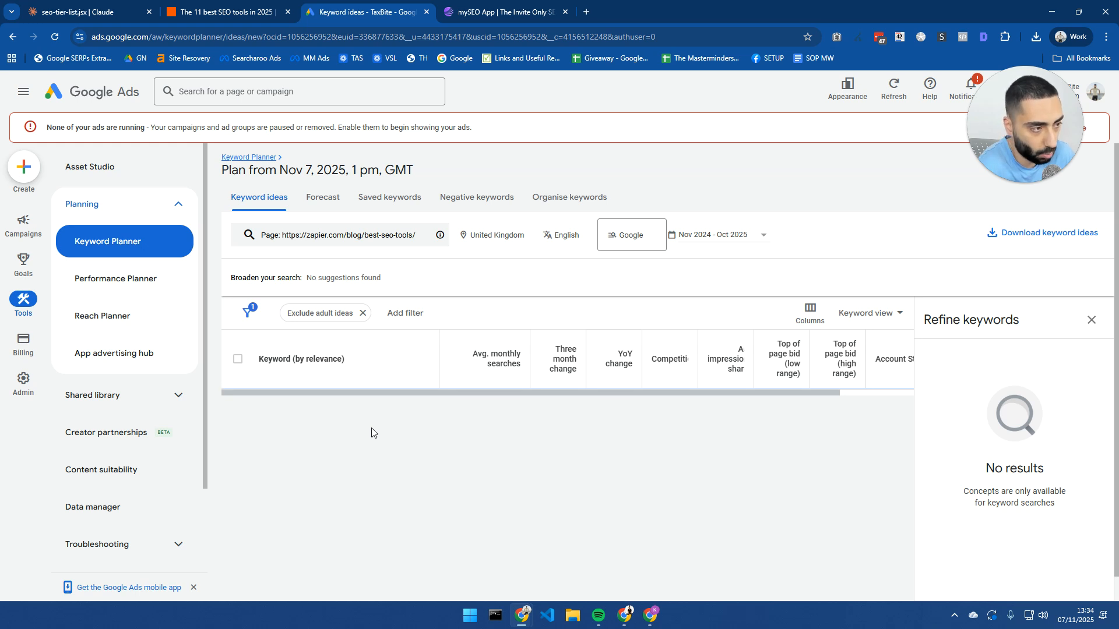
mouse_move(445, 334)
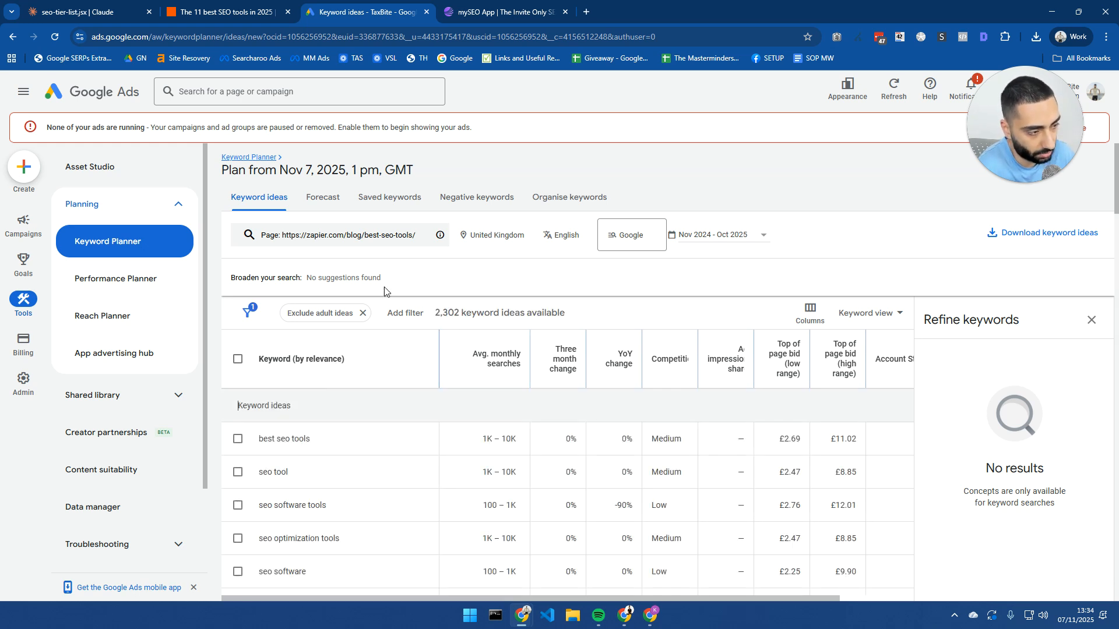
scroll("down", 3)
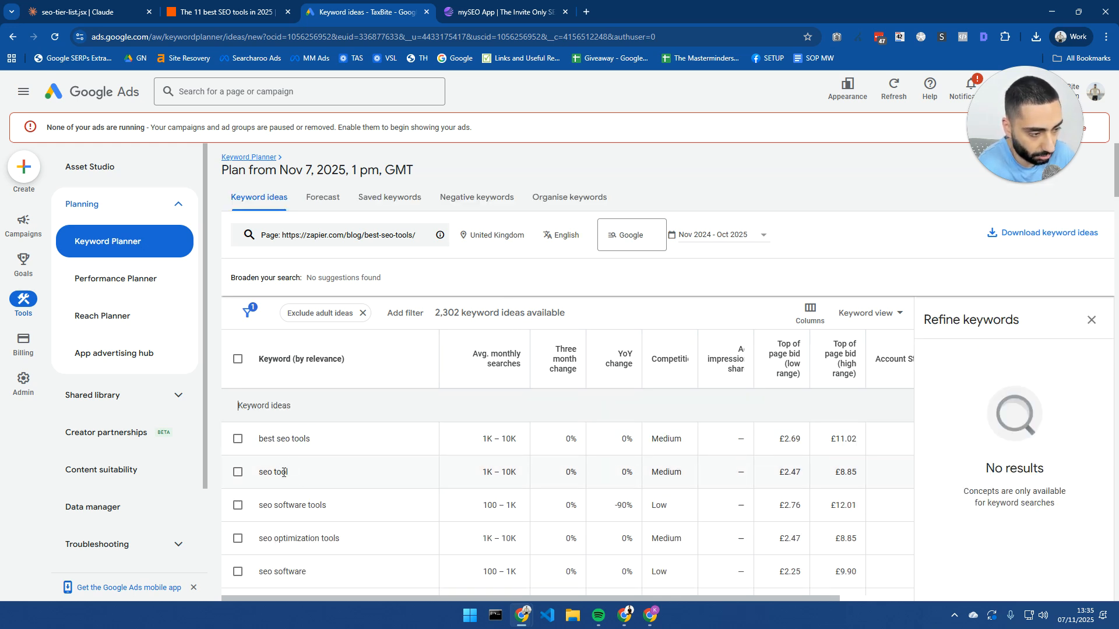
scroll("down", 3)
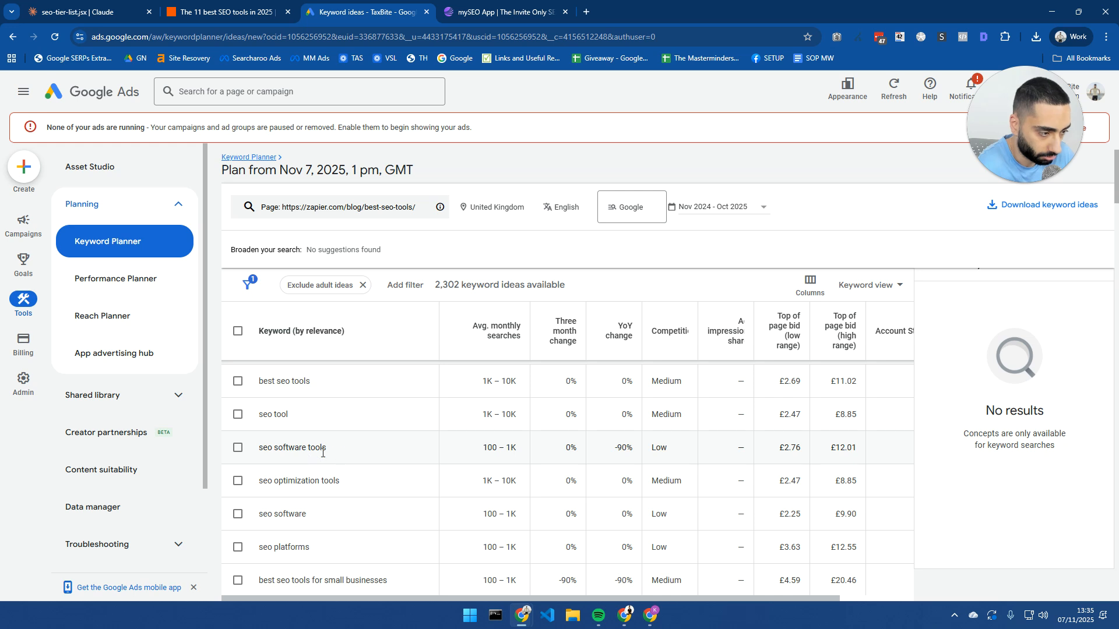
mouse_move(356, 495)
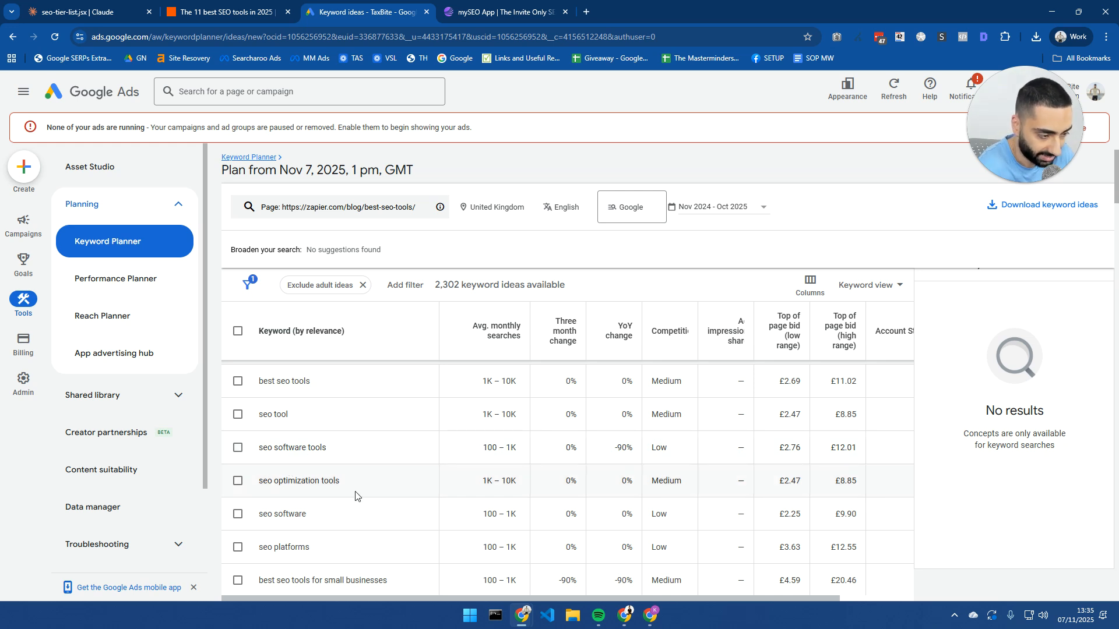
scroll("down", 3)
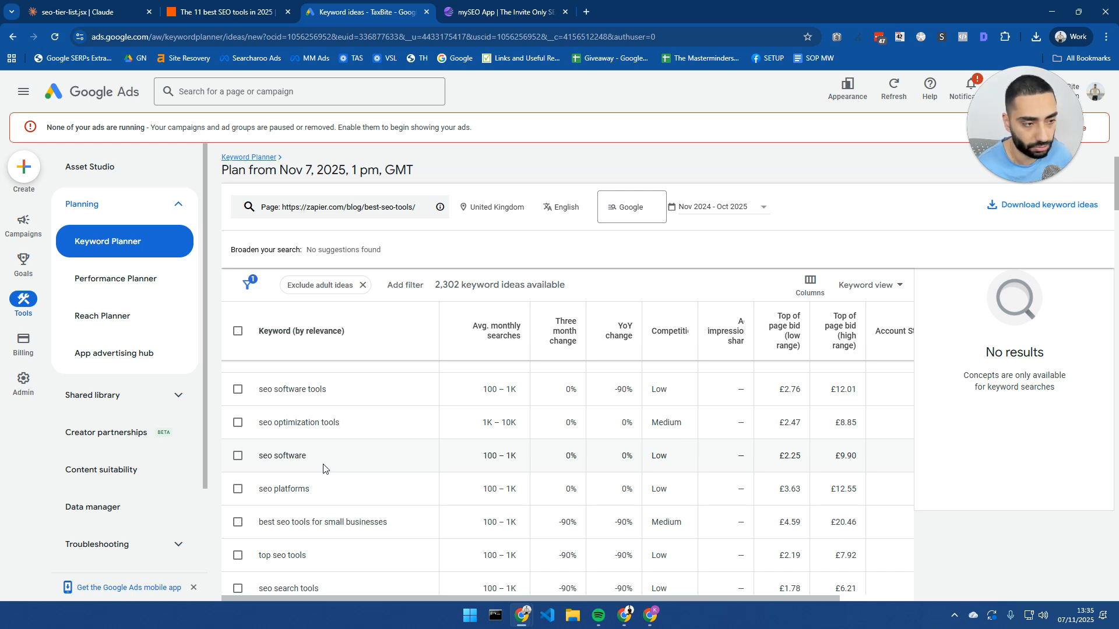
mouse_move(340, 443)
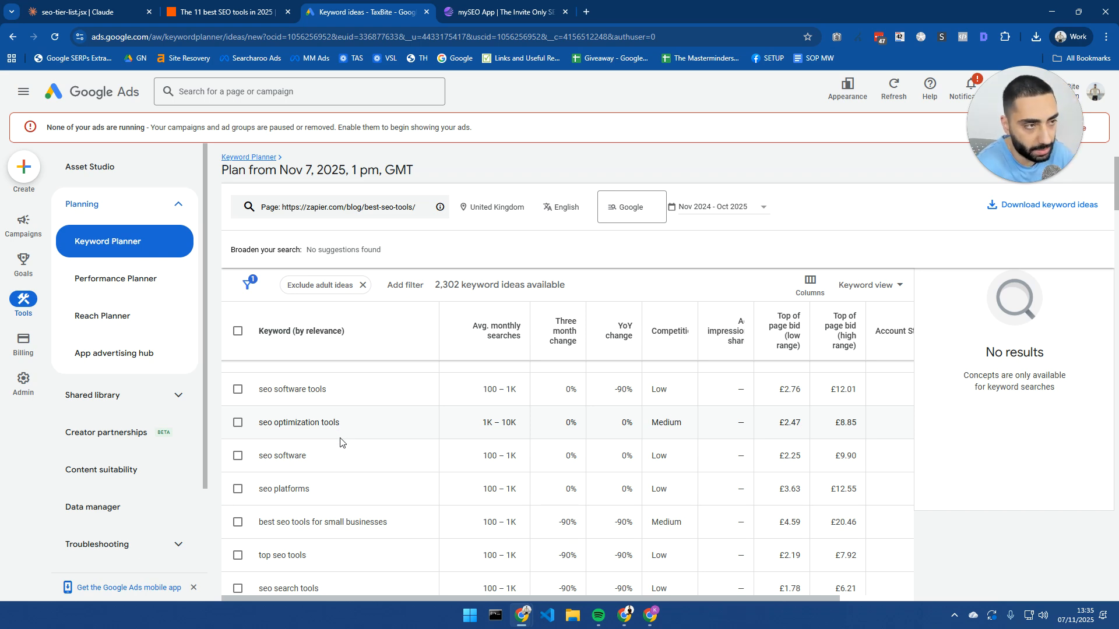
Step: Search Google for 'accountants in w' and pick a town suggestion
left_click(221, 13)
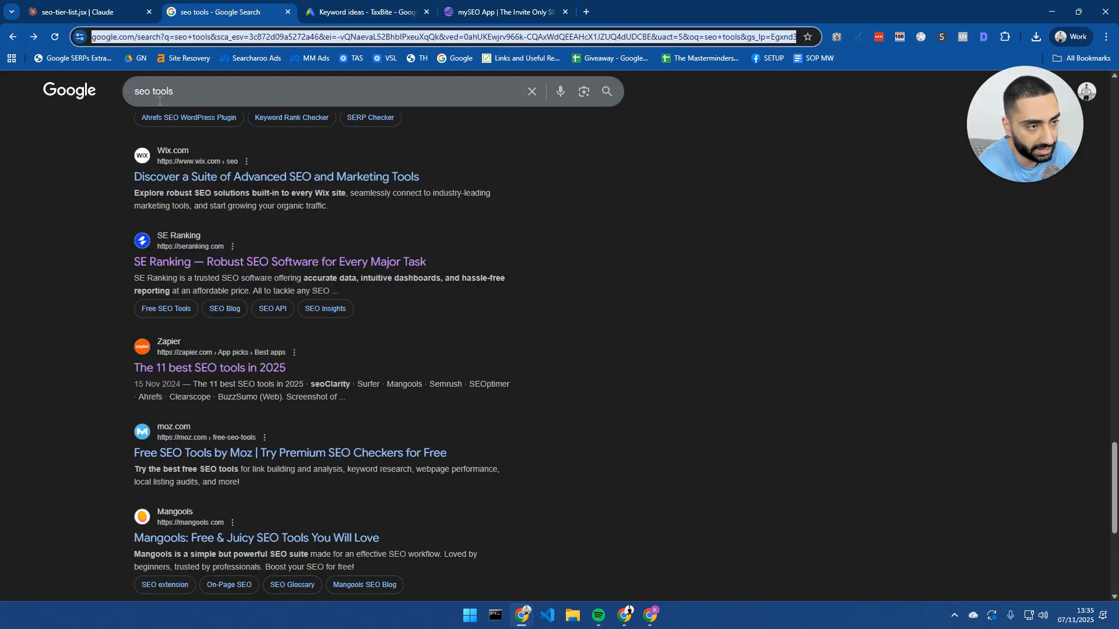
type("acc")
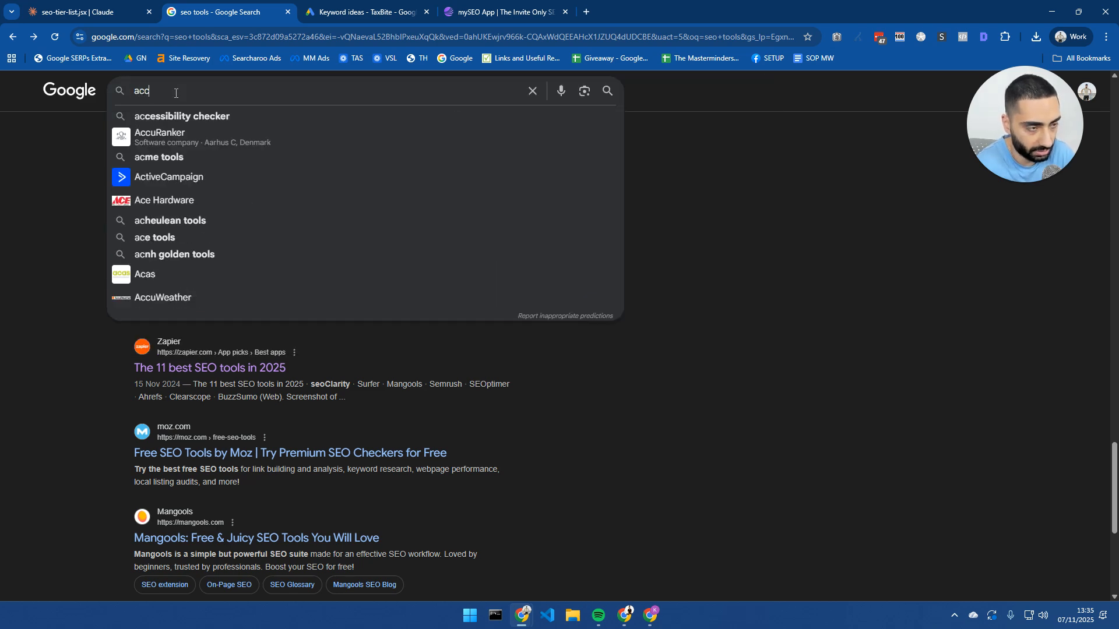
type("accountants in w")
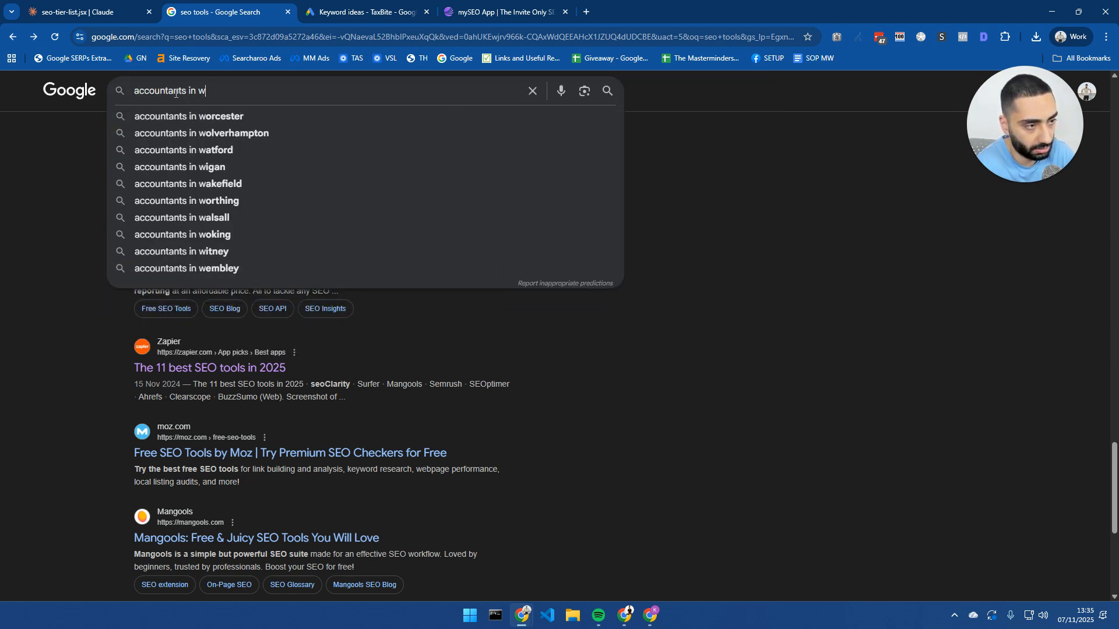
left_click(180, 167)
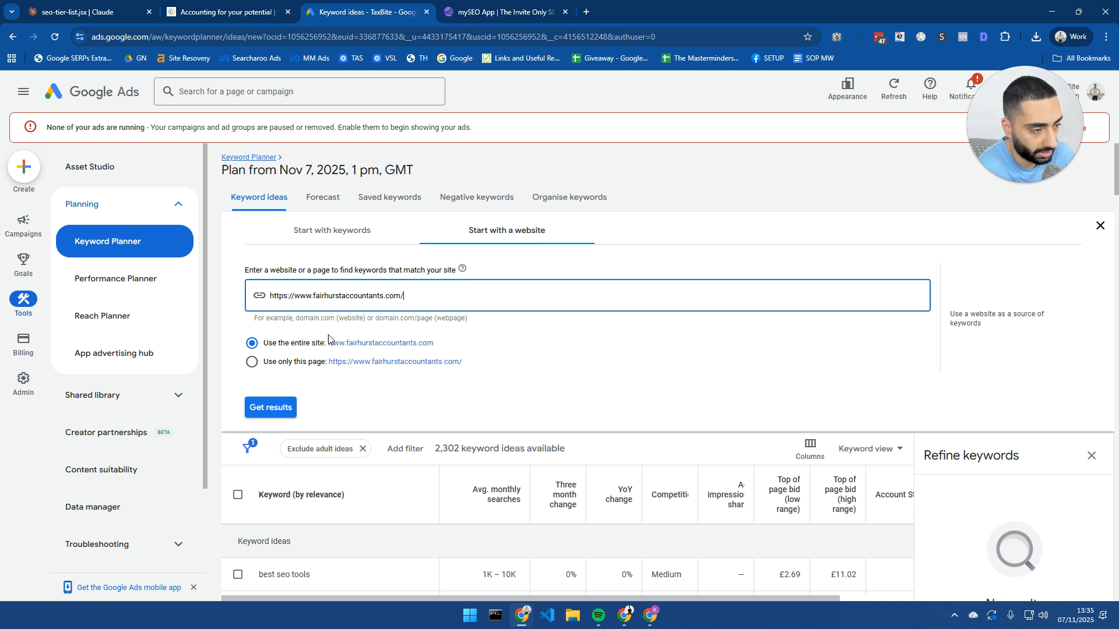
Step: Get ideas for only the fairhurstaccountants.com homepage and scroll the 773 results
left_click(252, 362)
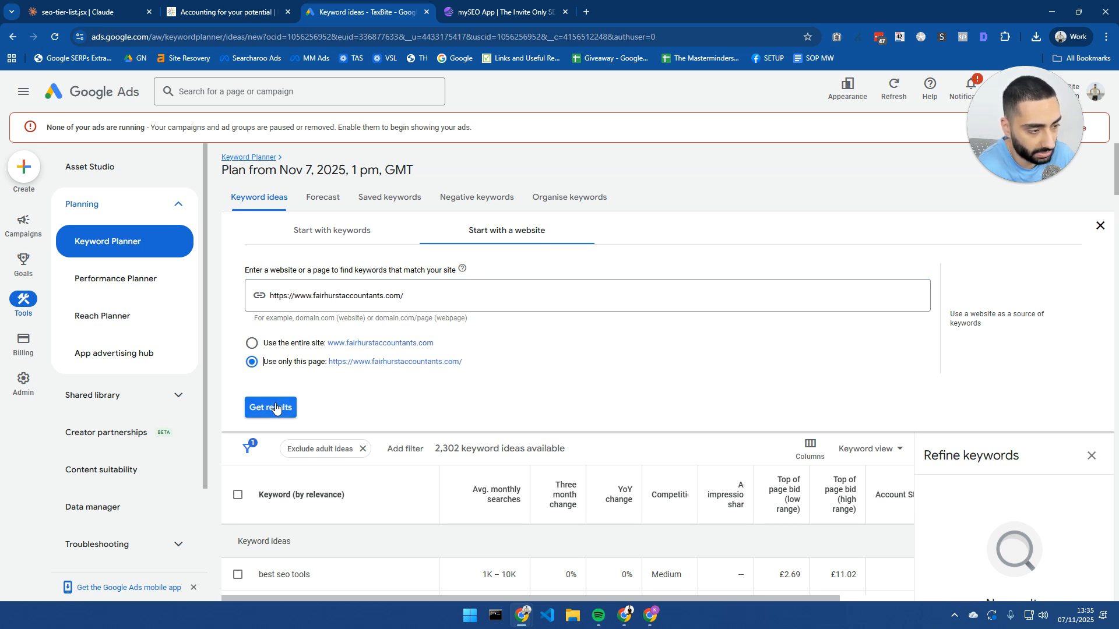
left_click(270, 407)
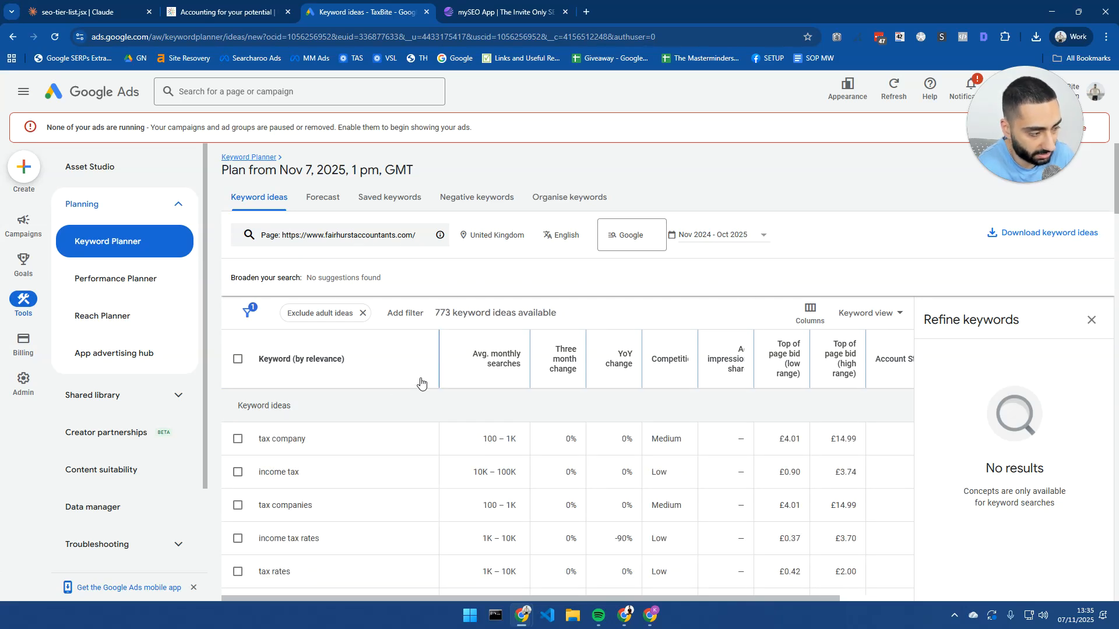
mouse_move(398, 442)
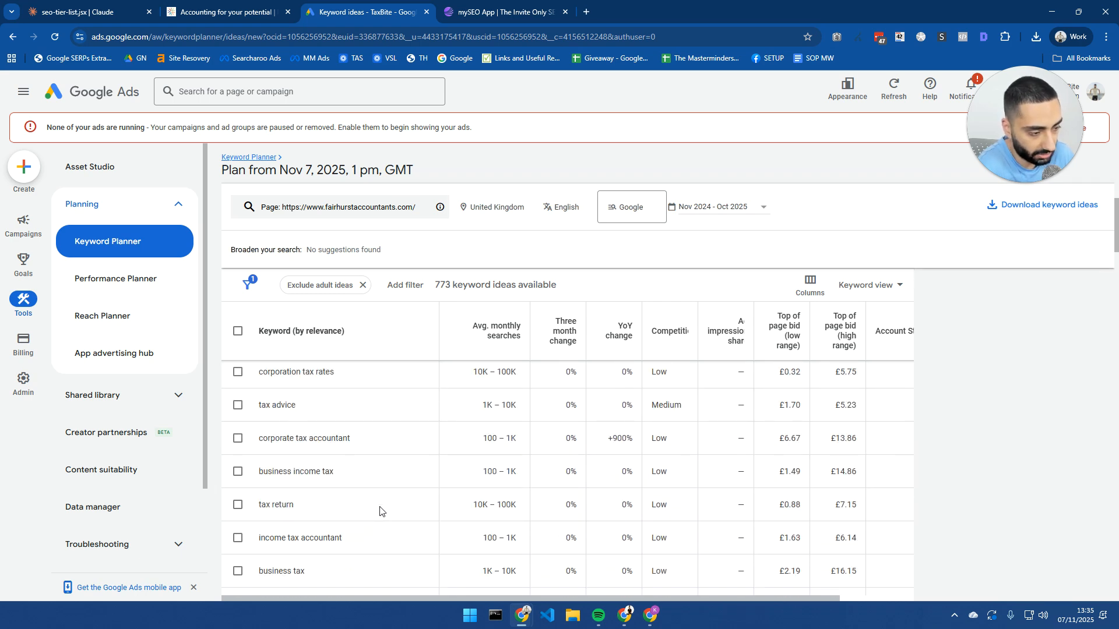
scroll("down", 3)
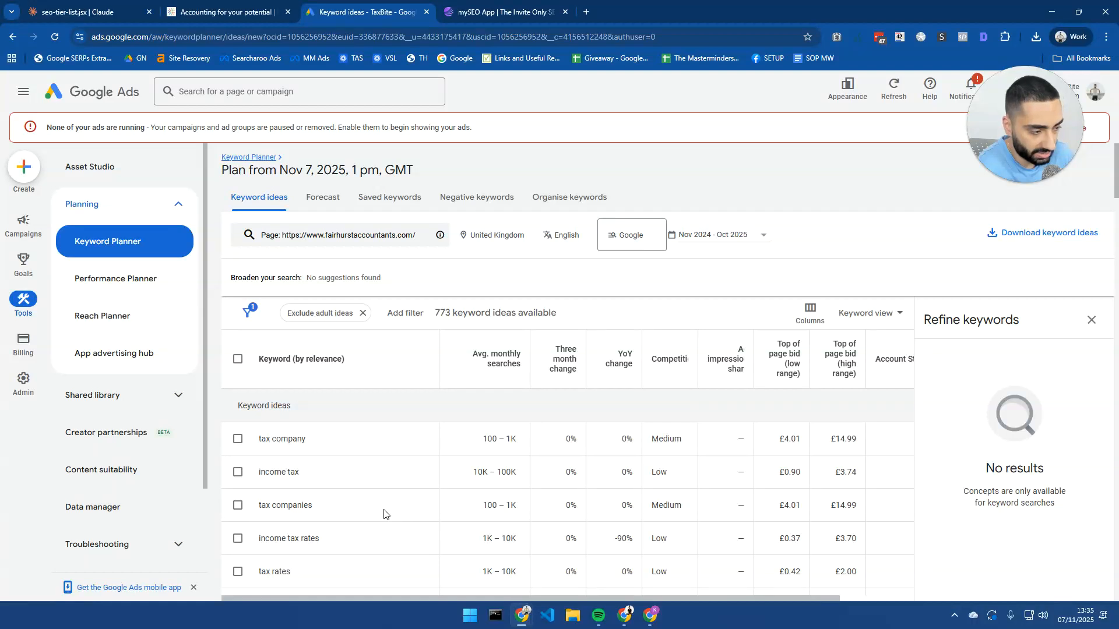
mouse_move(345, 239)
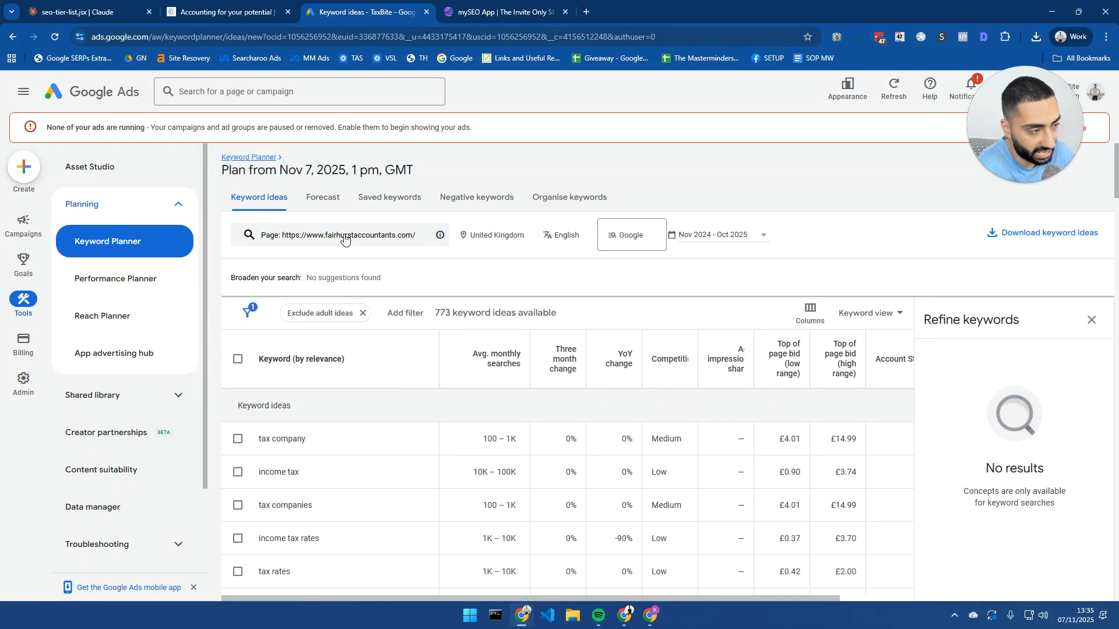
mouse_move(326, 251)
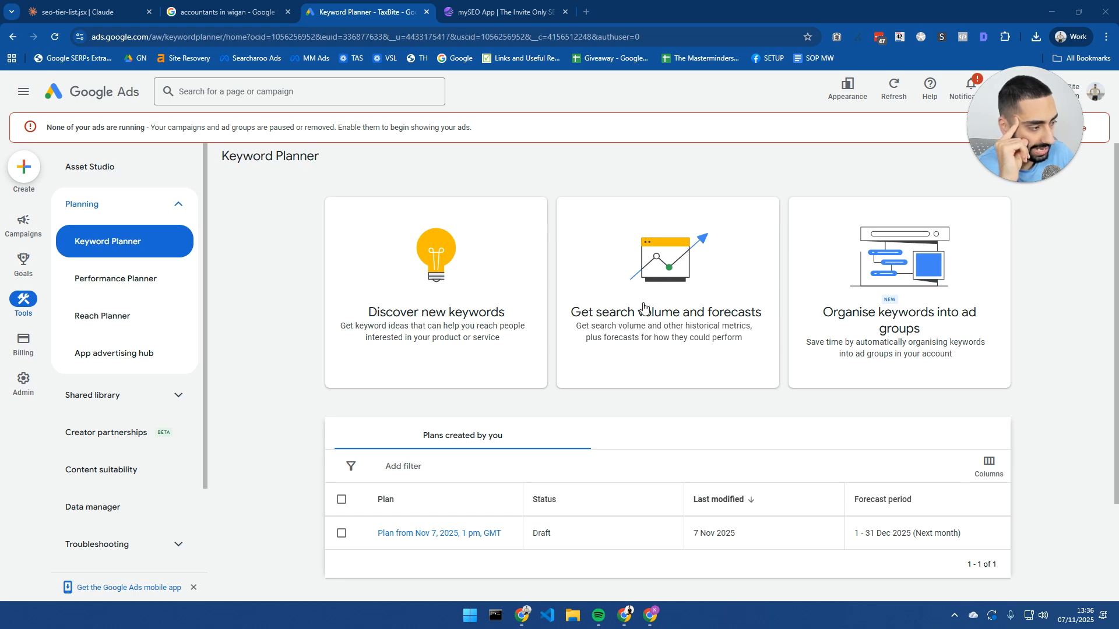
Step: Check search volume for 'accountants london': 1K–10K monthly searches, medium competition
left_click(667, 292)
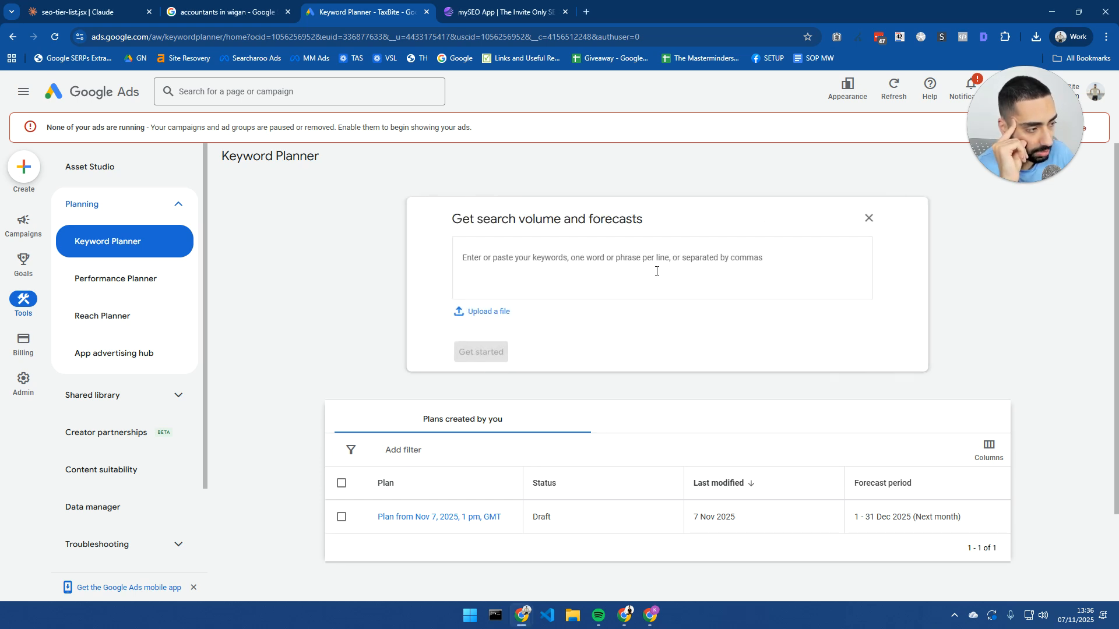
type("accou")
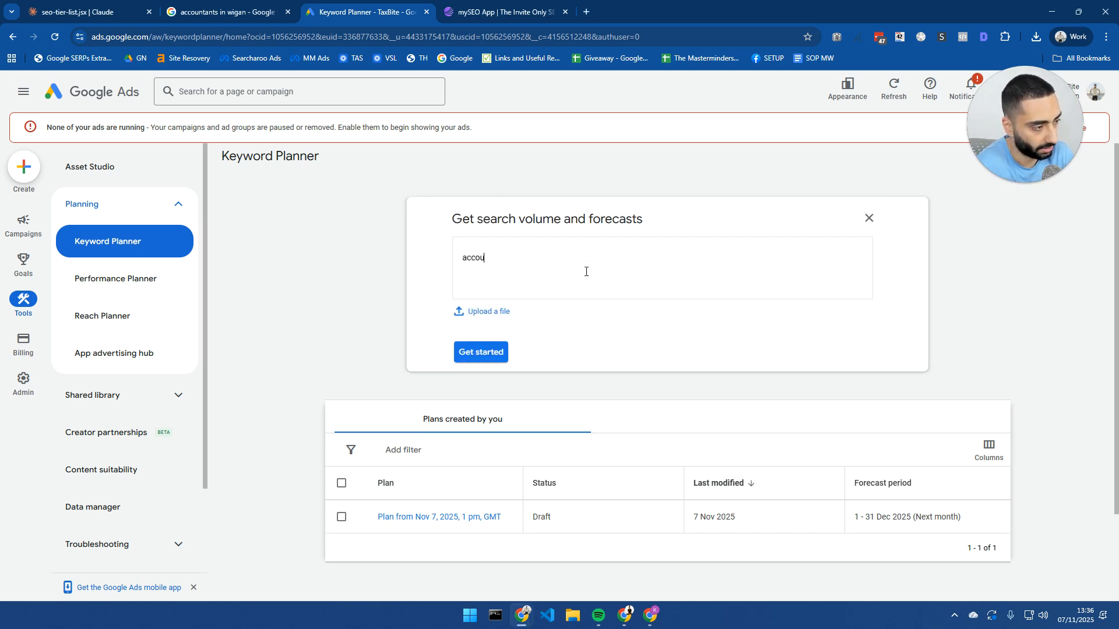
type("accountants london")
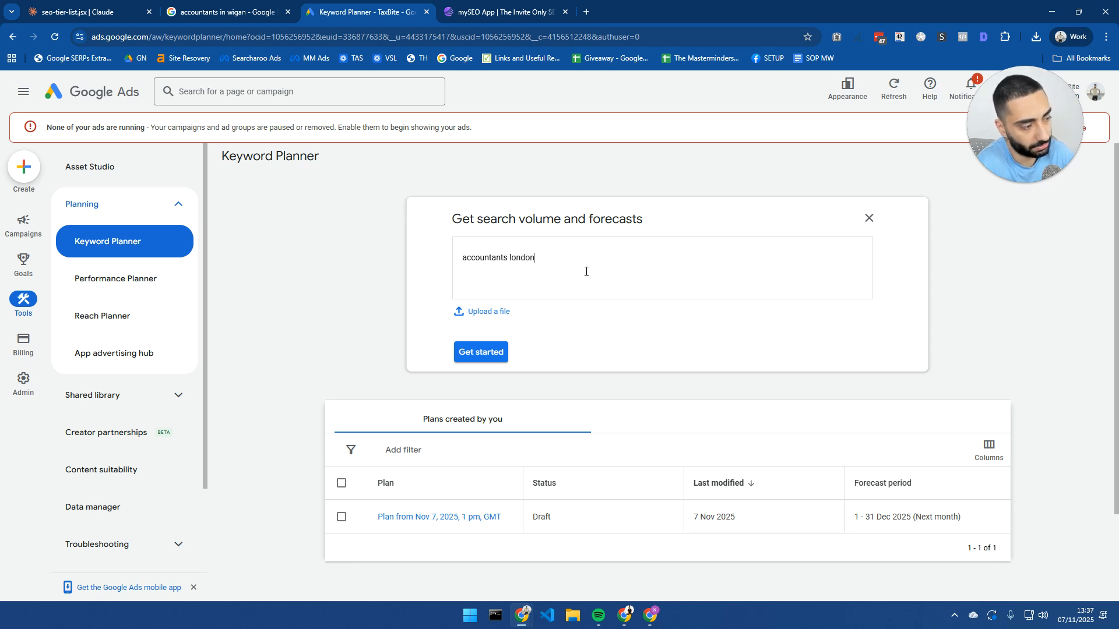
left_click(480, 352)
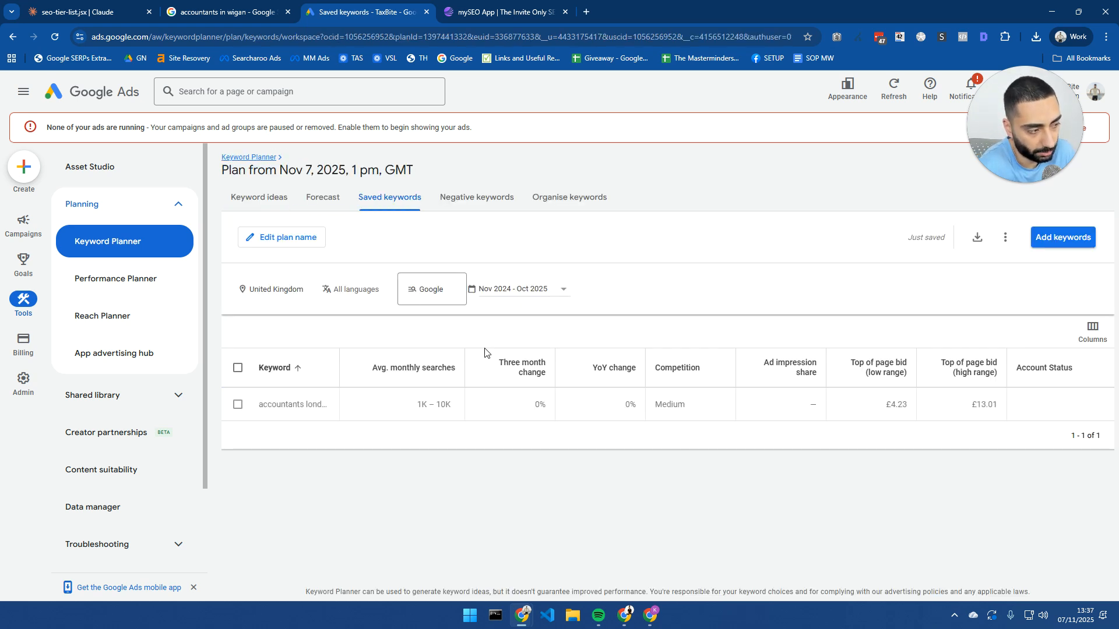
mouse_move(112, 353)
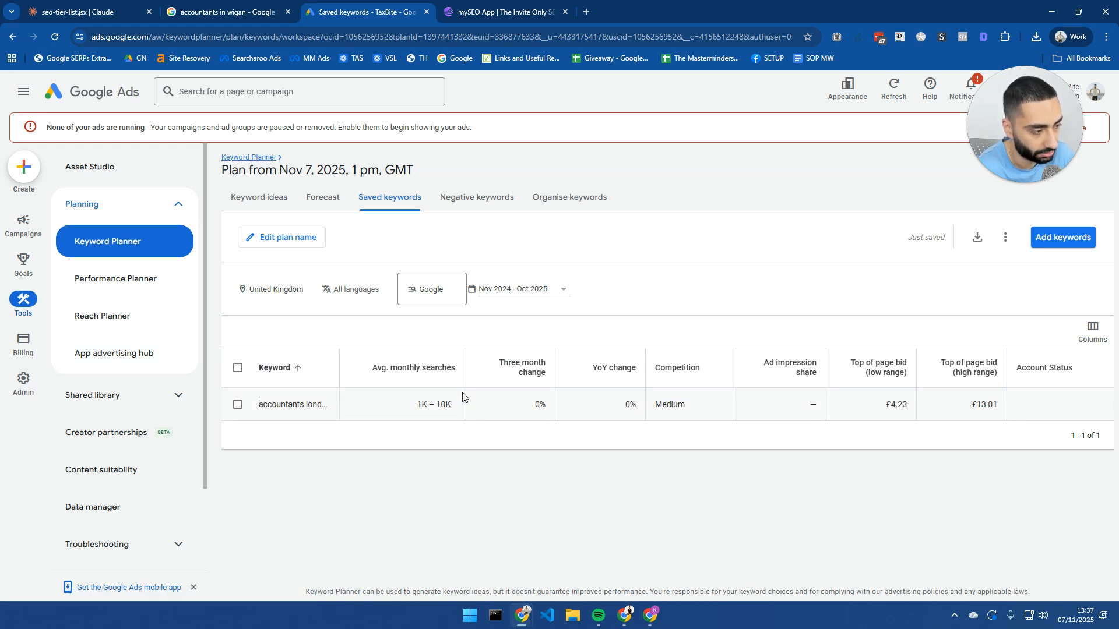
mouse_move(430, 397)
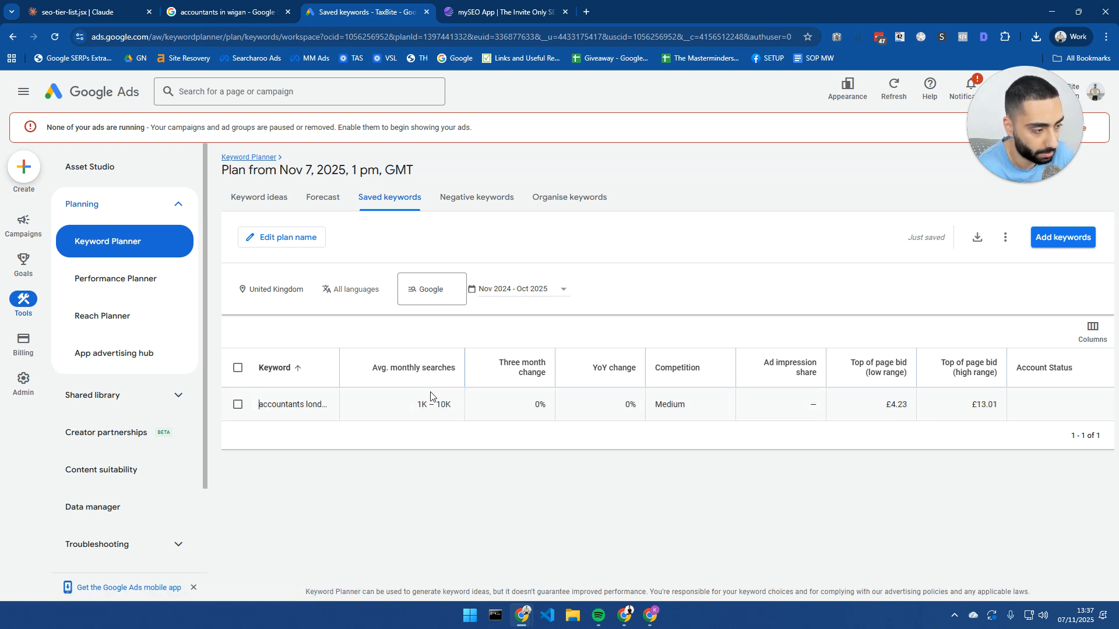
mouse_move(102, 315)
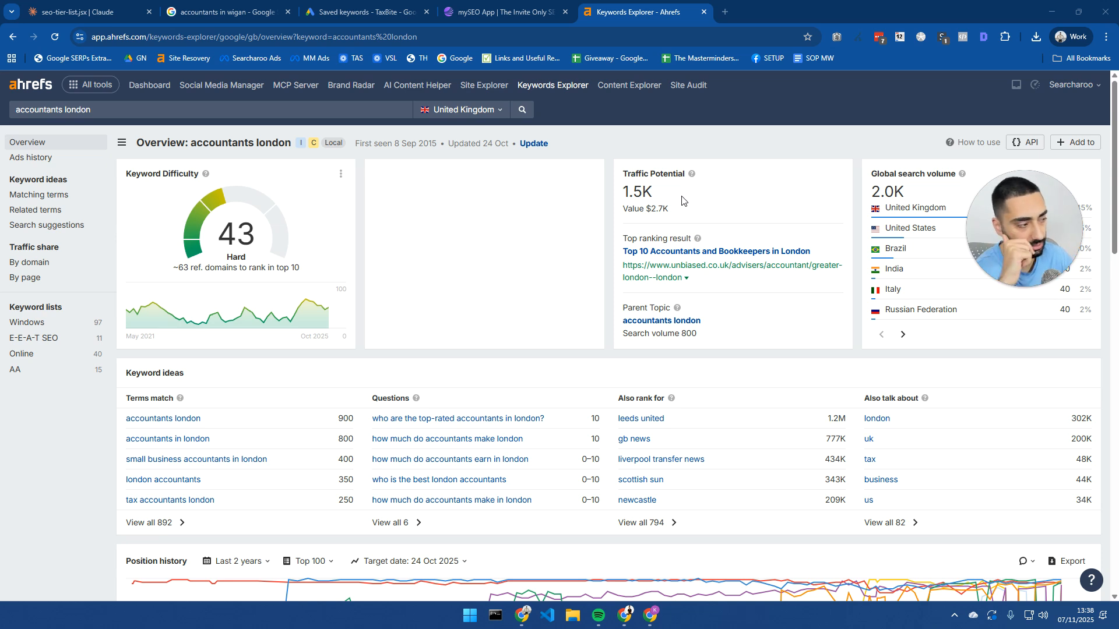
mouse_move(660, 213)
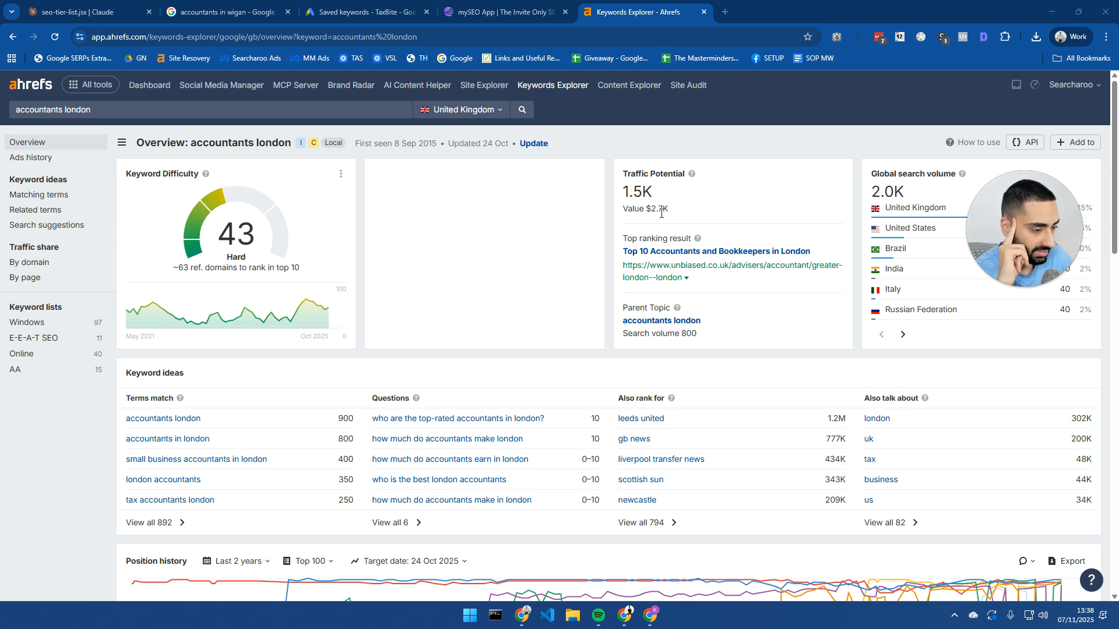
mouse_move(797, 230)
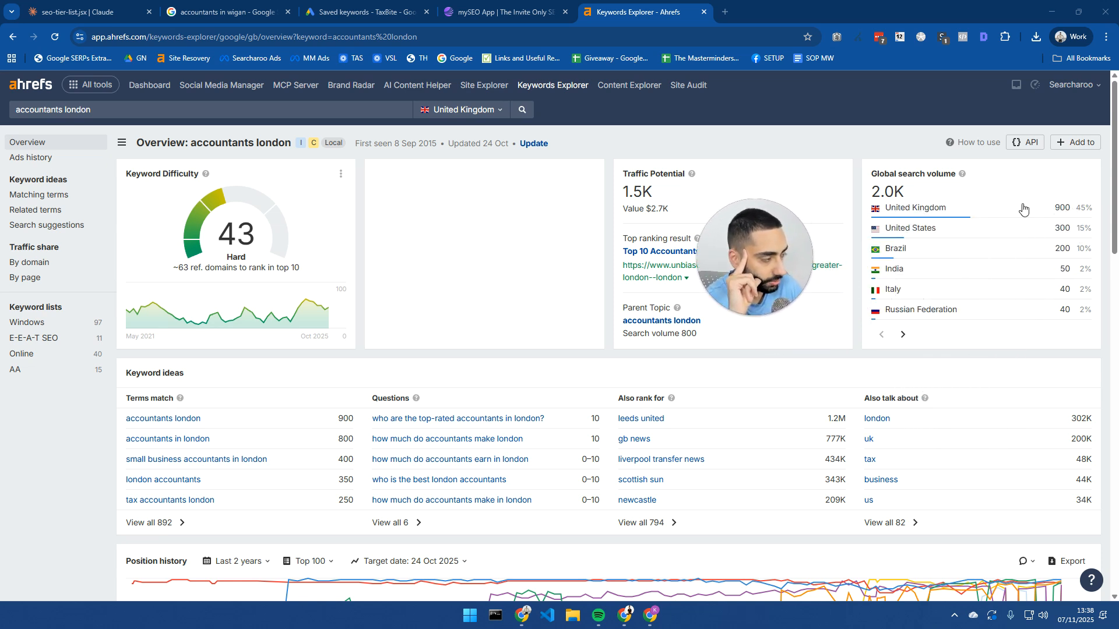
mouse_move(650, 221)
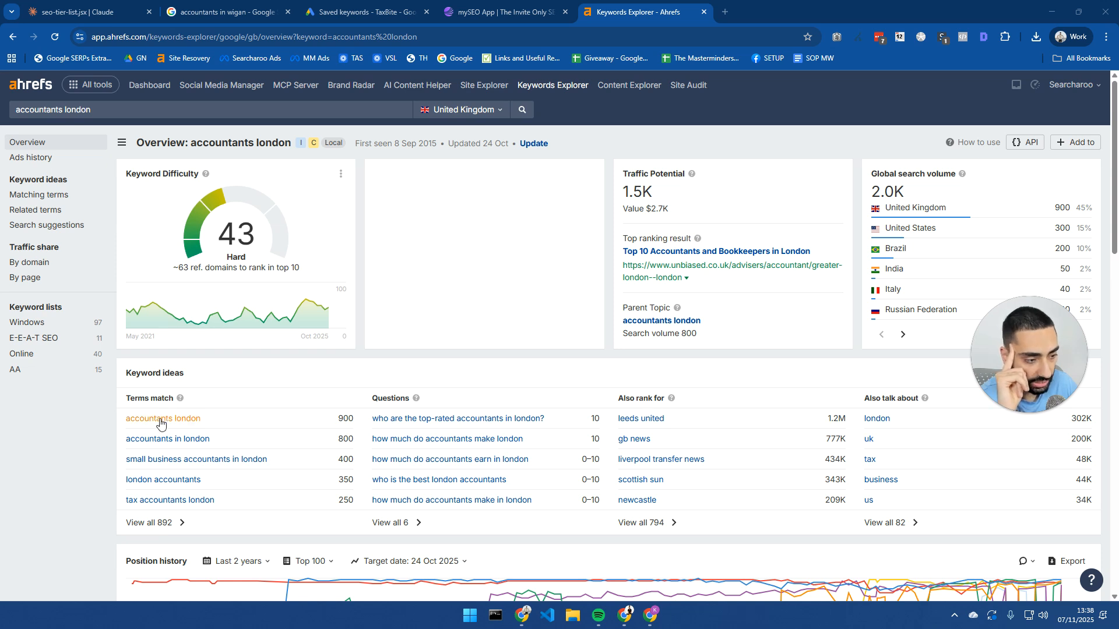
mouse_move(193, 429)
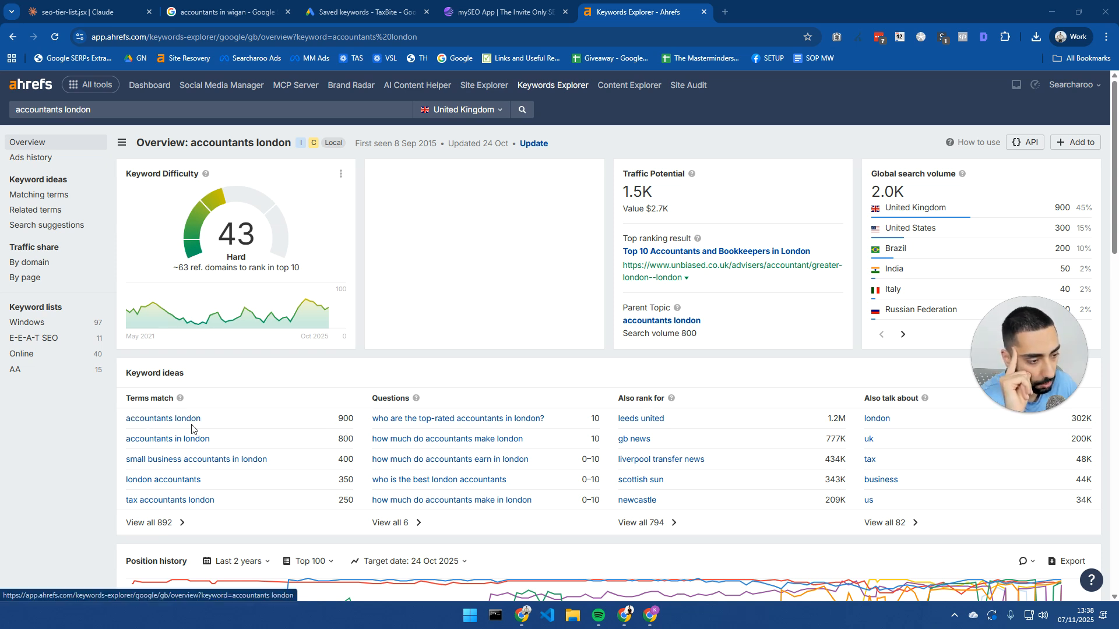
mouse_move(230, 426)
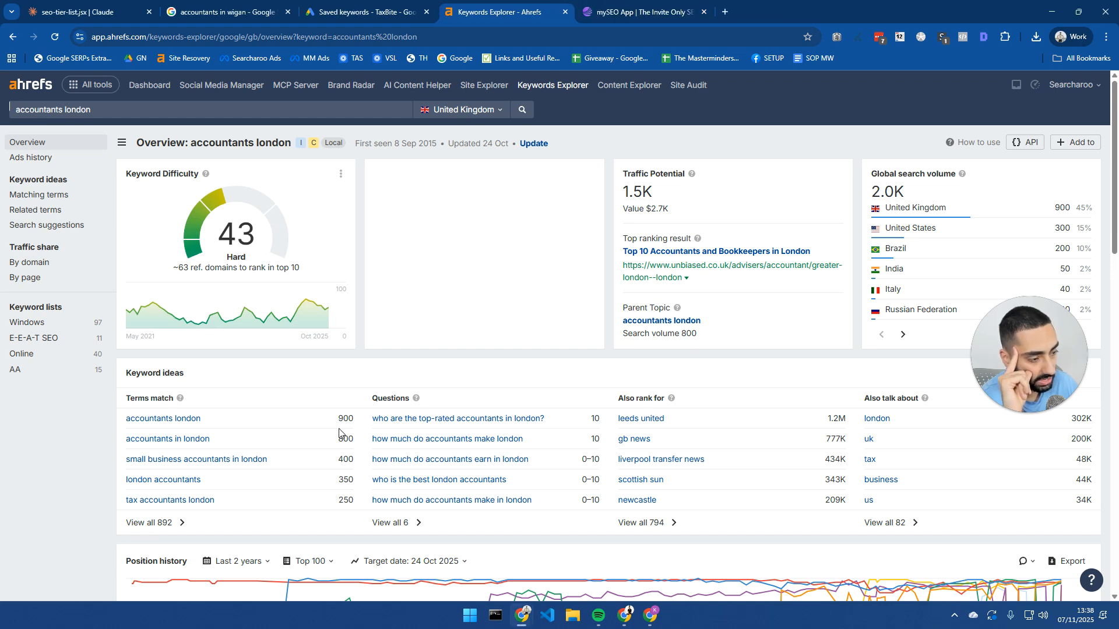
left_click(366, 12)
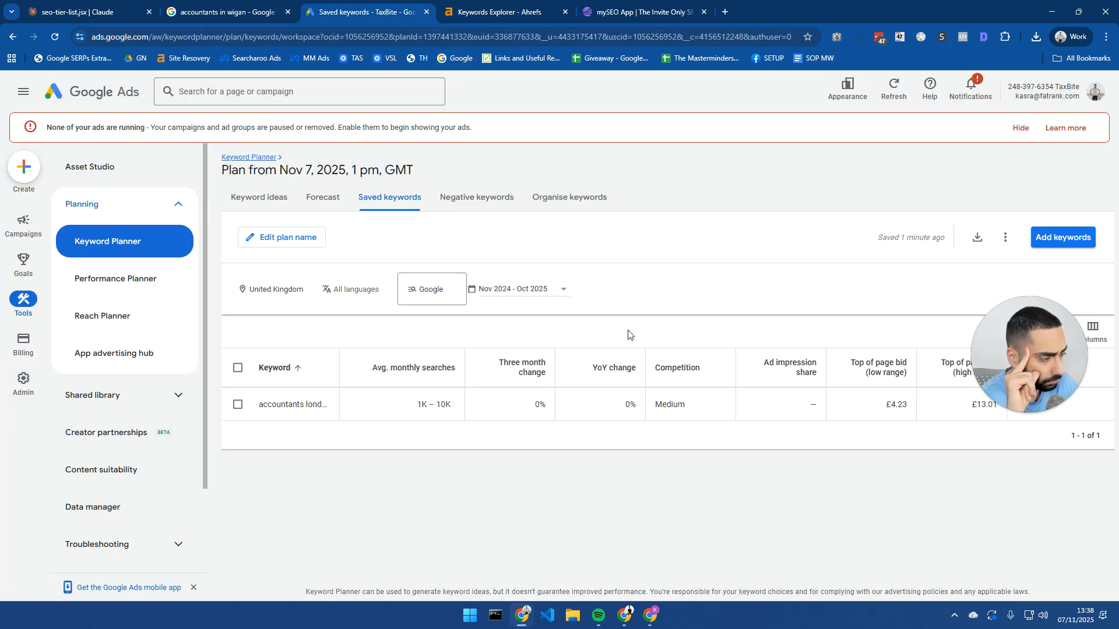
mouse_move(562, 96)
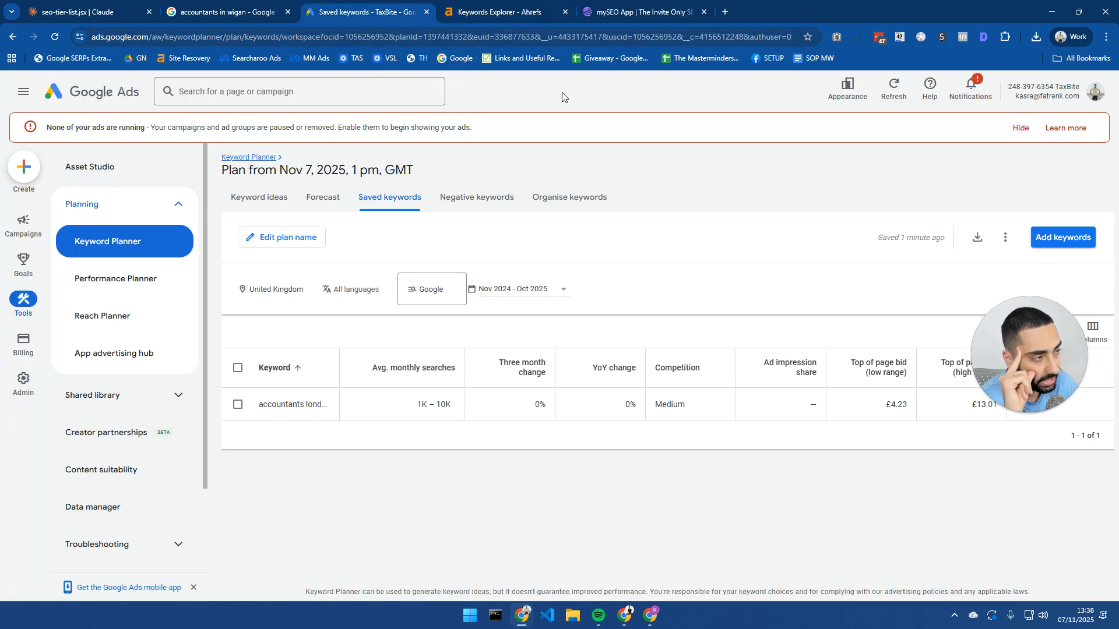
left_click(499, 12)
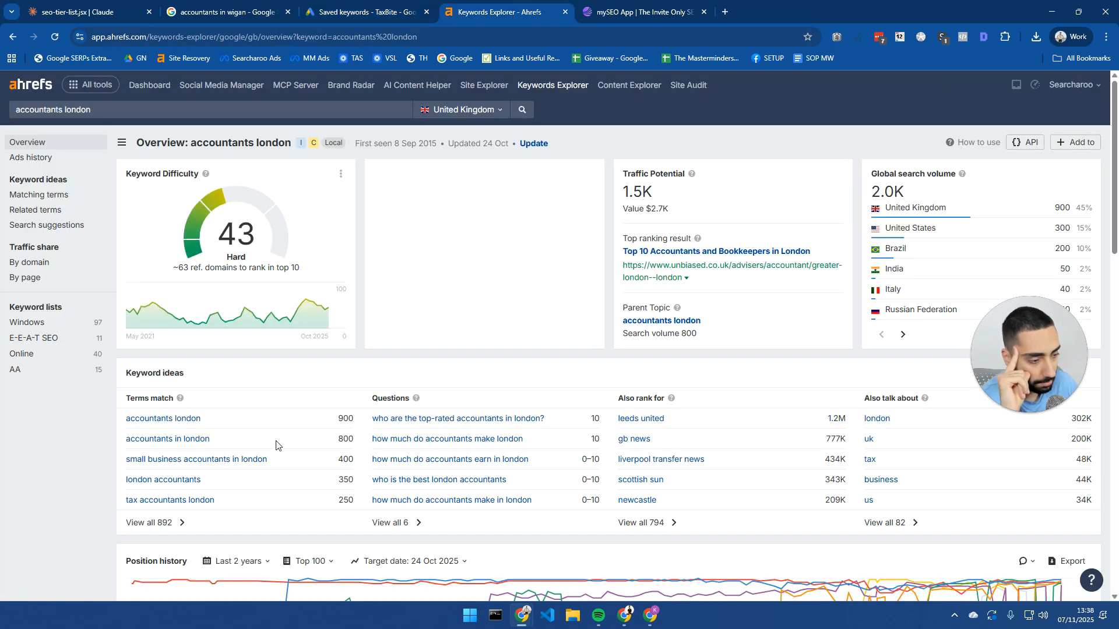
mouse_move(268, 436)
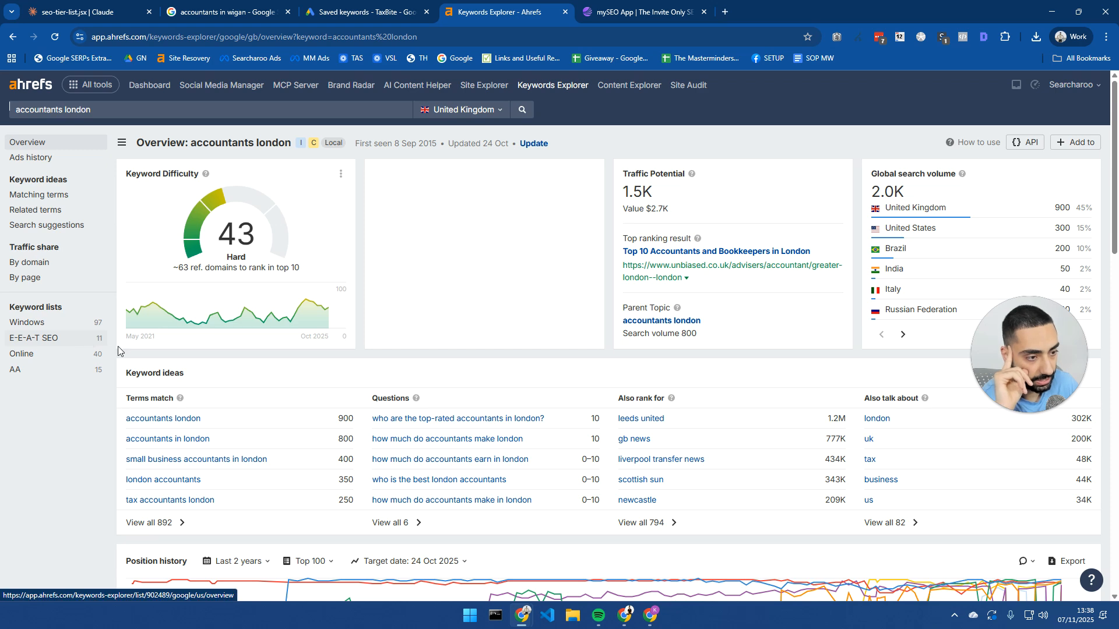
mouse_move(263, 185)
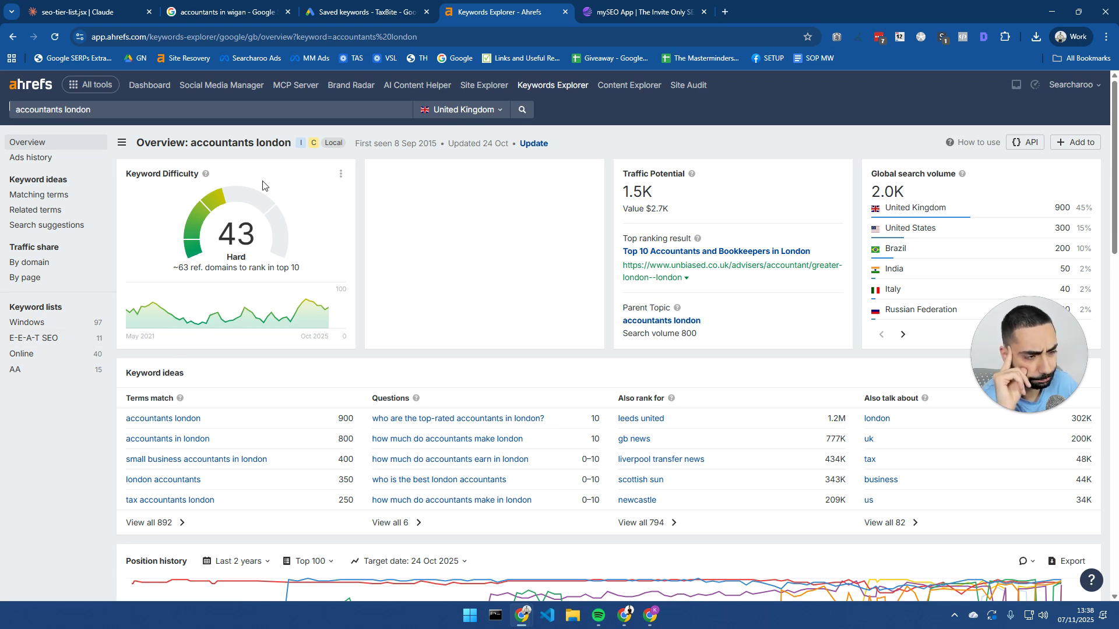
mouse_move(44, 341)
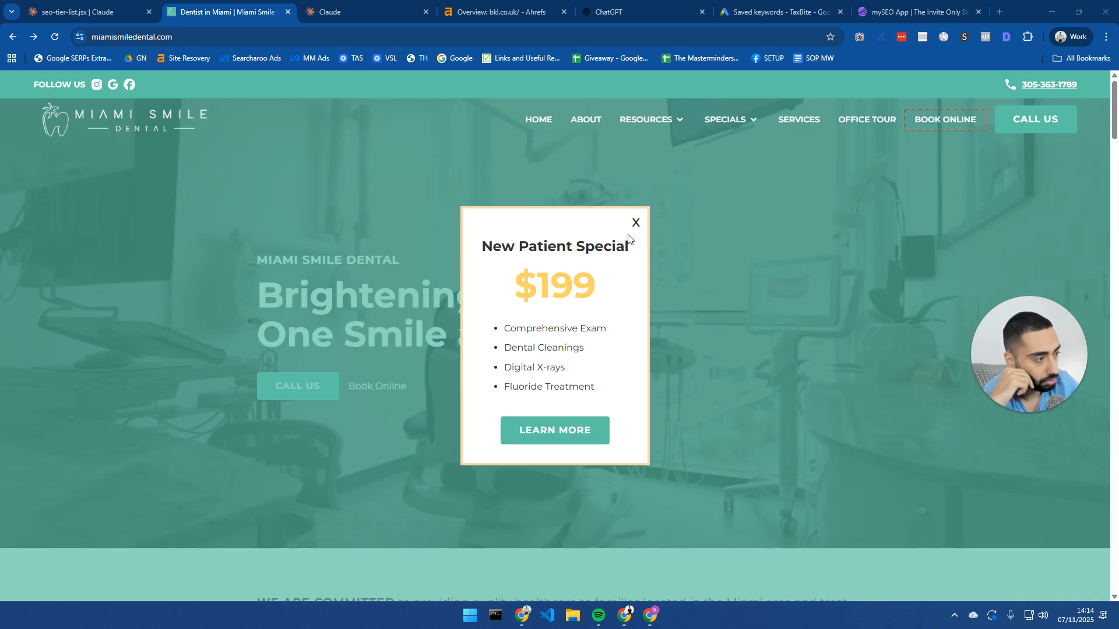
Step: Close the New Patient Special popup and open the Miami Smile Dental robots.txt file
left_click(635, 223)
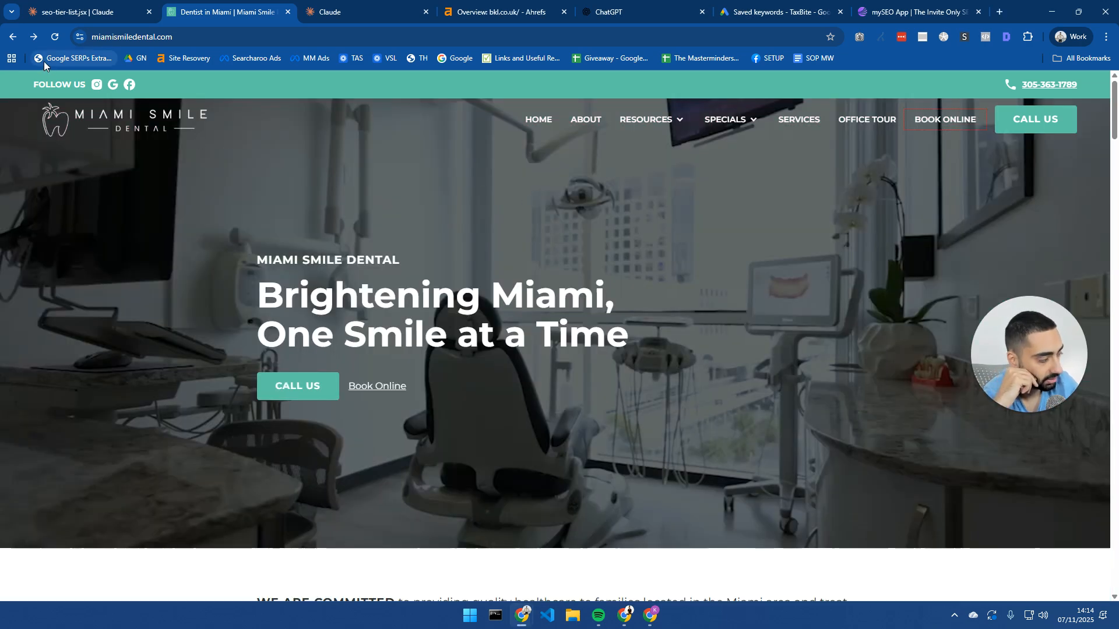
mouse_move(34, 36)
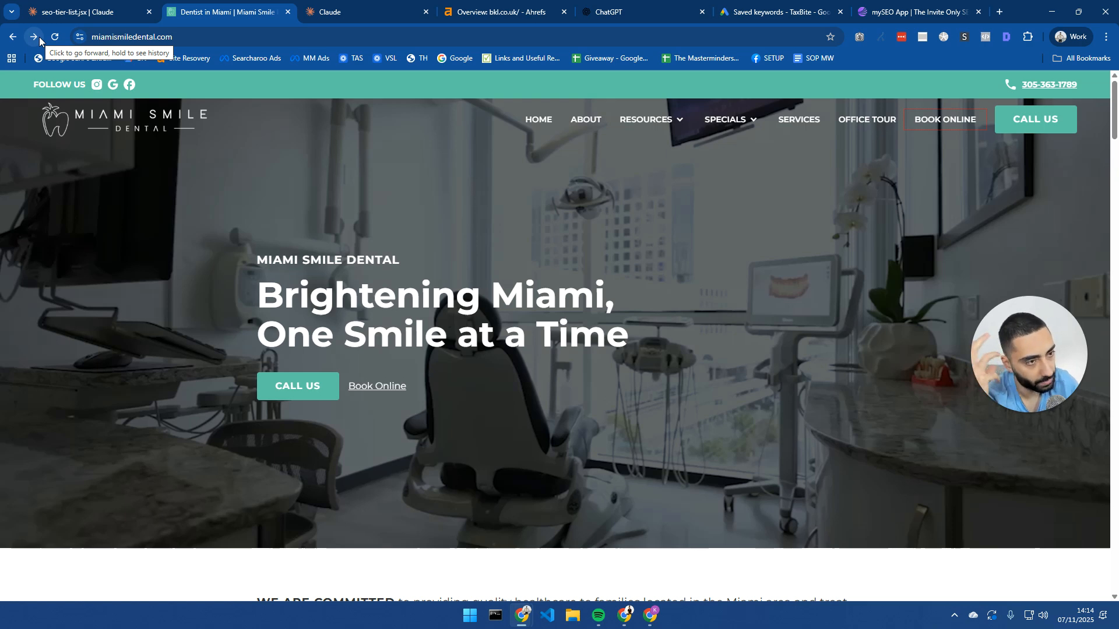
mouse_move(217, 50)
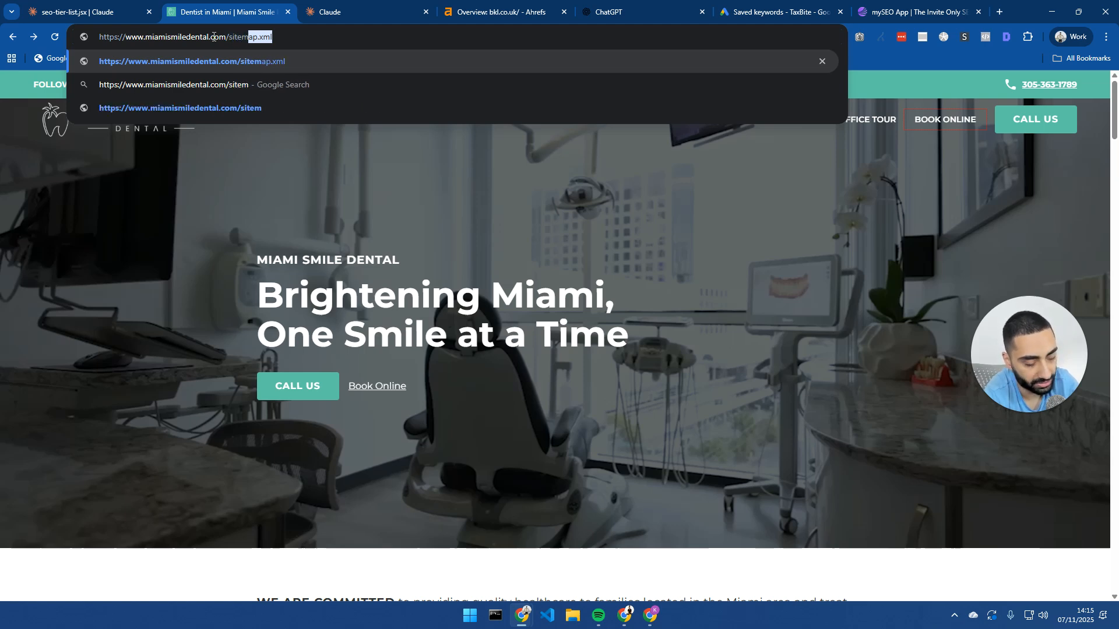
type("a")
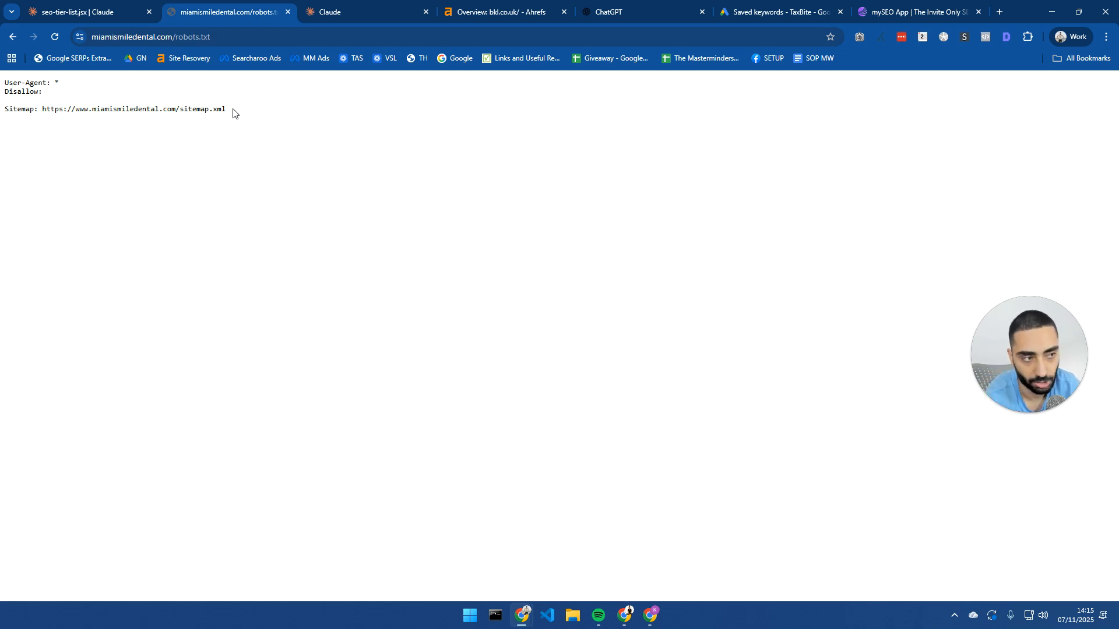
Step: Open the sitemap.xml listed in robots.txt and copy its entire contents
double_click(133, 109)
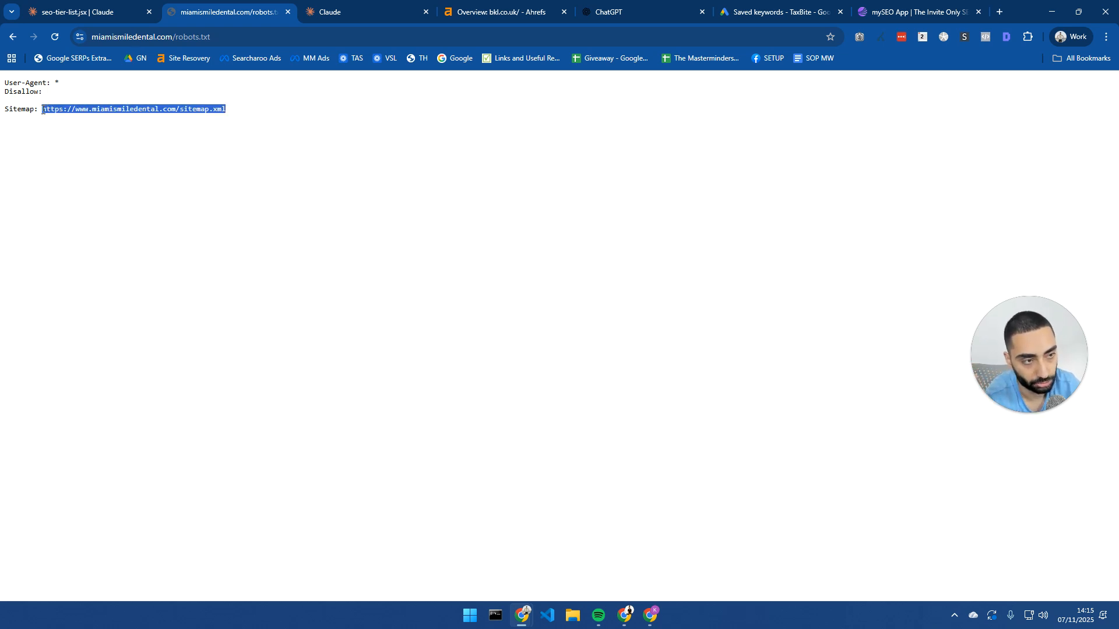
left_click(134, 108)
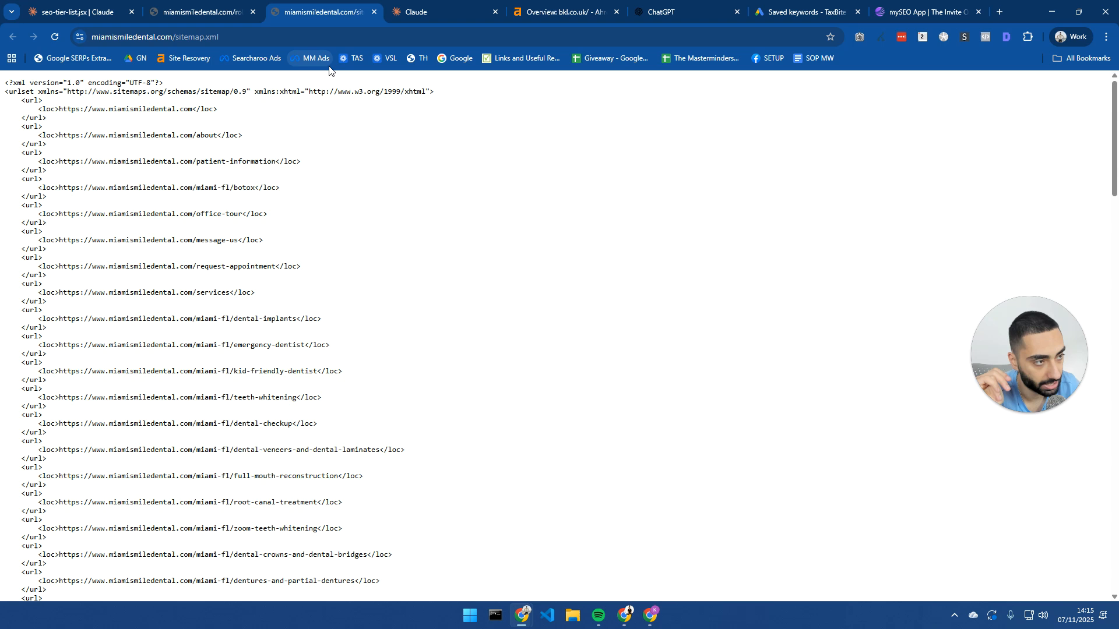
mouse_move(23, 347)
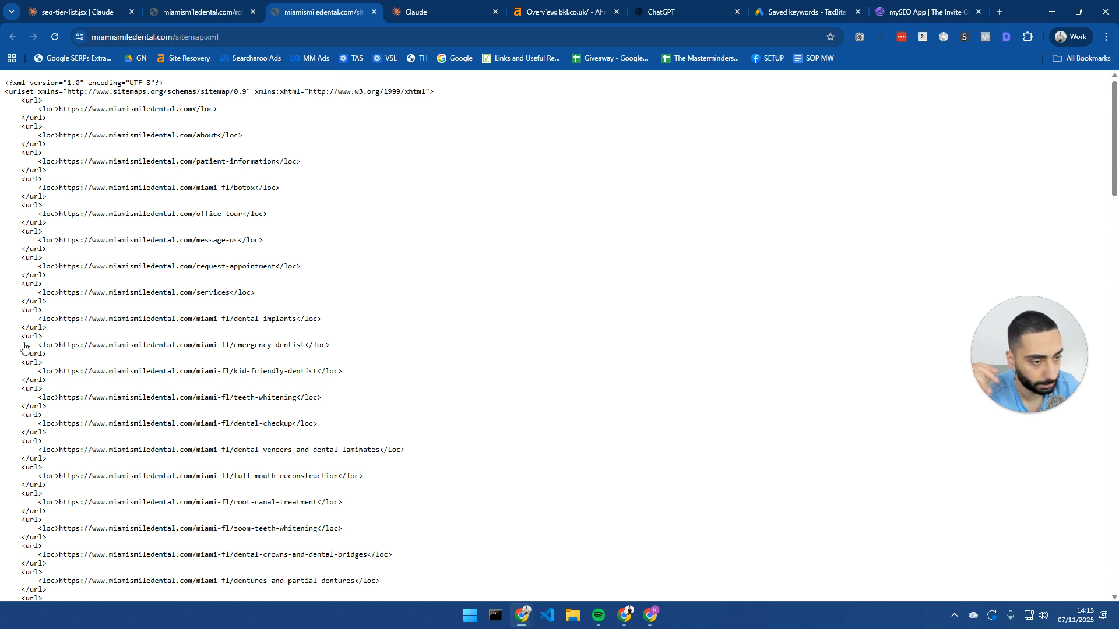
mouse_move(857, 308)
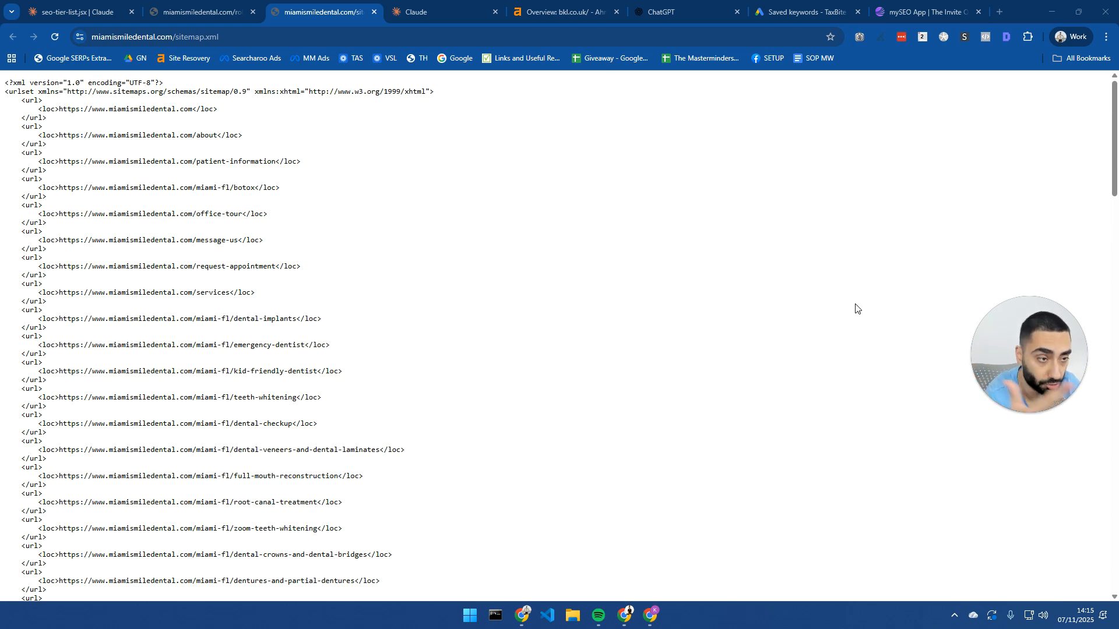
mouse_move(781, 283)
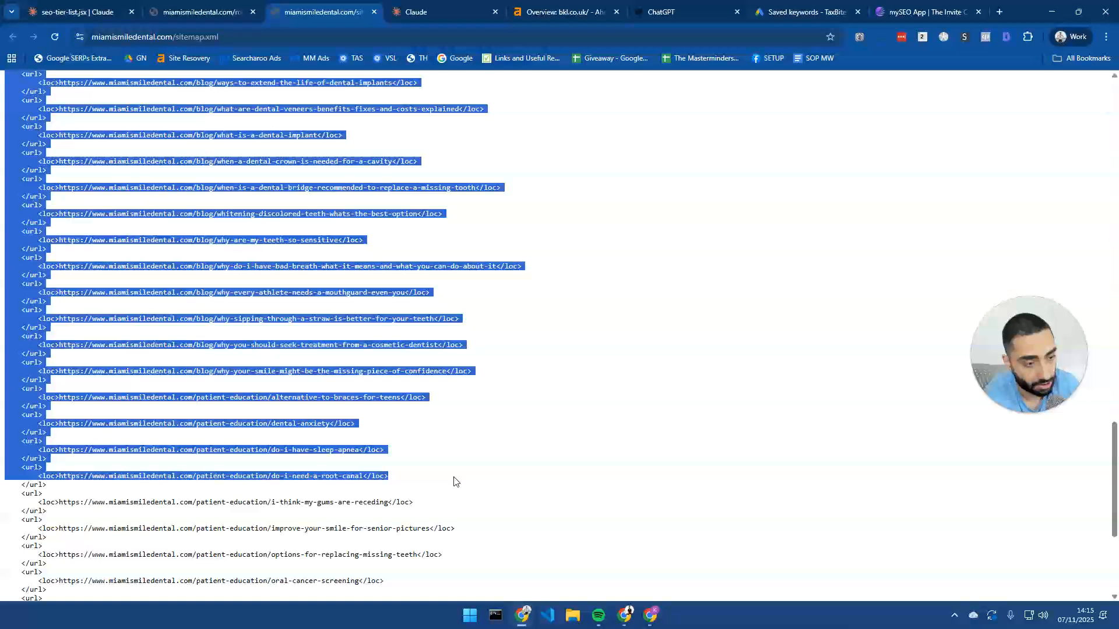
scroll("down", 3)
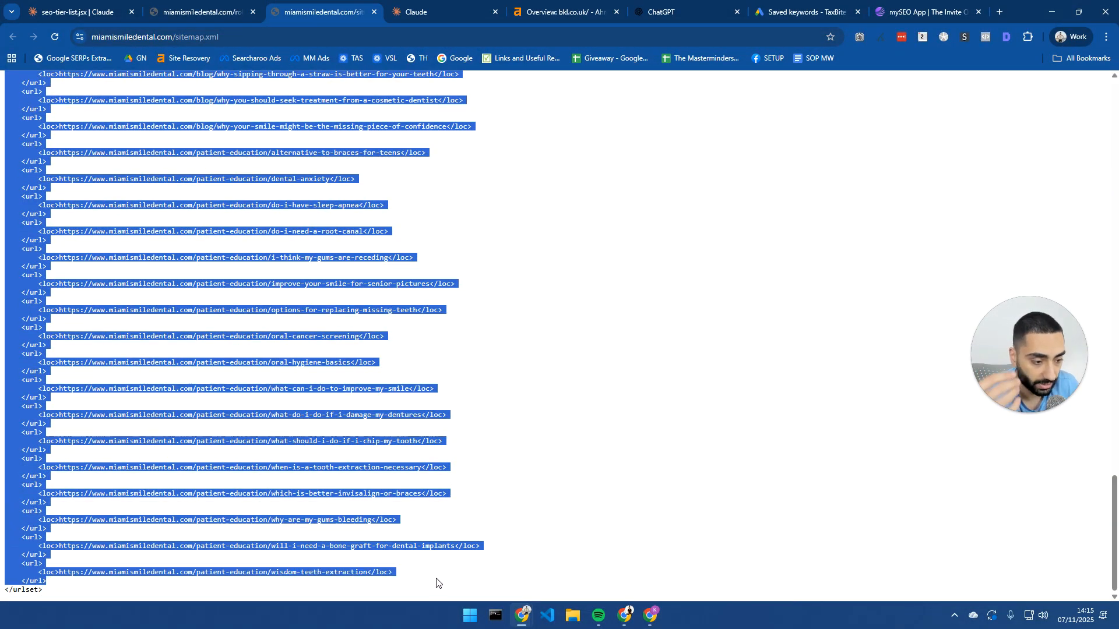
right_click(437, 579)
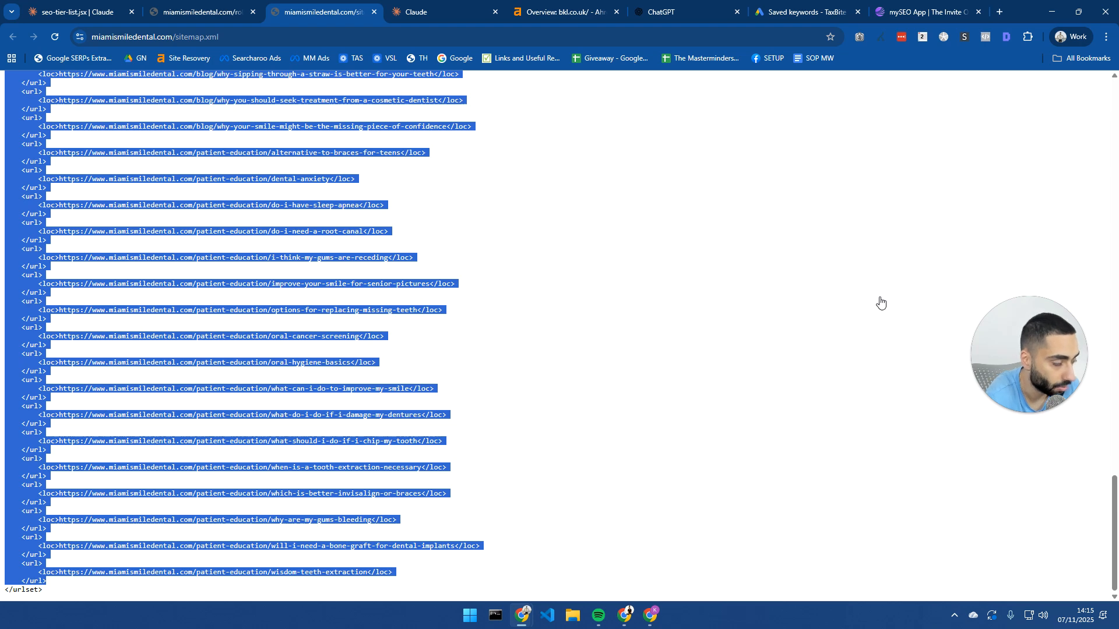
left_click(442, 13)
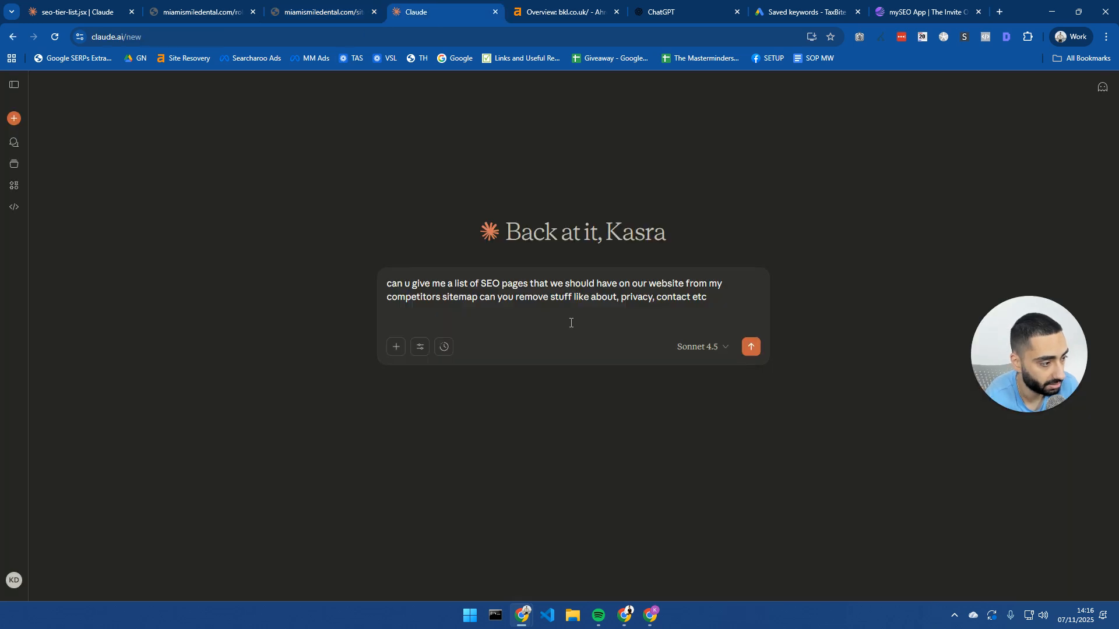
Step: Paste the sitemap into Claude, send the SEO-pages request, and move to ChatGPT
key("ctrl+v")
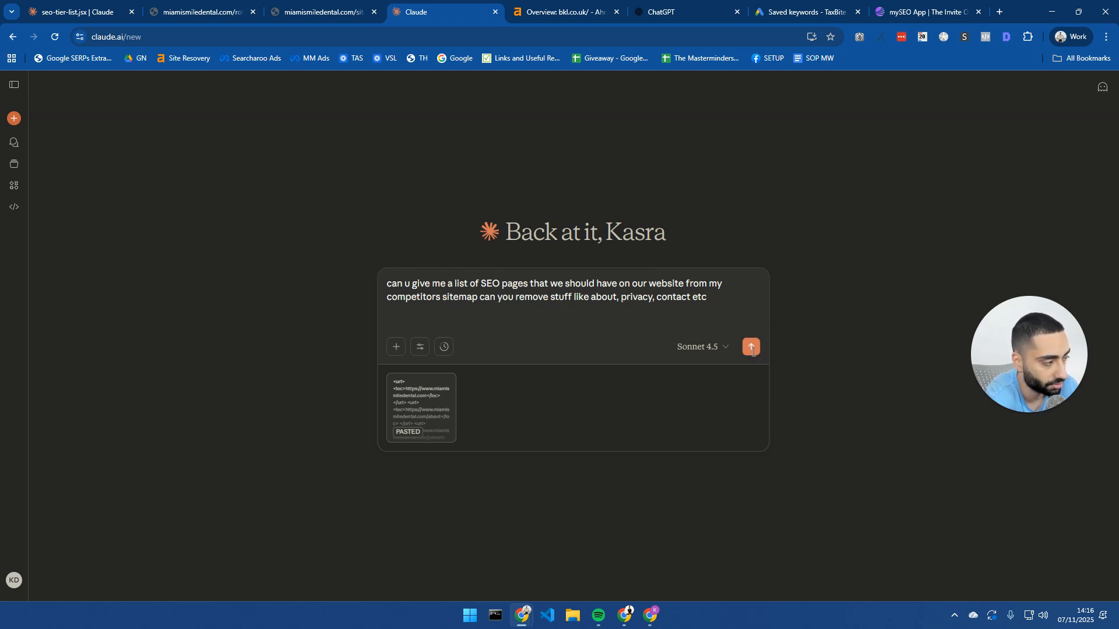
left_click(750, 347)
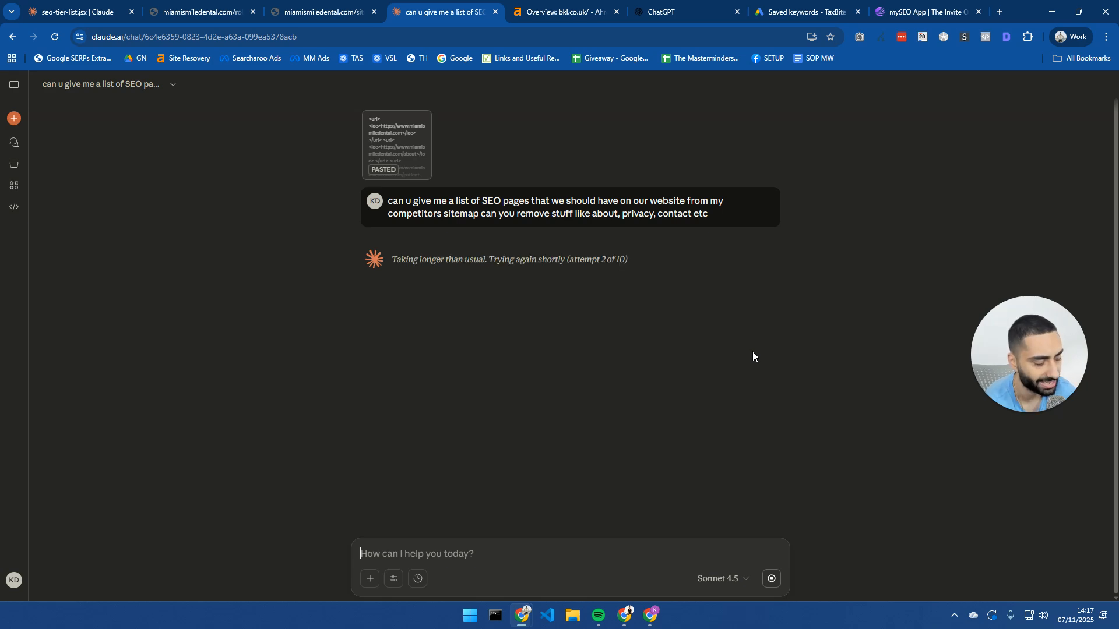
mouse_move(886, 305)
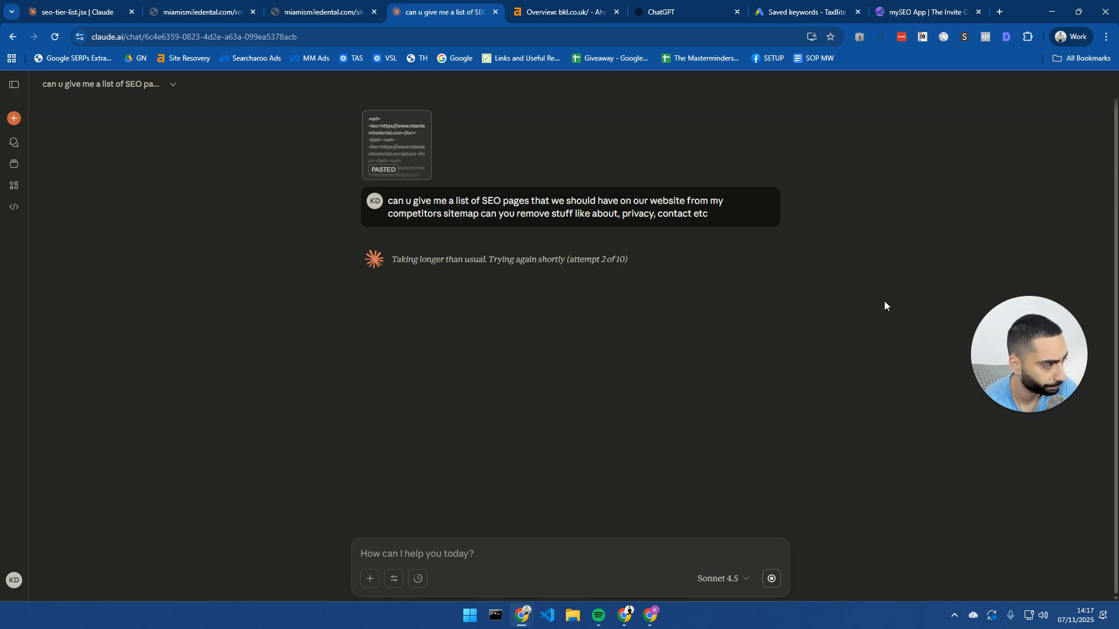
left_click(563, 11)
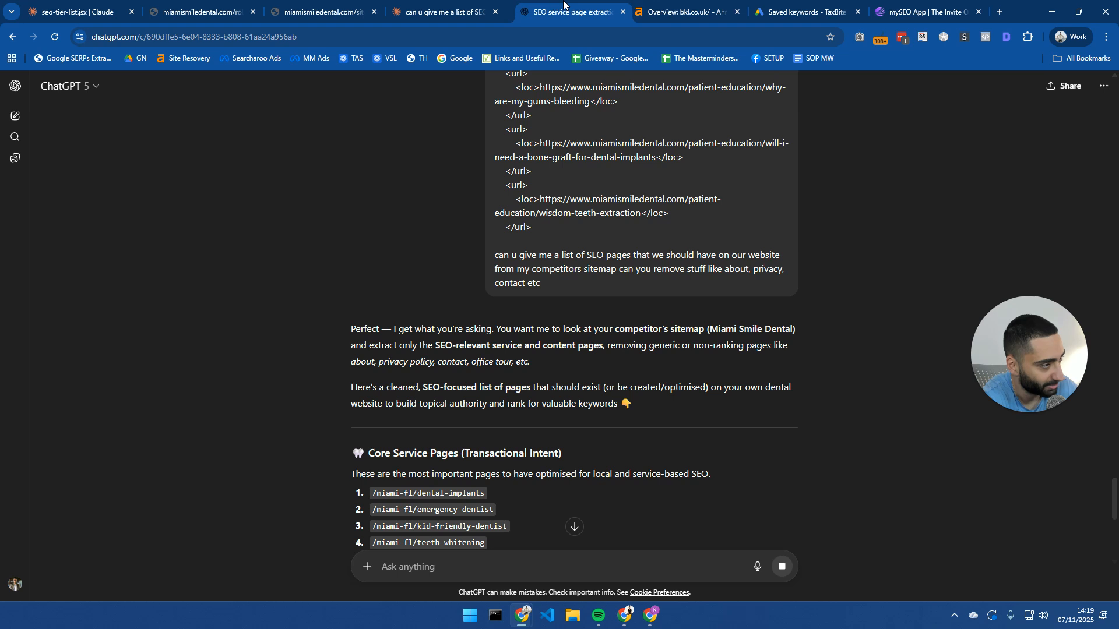
left_click(440, 12)
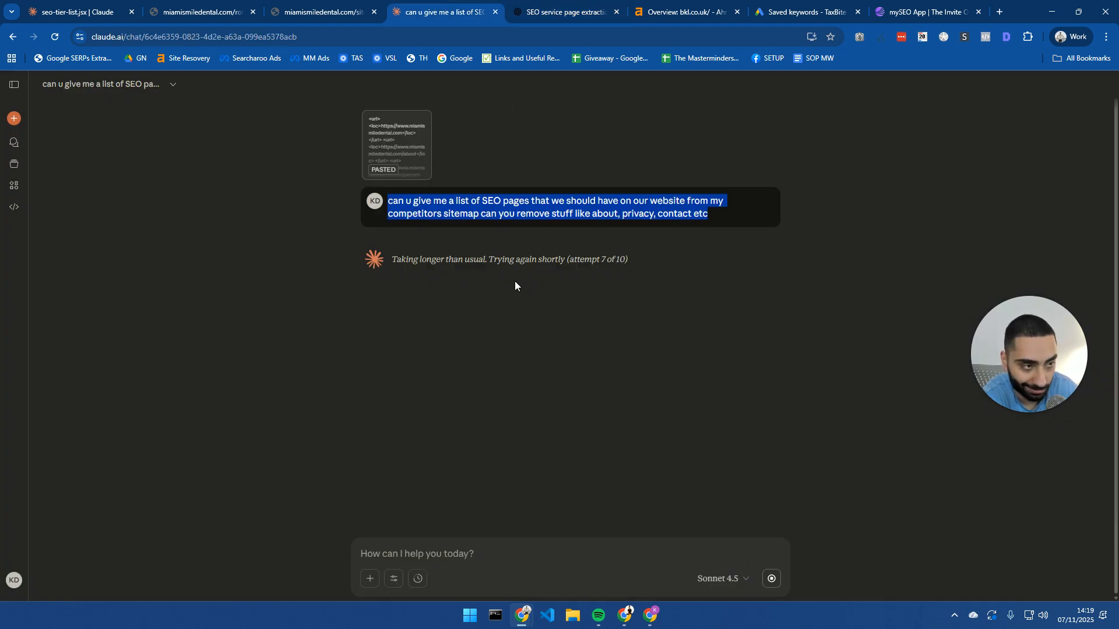
mouse_move(634, 182)
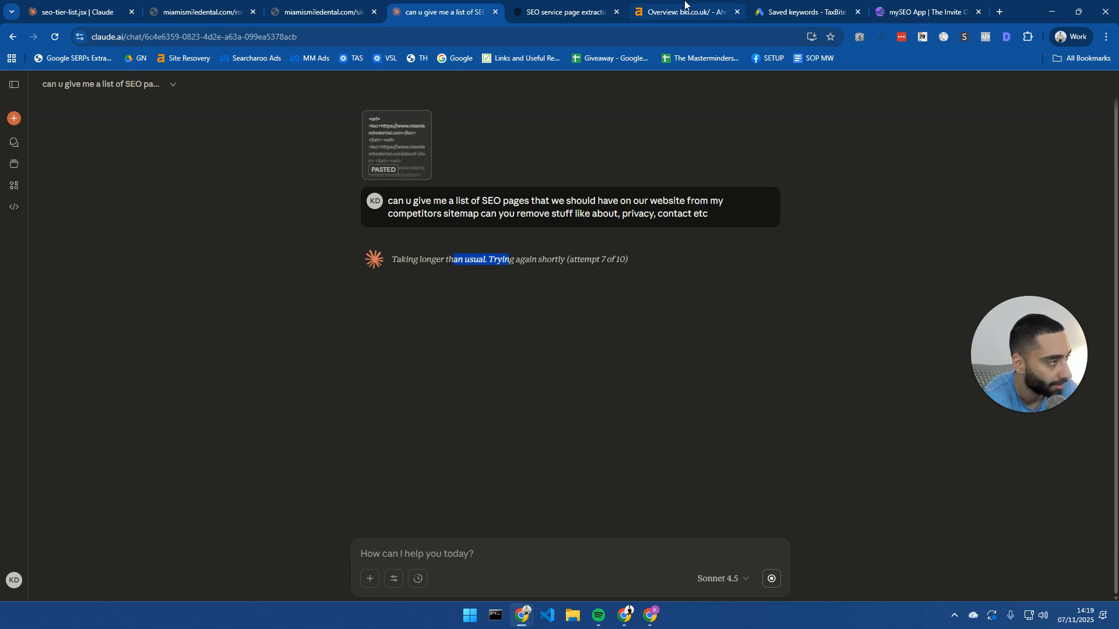
left_click(564, 11)
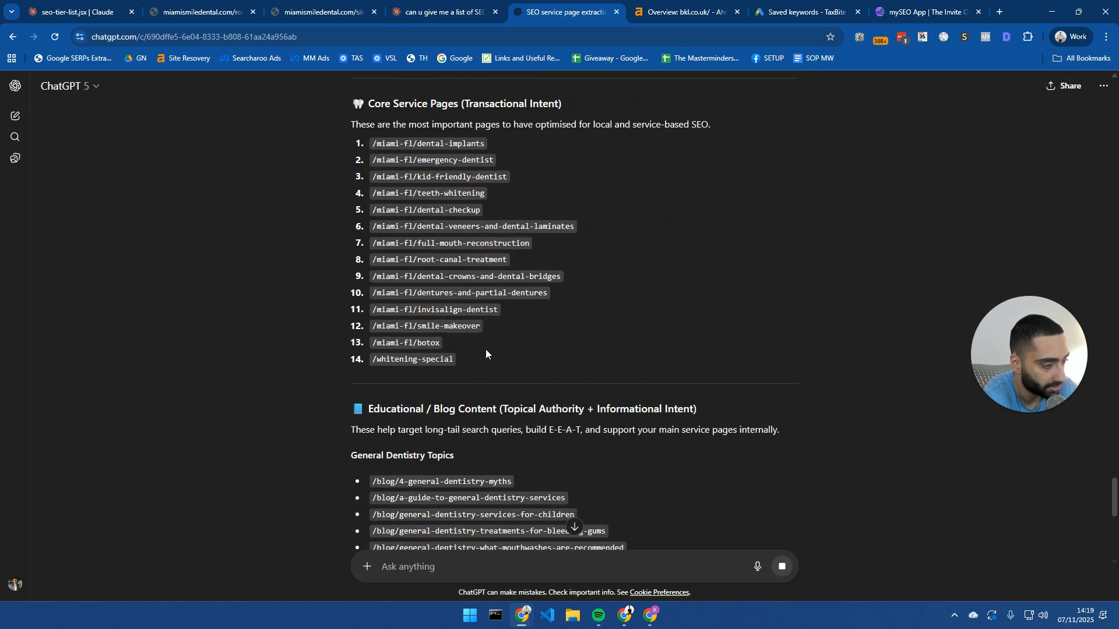
scroll("up", 3)
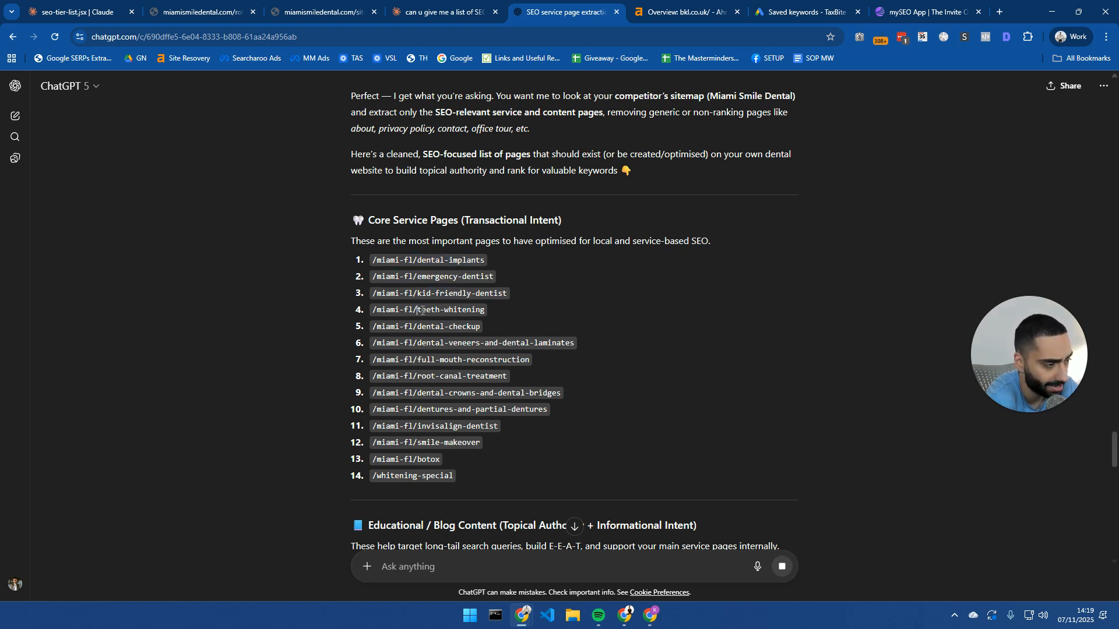
scroll("down", 3)
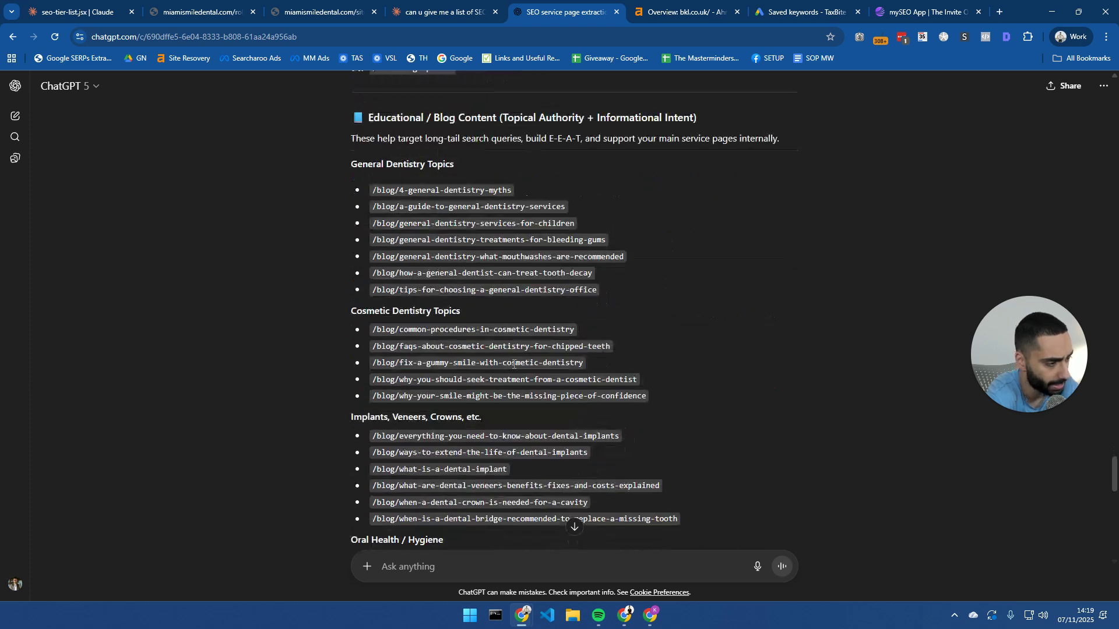
scroll("up", 3)
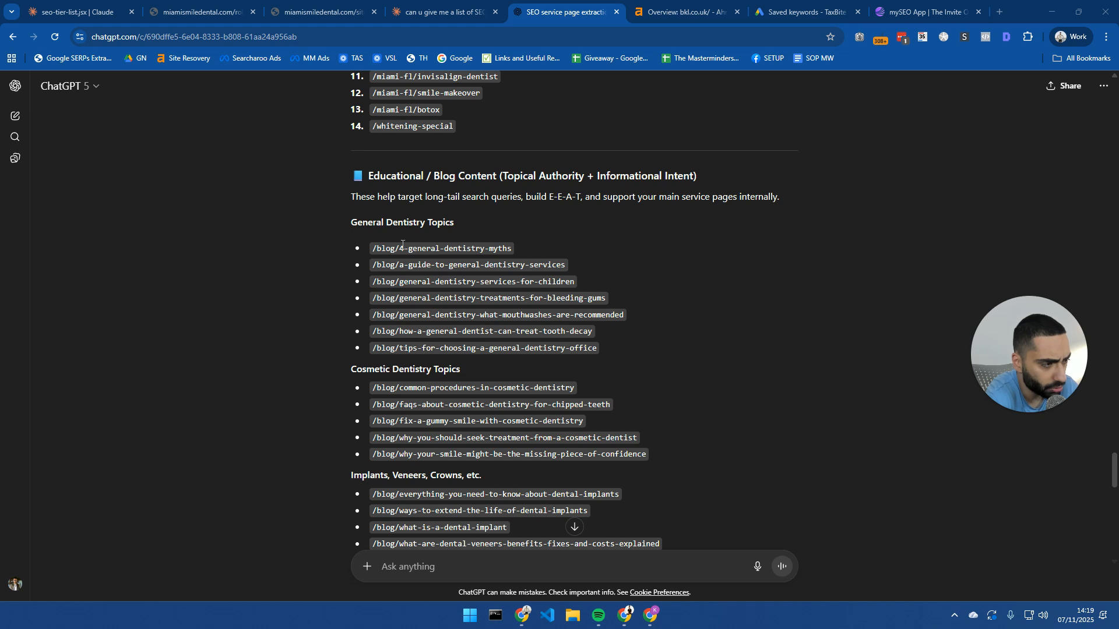
double_click(454, 247)
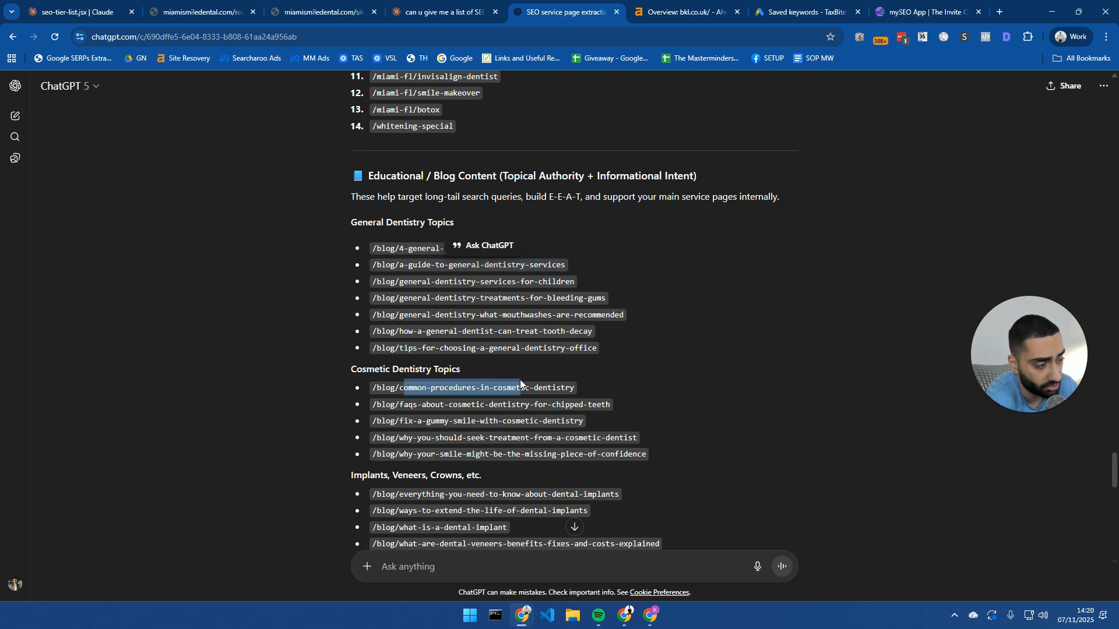
scroll("down", 3)
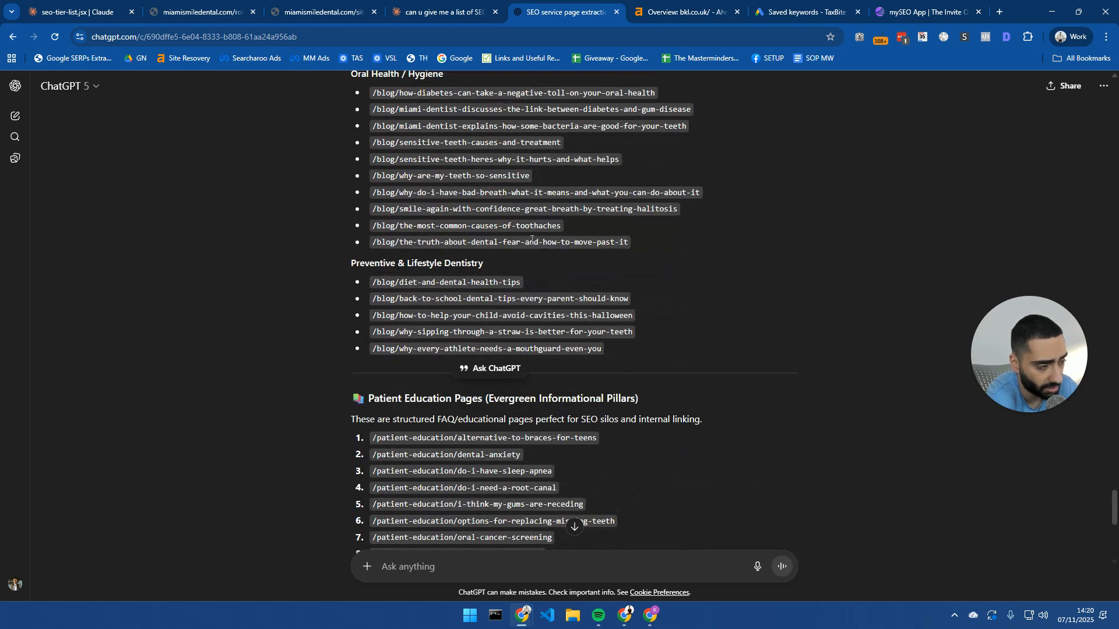
scroll("down", 3)
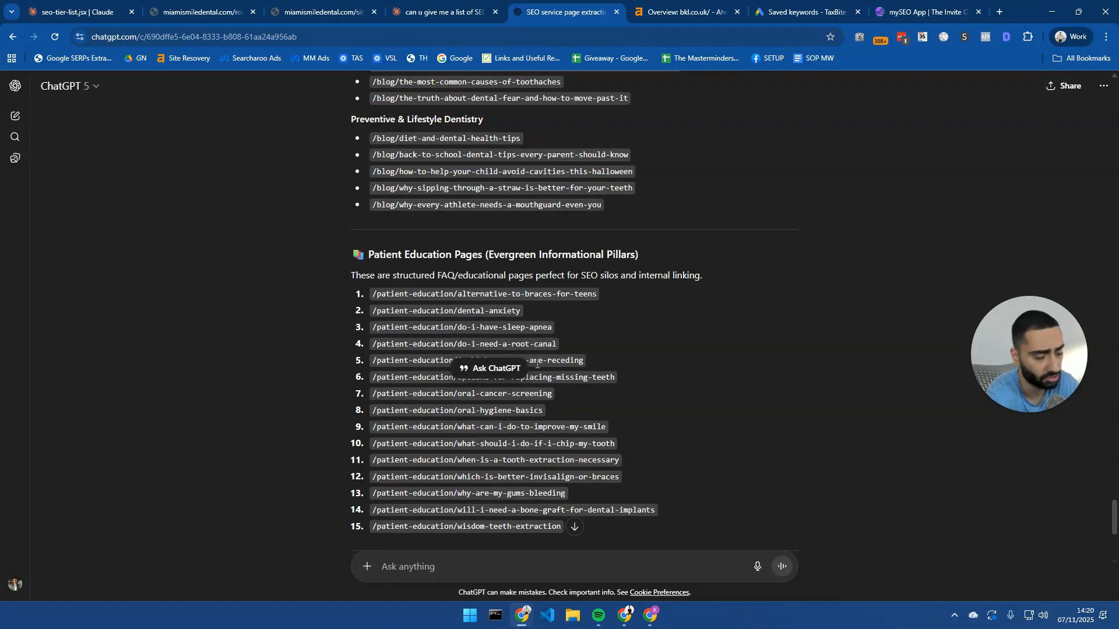
scroll("up", 3)
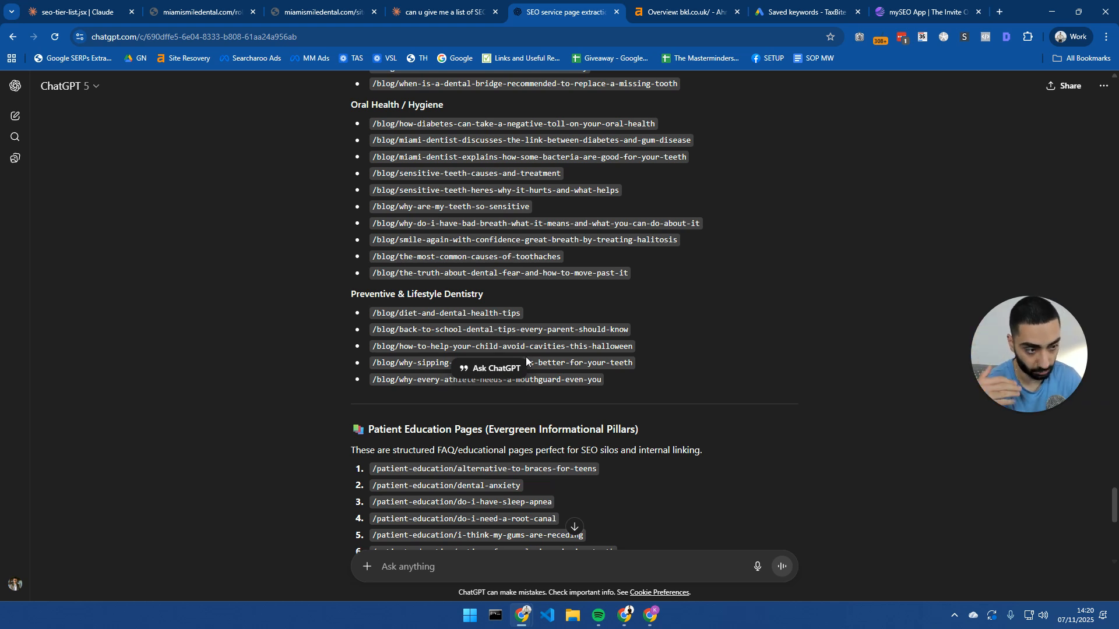
mouse_move(543, 344)
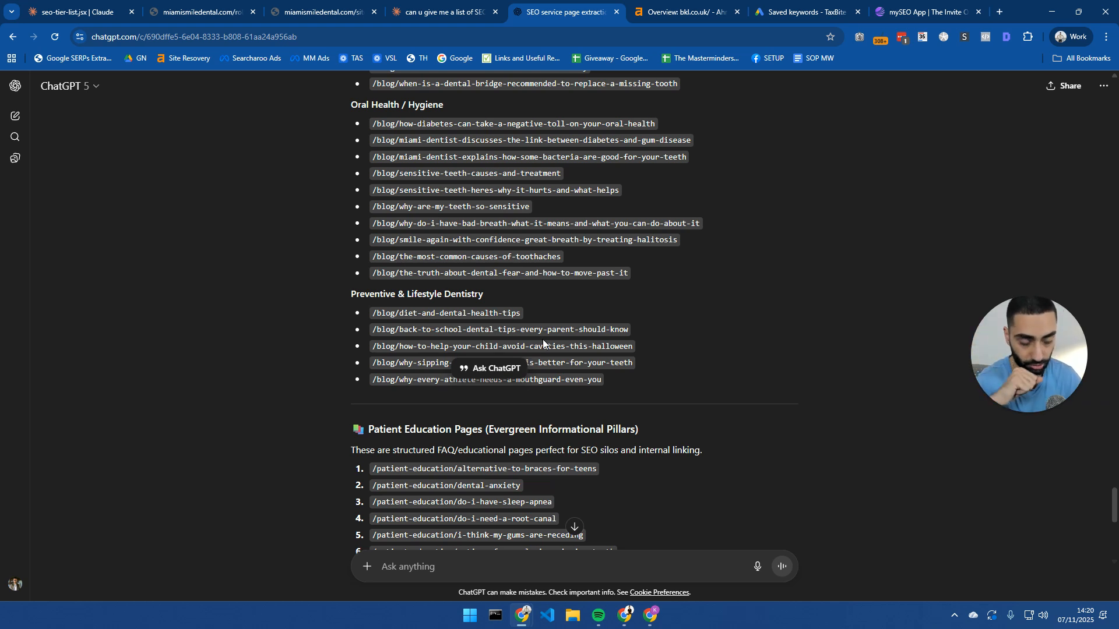
mouse_move(263, 283)
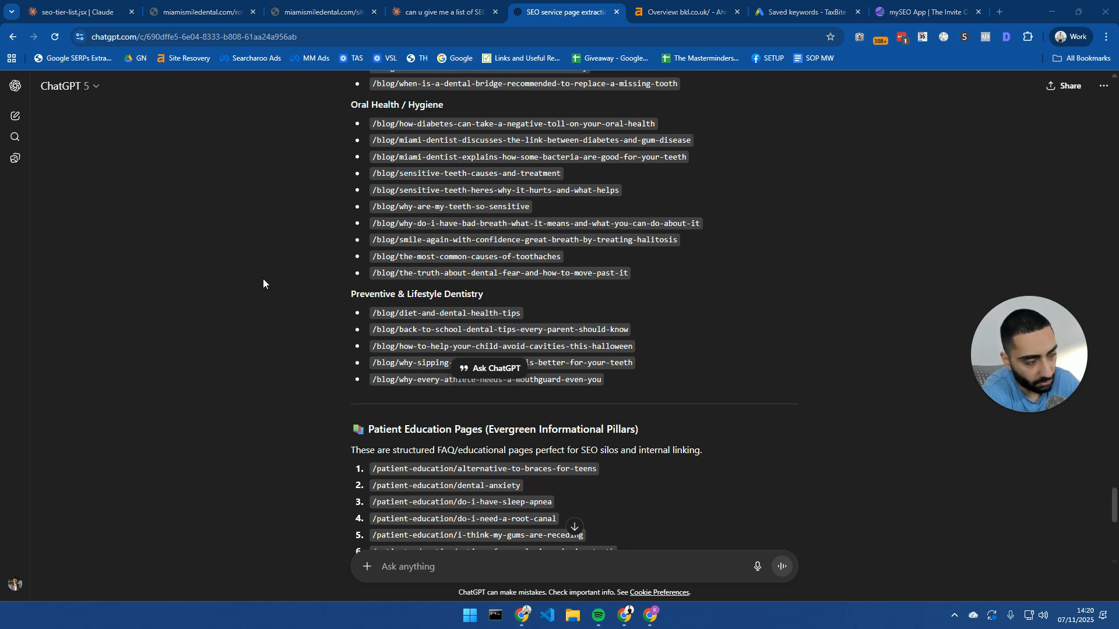
mouse_move(428, 310)
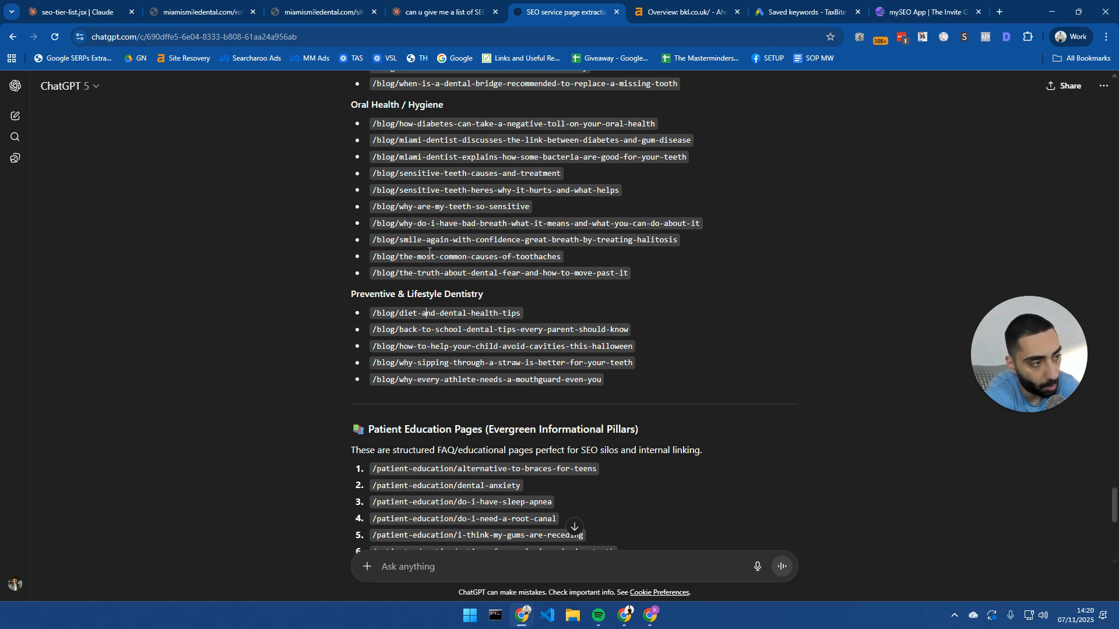
scroll("up", 3)
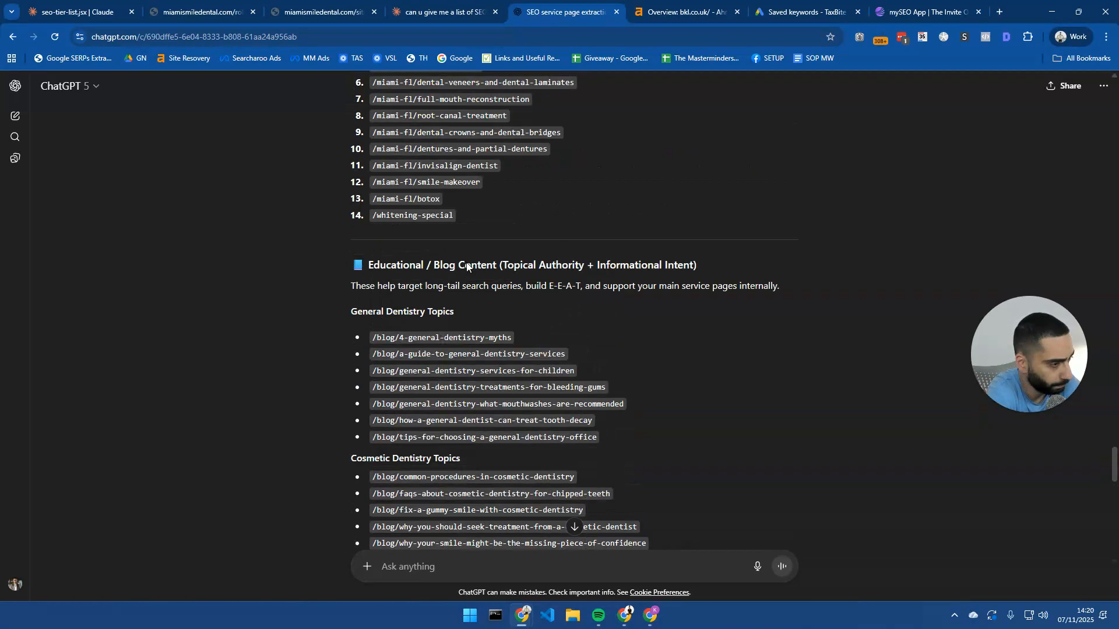
scroll("up", 3)
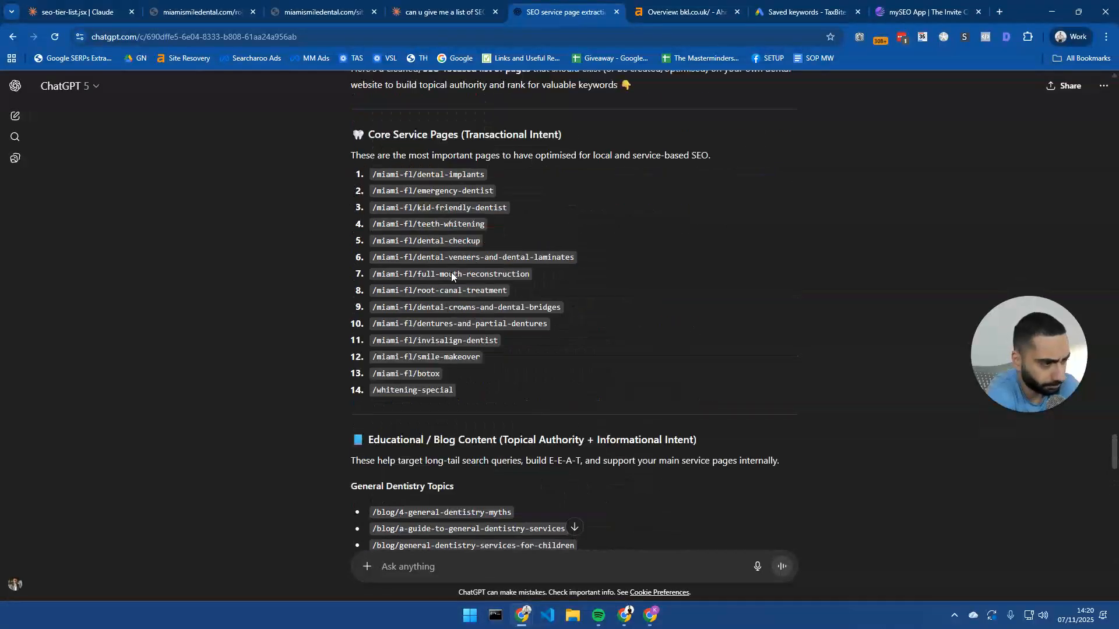
mouse_move(459, 325)
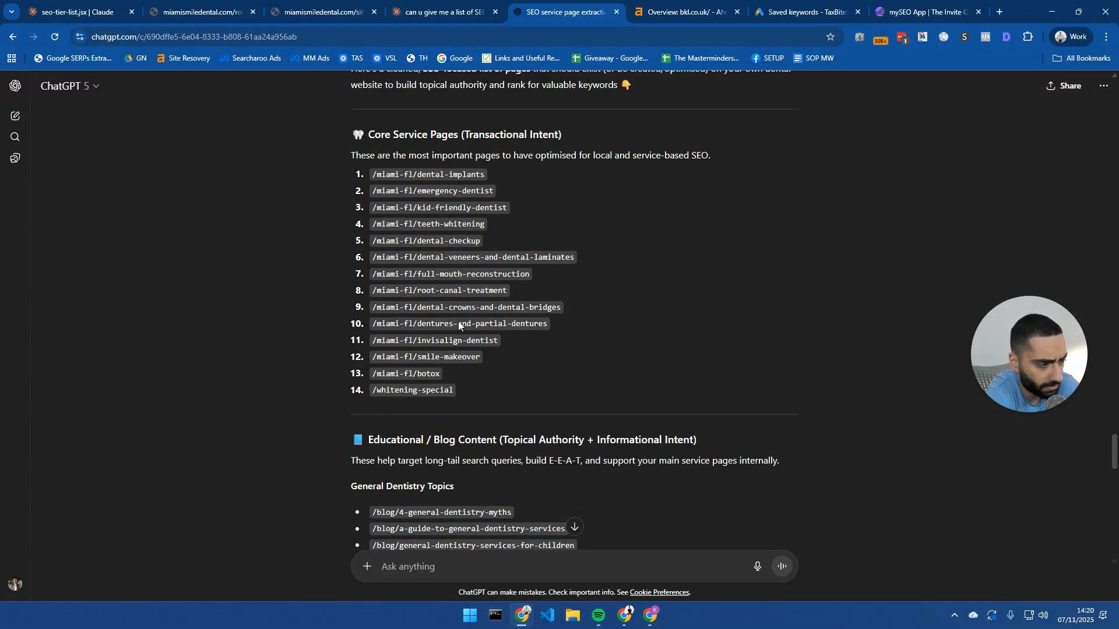
scroll("down", 3)
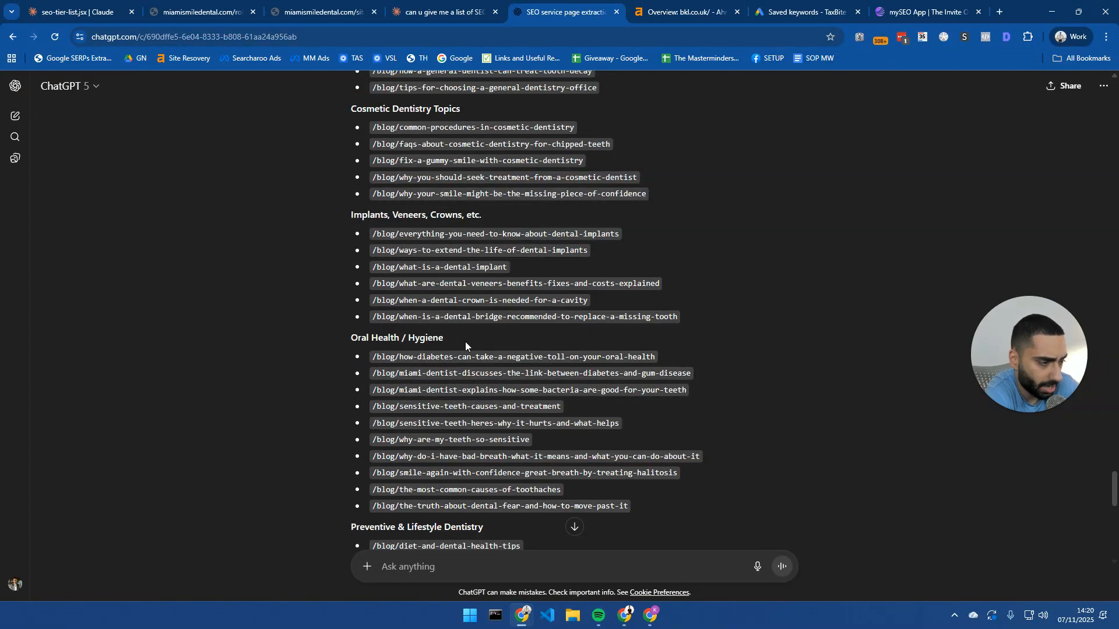
scroll("down", 3)
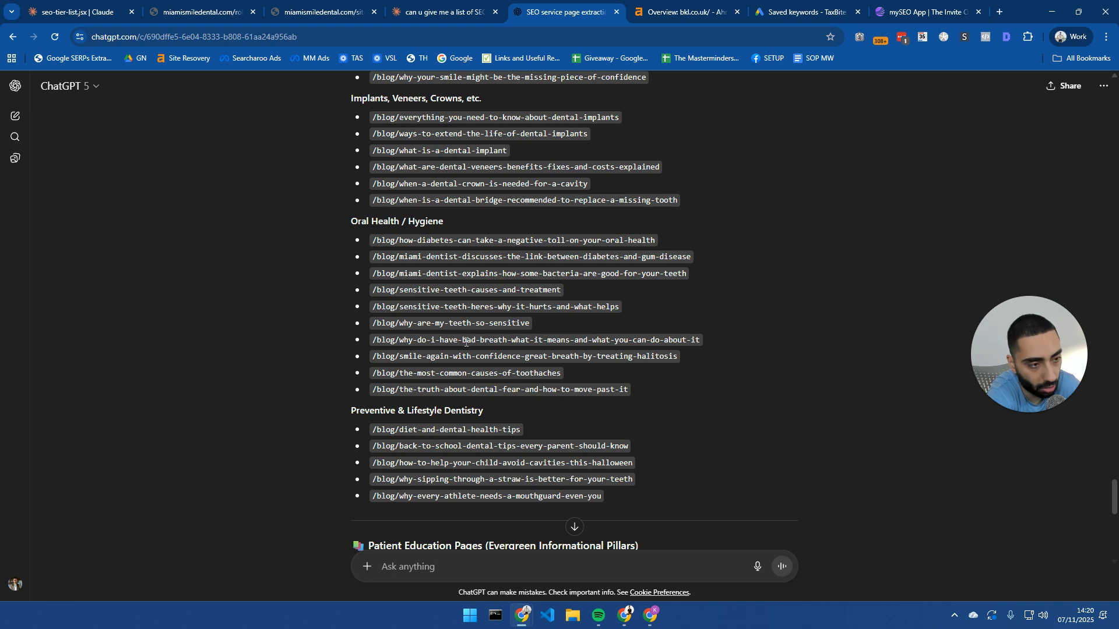
mouse_move(390, 260)
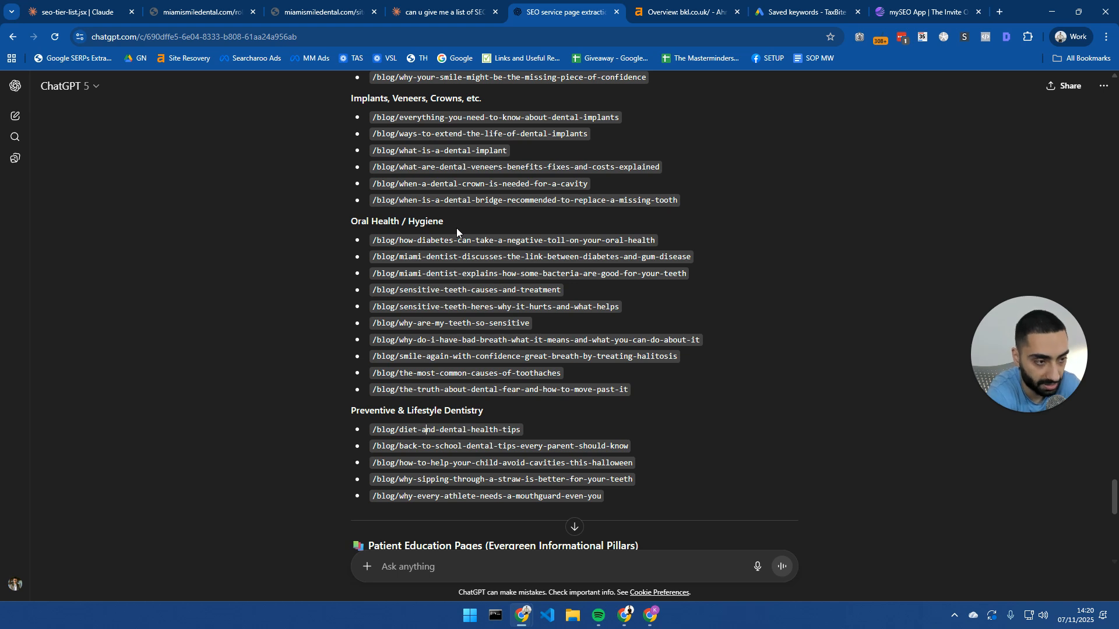
mouse_move(412, 271)
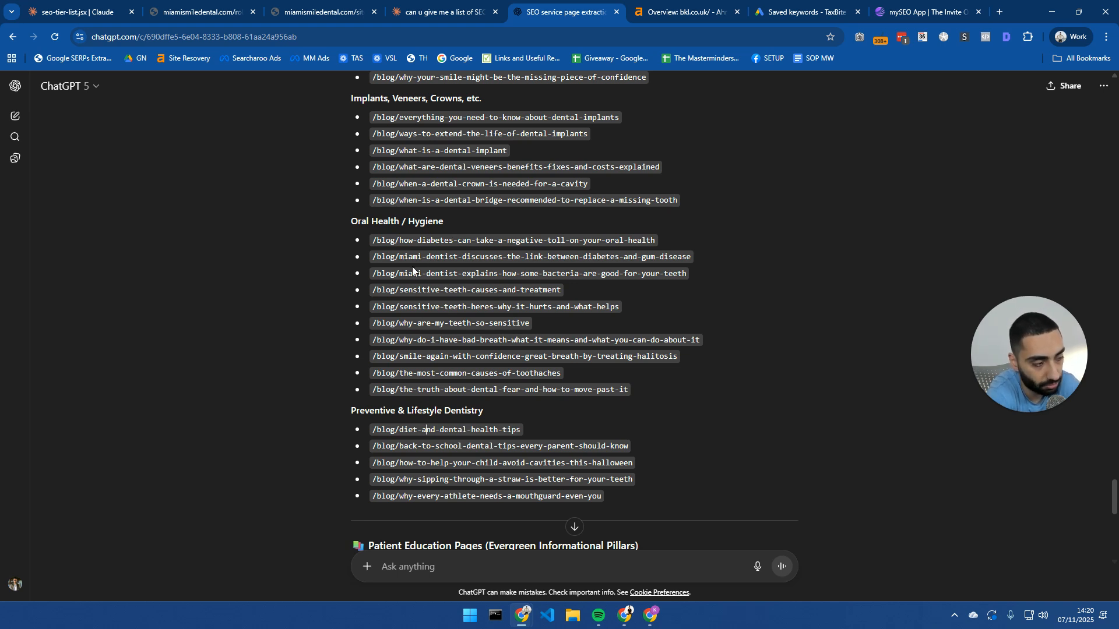
mouse_move(394, 336)
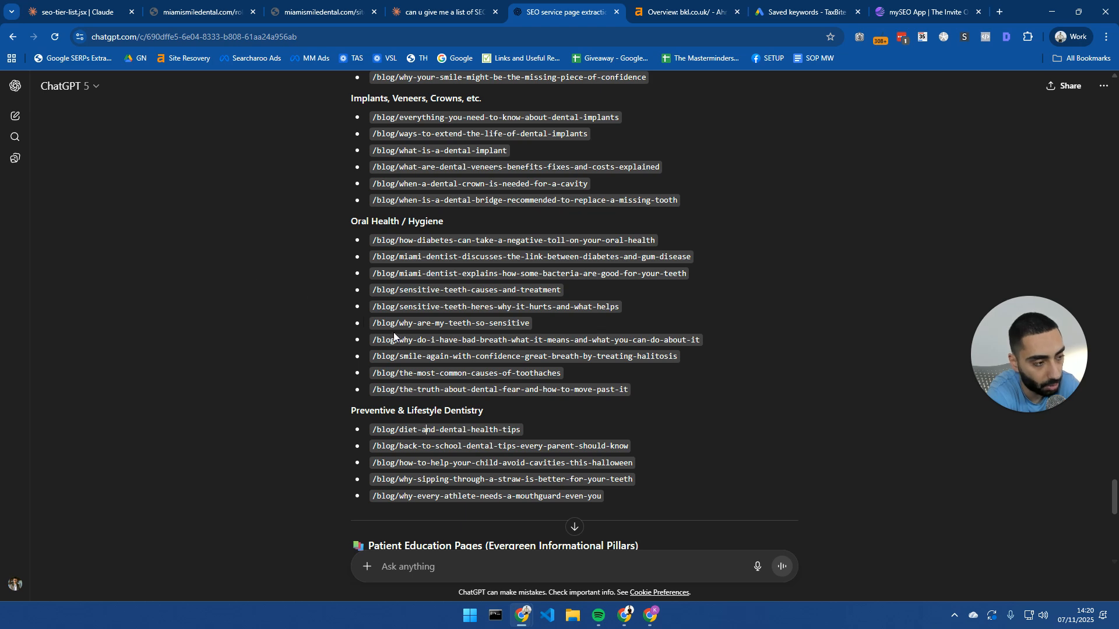
scroll("down", 3)
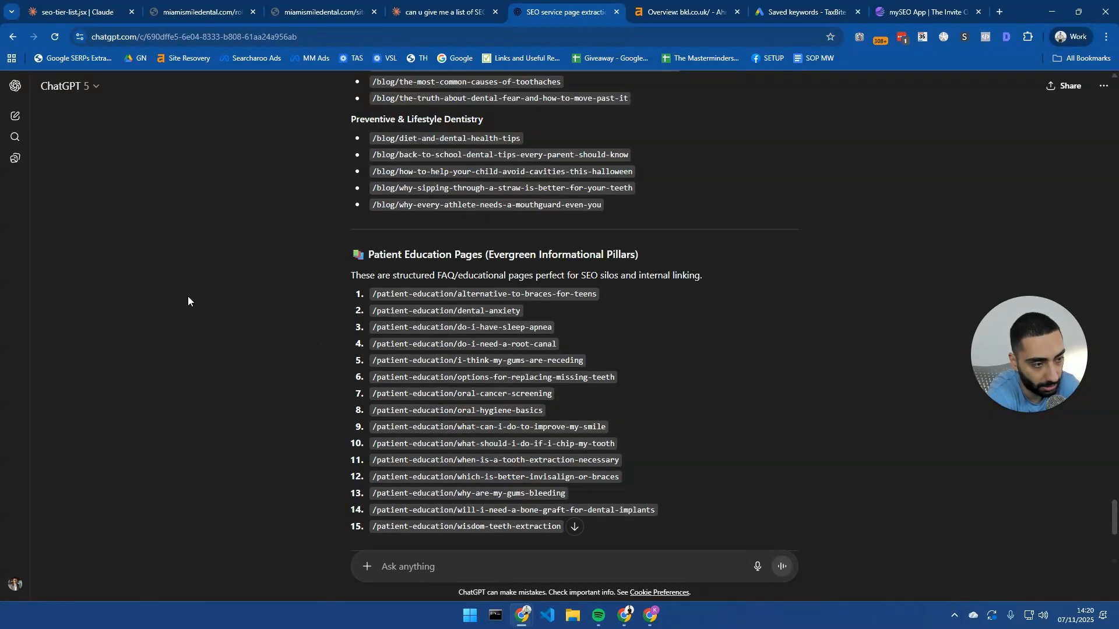
Step: Search site:reddit.com for teeth whitening and scroll through the Reddit thread titles
left_click(667, 12)
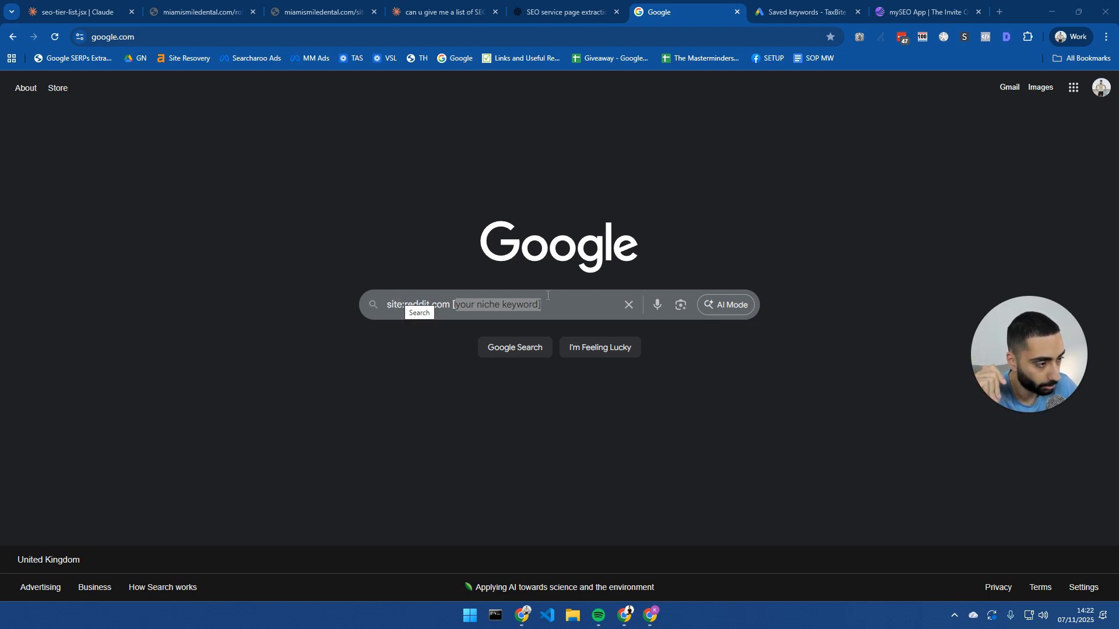
double_click(495, 305)
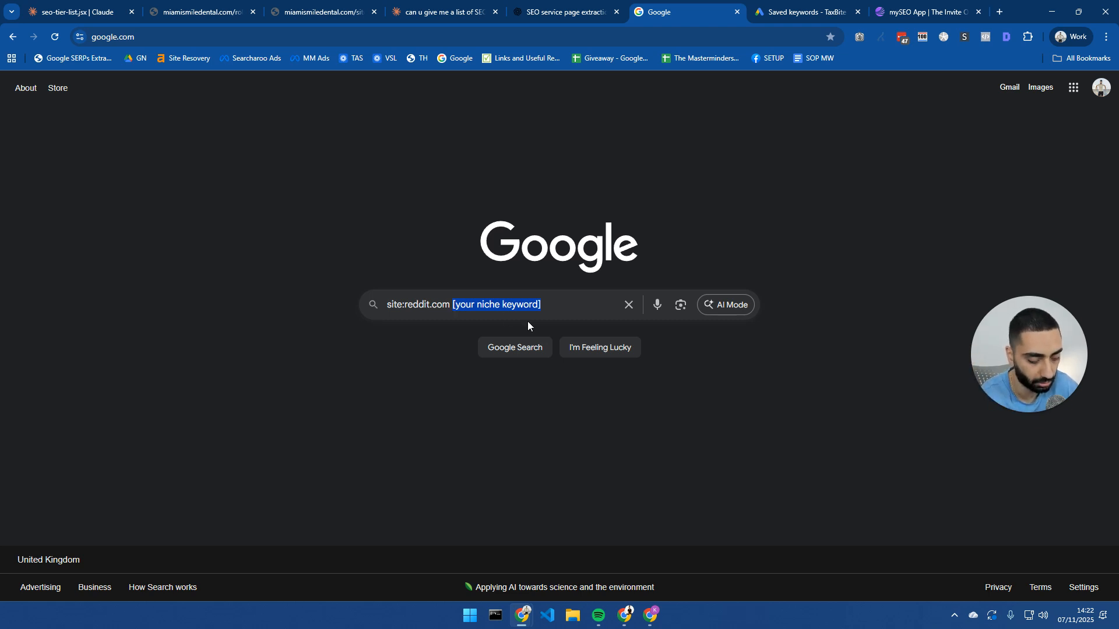
type("teeh")
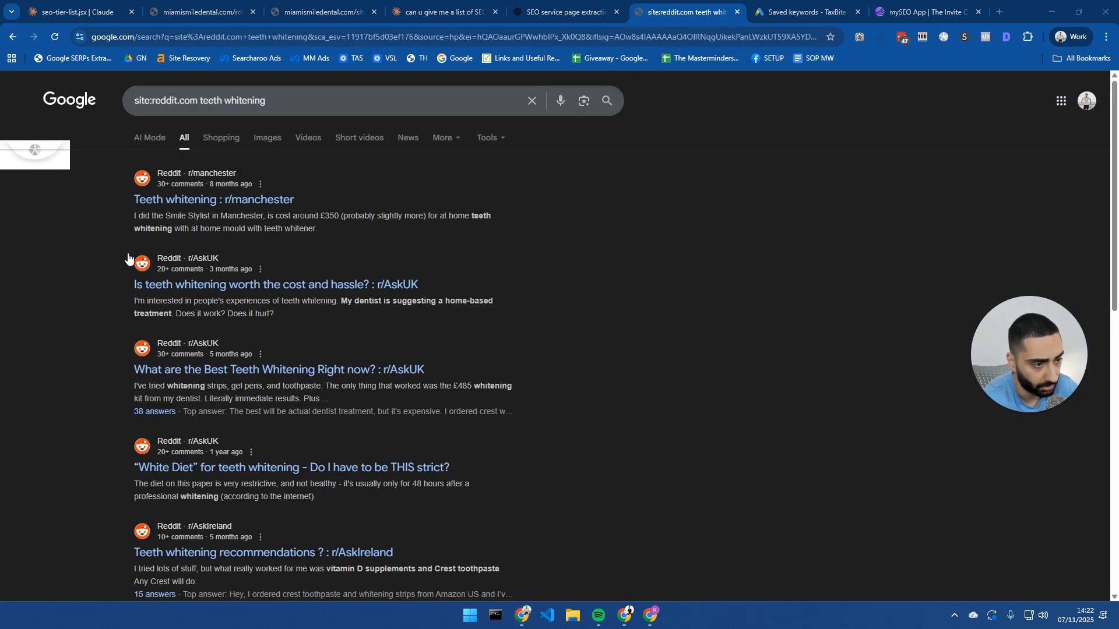
mouse_move(309, 338)
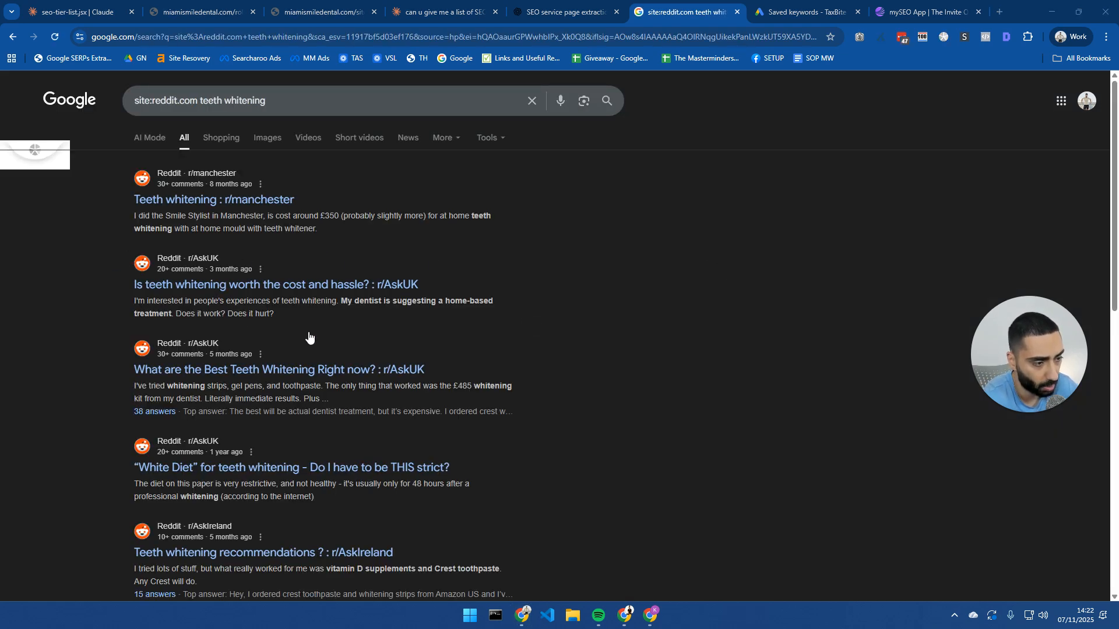
mouse_move(39, 296)
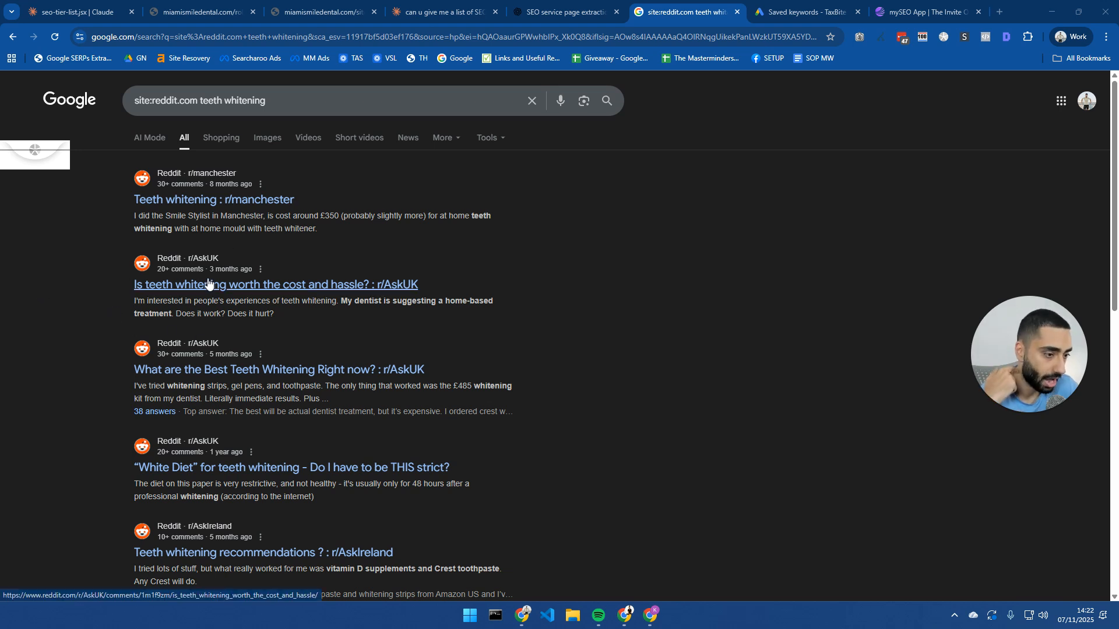
mouse_move(212, 200)
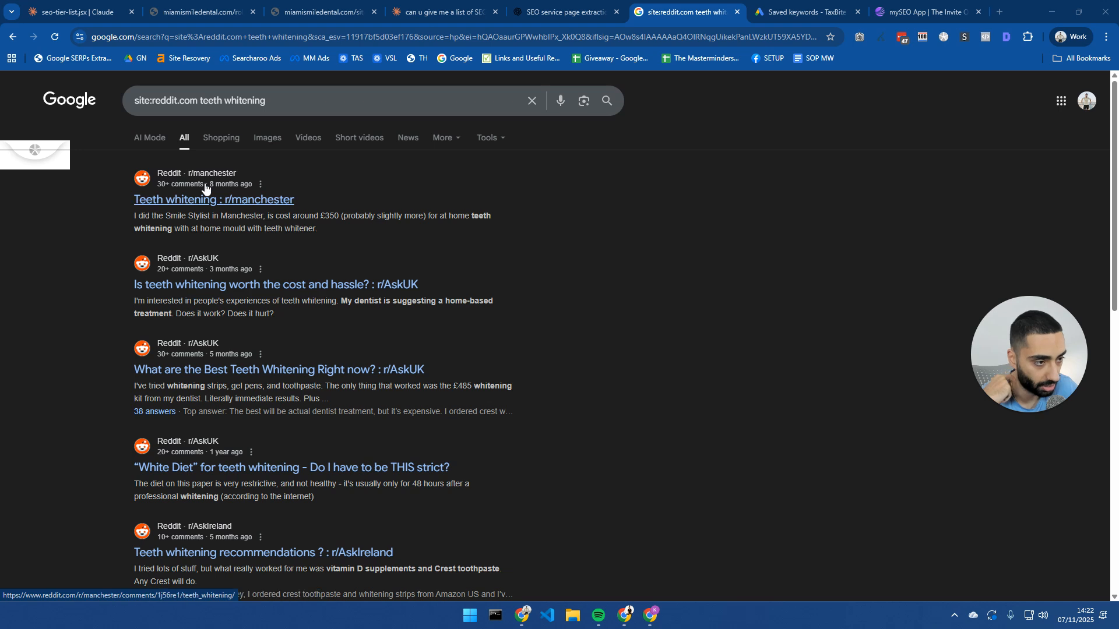
mouse_move(226, 187)
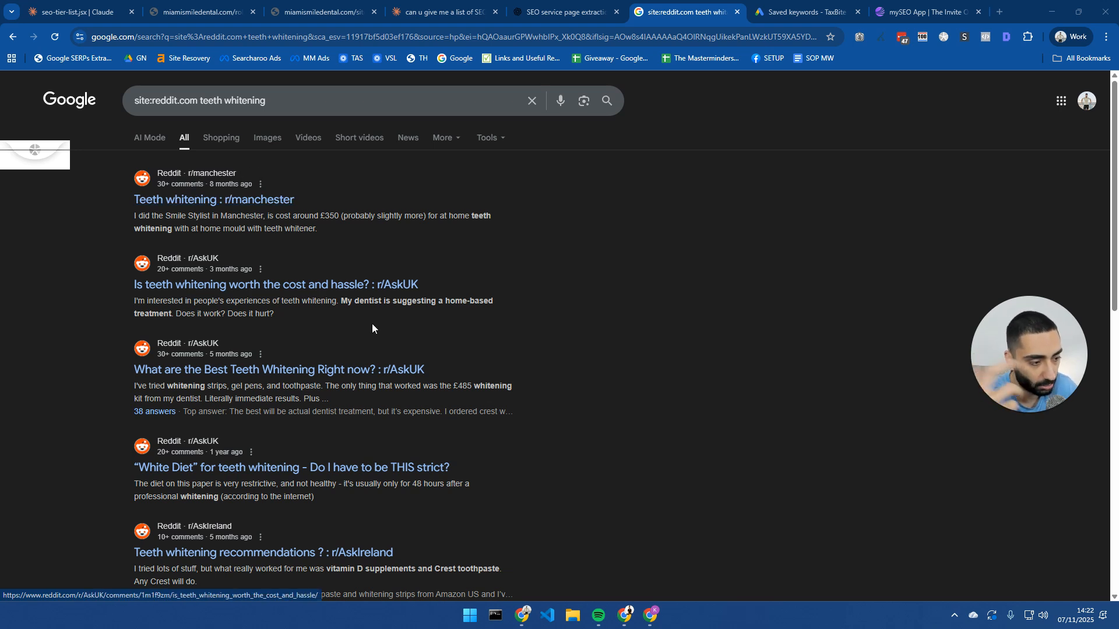
mouse_move(364, 346)
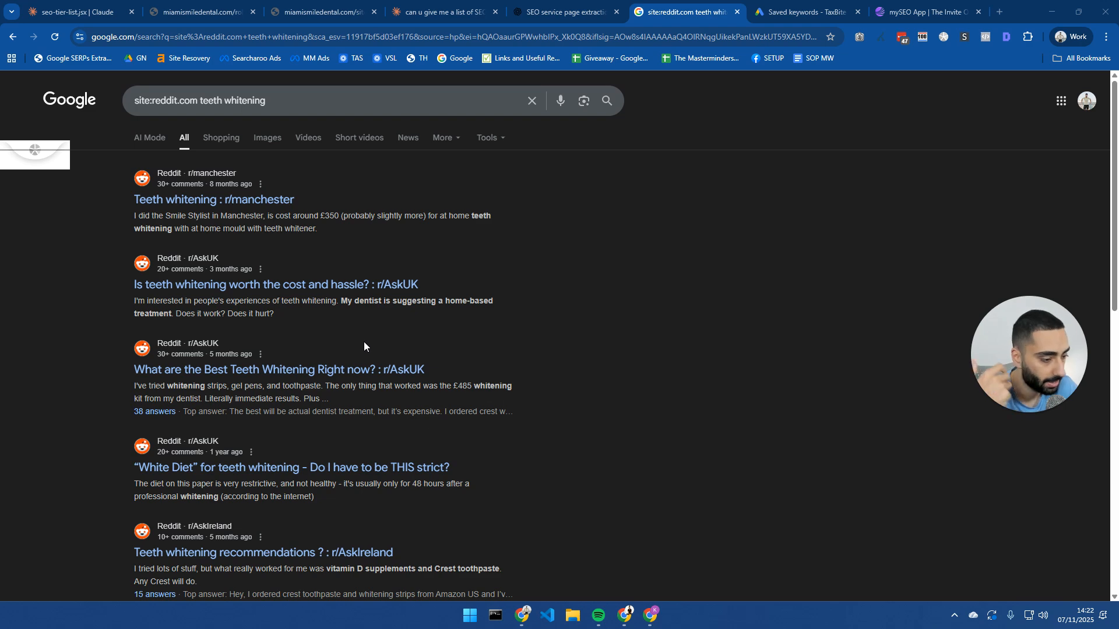
scroll("down", 3)
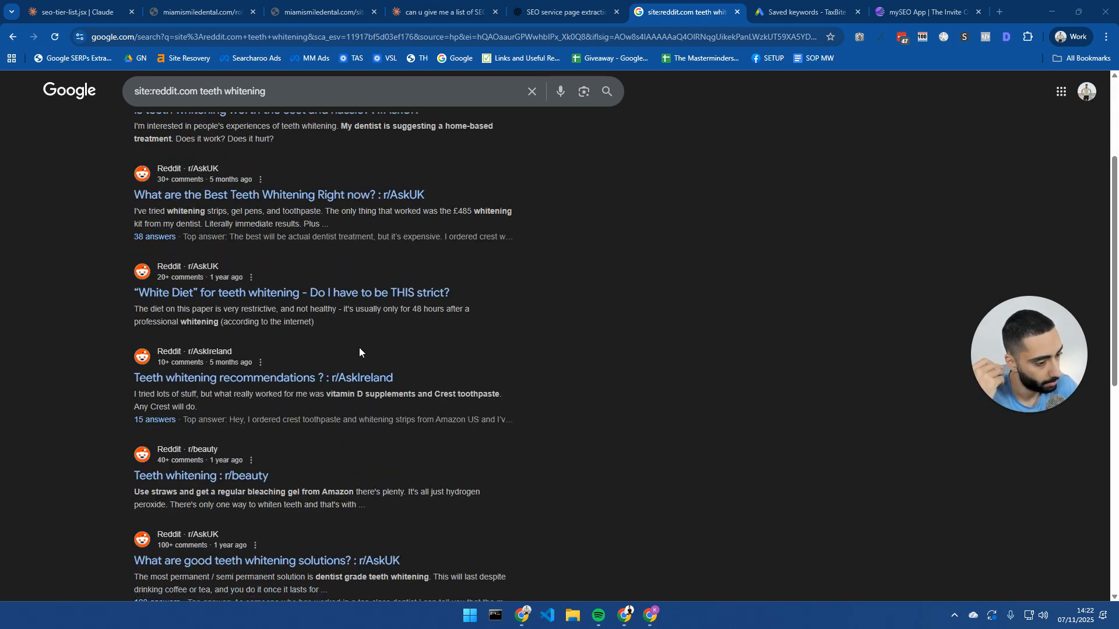
scroll("down", 3)
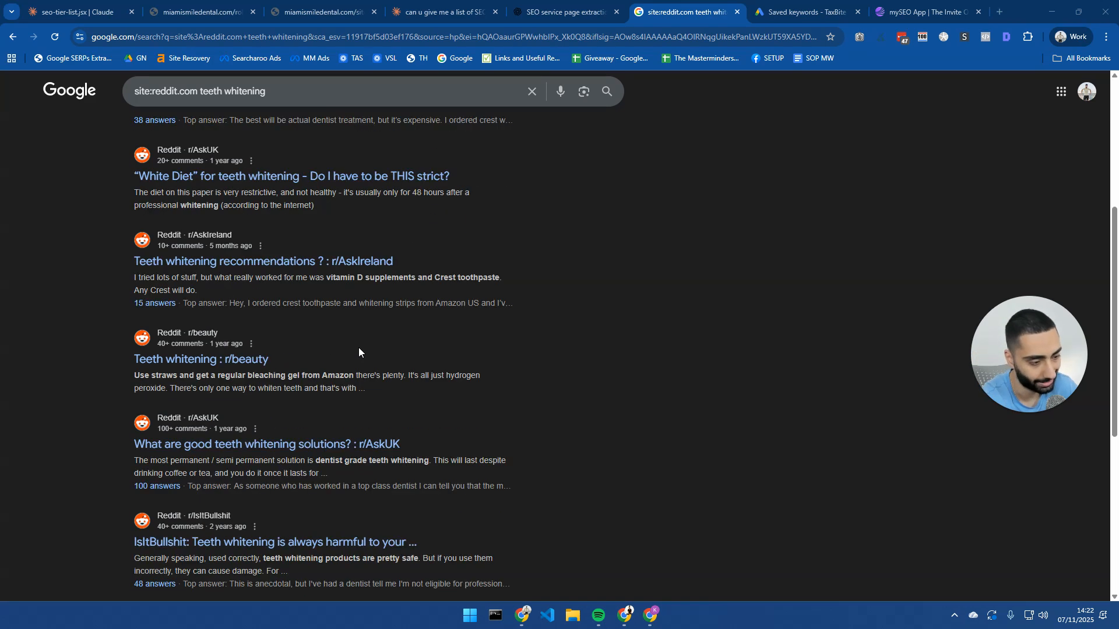
mouse_move(131, 449)
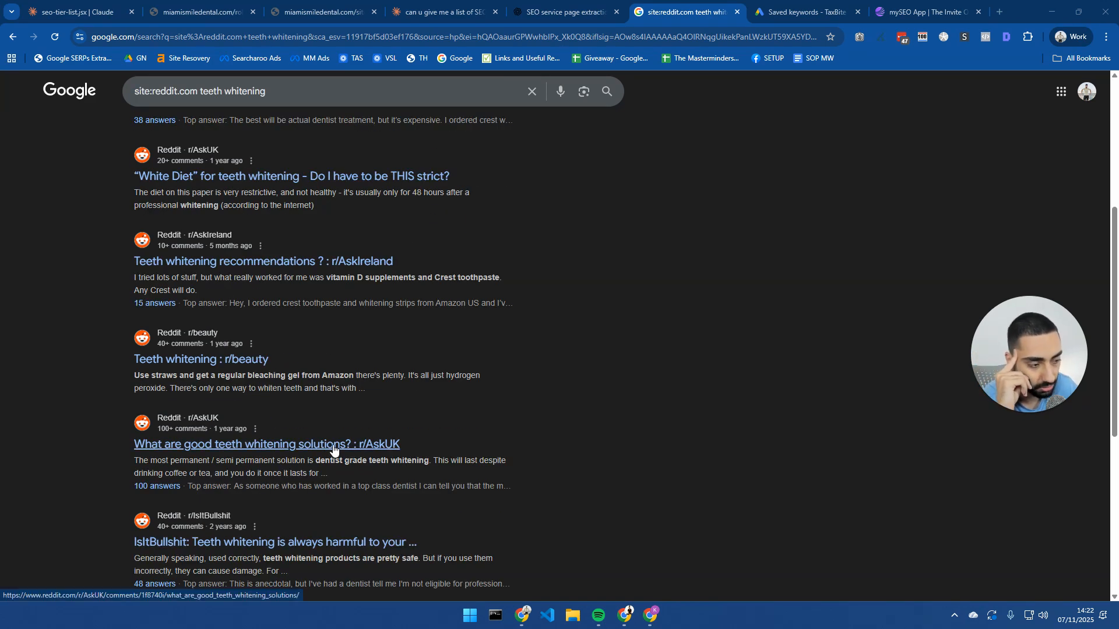
mouse_move(316, 437)
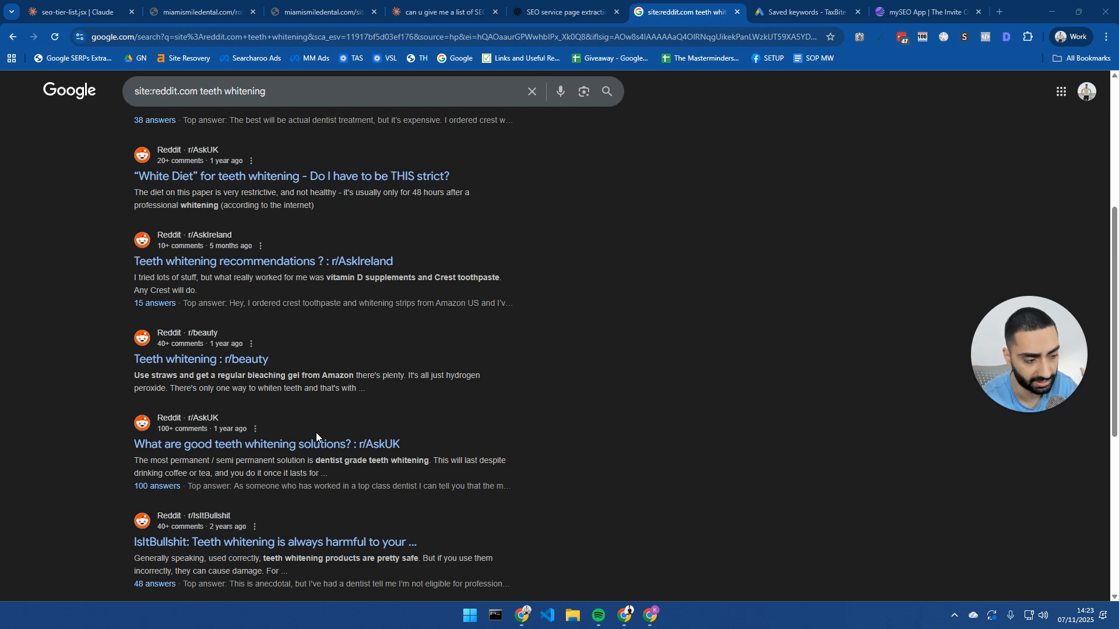
mouse_move(338, 425)
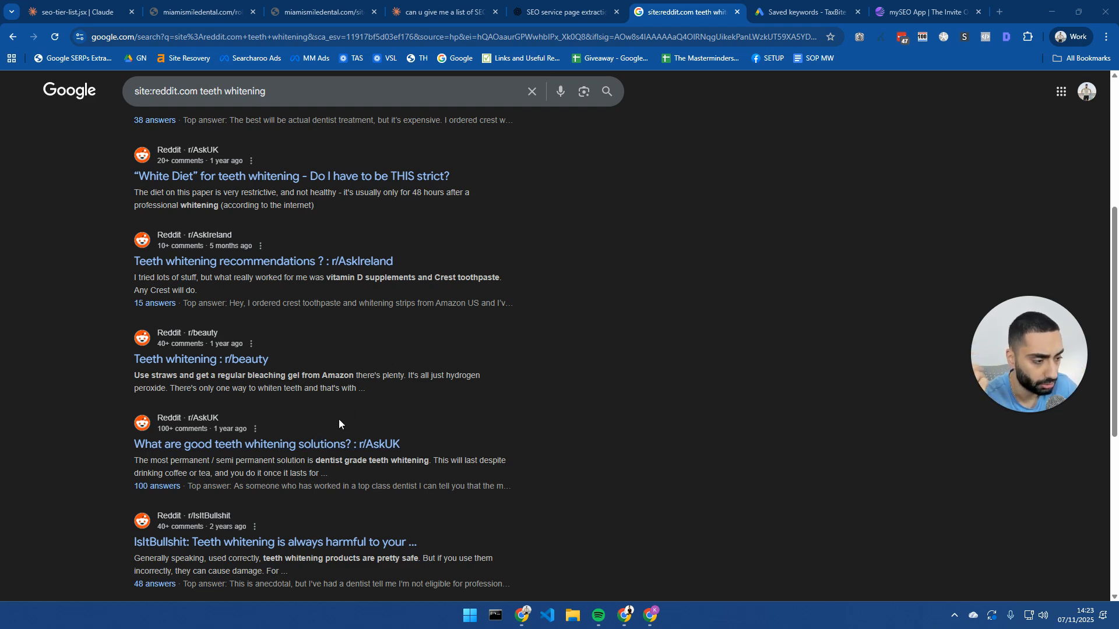
mouse_move(296, 420)
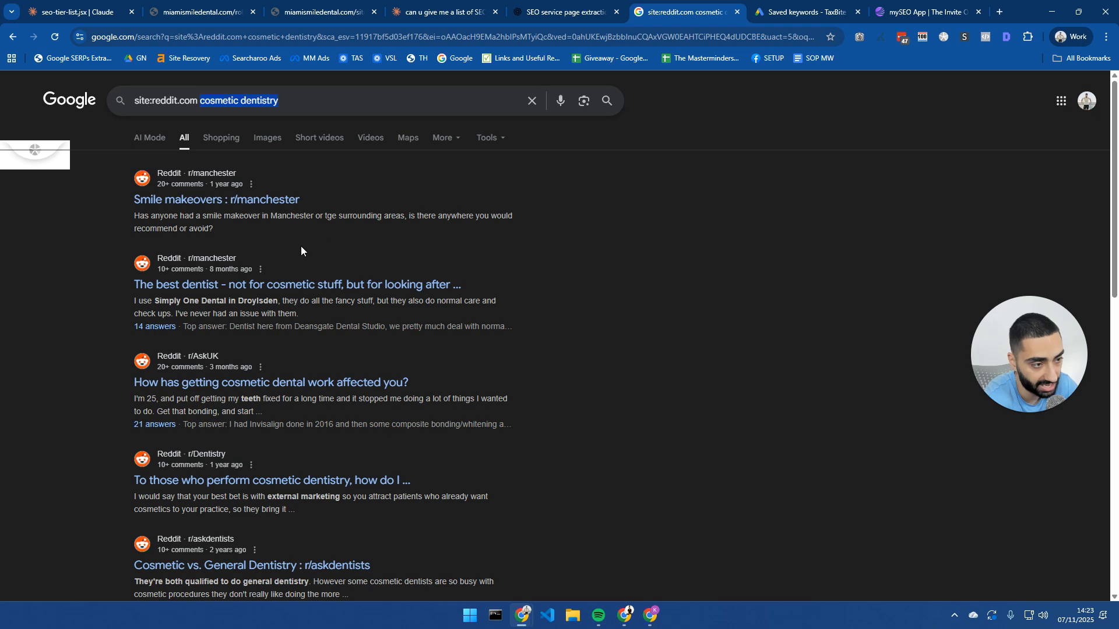
mouse_move(188, 394)
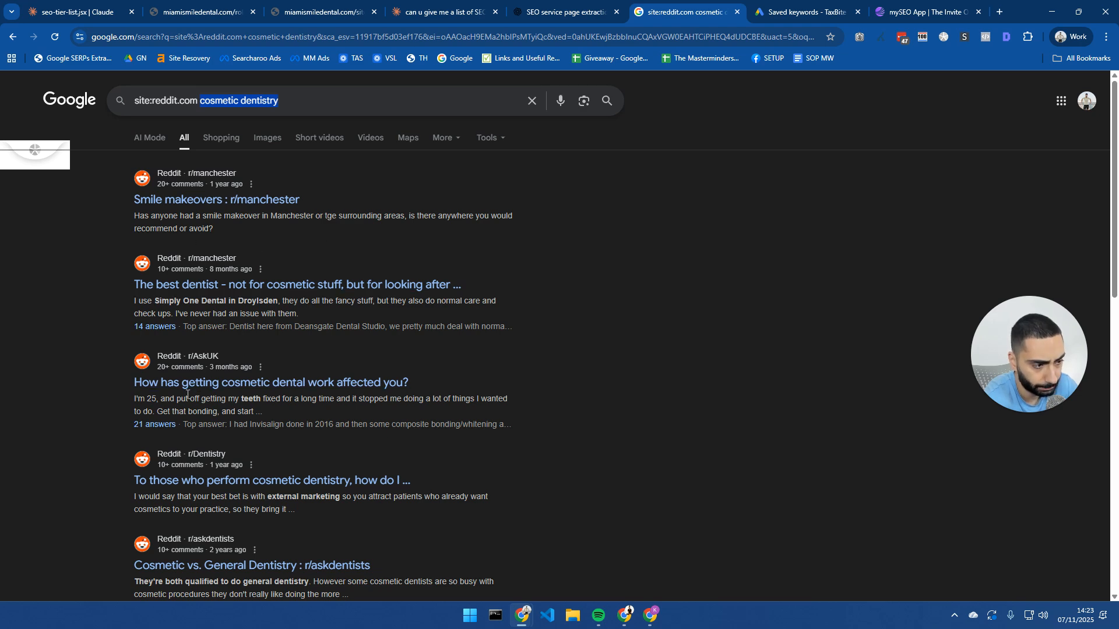
Step: Scroll the Reddit cosmetic dentistry results and search Google for 'Cosmetic vs. General Dentistry'
scroll("down", 3)
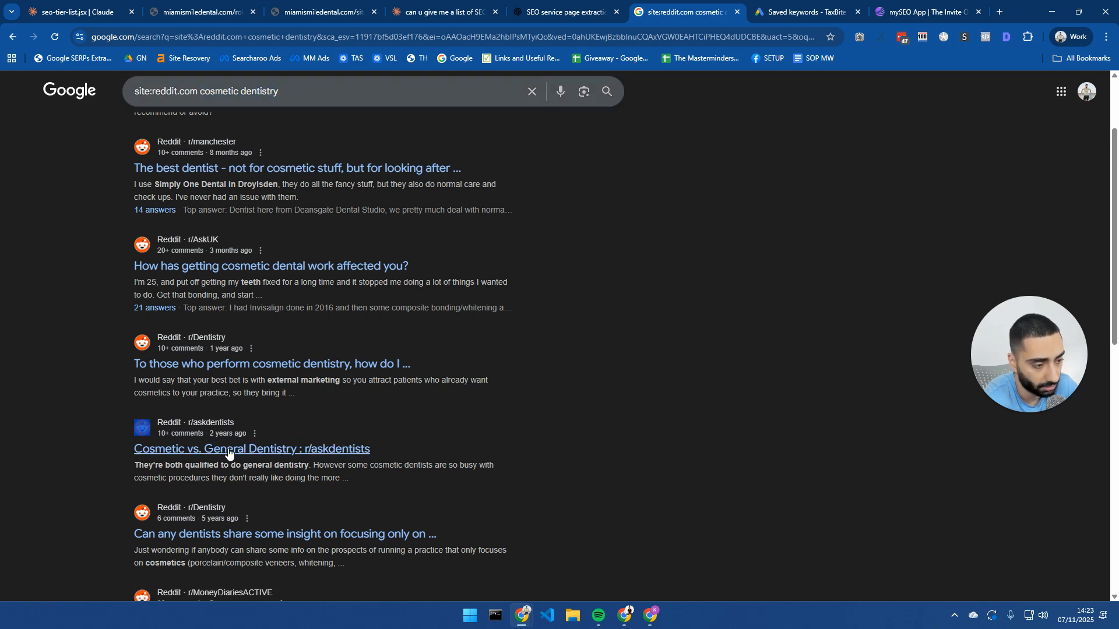
left_click(251, 448)
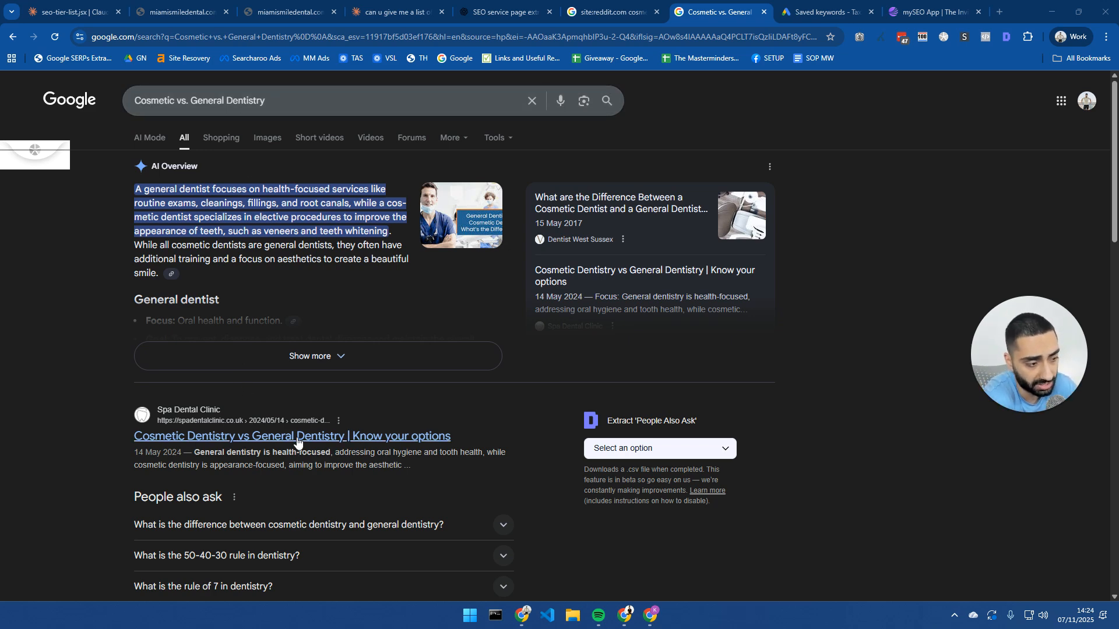
Step: Skim Spa Dental Clinic's cosmetic vs. general dentistry article and other results, then return to Reddit
left_click(292, 436)
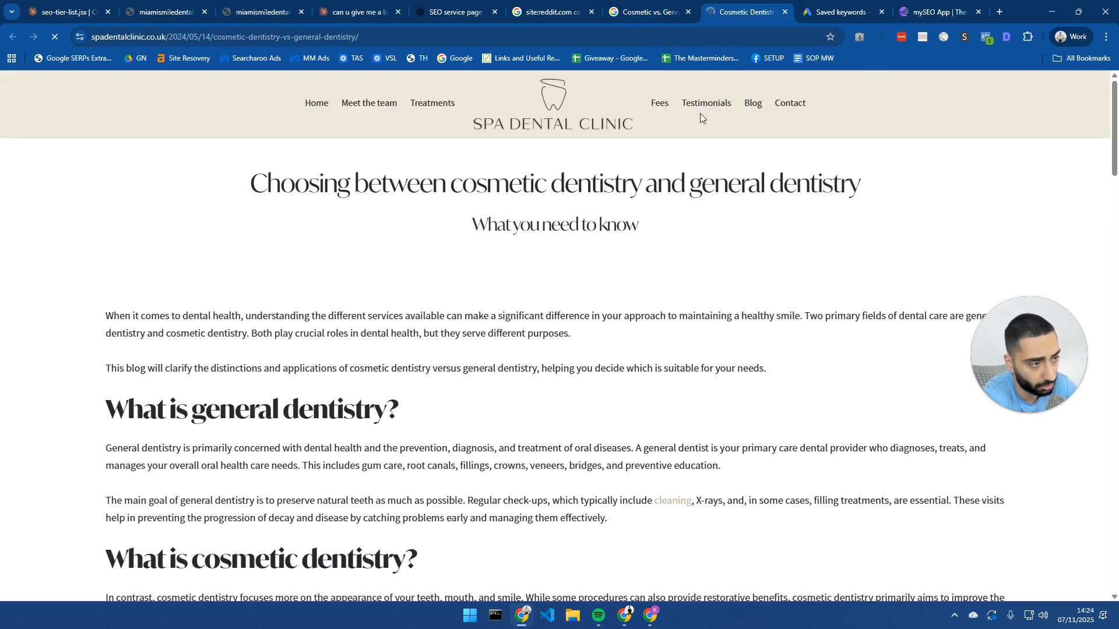
scroll("down", 3)
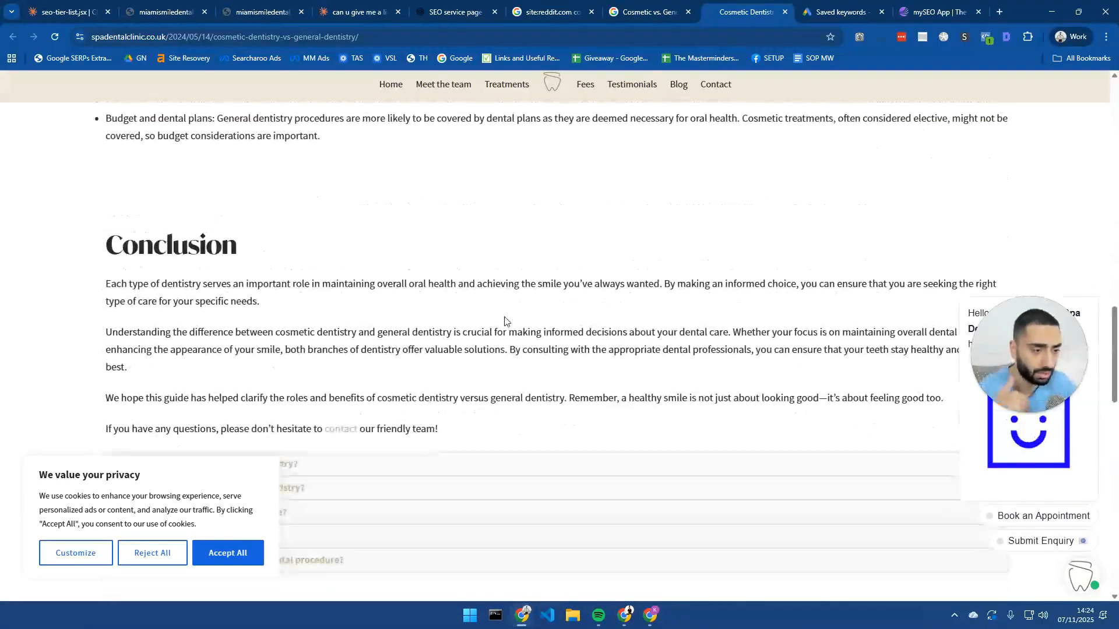
scroll("down", 3)
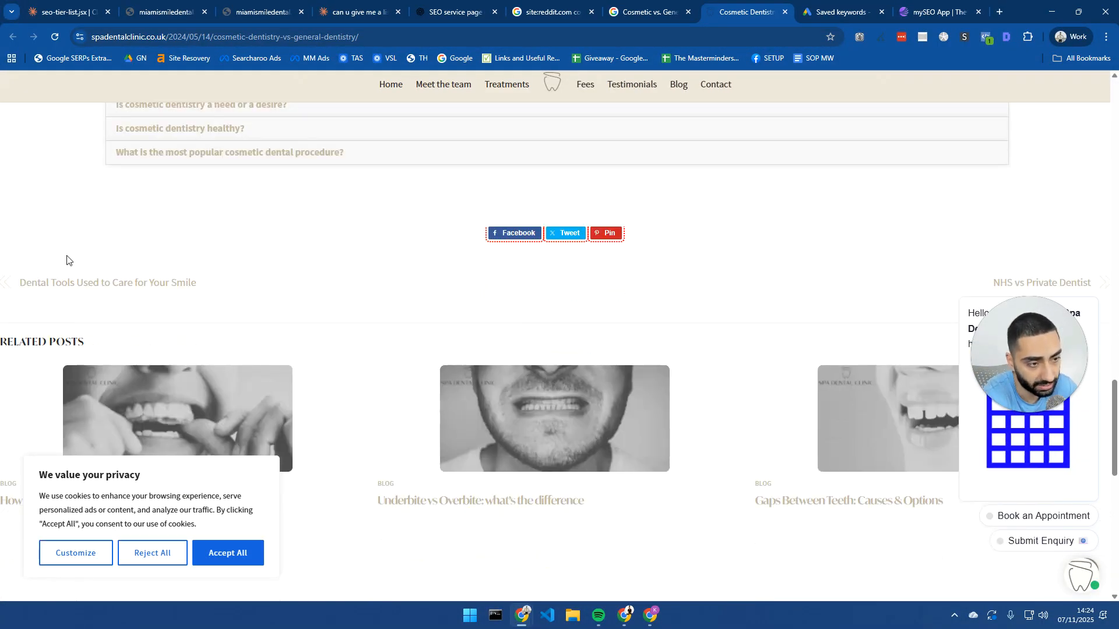
left_click(646, 12)
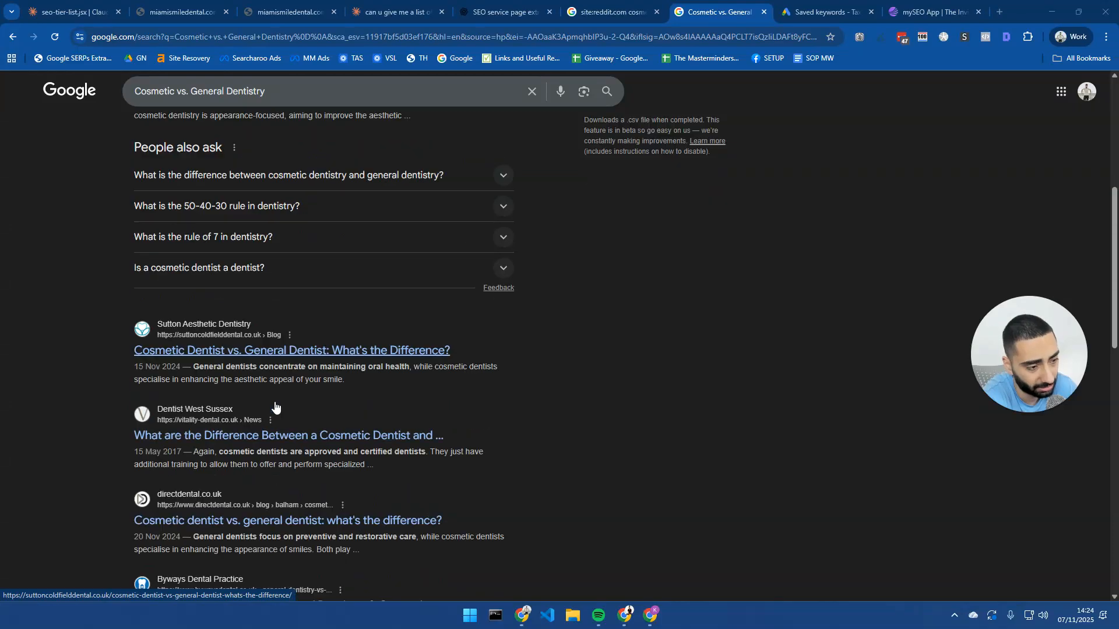
scroll("down", 3)
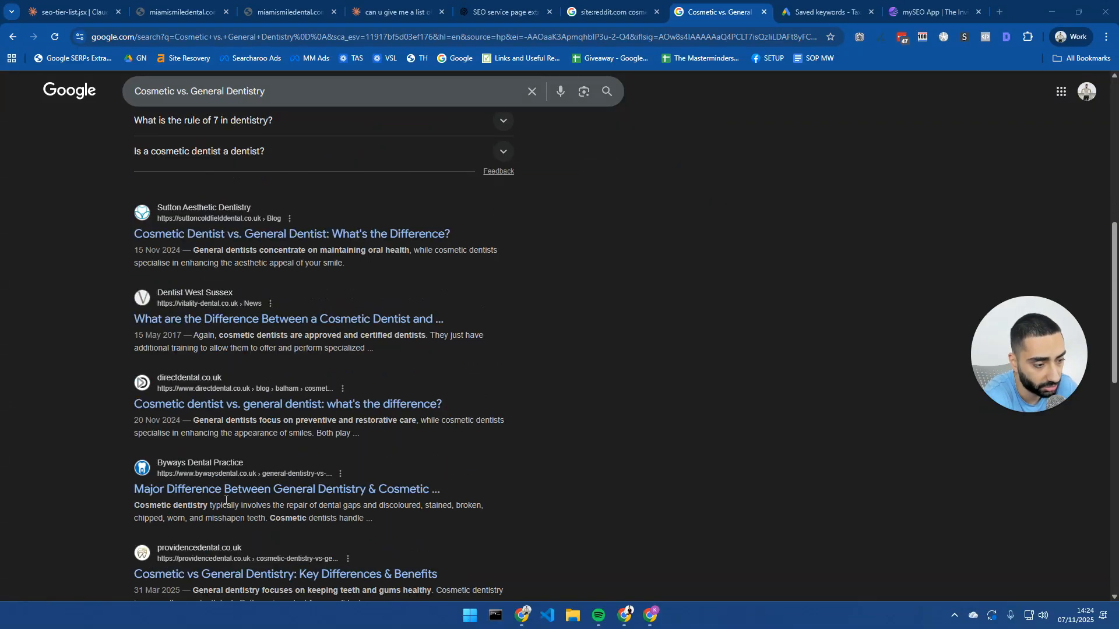
scroll("down", 3)
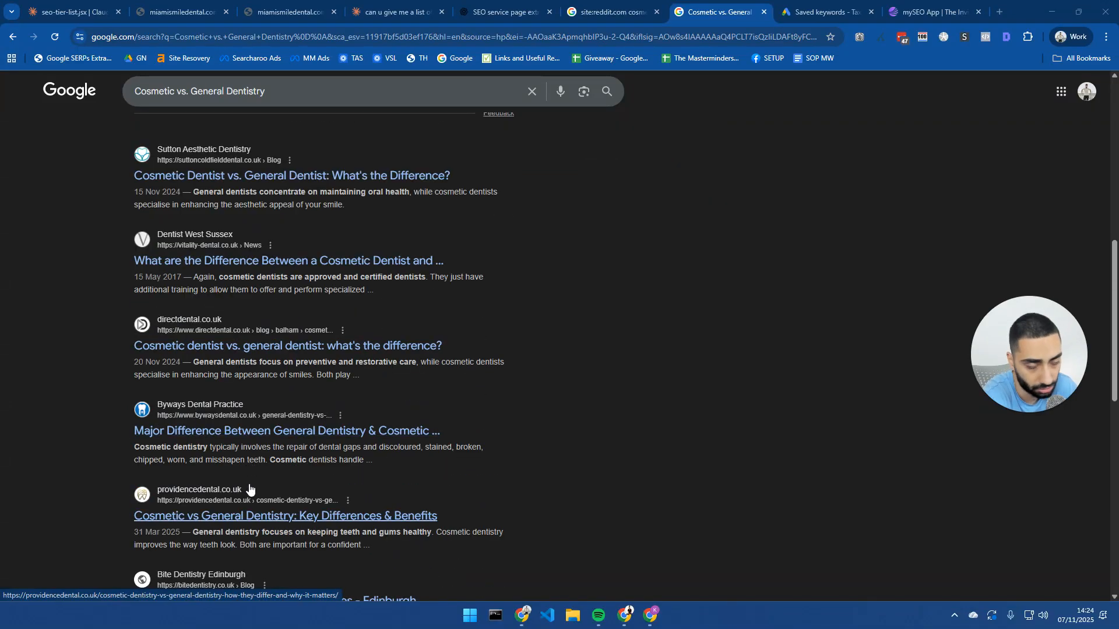
mouse_move(235, 373)
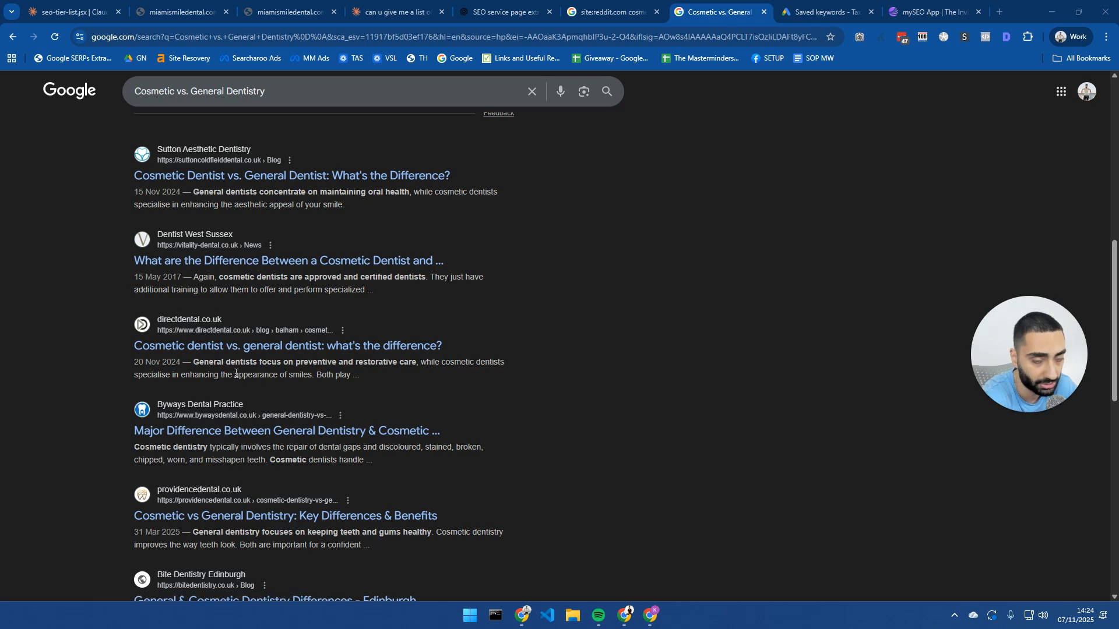
left_click(610, 12)
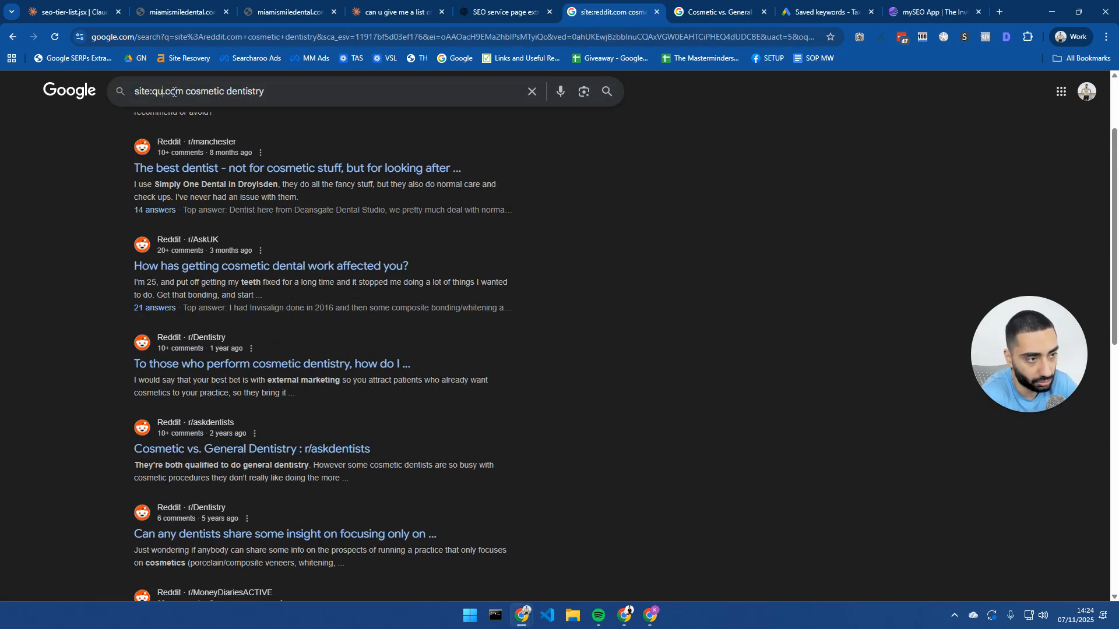
Step: Run the site:quora.com cosmetic dentistry search and browse questions like choosing a UK cosmetic dentist
key("Return")
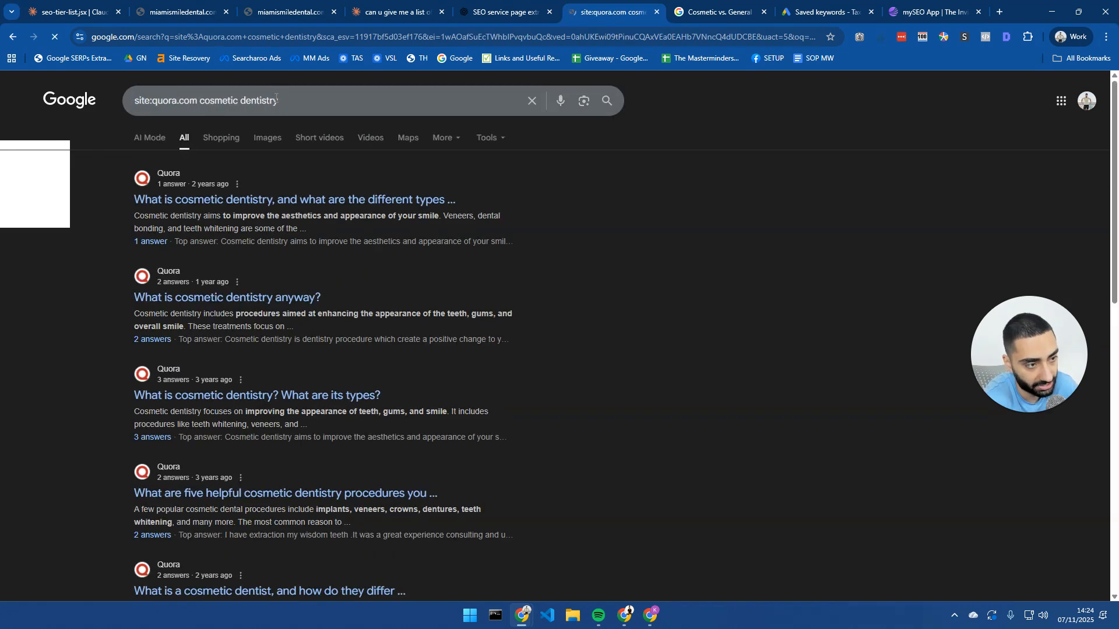
mouse_move(169, 89)
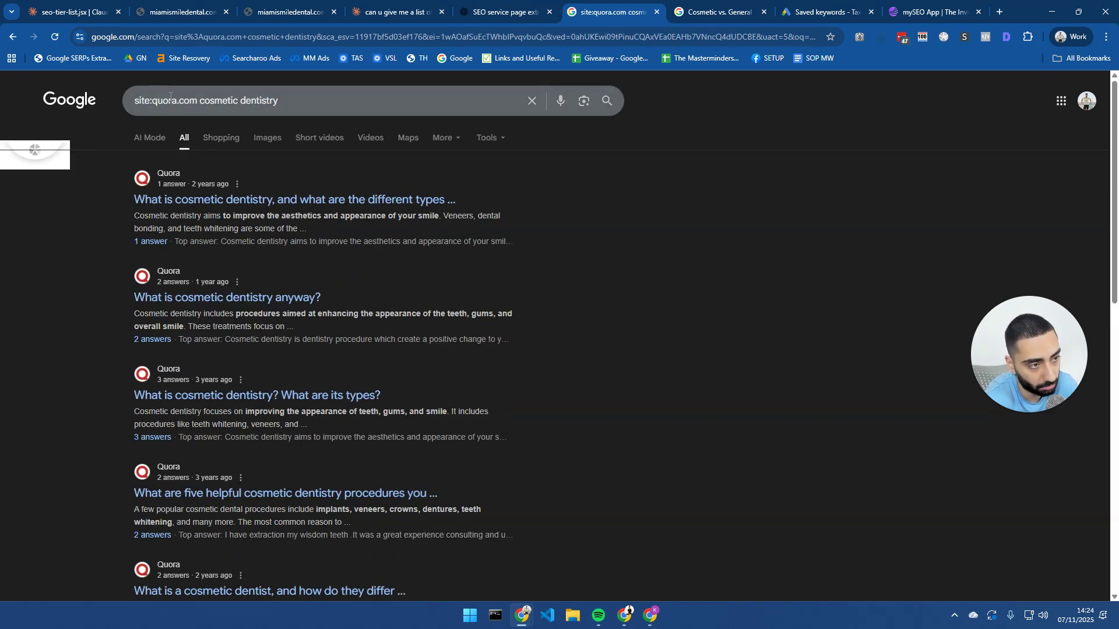
double_click(242, 101)
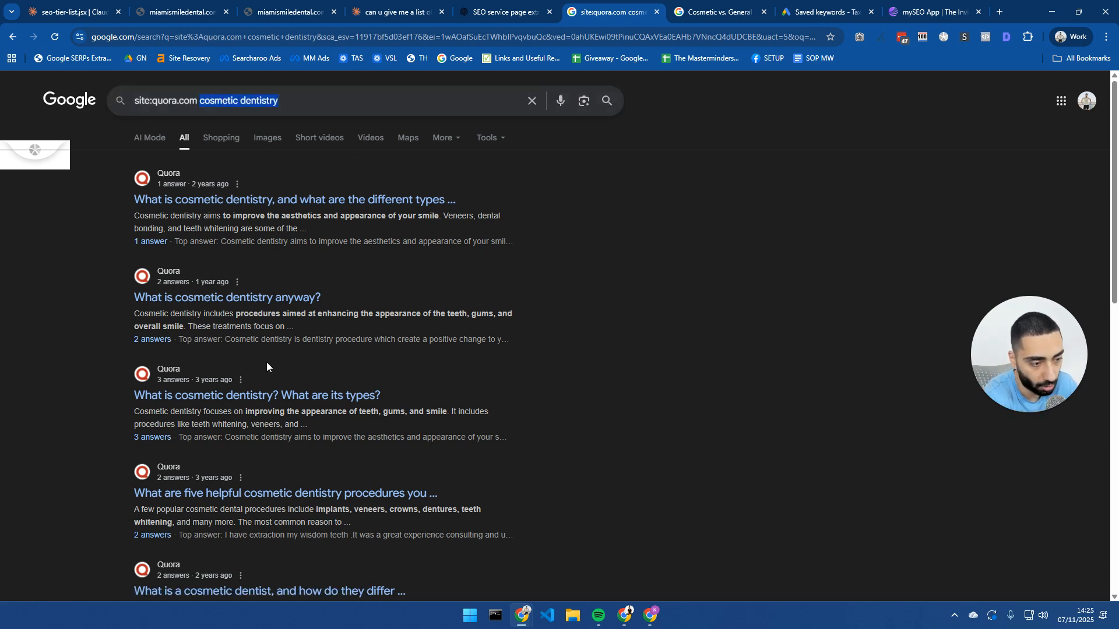
scroll("down", 3)
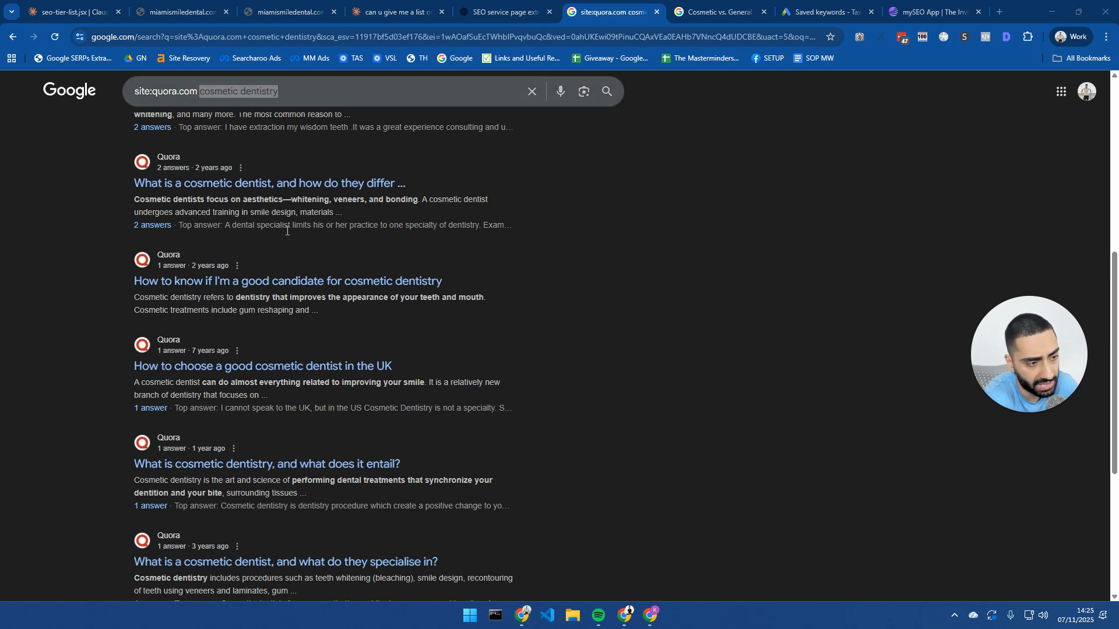
mouse_move(277, 273)
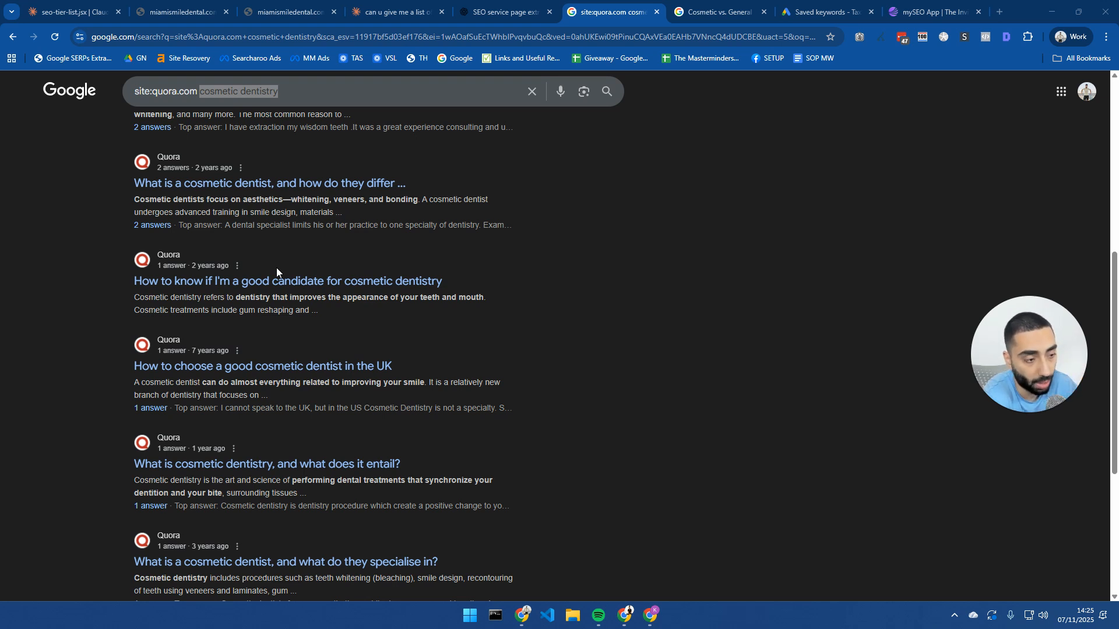
mouse_move(445, 373)
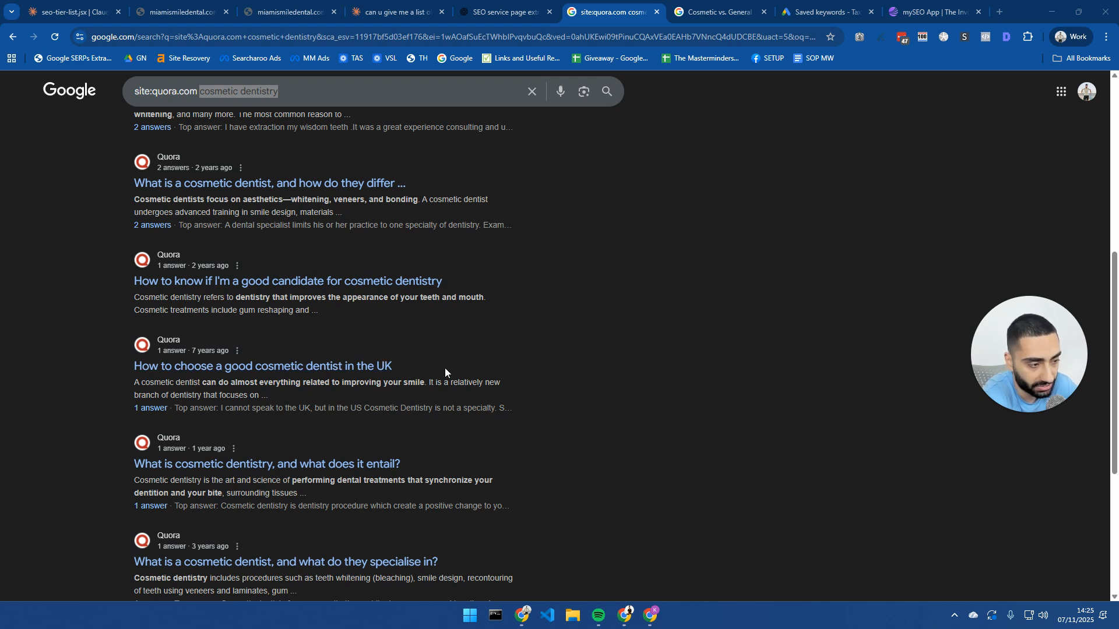
right_click(262, 366)
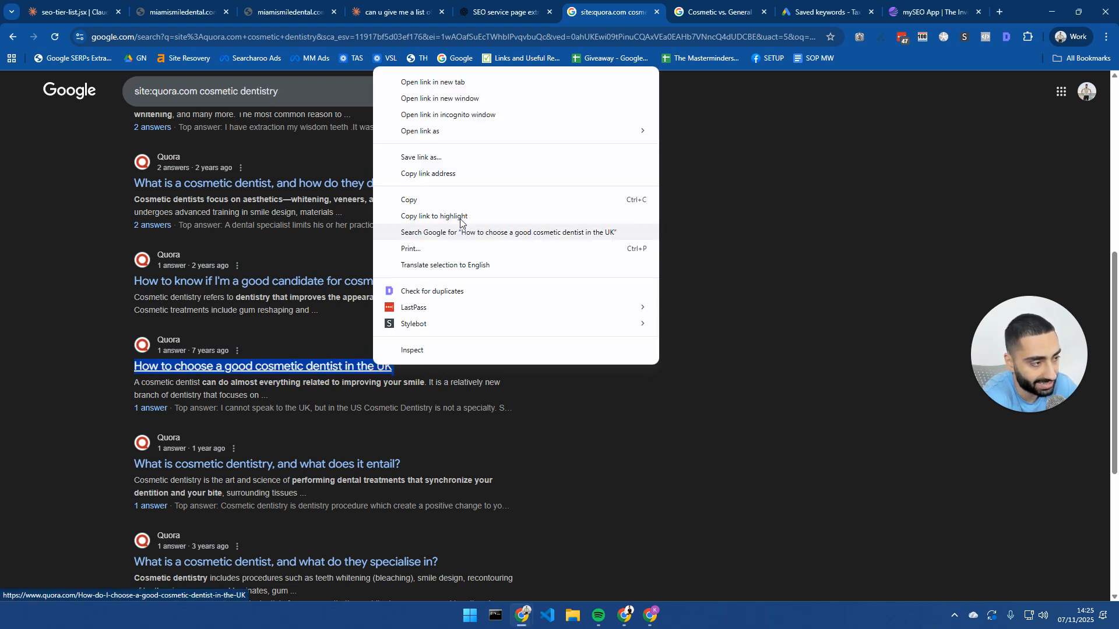
Step: Scroll the UK cosmetic dentist results, then view Search Console queries containing 'what'
left_click(509, 232)
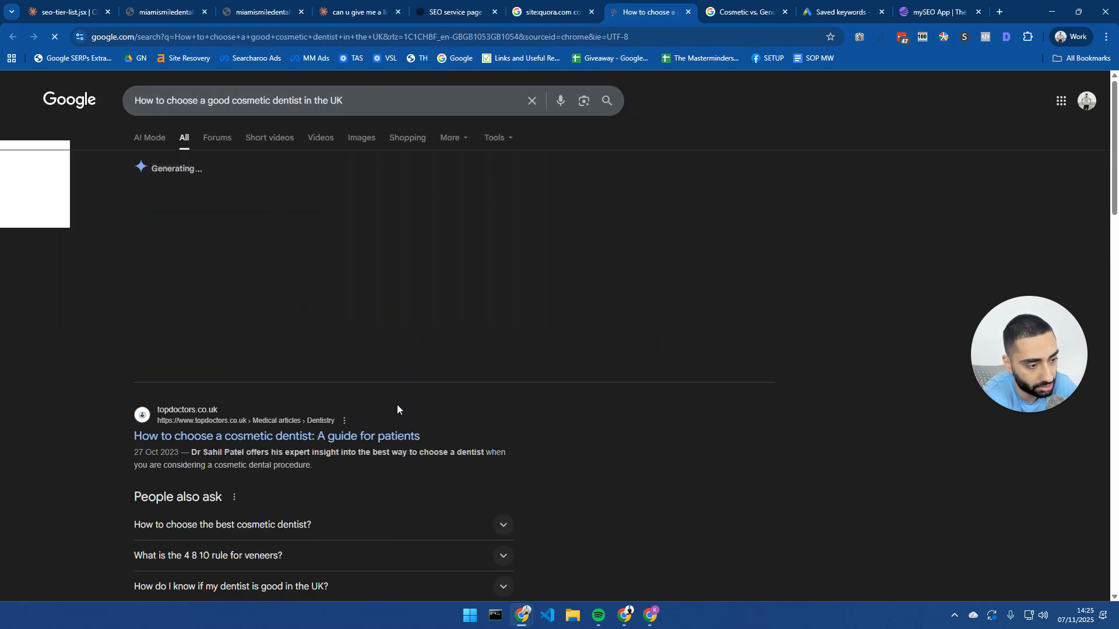
scroll("down", 3)
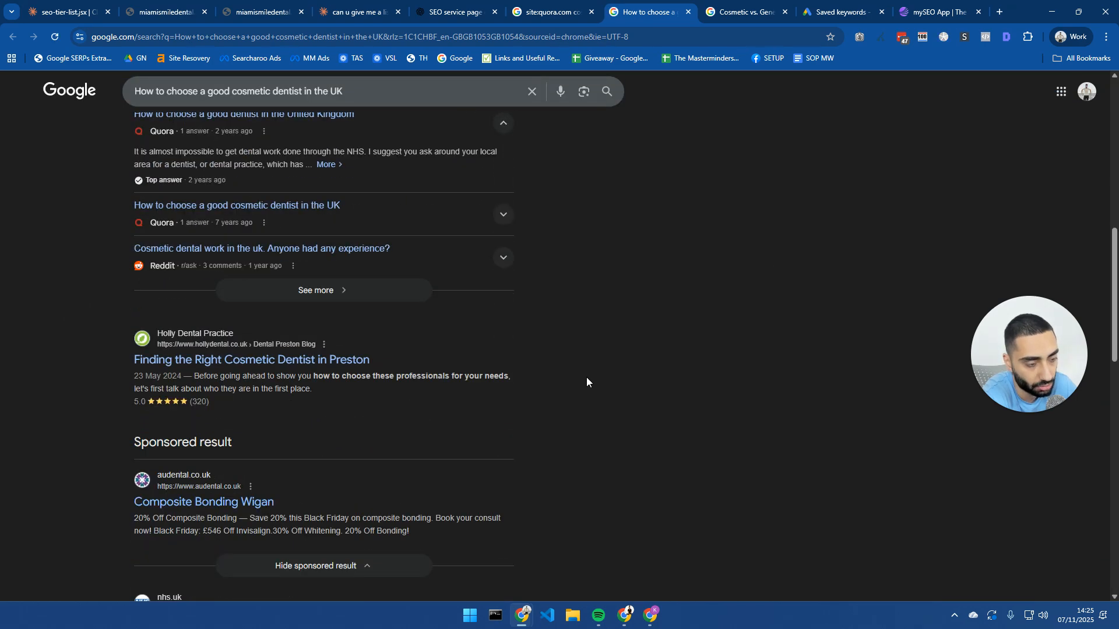
mouse_move(274, 364)
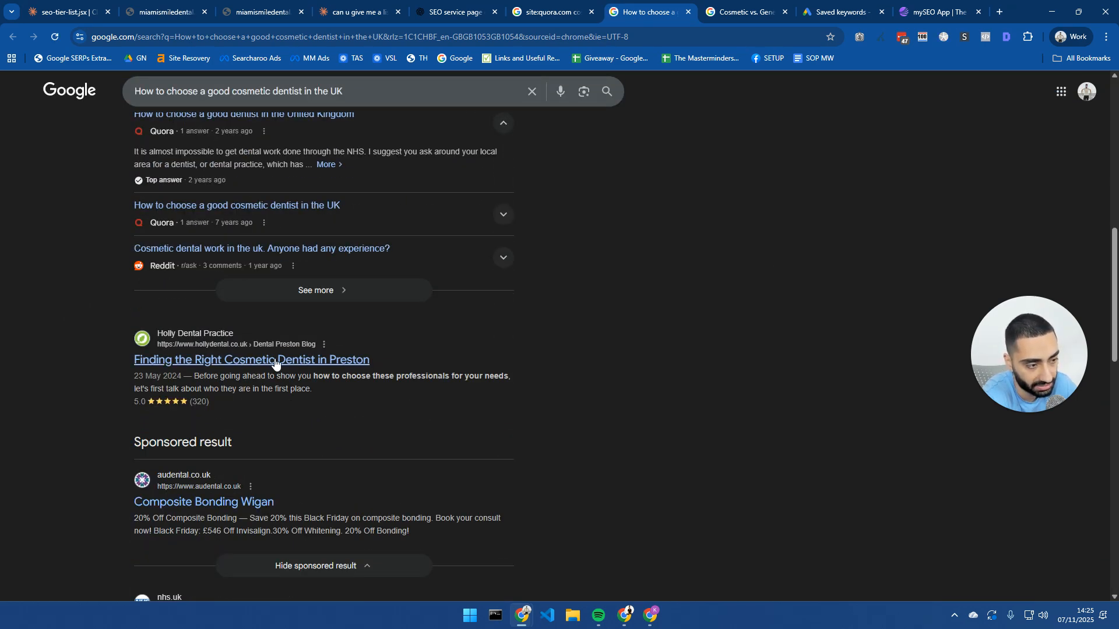
mouse_move(251, 359)
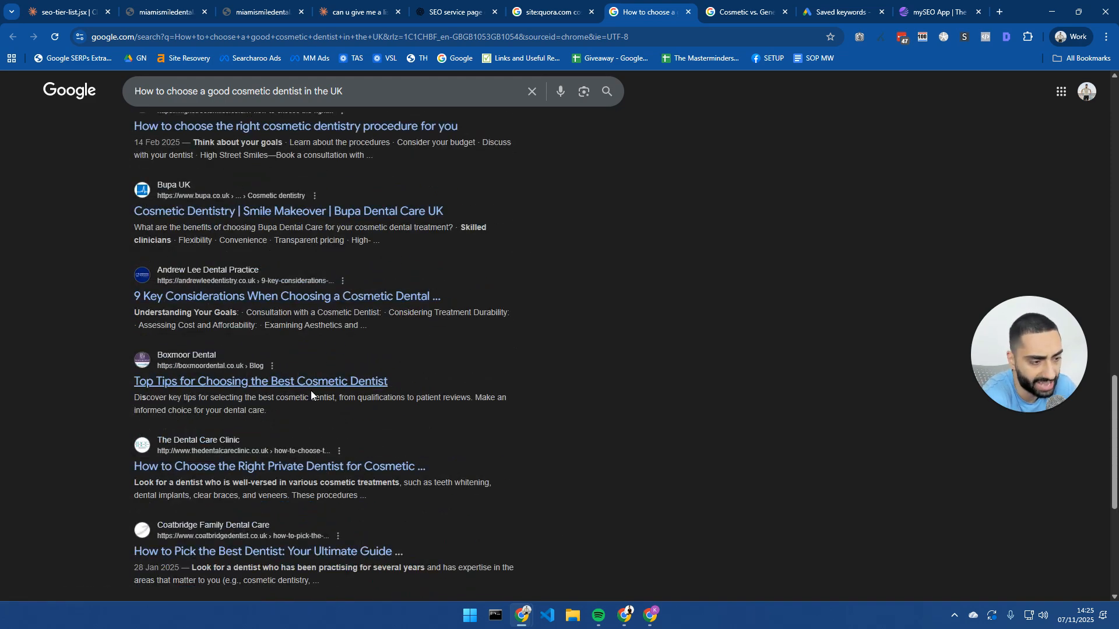
left_click(741, 12)
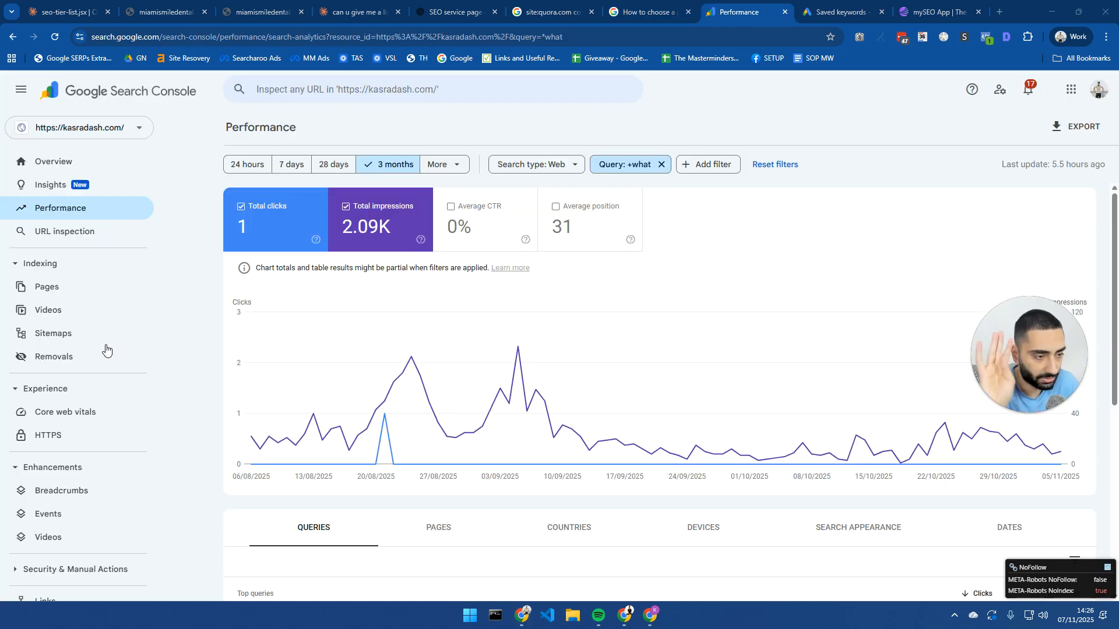
mouse_move(579, 305)
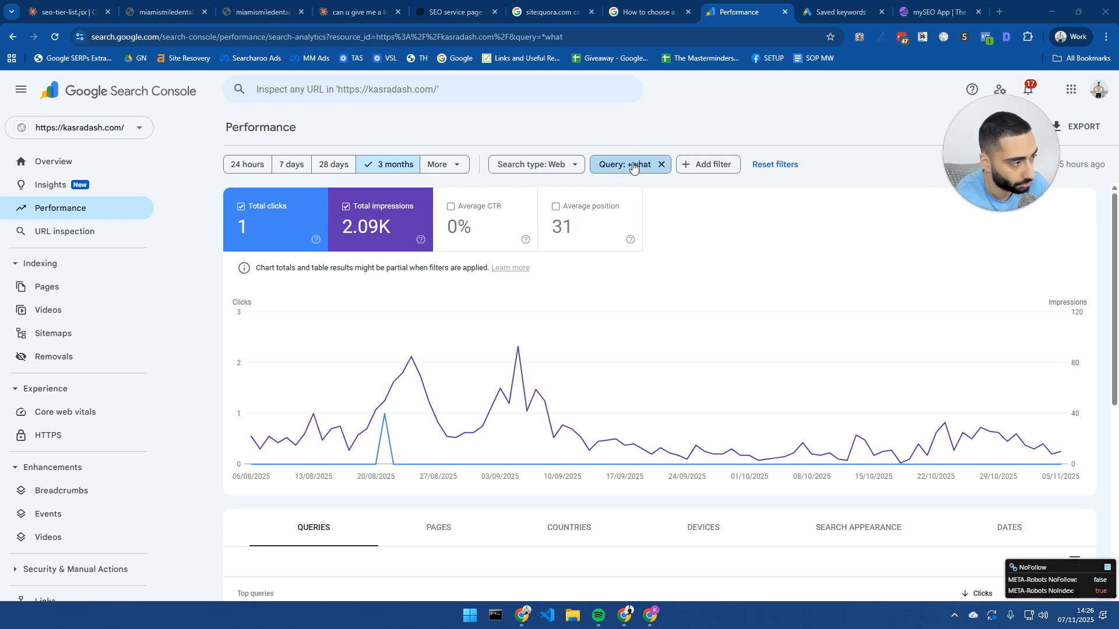
left_click(624, 164)
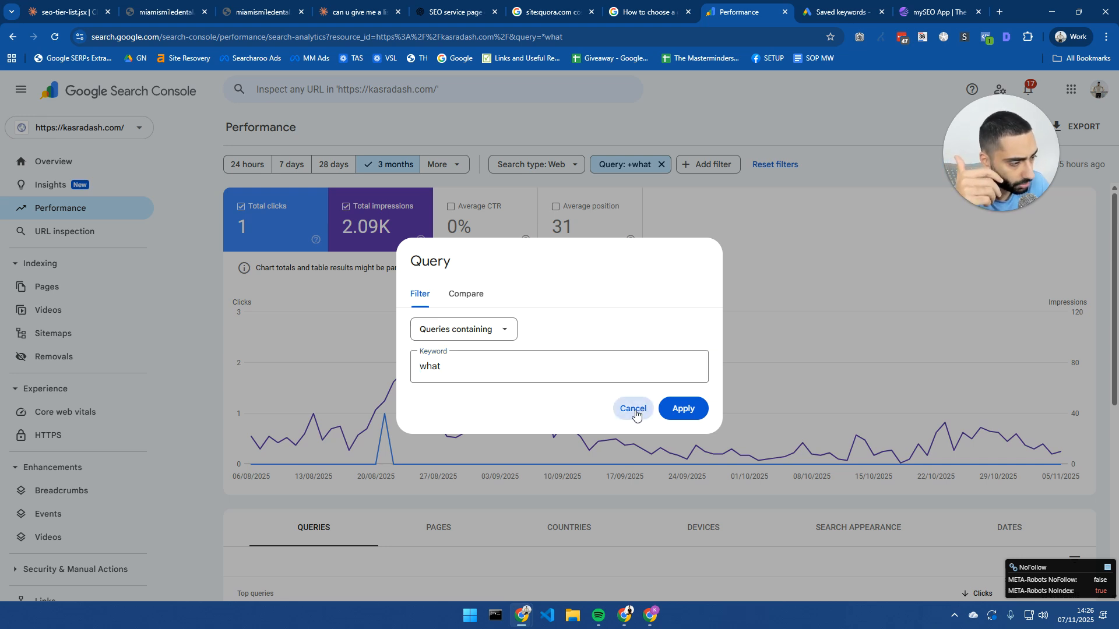
left_click(631, 408)
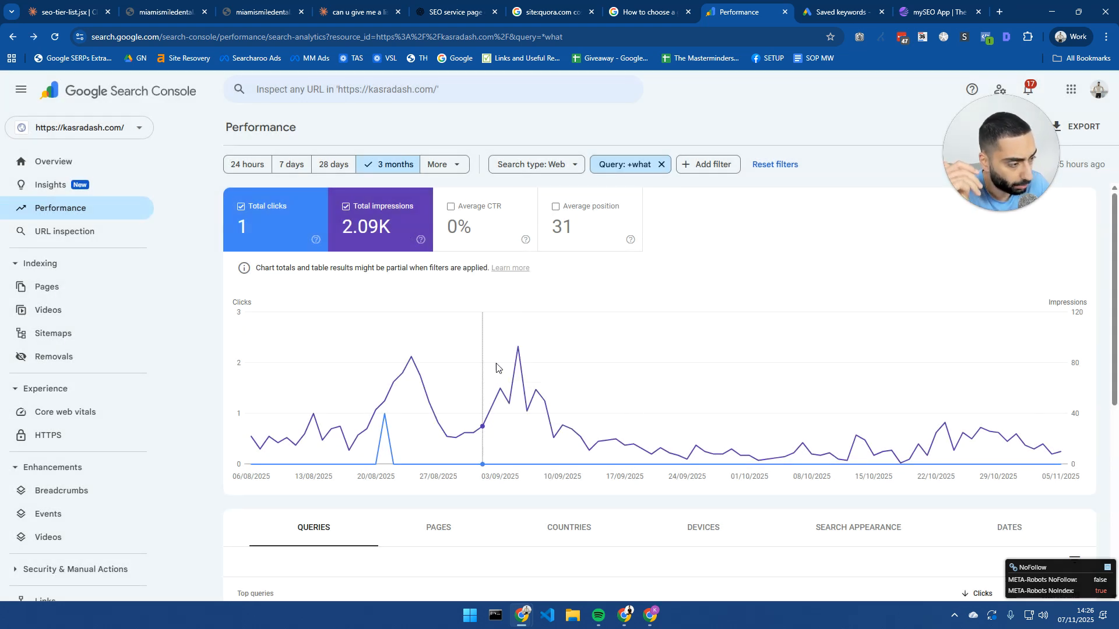
scroll("down", 3)
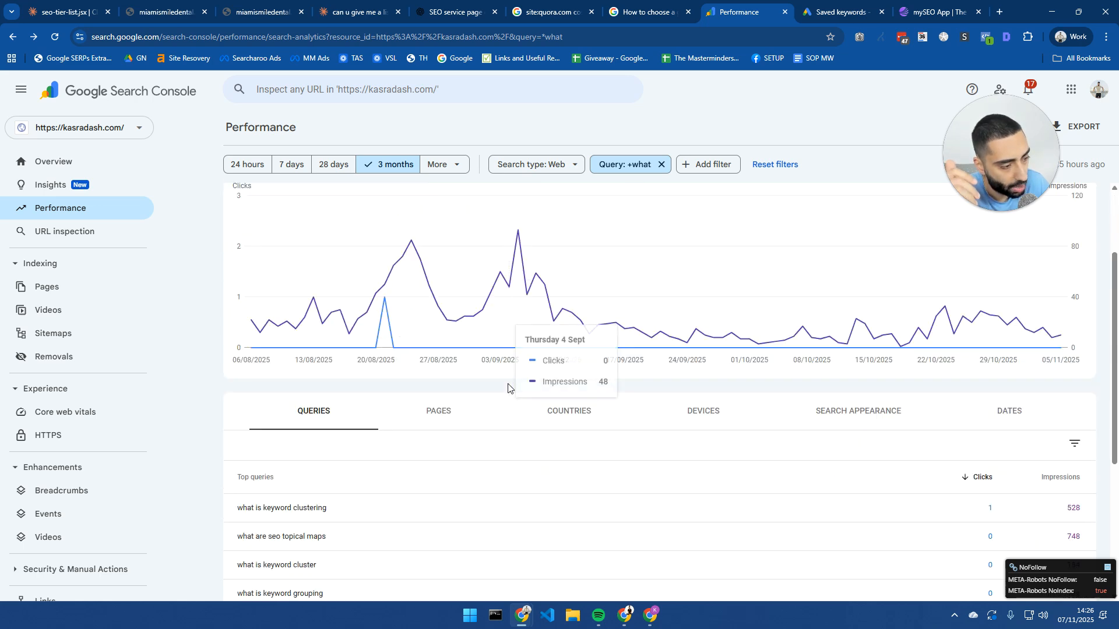
scroll("down", 3)
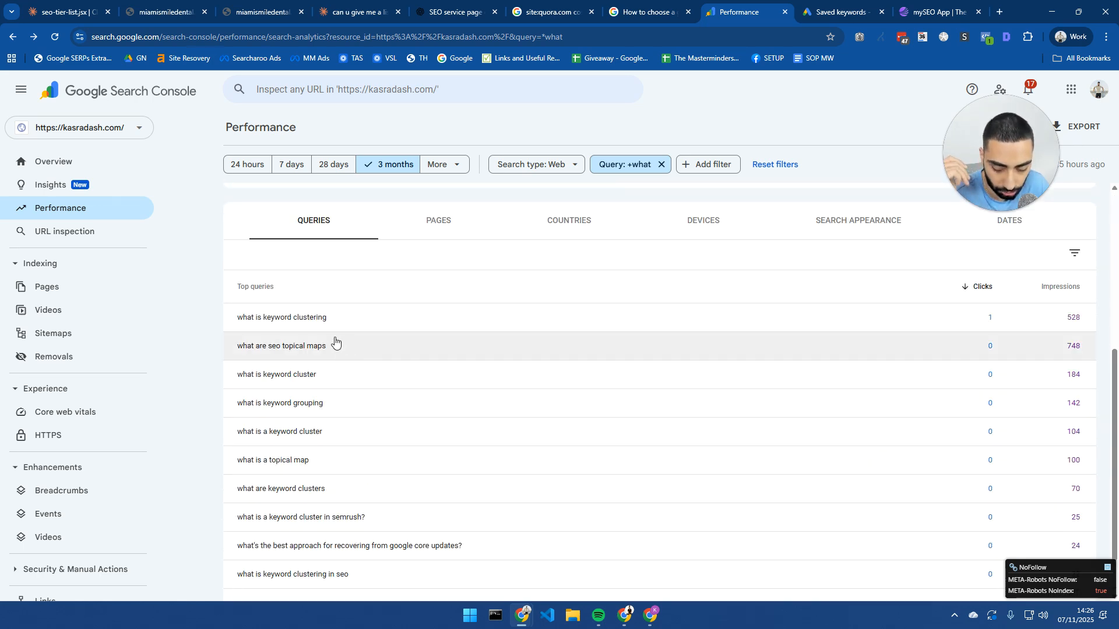
mouse_move(391, 327)
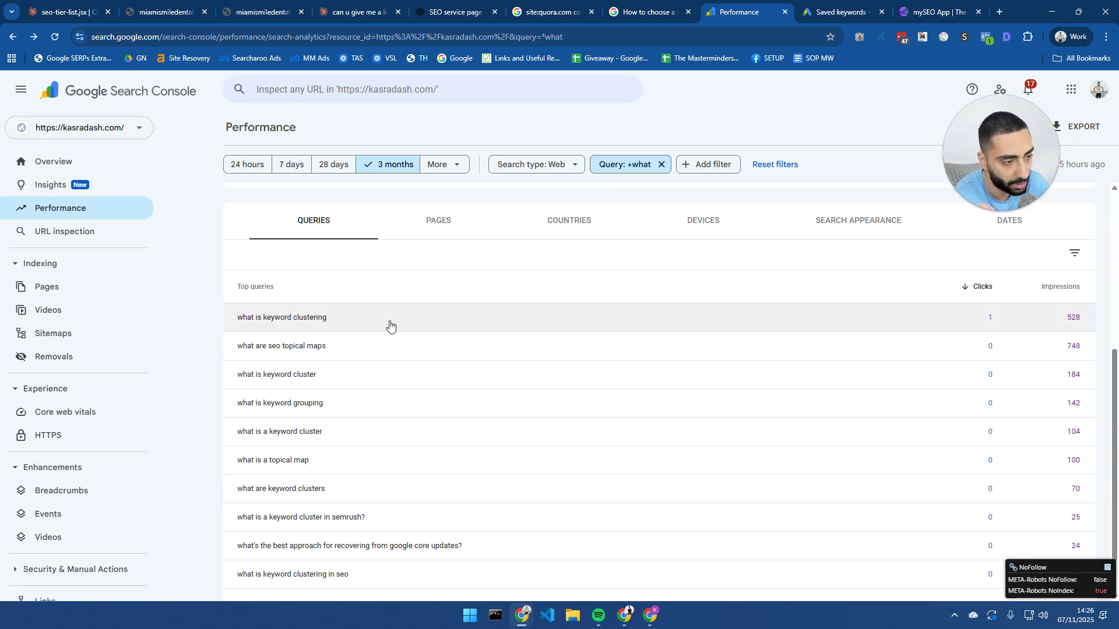
mouse_move(301, 310)
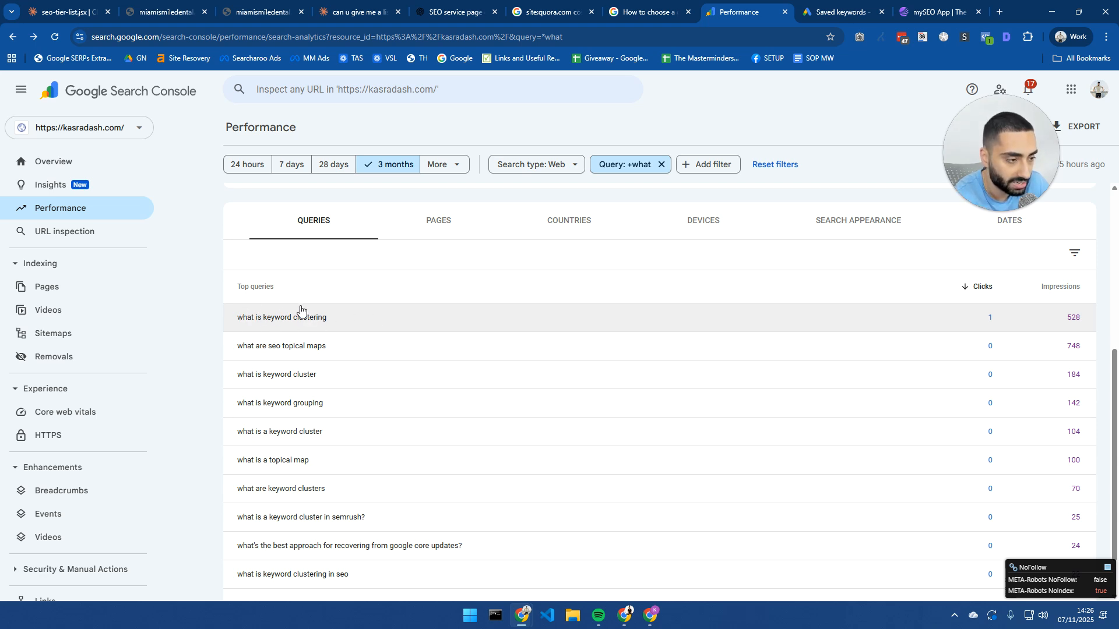
mouse_move(289, 284)
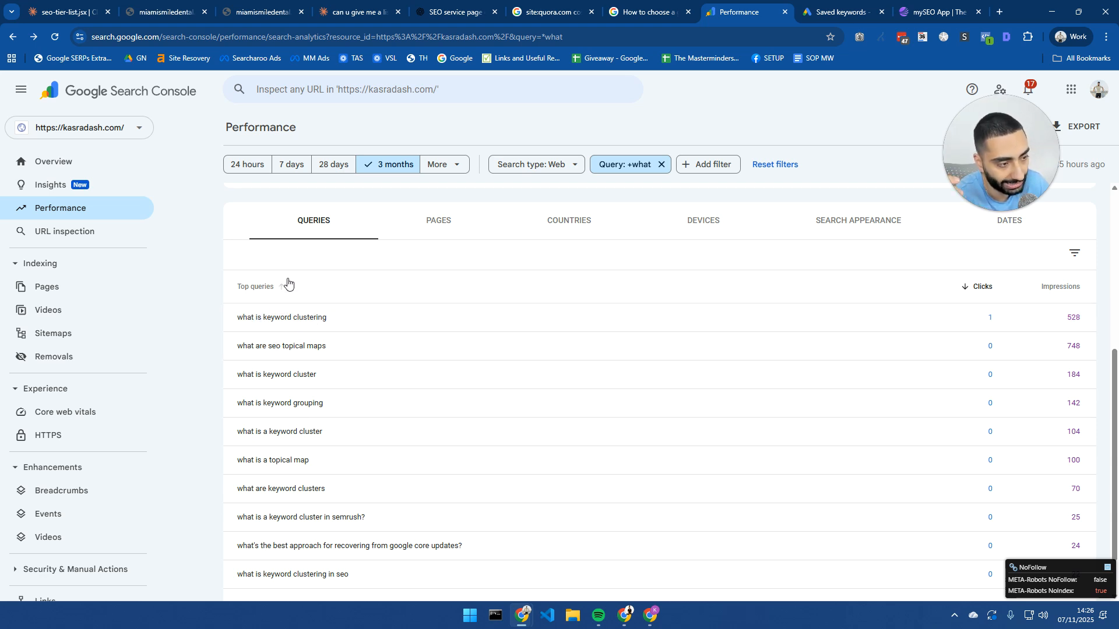
mouse_move(327, 346)
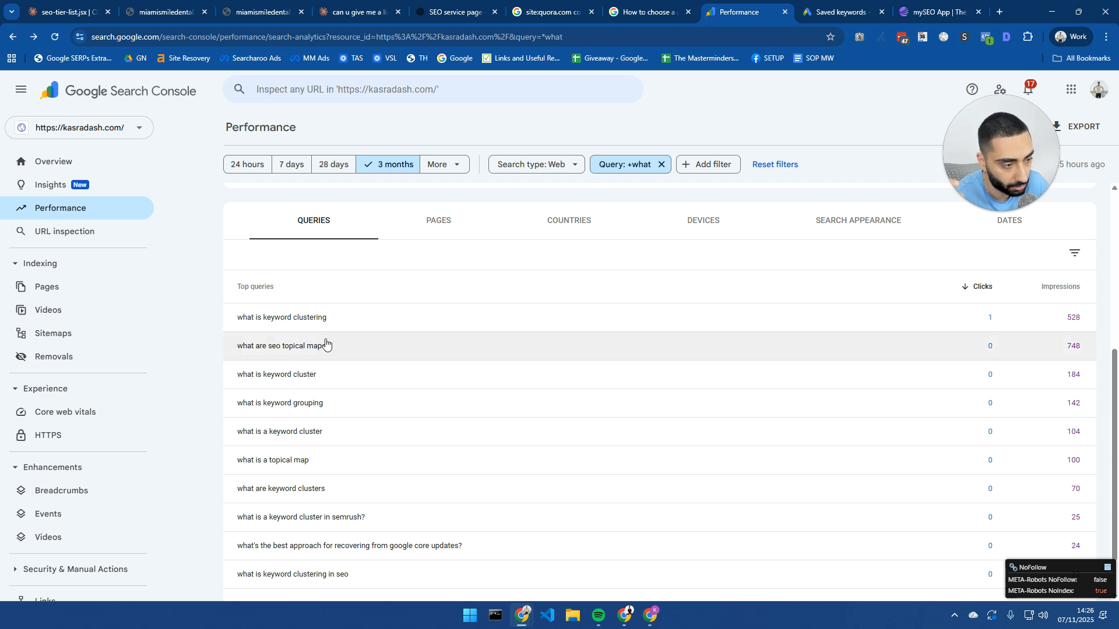
mouse_move(298, 339)
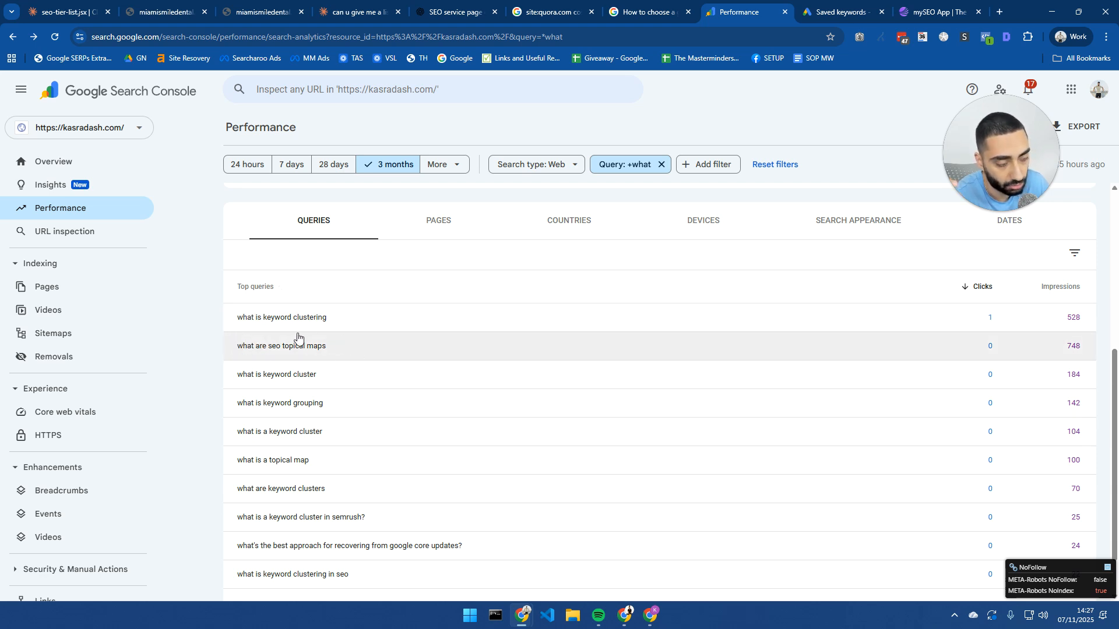
mouse_move(328, 346)
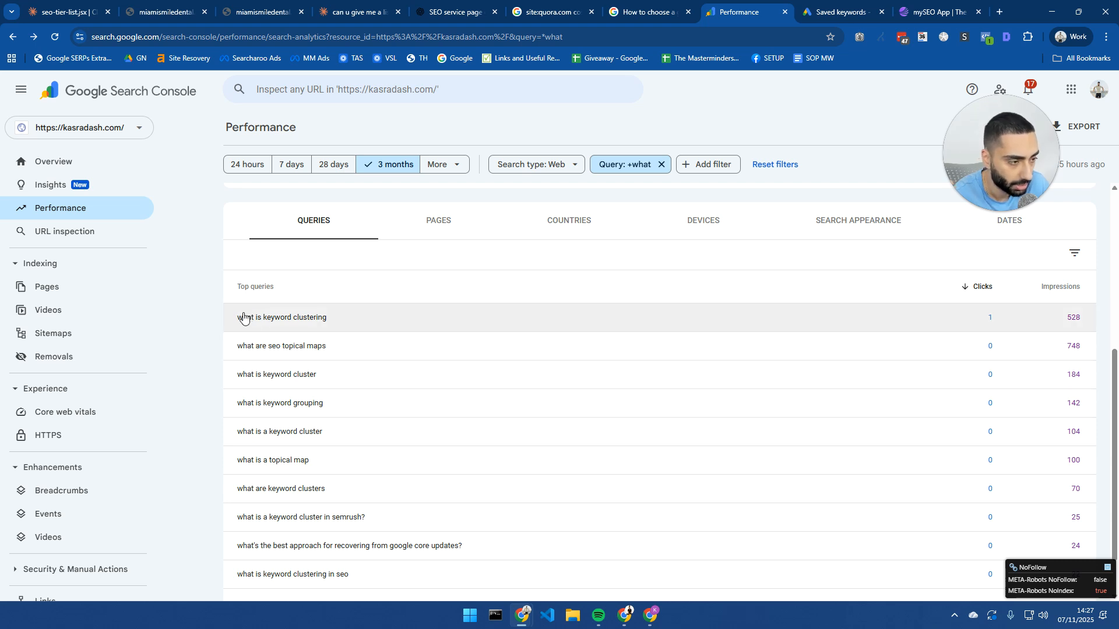
mouse_move(418, 362)
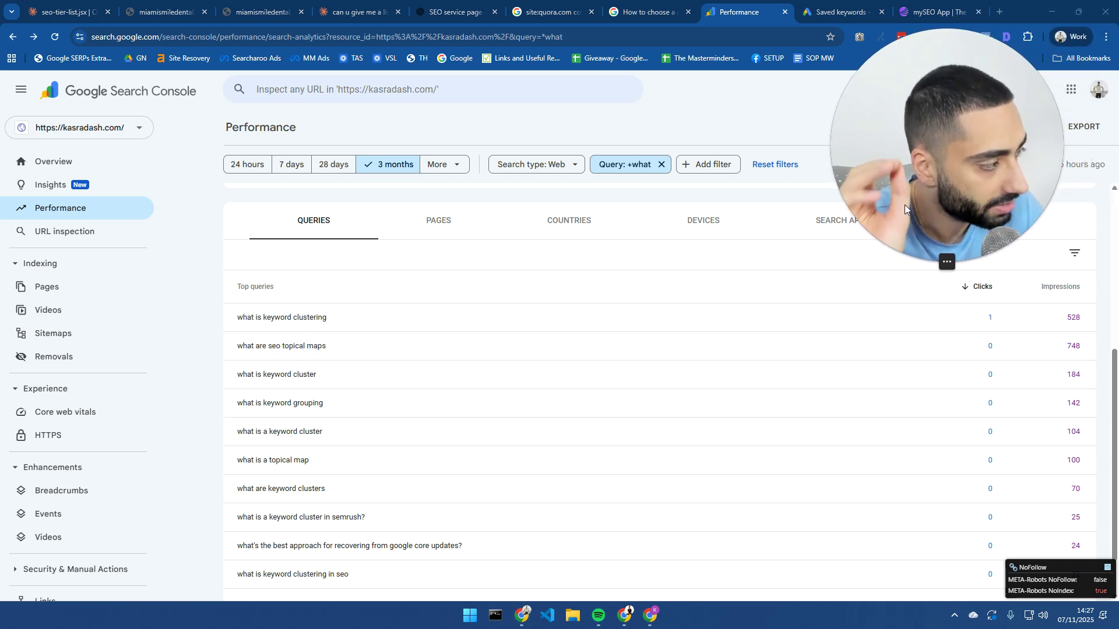
mouse_move(625, 266)
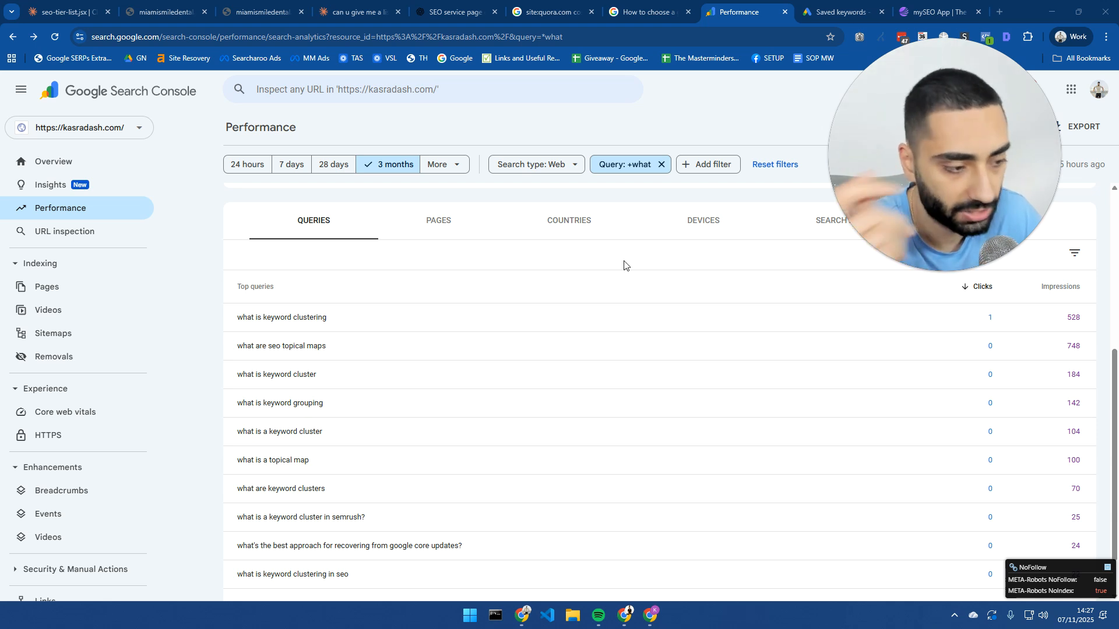
mouse_move(314, 321)
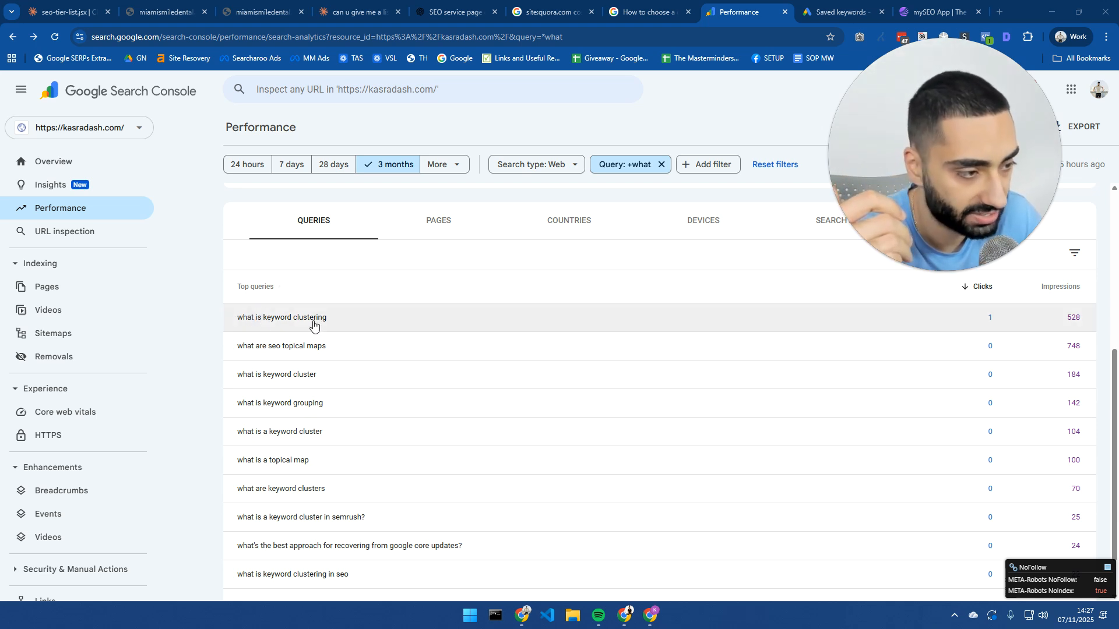
mouse_move(283, 327)
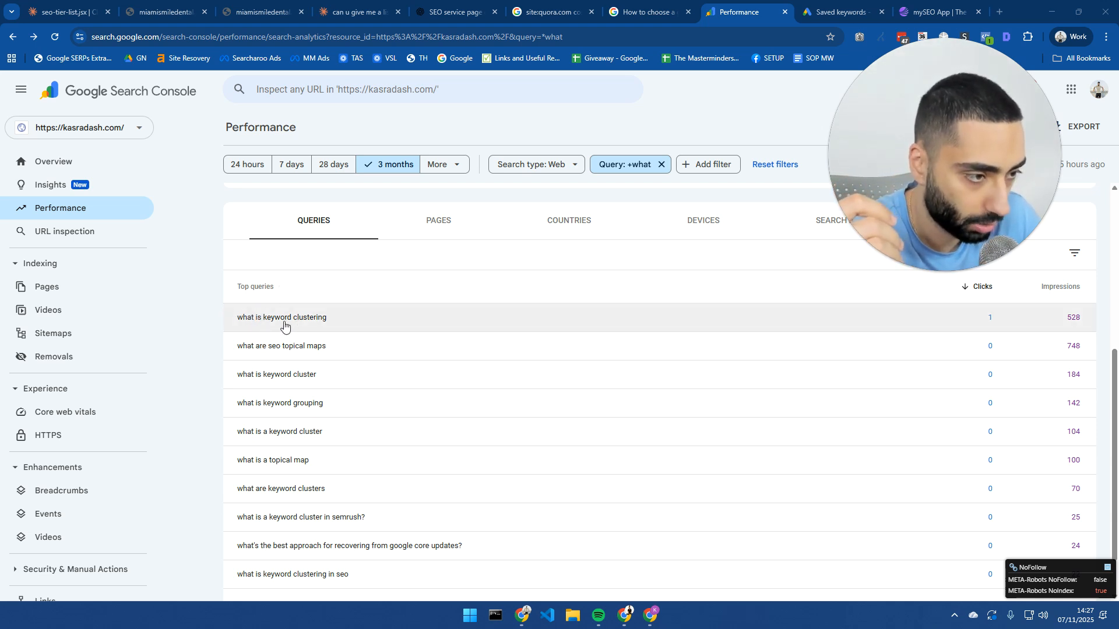
mouse_move(307, 374)
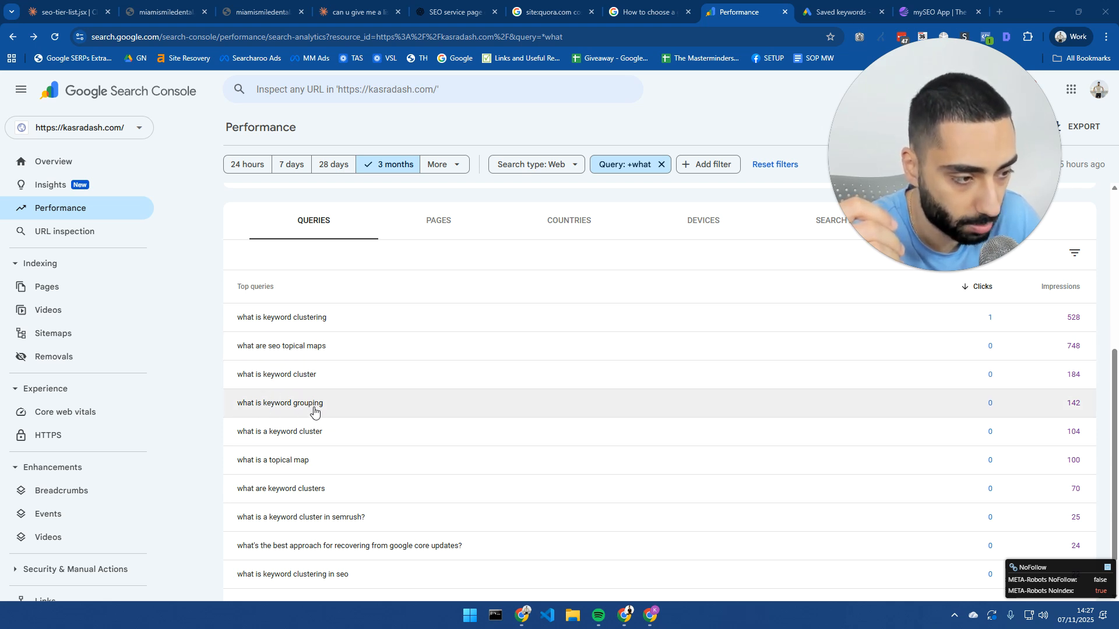
mouse_move(314, 429)
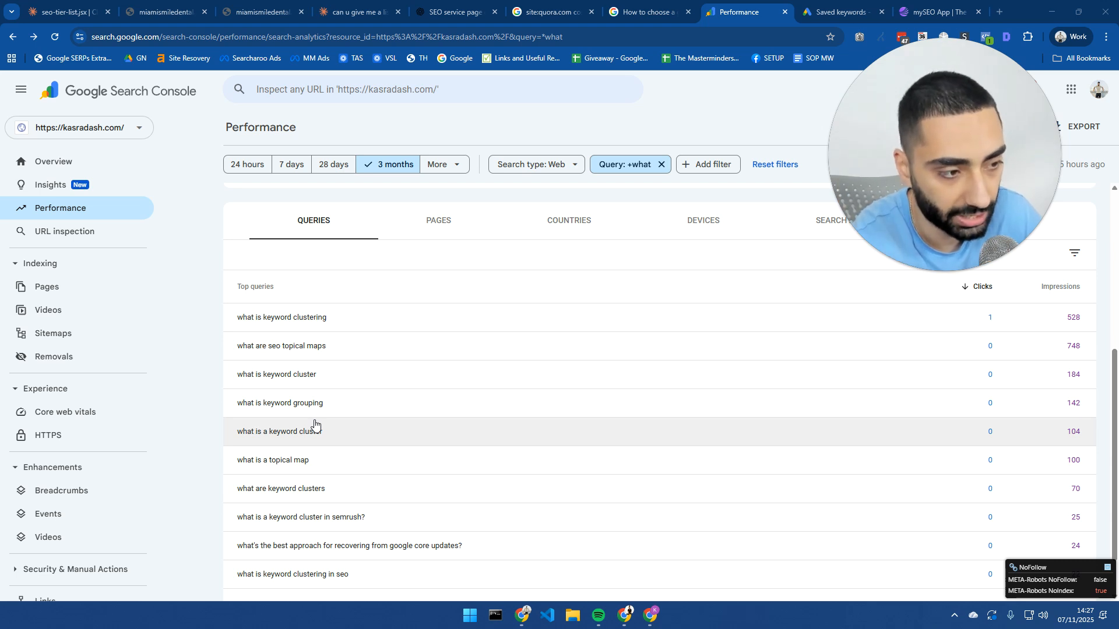
mouse_move(353, 471)
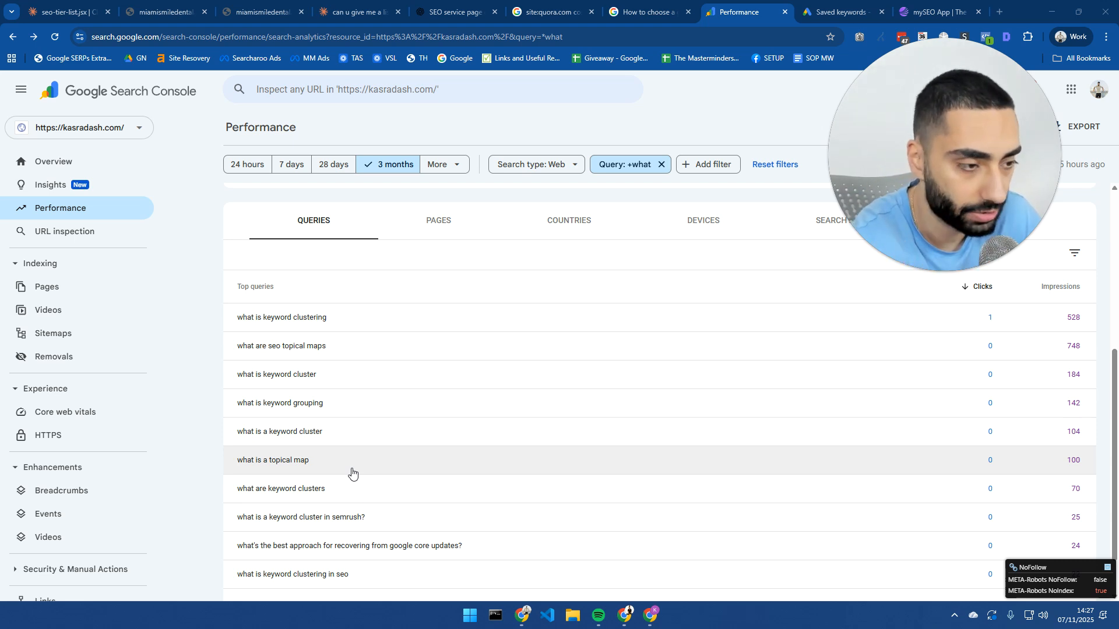
mouse_move(299, 521)
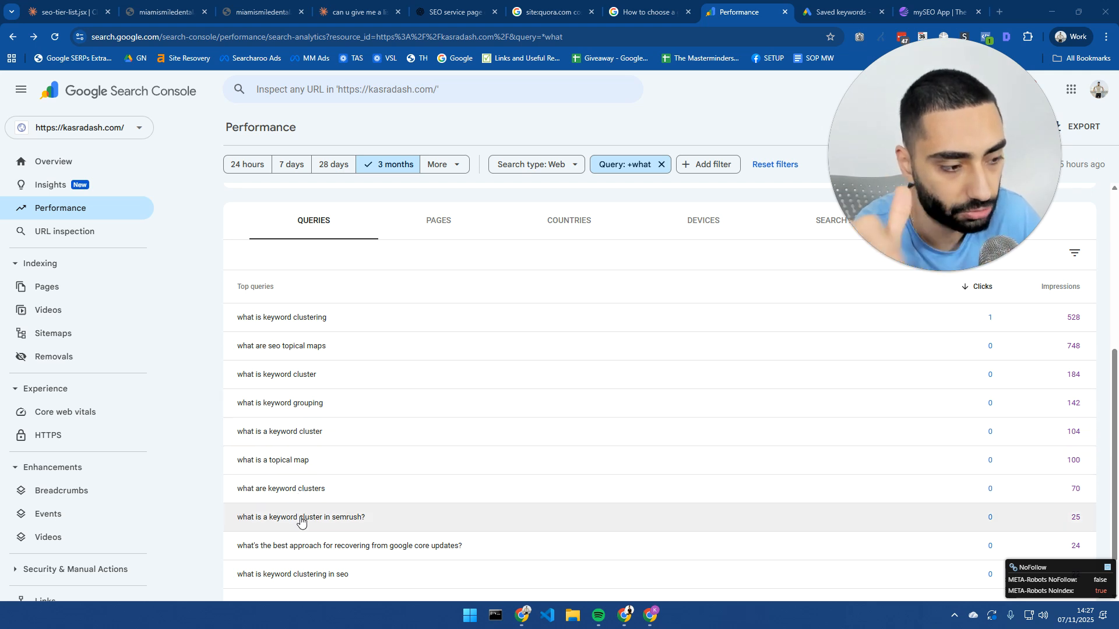
mouse_move(341, 502)
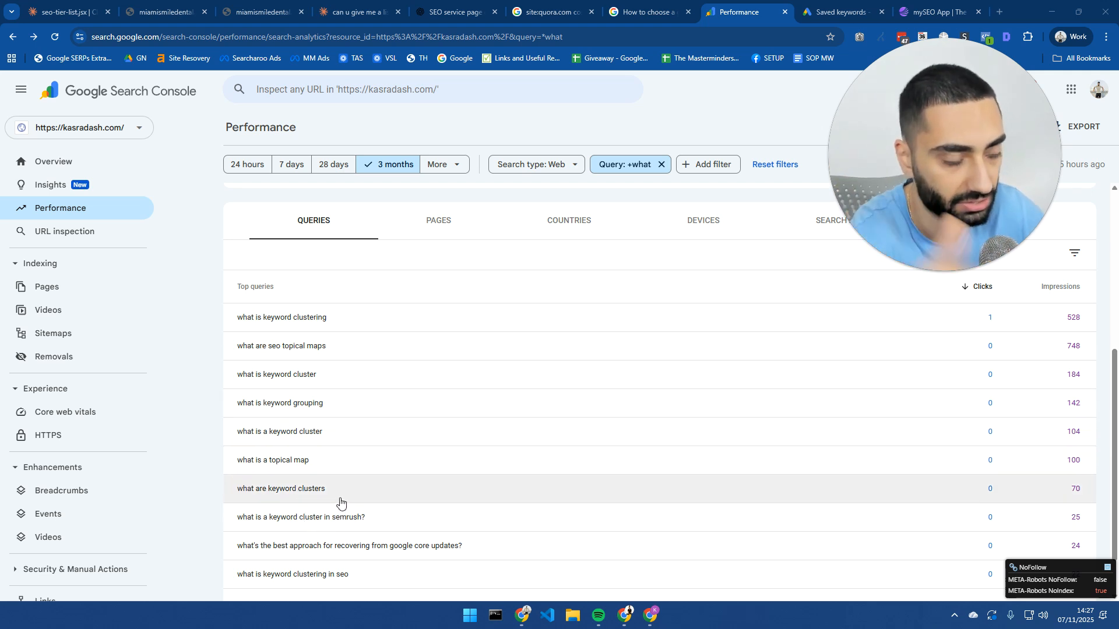
mouse_move(105, 350)
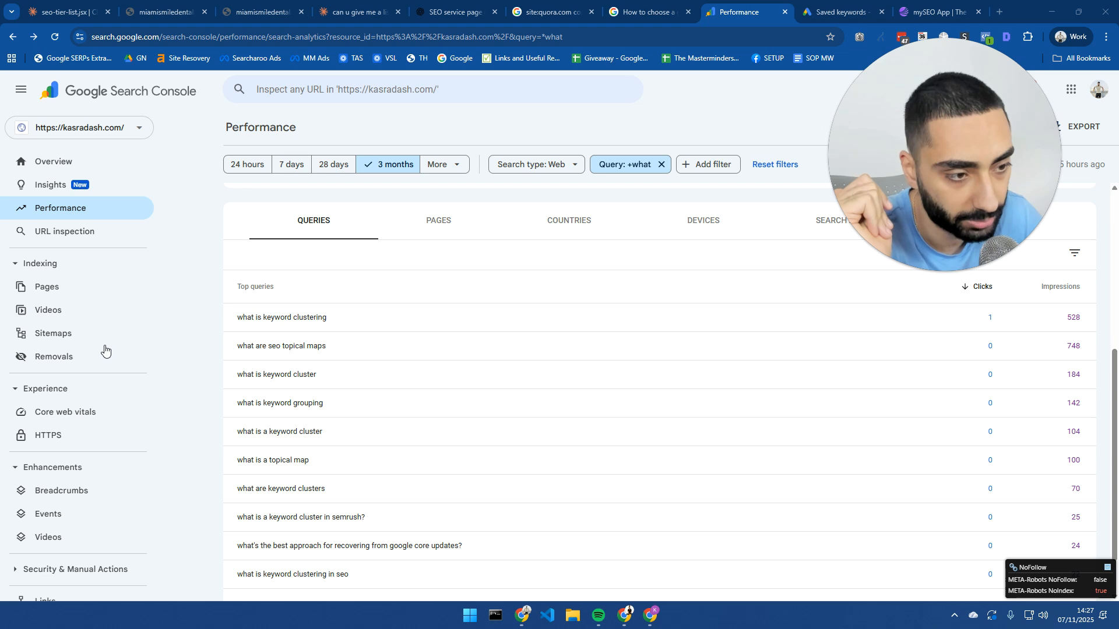
Step: Type 'for a' after 'web design' to see autocomplete ideas like accommodation, artist, agencies
left_click(713, 12)
type("web design")
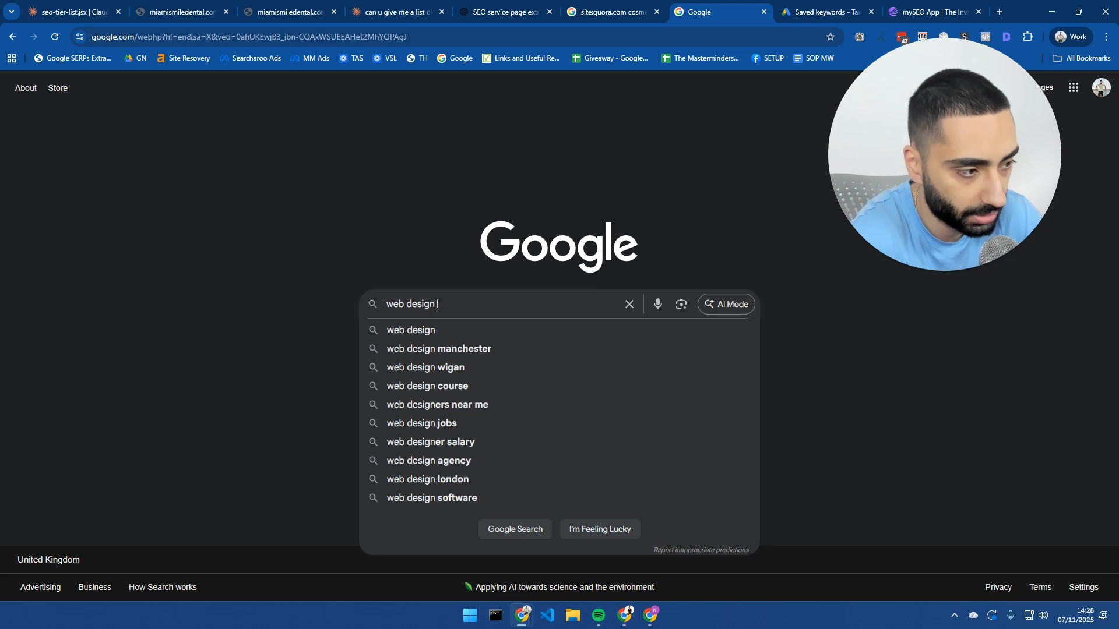
type("for a")
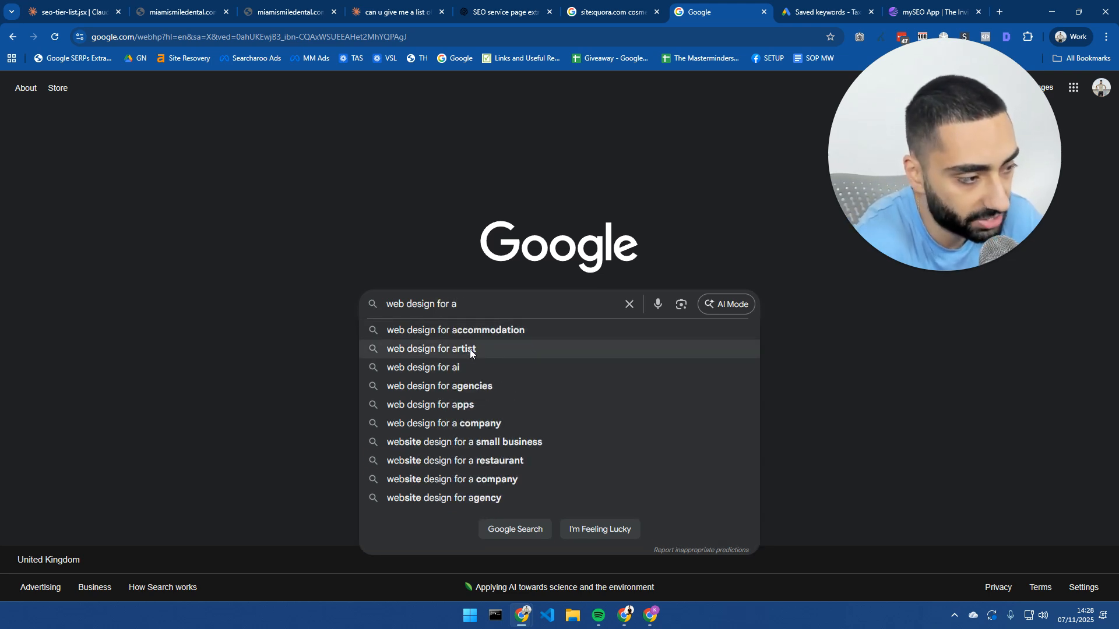
mouse_move(404, 396)
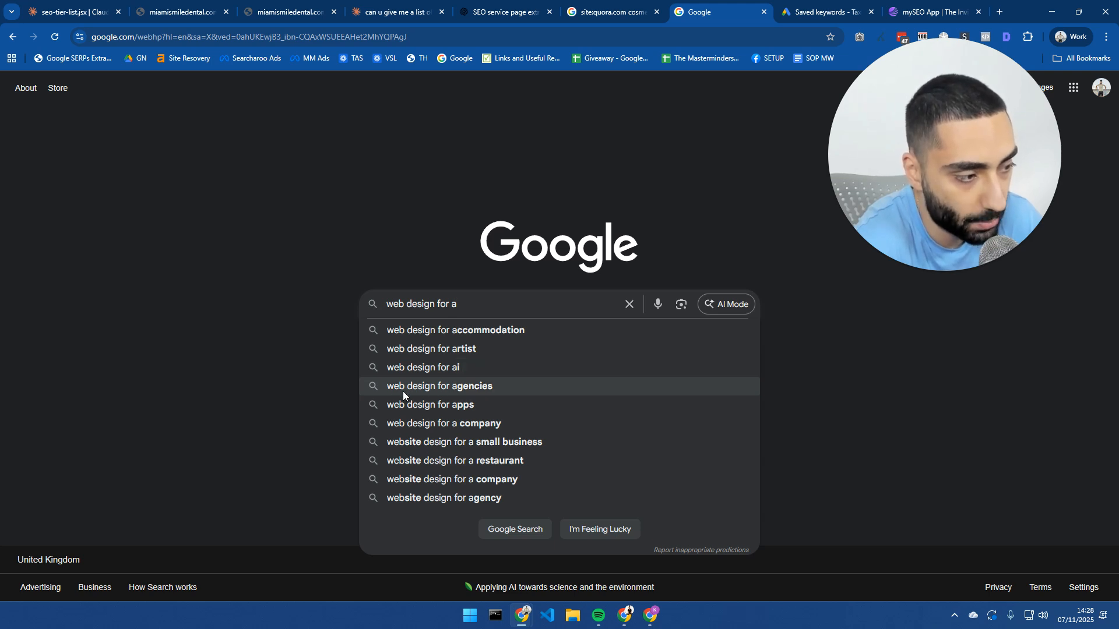
mouse_move(474, 411)
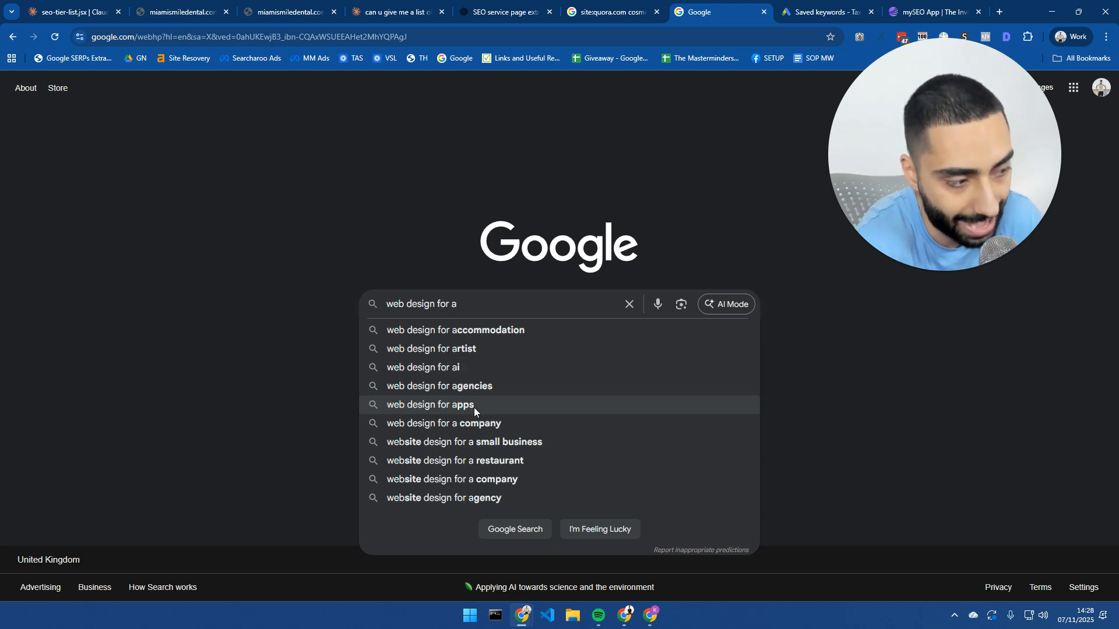
mouse_move(494, 428)
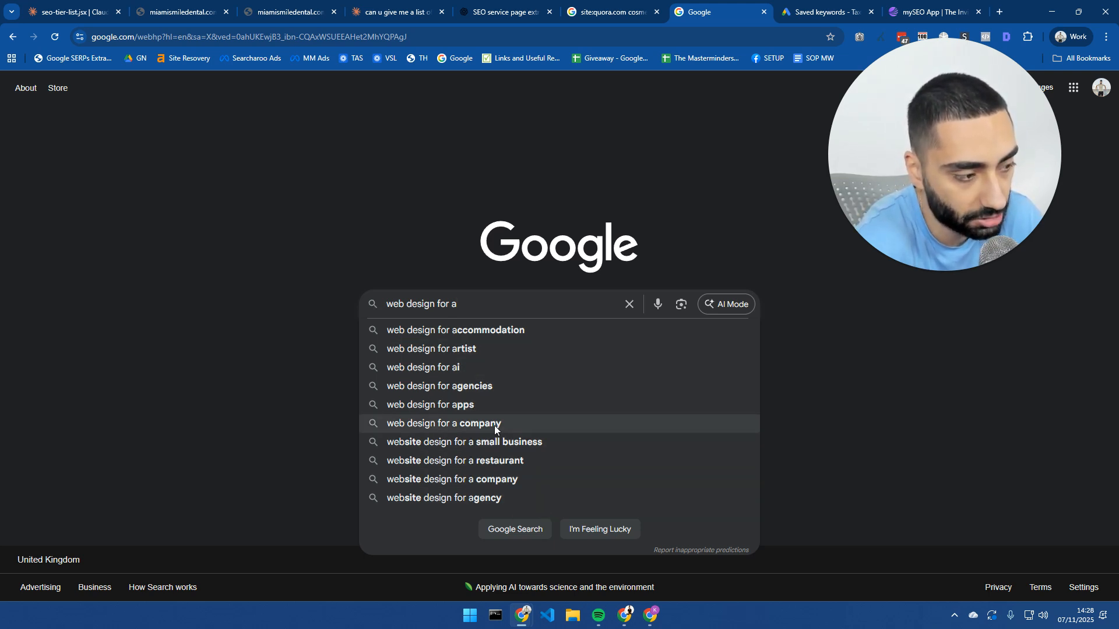
key("Backspace")
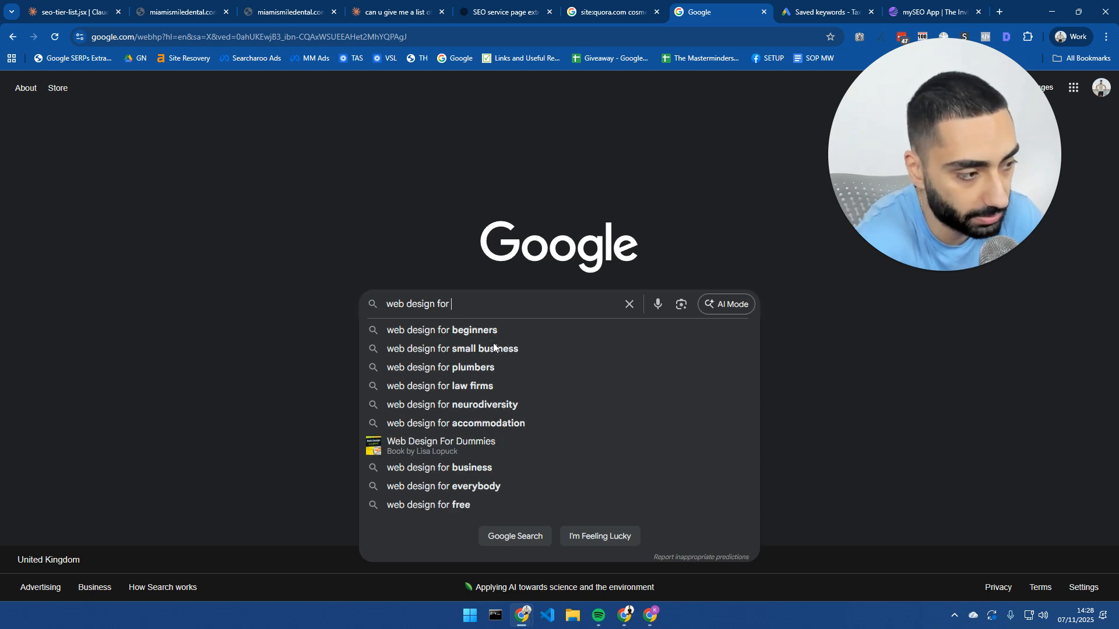
Step: Check autocomplete for 'web design for b' and 'for c', then try 'accountants for a'
type("b")
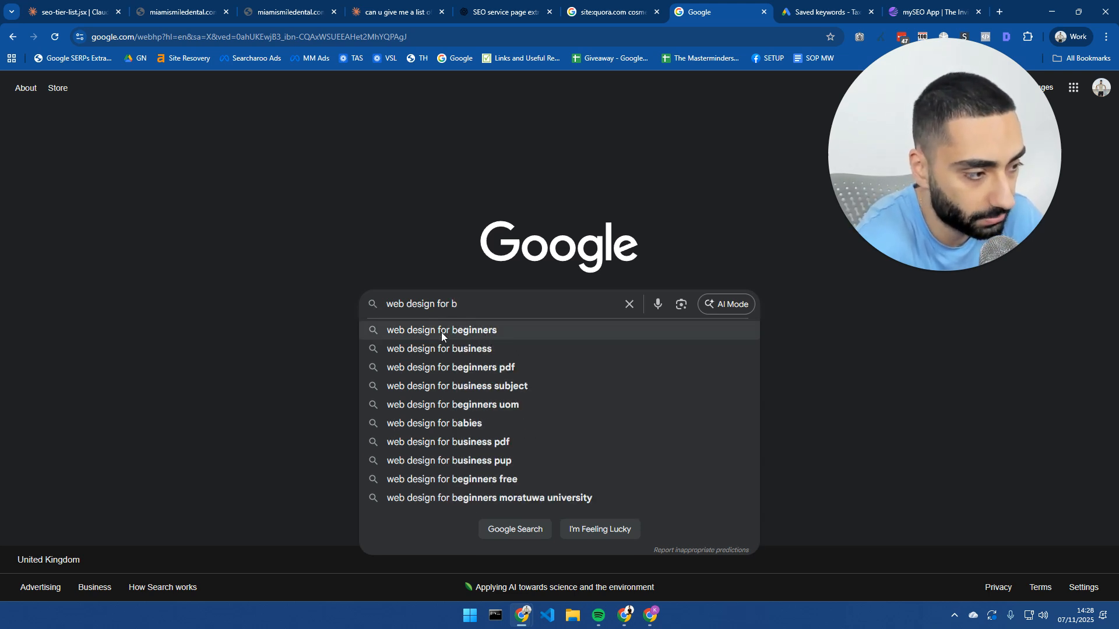
mouse_move(480, 355)
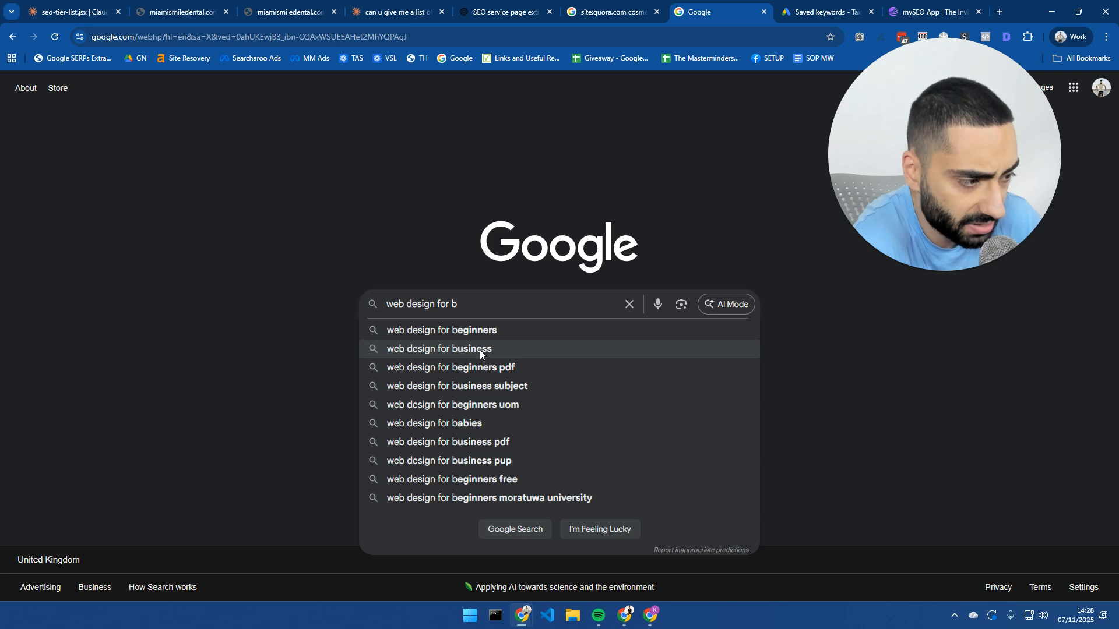
mouse_move(485, 423)
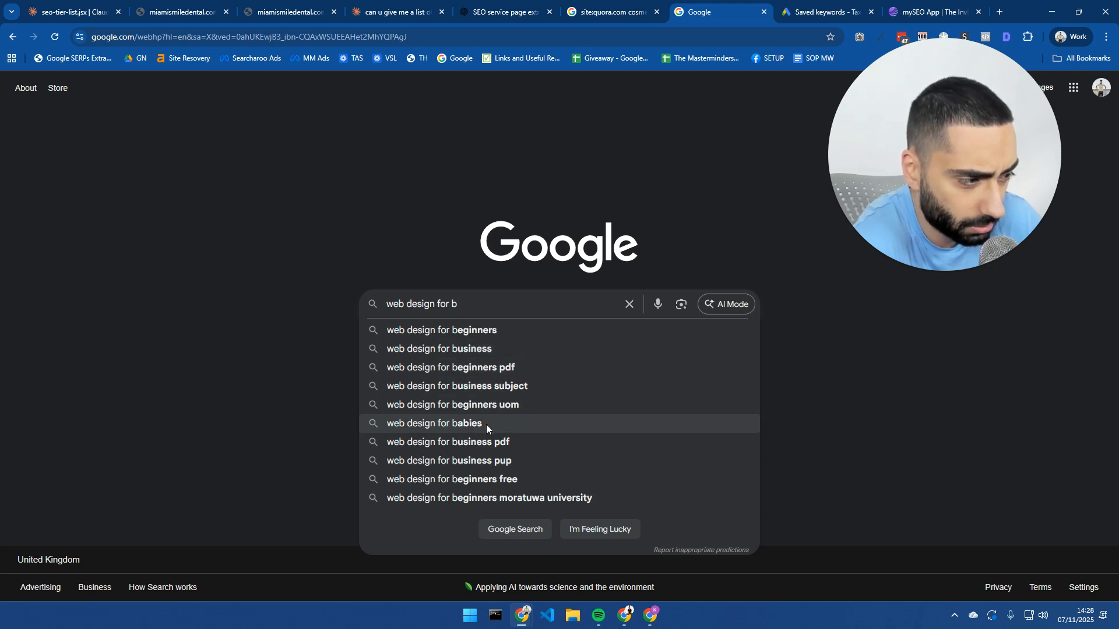
key("Backspace")
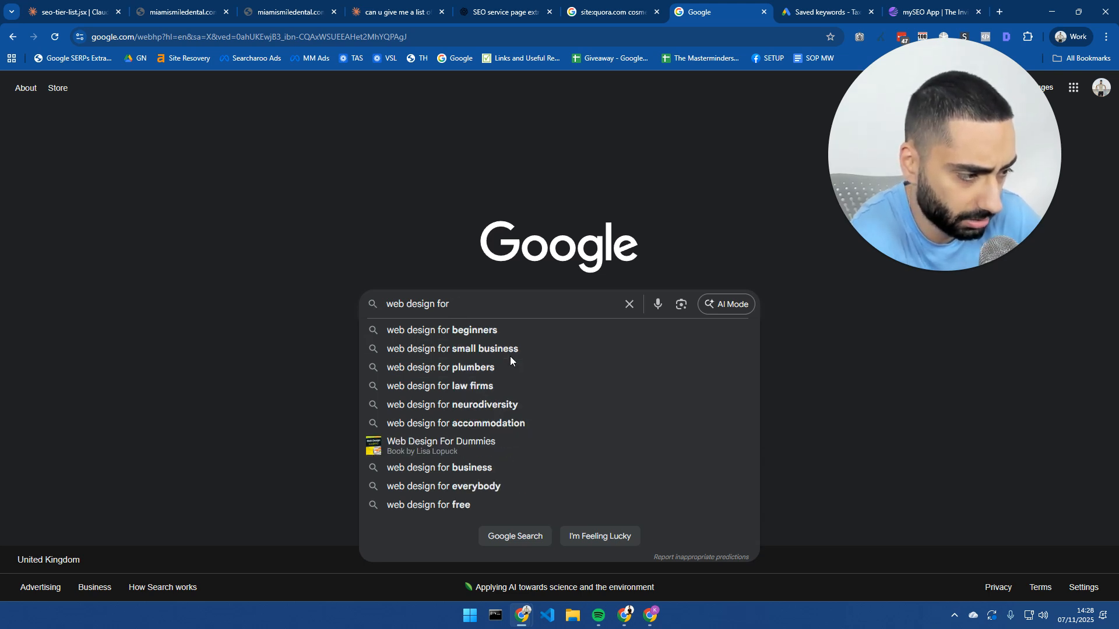
type("c")
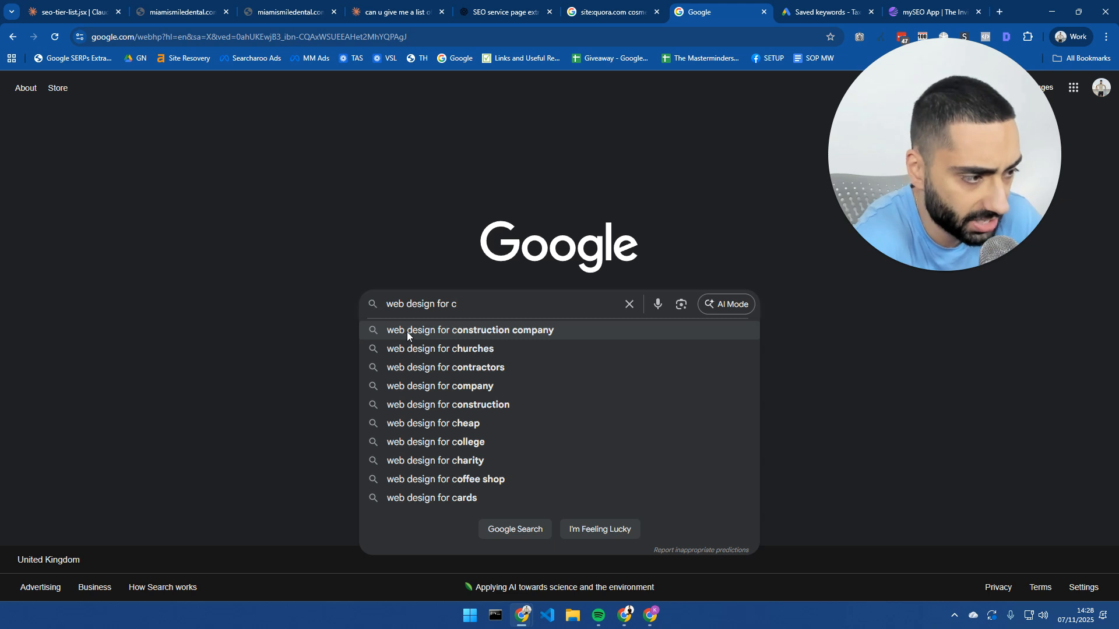
mouse_move(486, 356)
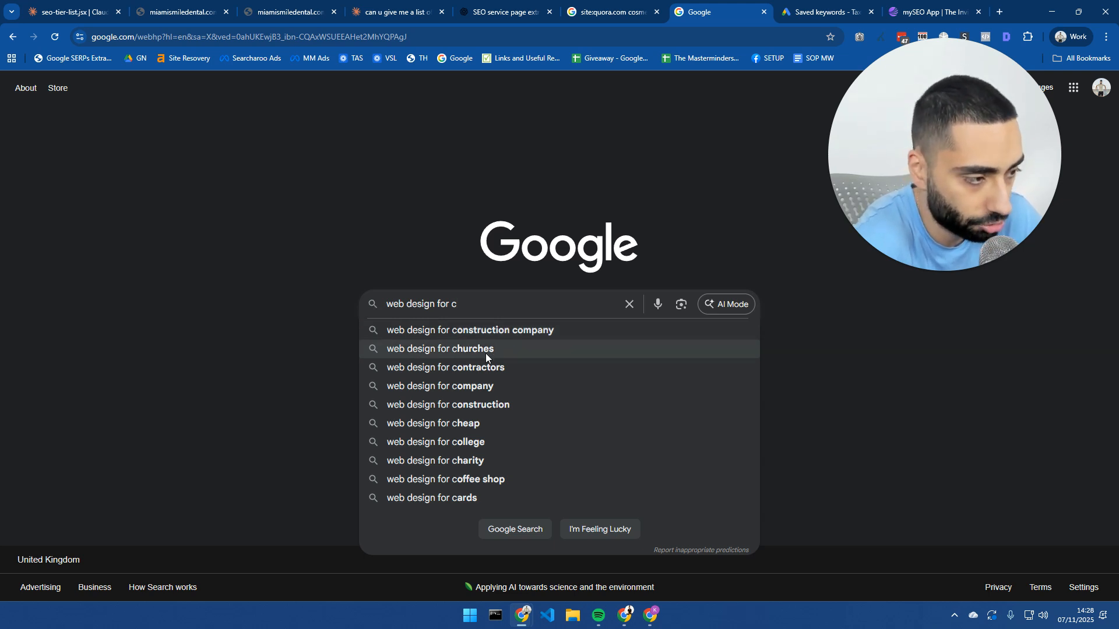
mouse_move(410, 409)
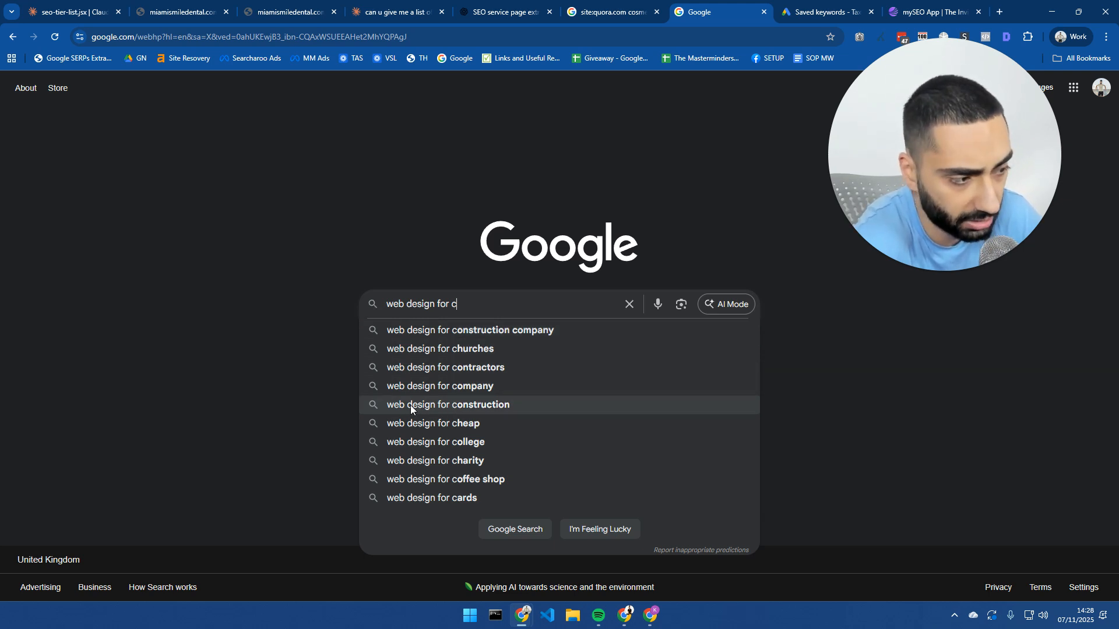
mouse_move(480, 386)
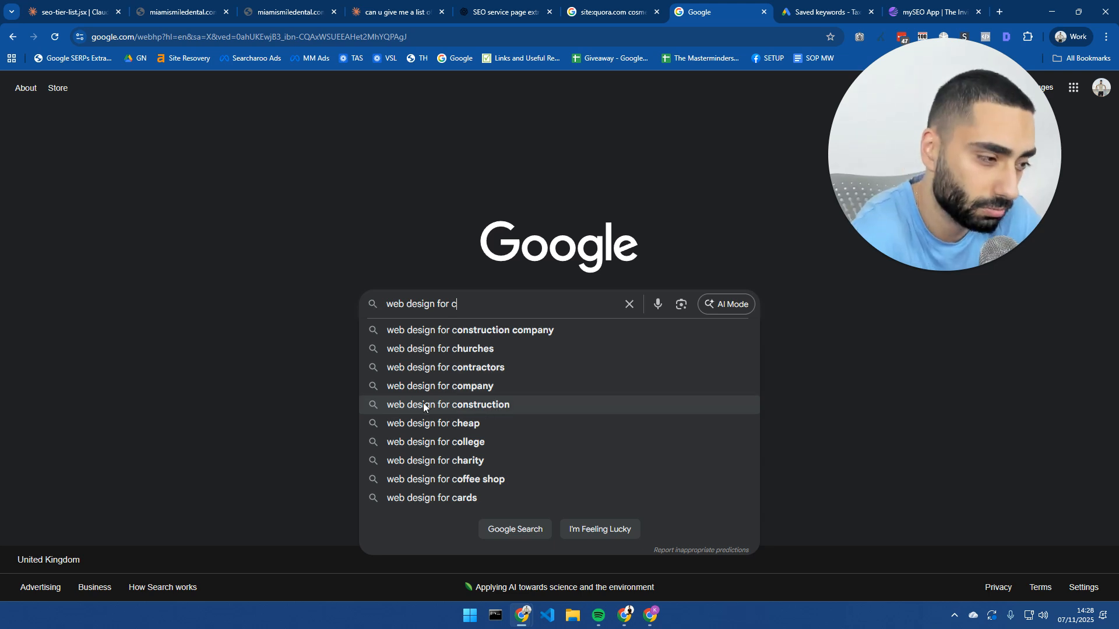
mouse_move(509, 396)
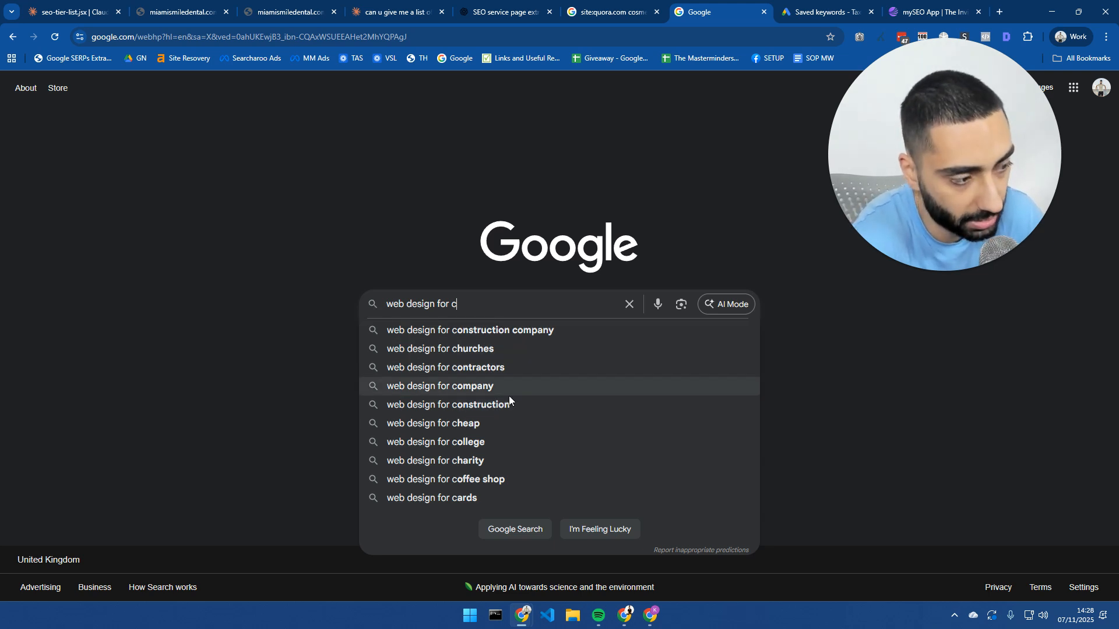
mouse_move(403, 429)
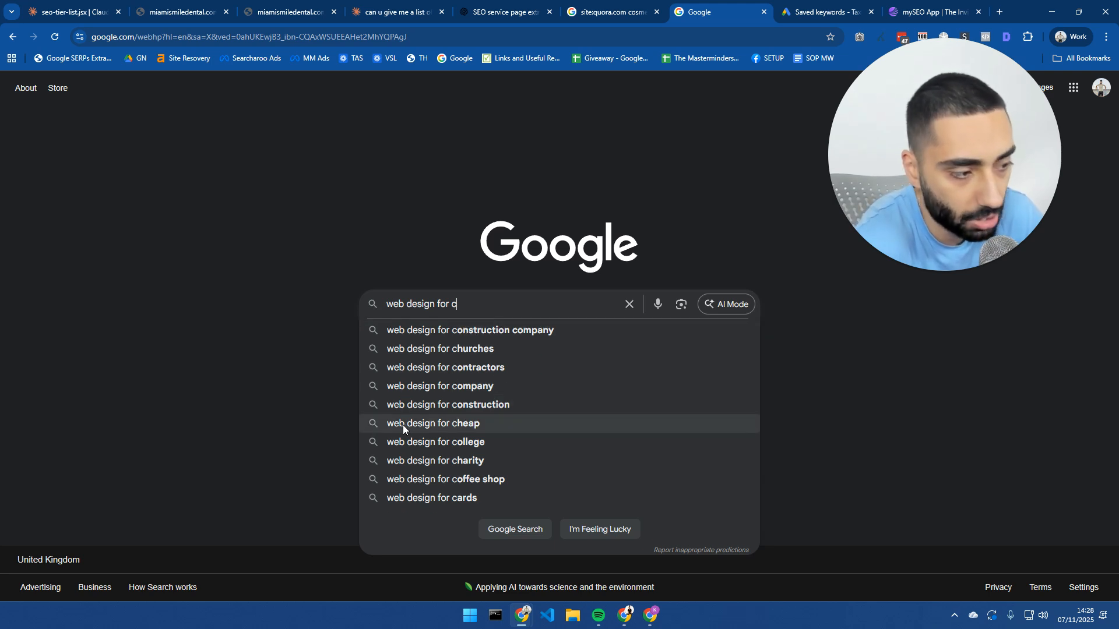
mouse_move(127, 357)
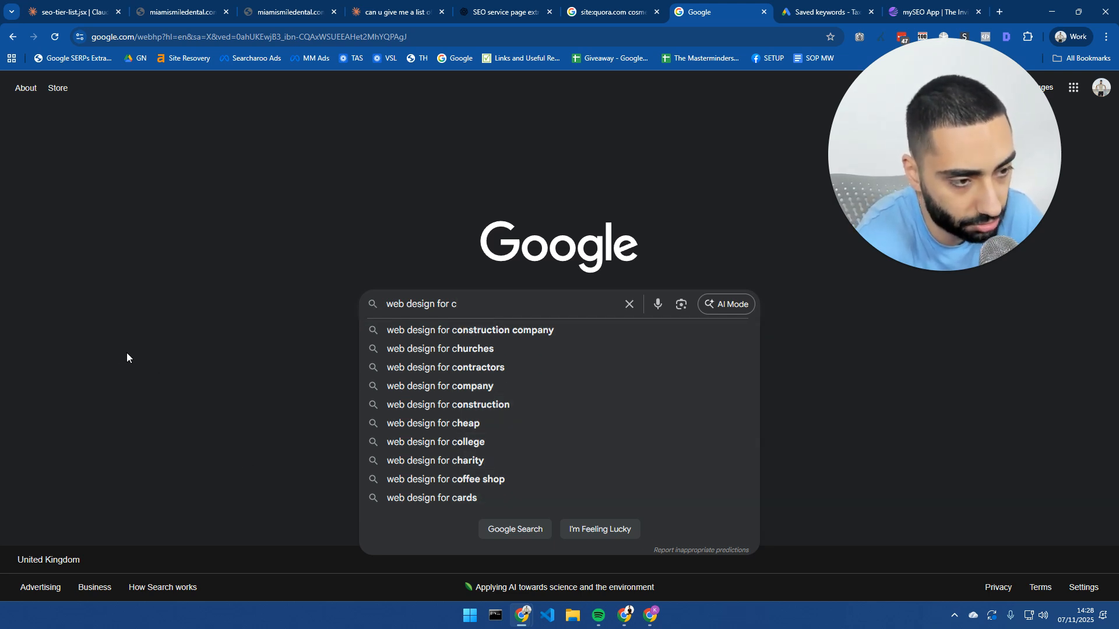
type("accountants for a")
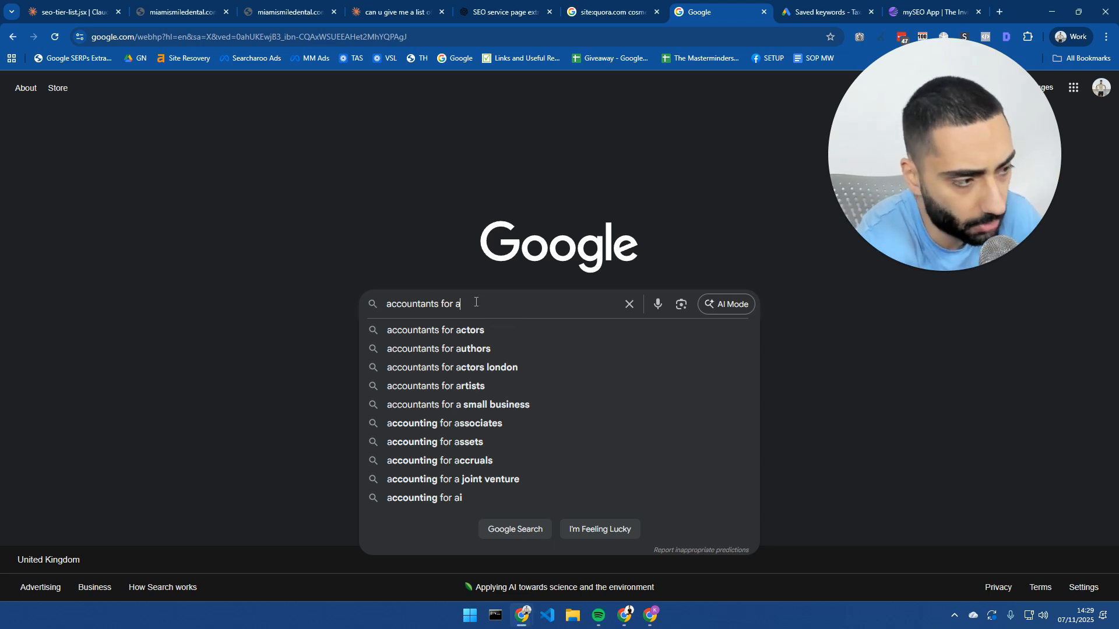
mouse_move(476, 349)
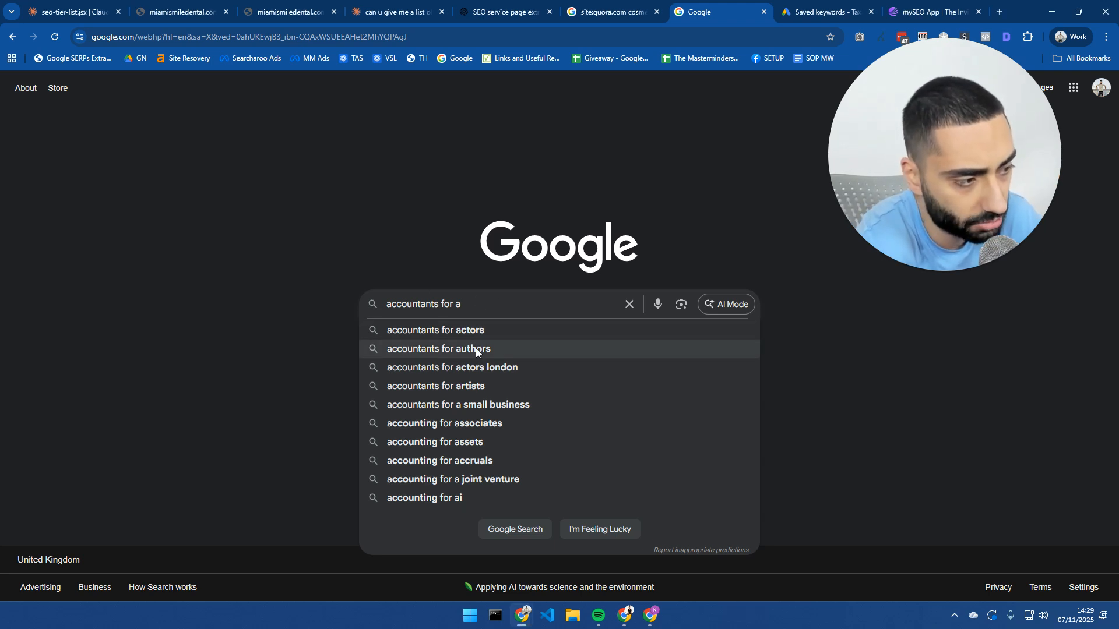
mouse_move(436, 390)
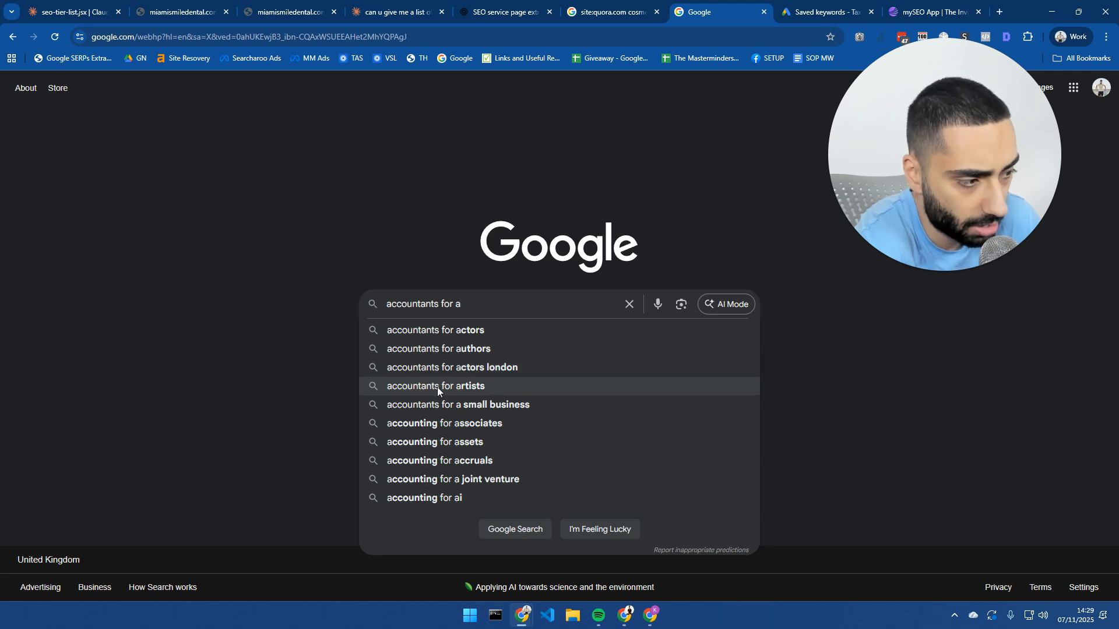
mouse_move(503, 350)
type("b")
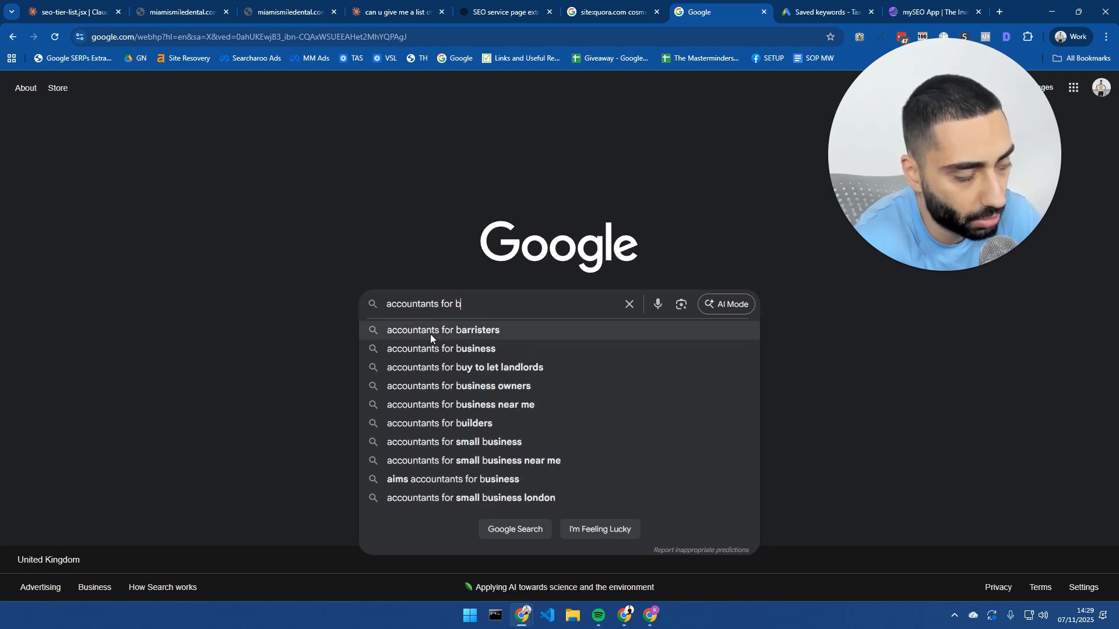
mouse_move(511, 369)
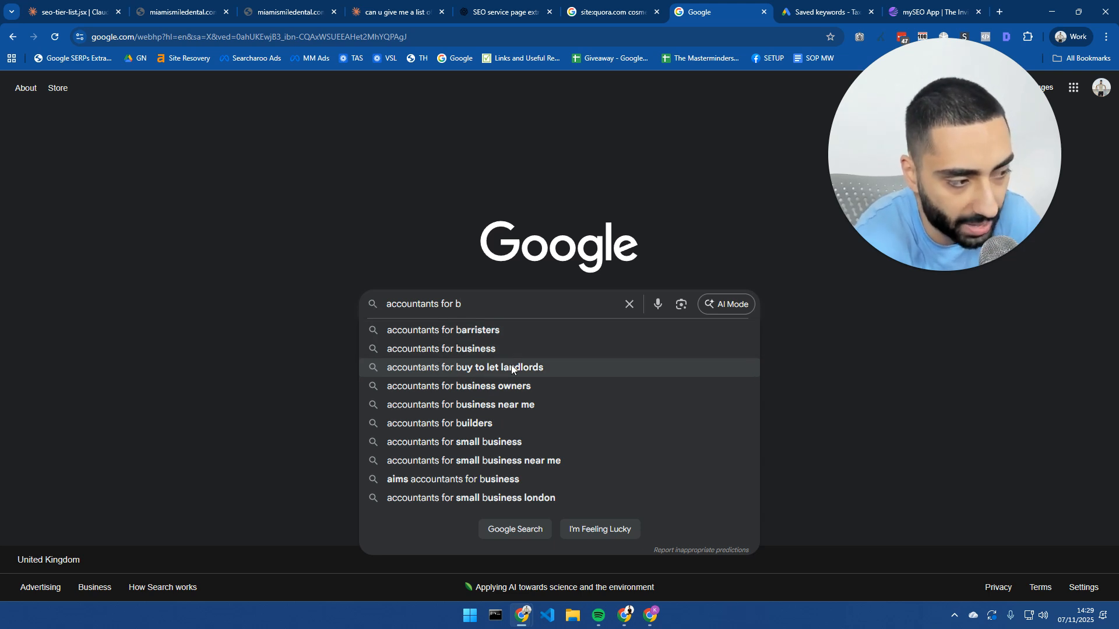
mouse_move(435, 366)
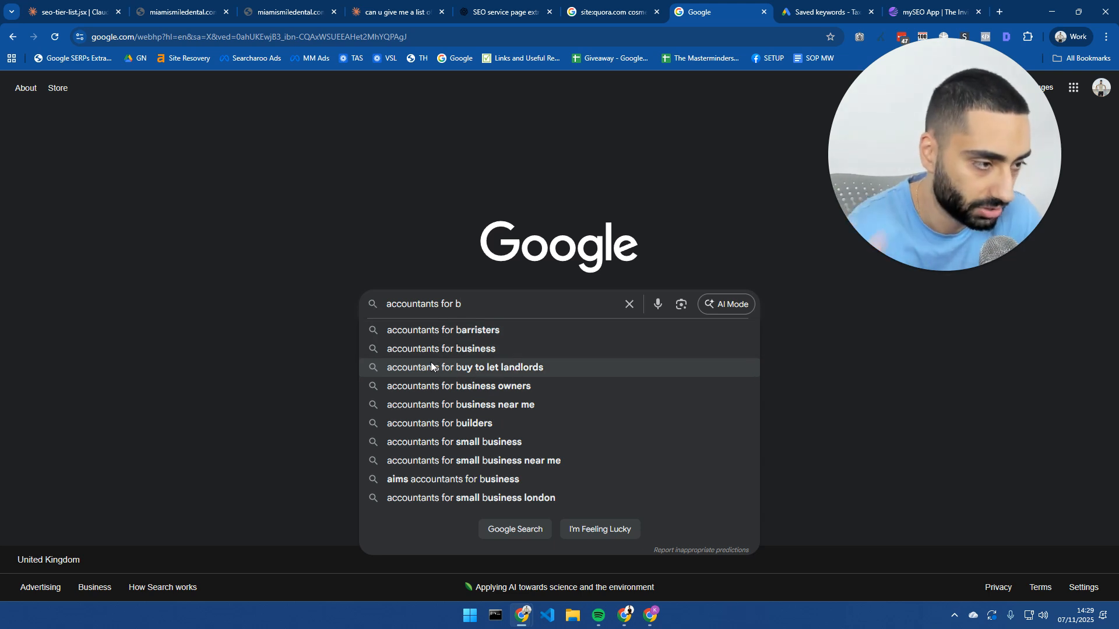
Step: Review autocomplete suggestions for 'lawyers for a', then dismiss the suggestion list
type("lawyers for a")
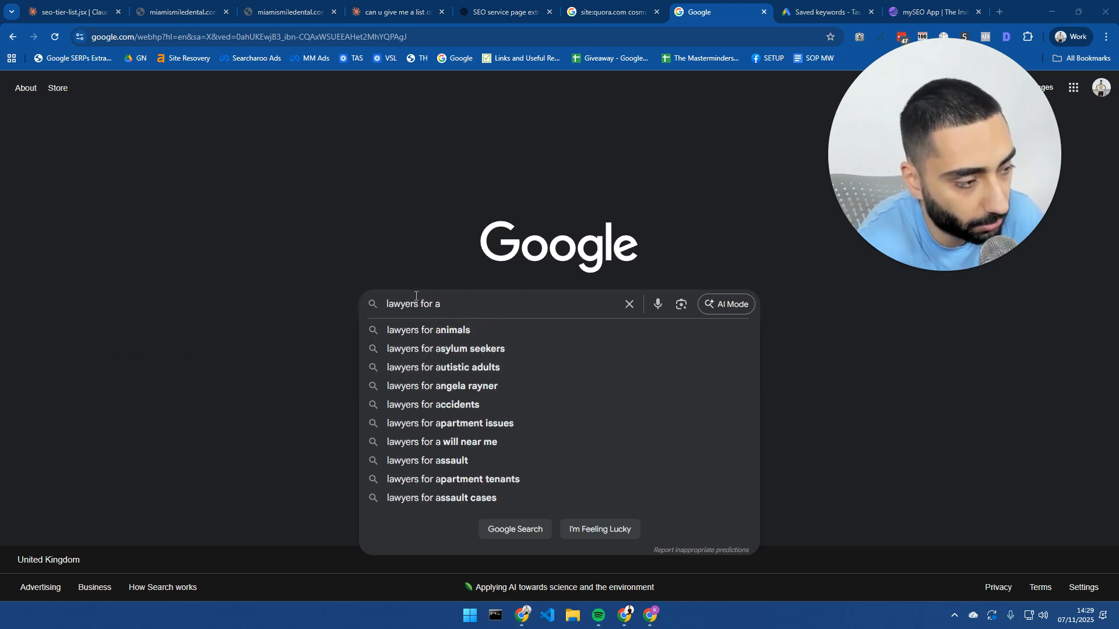
mouse_move(497, 338)
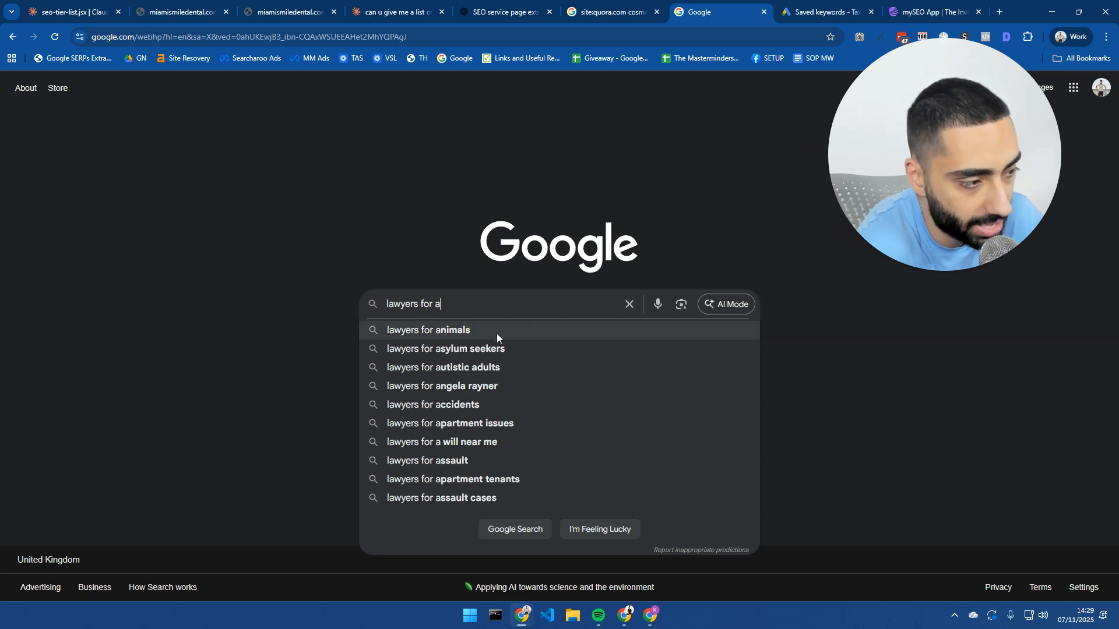
mouse_move(439, 405)
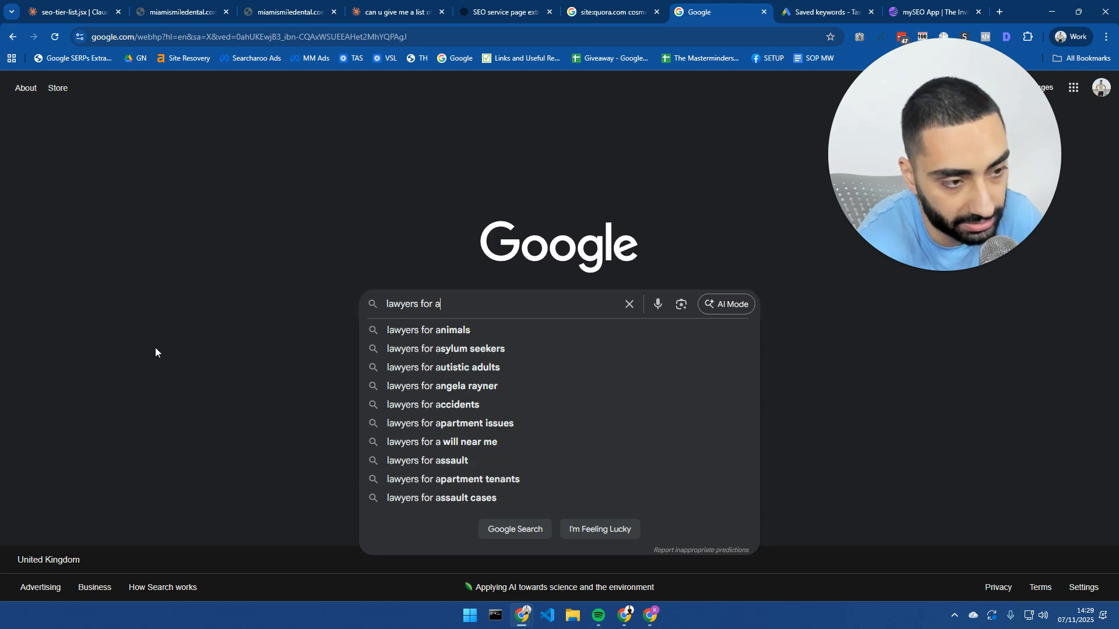
left_click(630, 303)
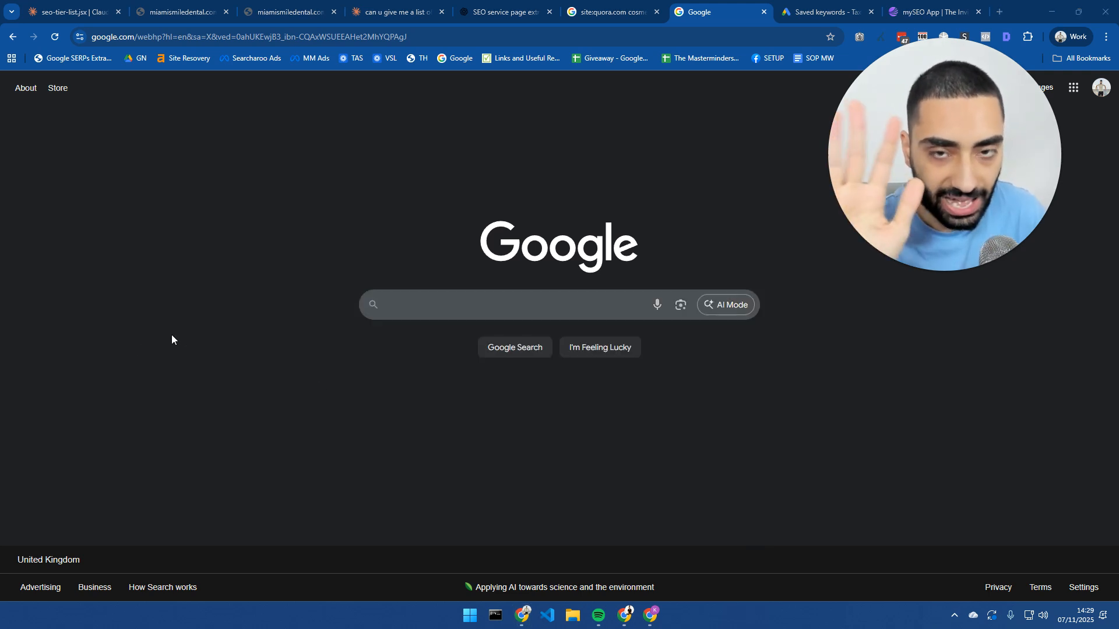
mouse_move(178, 334)
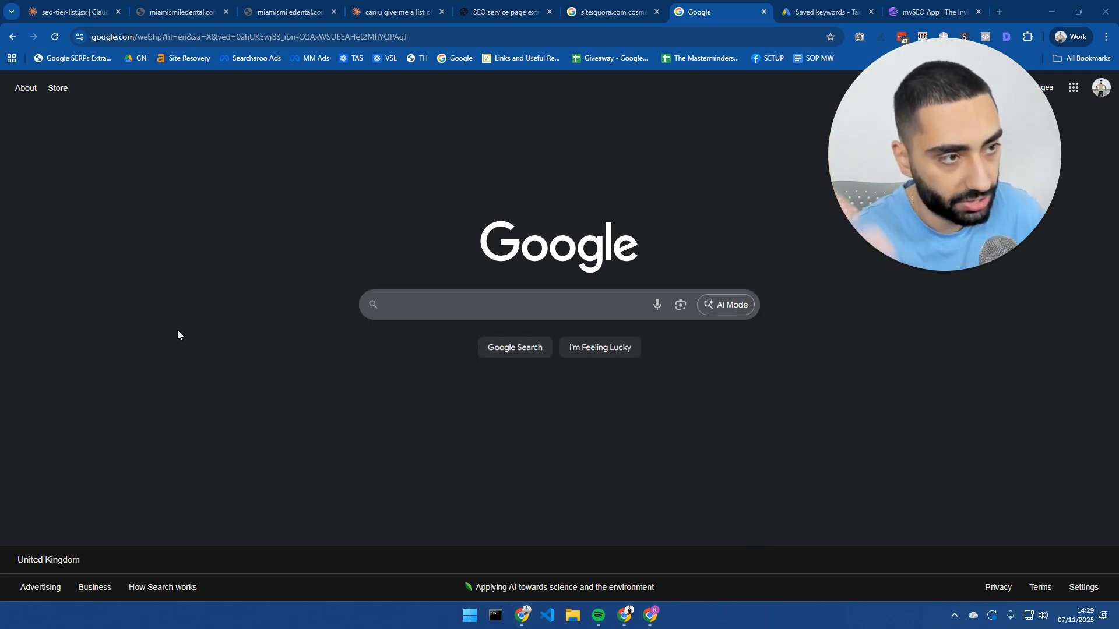
Step: Load kasradash.com in the address bar, then switch to the mySEO community app tab
left_click(250, 36)
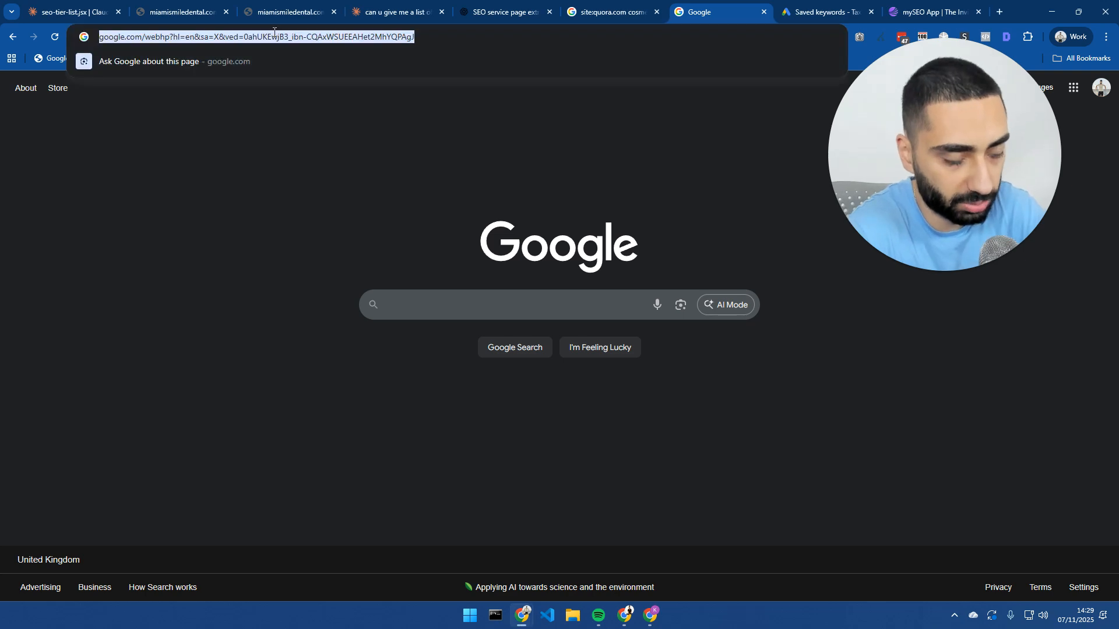
type("kasradash.com")
key("Return")
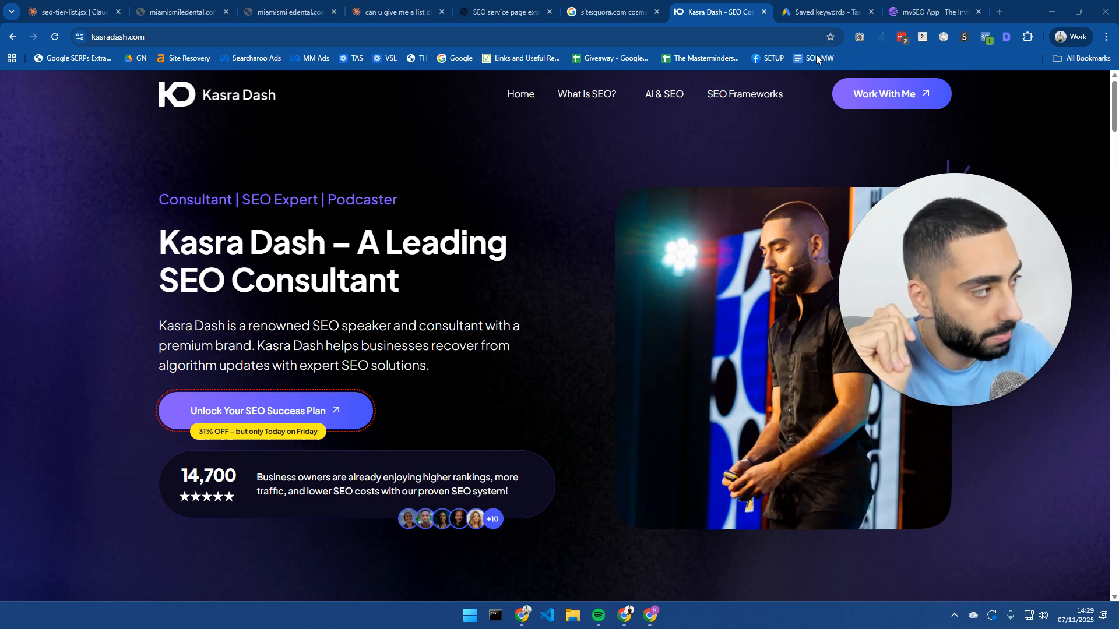
left_click(927, 12)
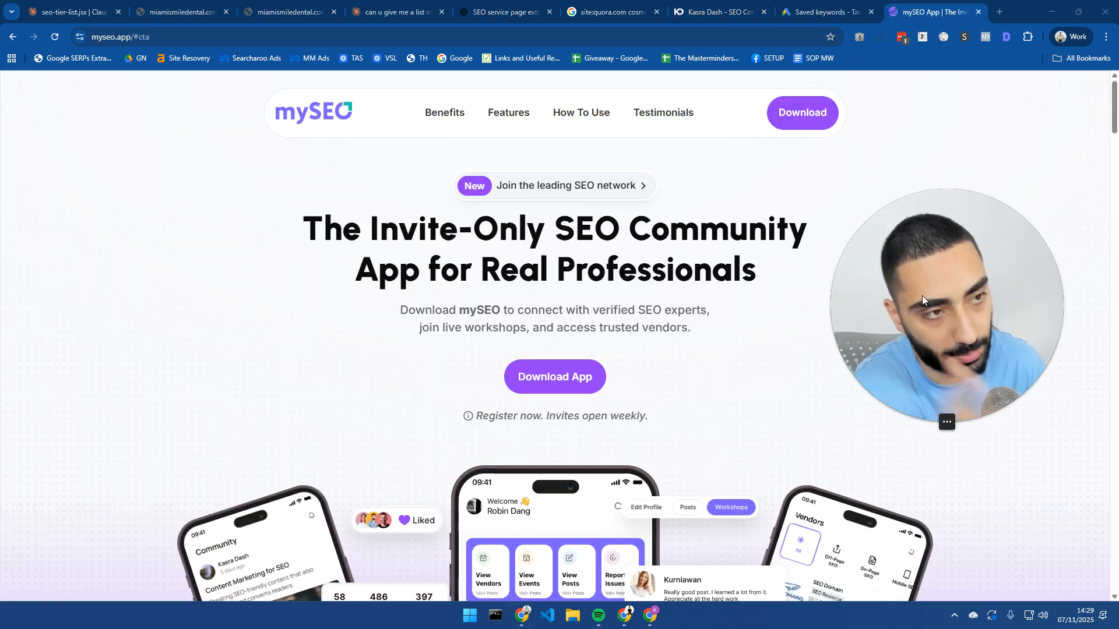